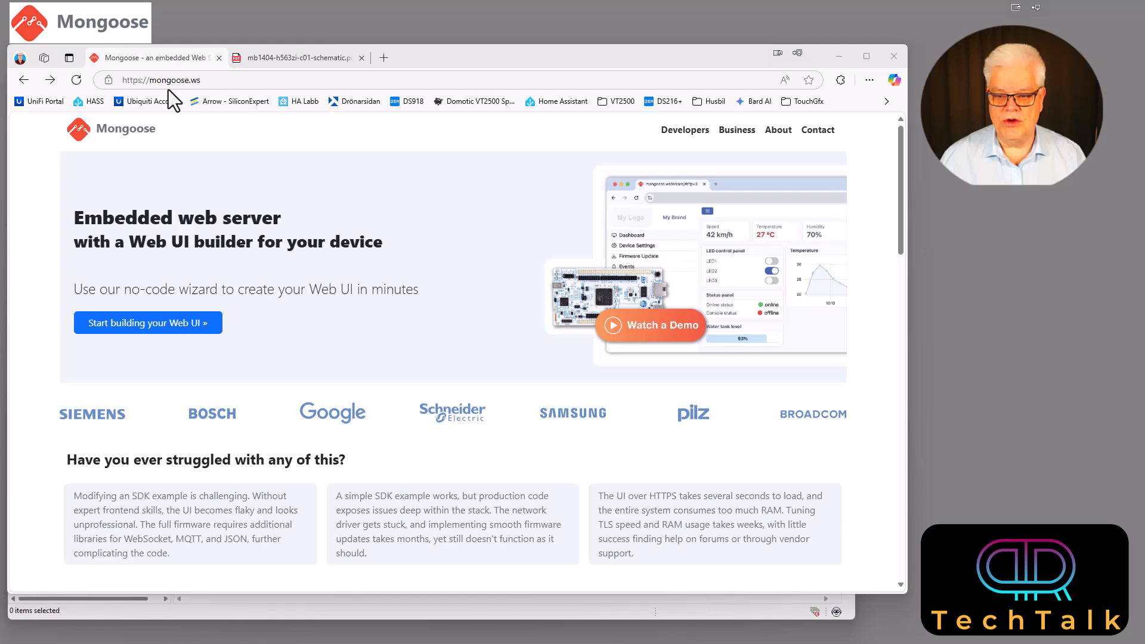
mouse_move(179, 230)
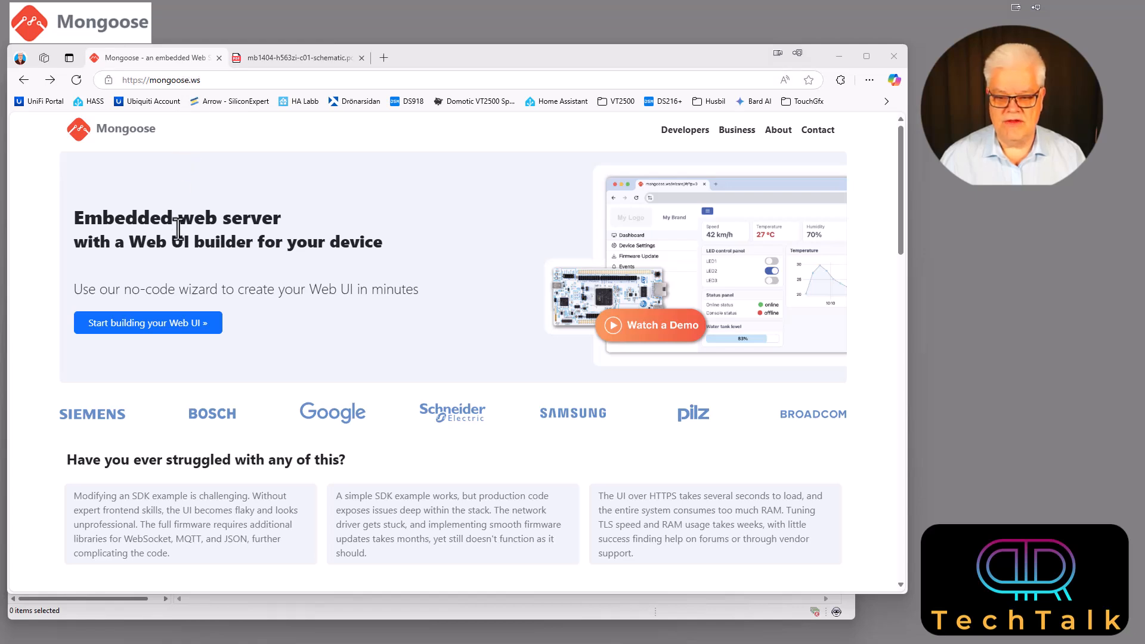
mouse_move(271, 241)
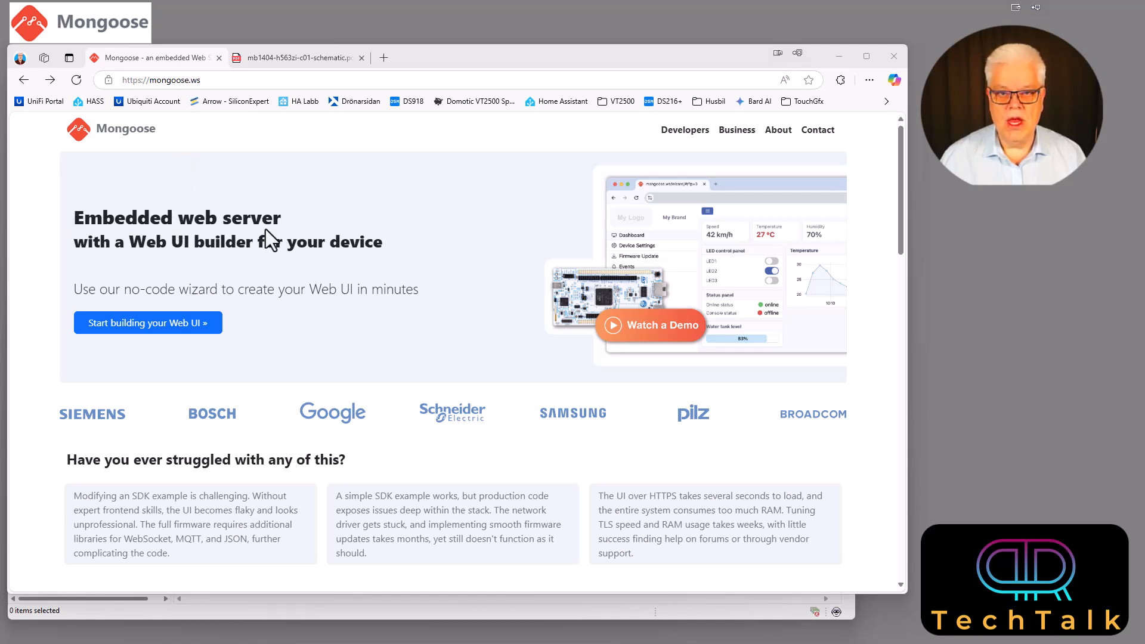
mouse_move(477, 162)
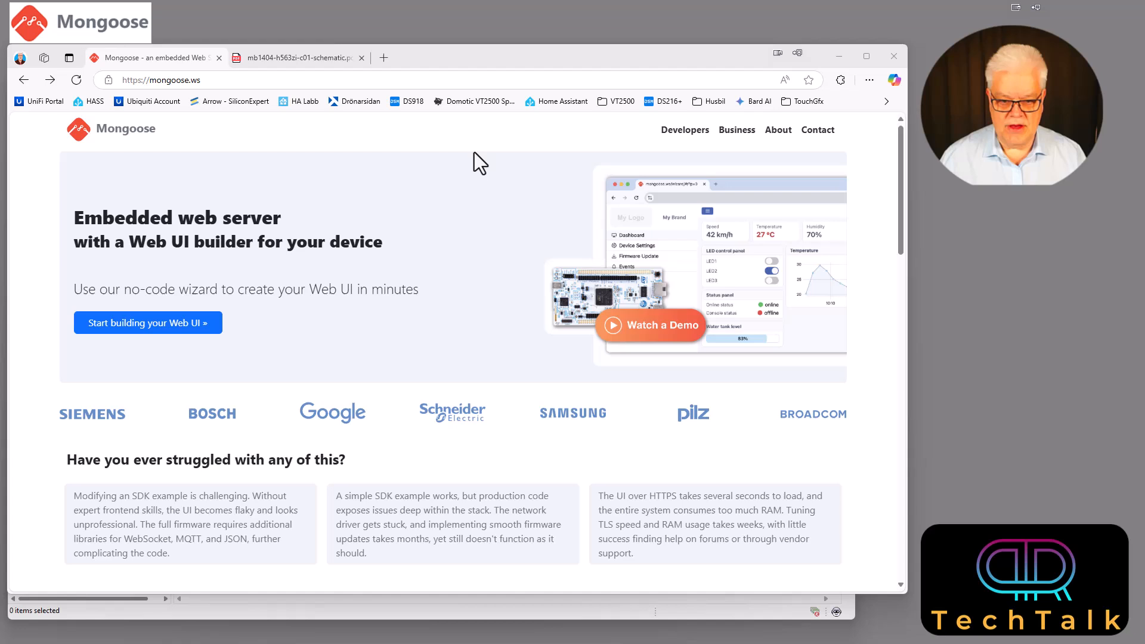
mouse_move(599, 355)
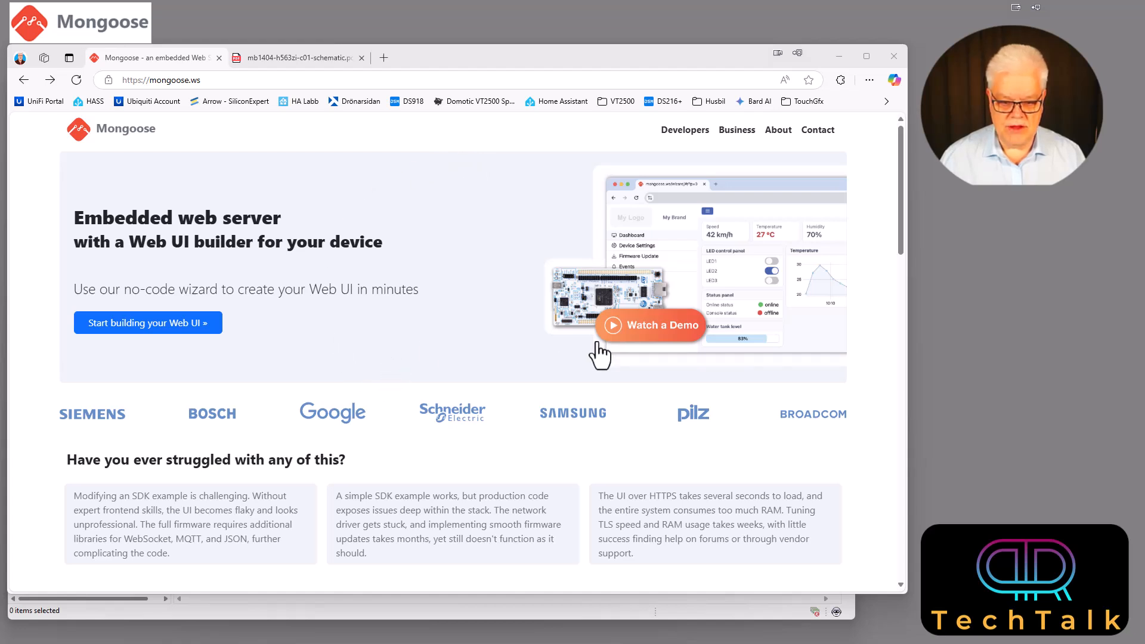
mouse_move(454, 336)
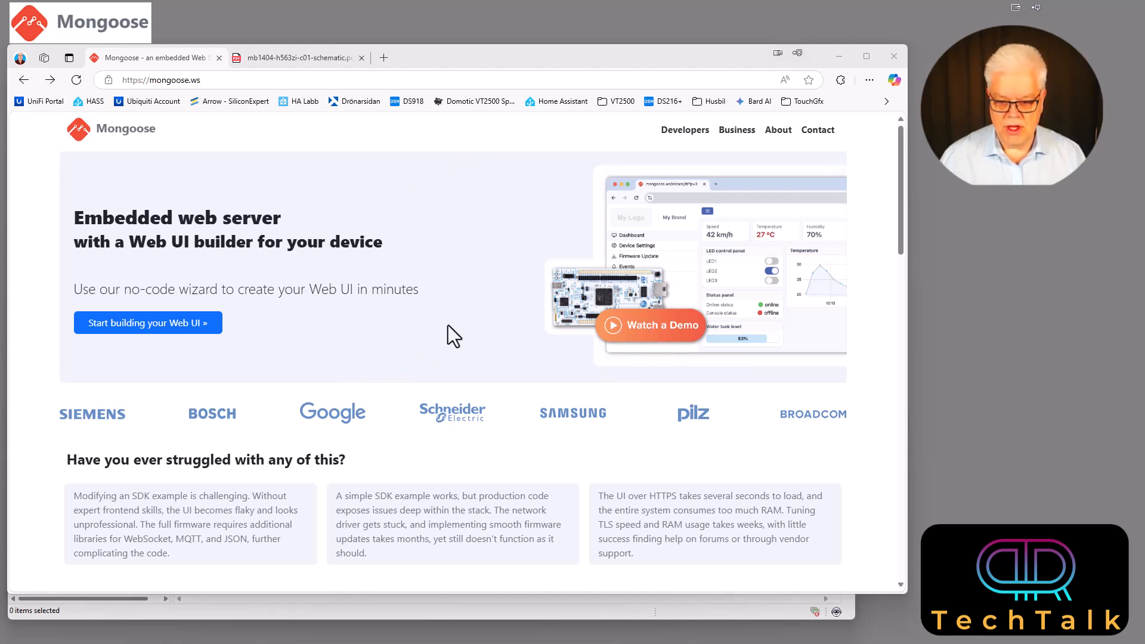
mouse_move(620, 420)
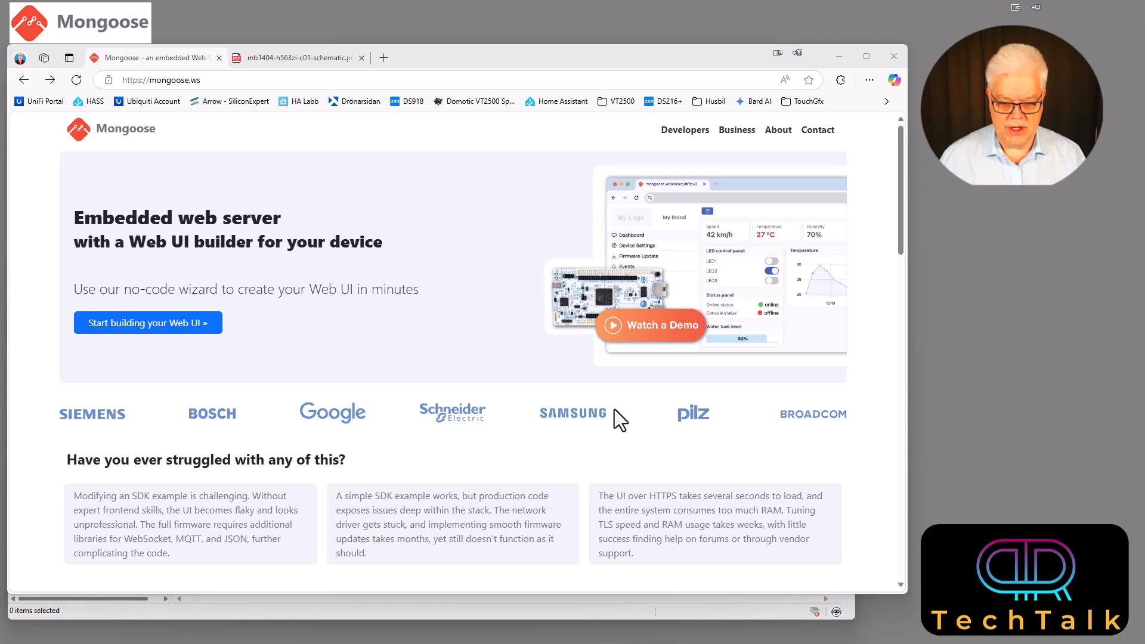
mouse_move(825, 442)
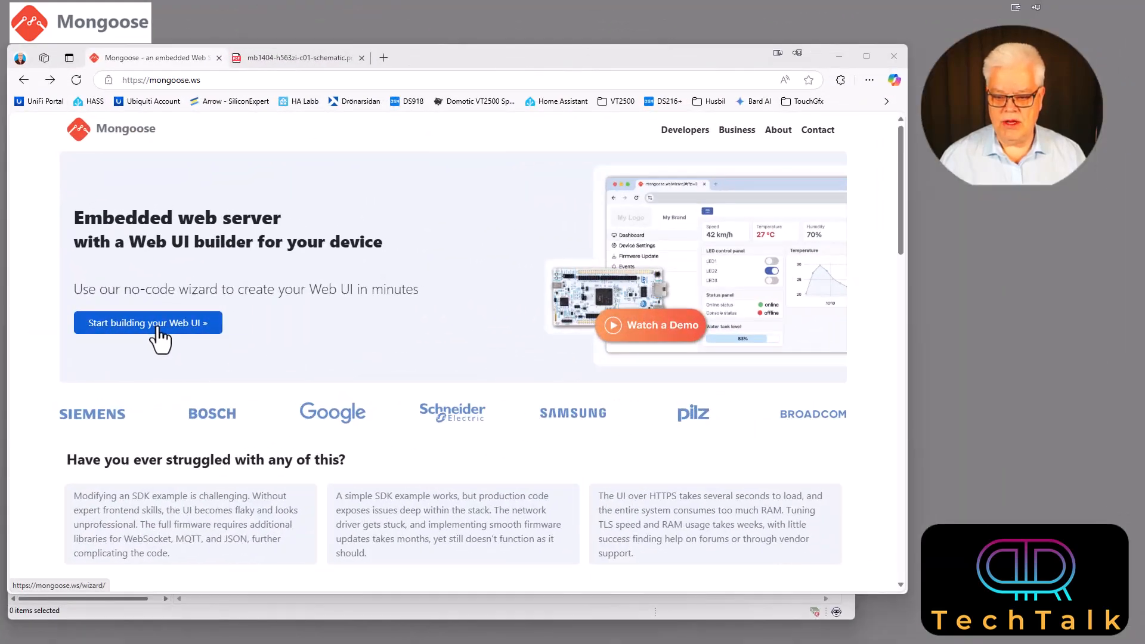
Launch Mongoose Wizard via 'Start building your Web UI', keeping 'Create a new C/C++ project'
left_click(145, 323)
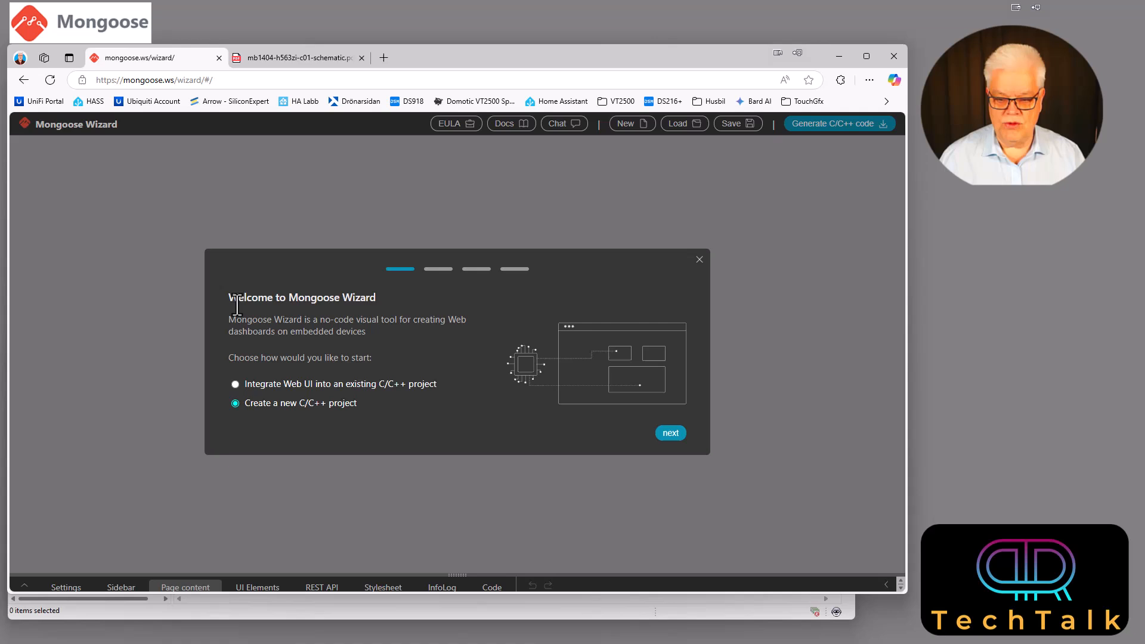
mouse_move(252, 402)
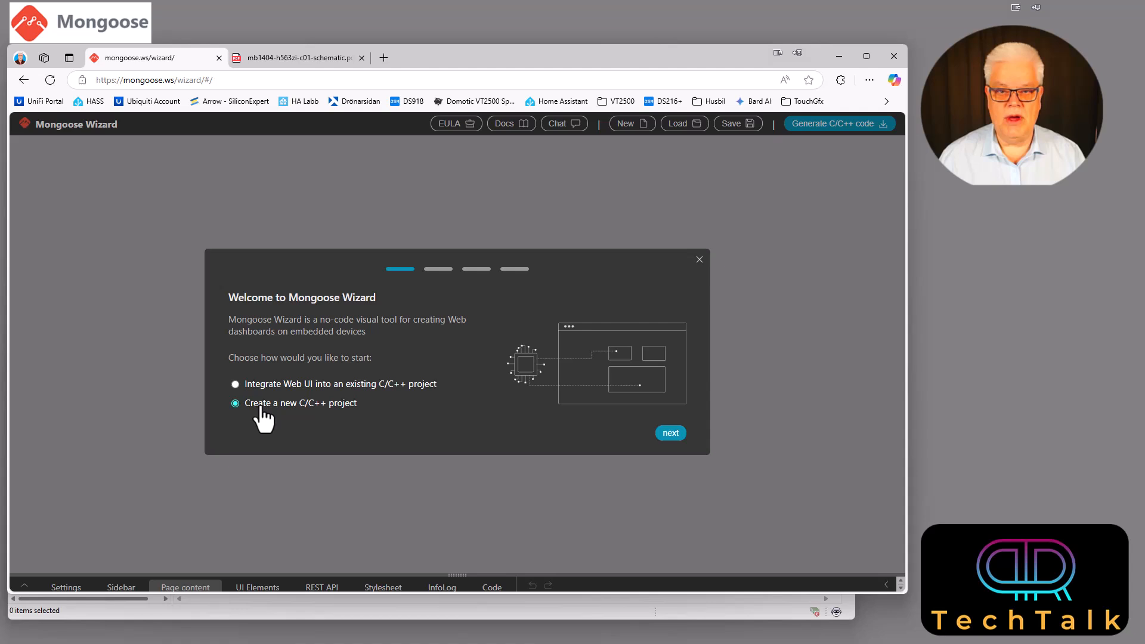
mouse_move(272, 423)
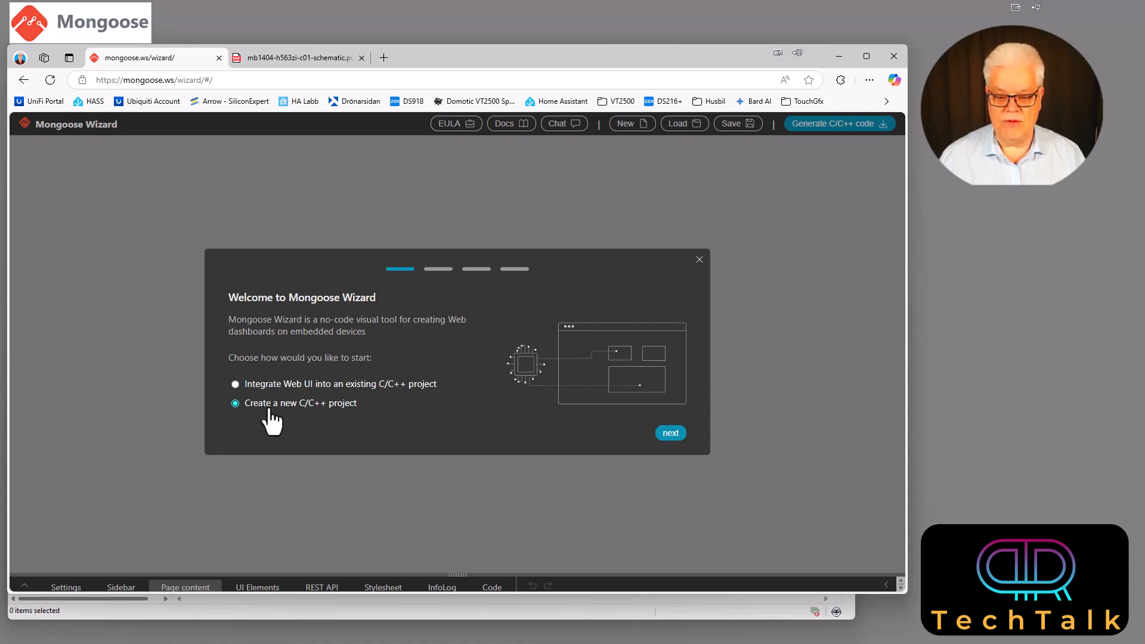
mouse_move(338, 422)
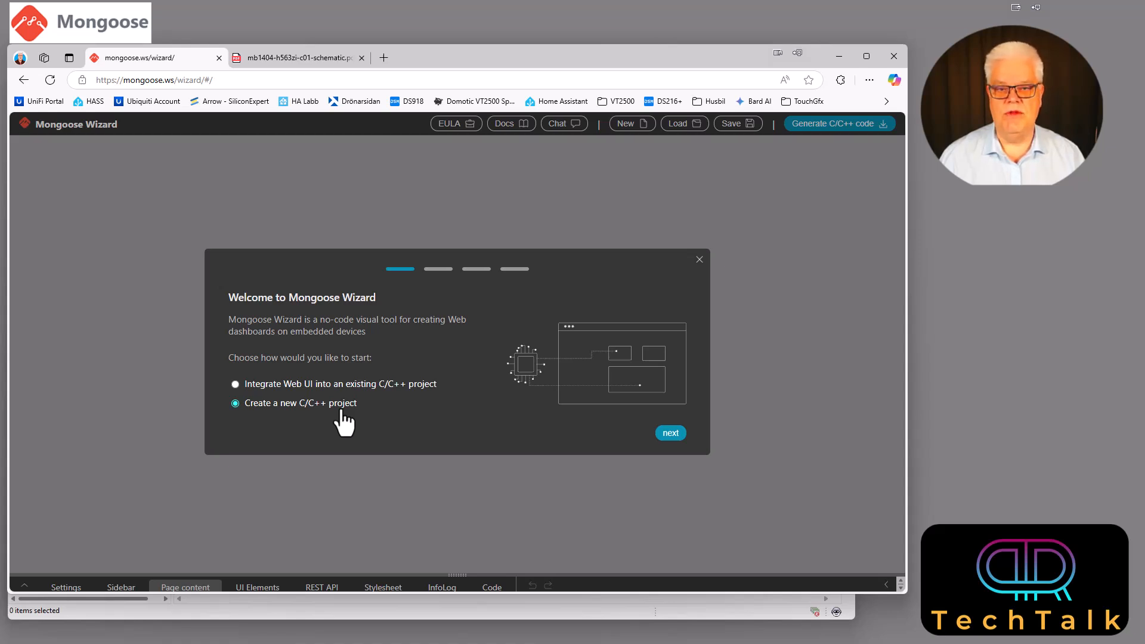
mouse_move(285, 402)
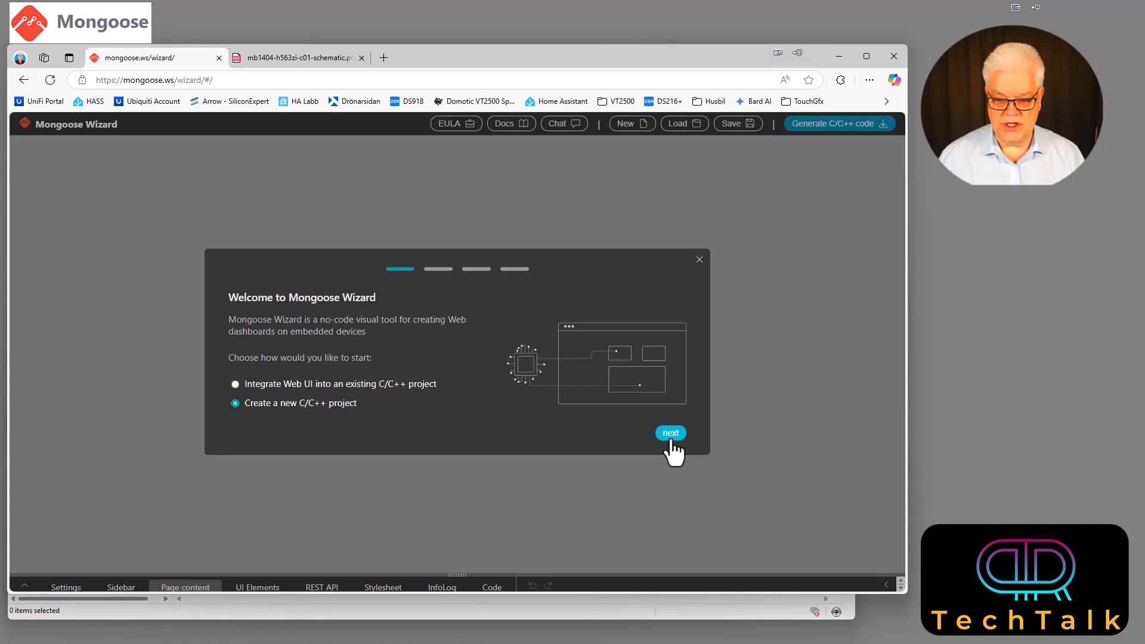
Advance to the new C/C++ project settings: mg_workspace, Nucleo-H563, CubeIDE, baremetal
left_click(670, 432)
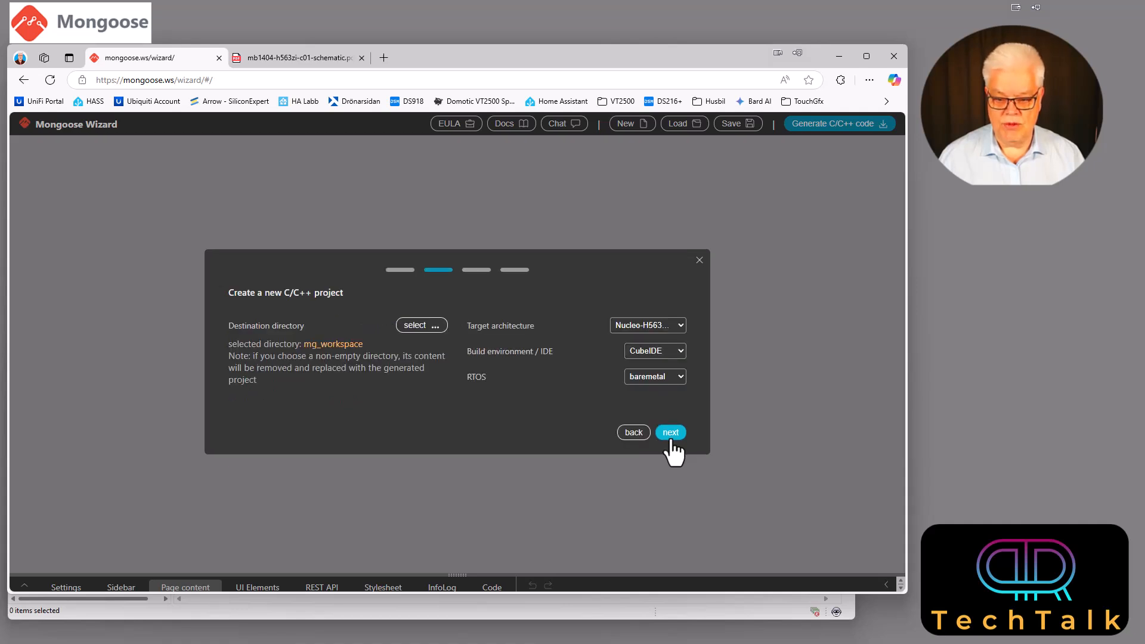
mouse_move(294, 350)
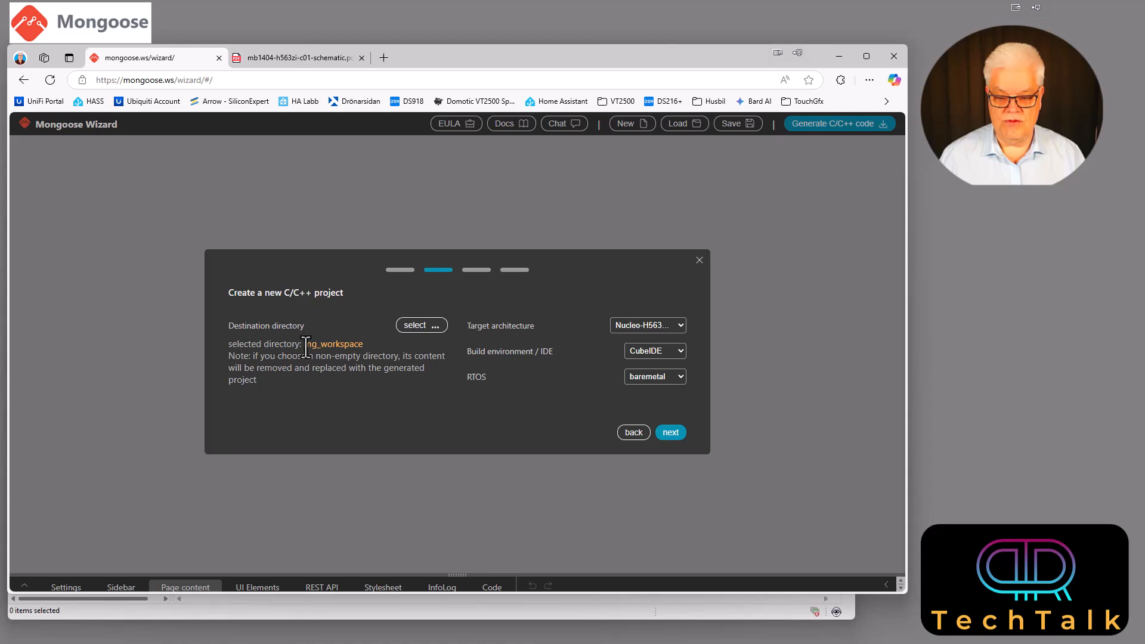
mouse_move(373, 345)
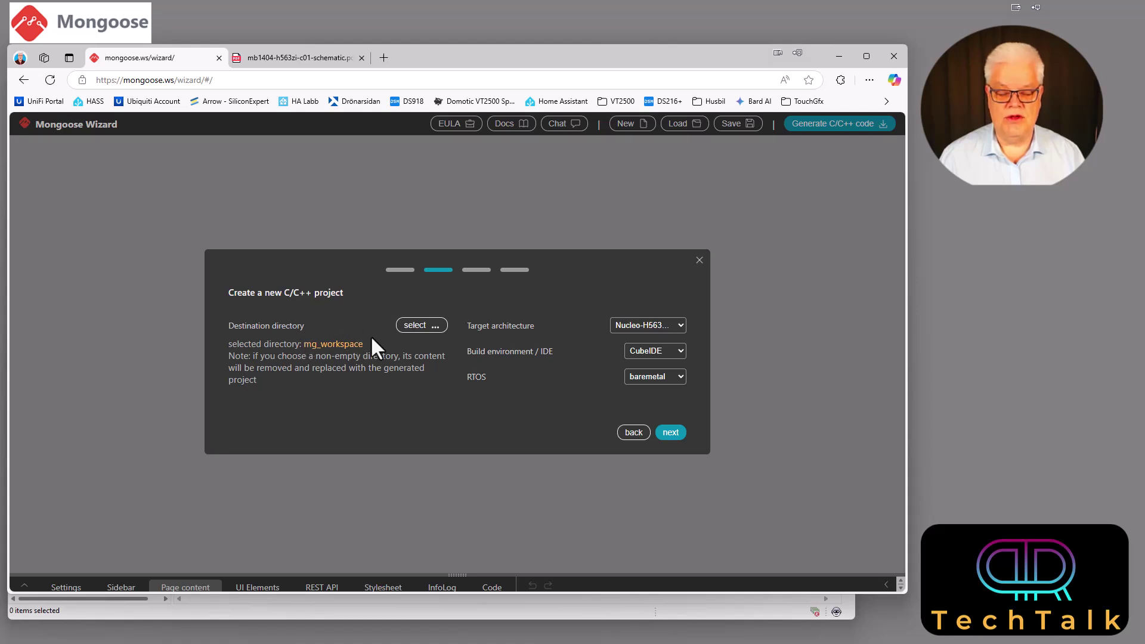
mouse_move(532, 331)
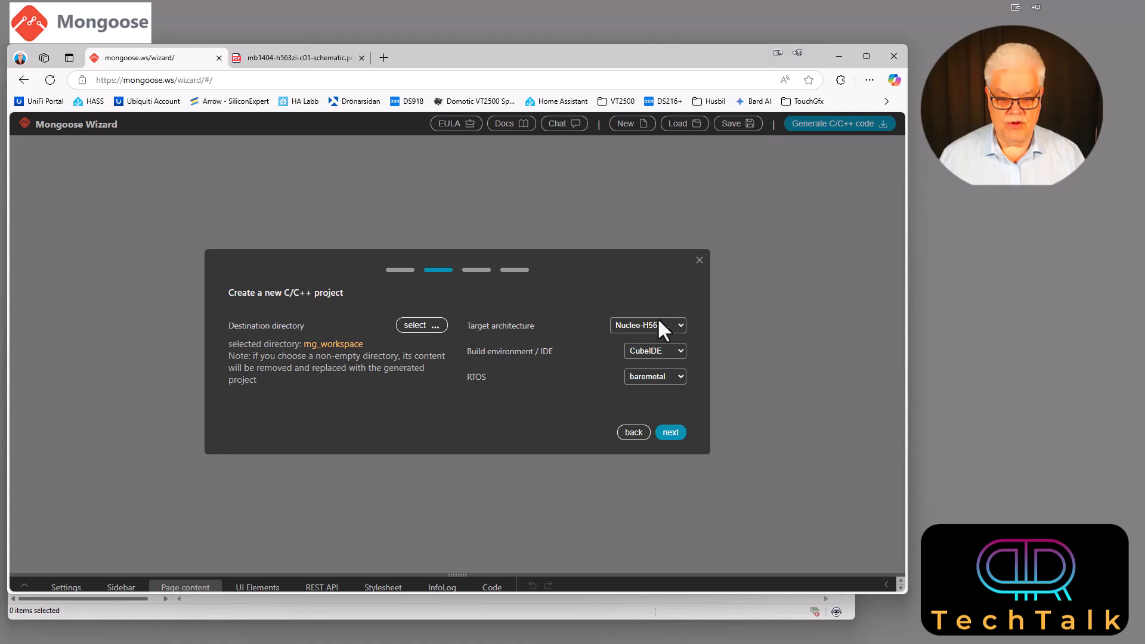
Show the Target architecture list of supported STM32 and NXP boards
left_click(647, 324)
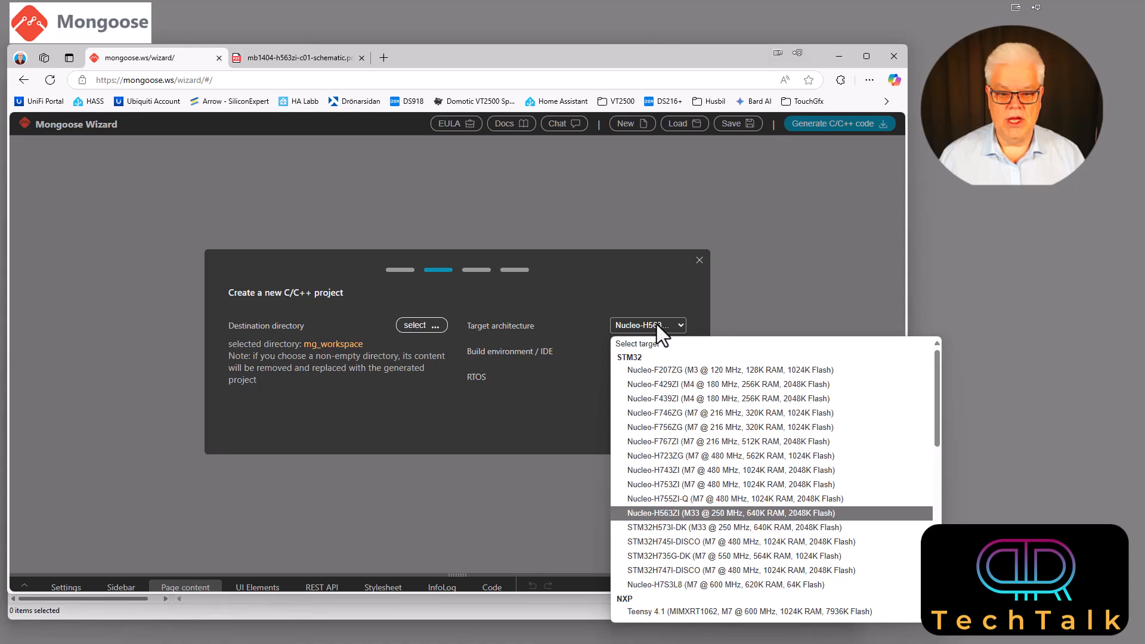
mouse_move(654, 374)
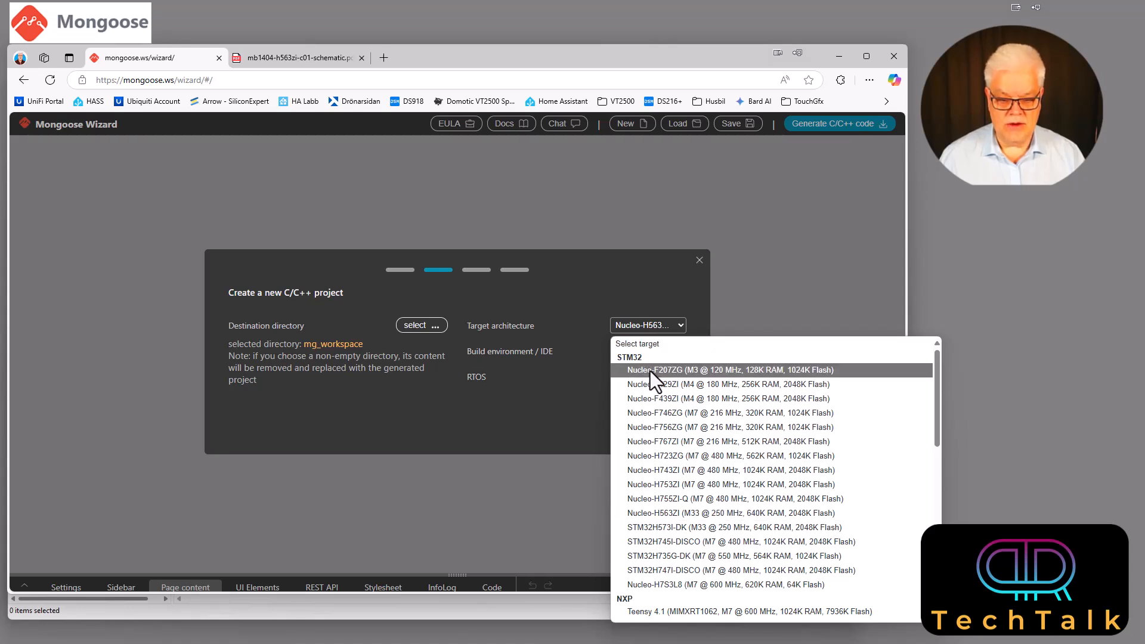
mouse_move(635, 365)
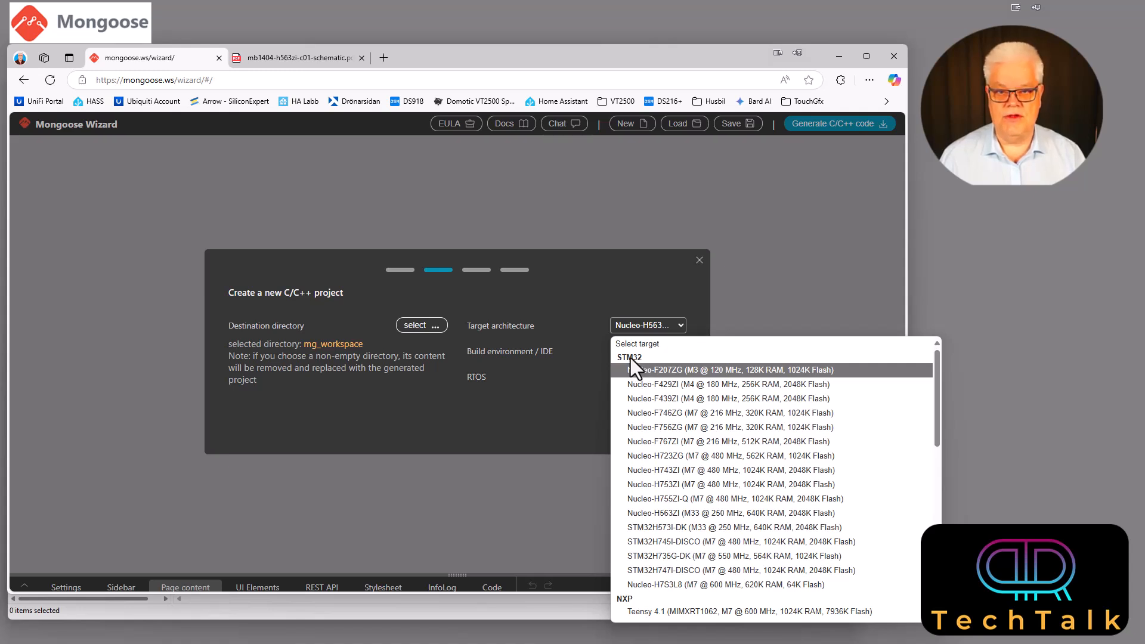
mouse_move(634, 374)
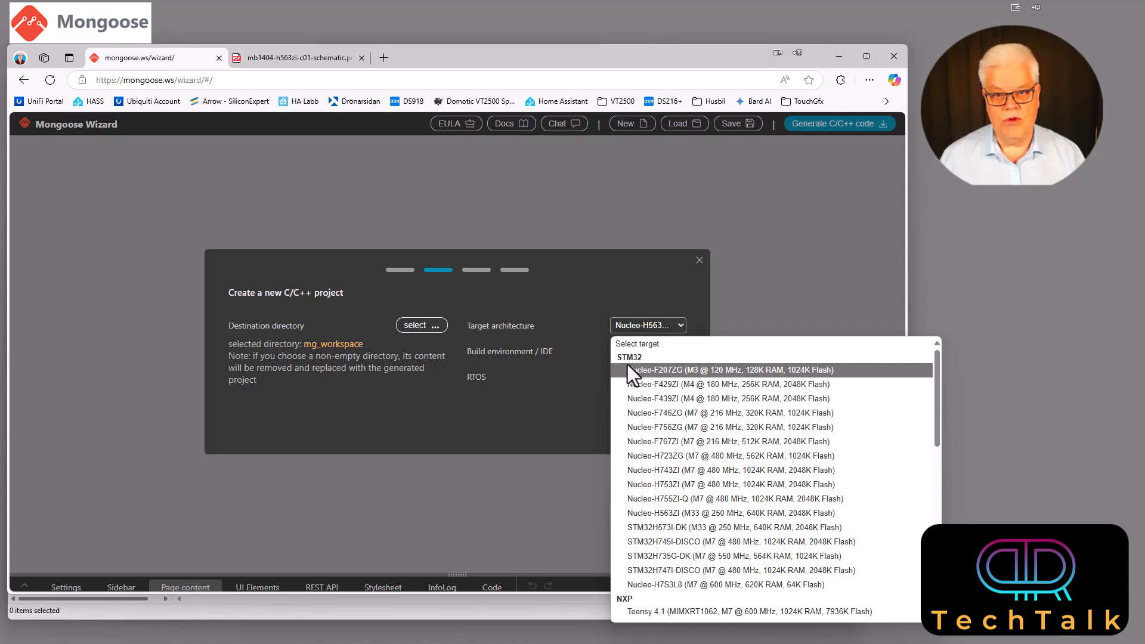
mouse_move(633, 375)
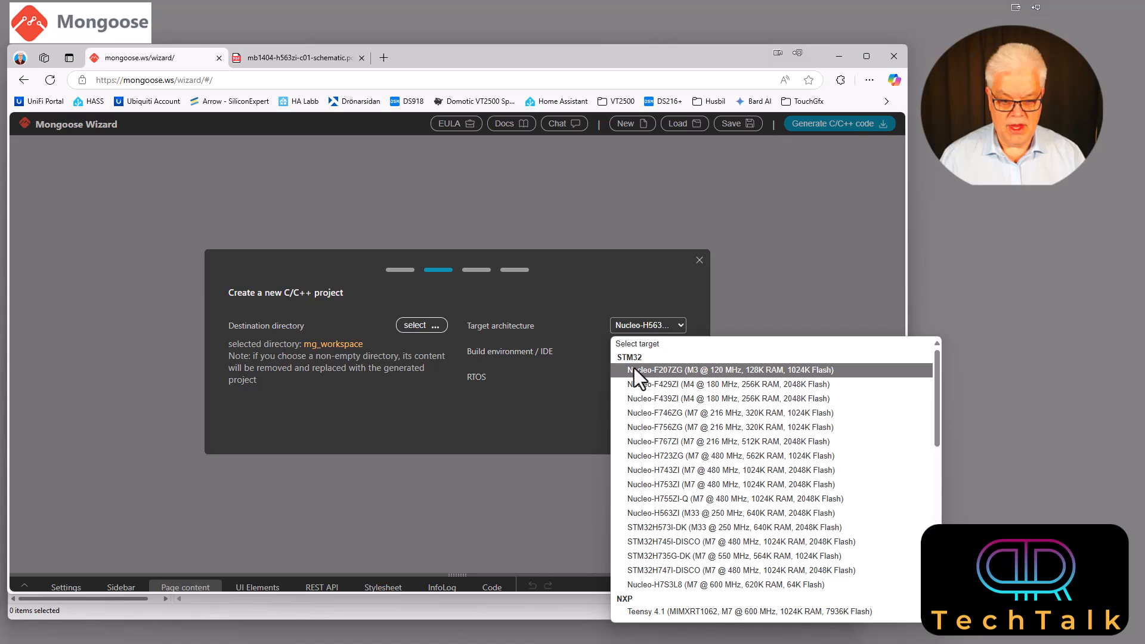
mouse_move(643, 542)
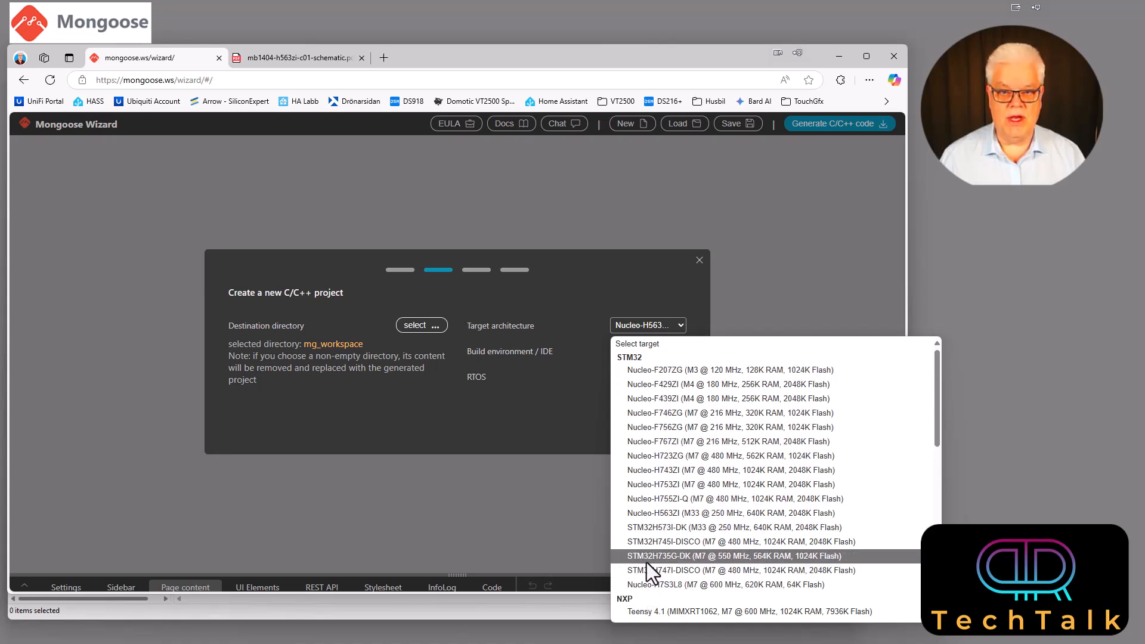
mouse_move(643, 512)
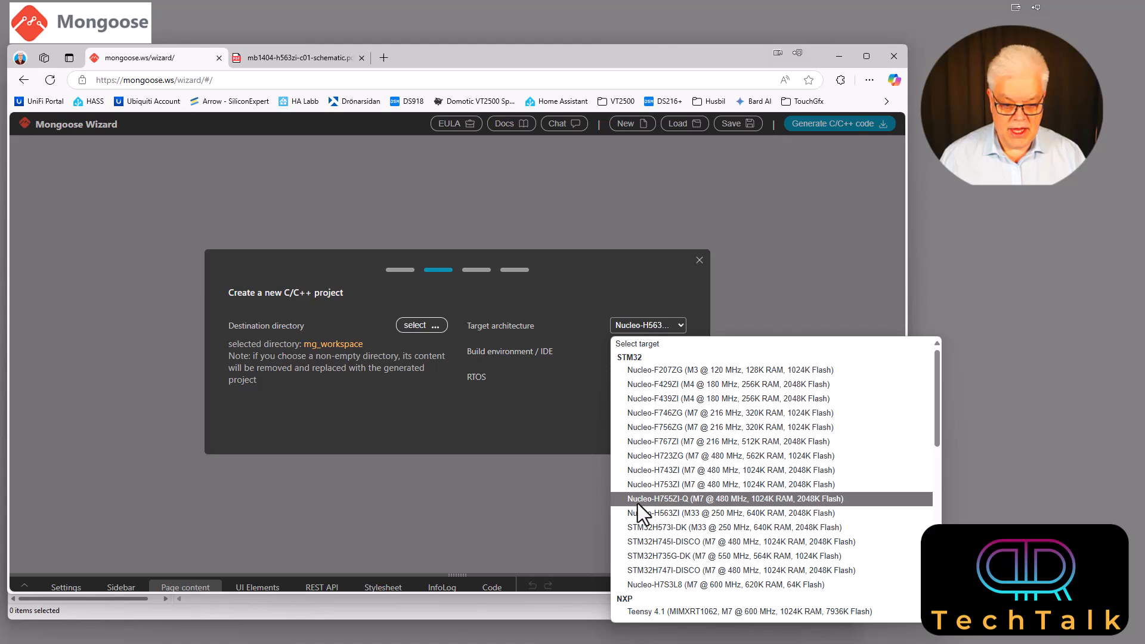
mouse_move(672, 519)
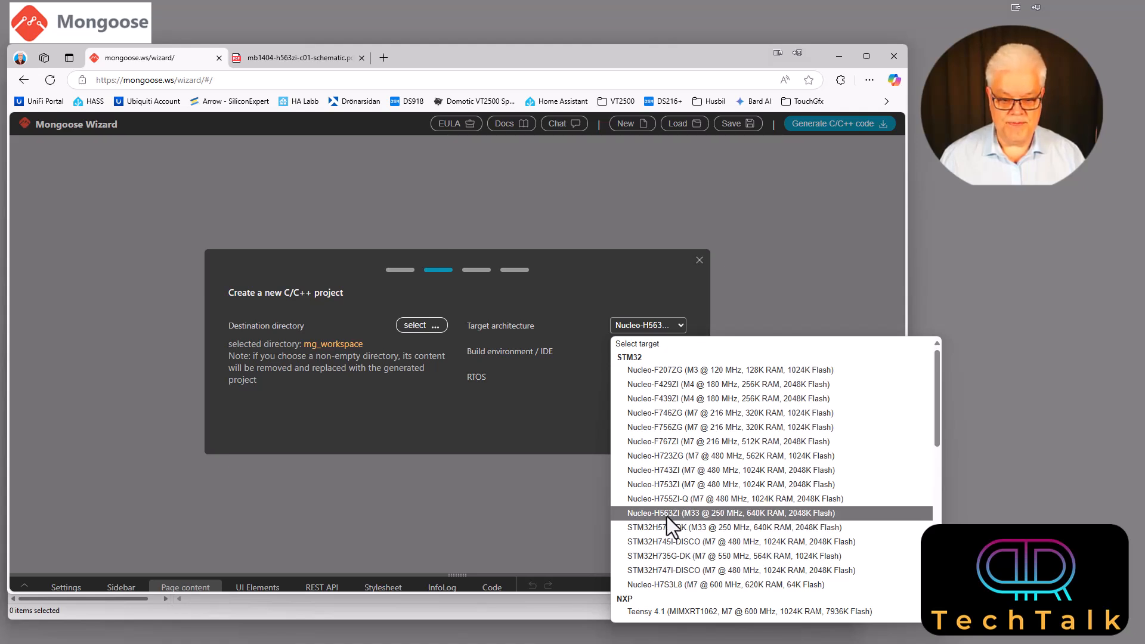
scroll("down", 3)
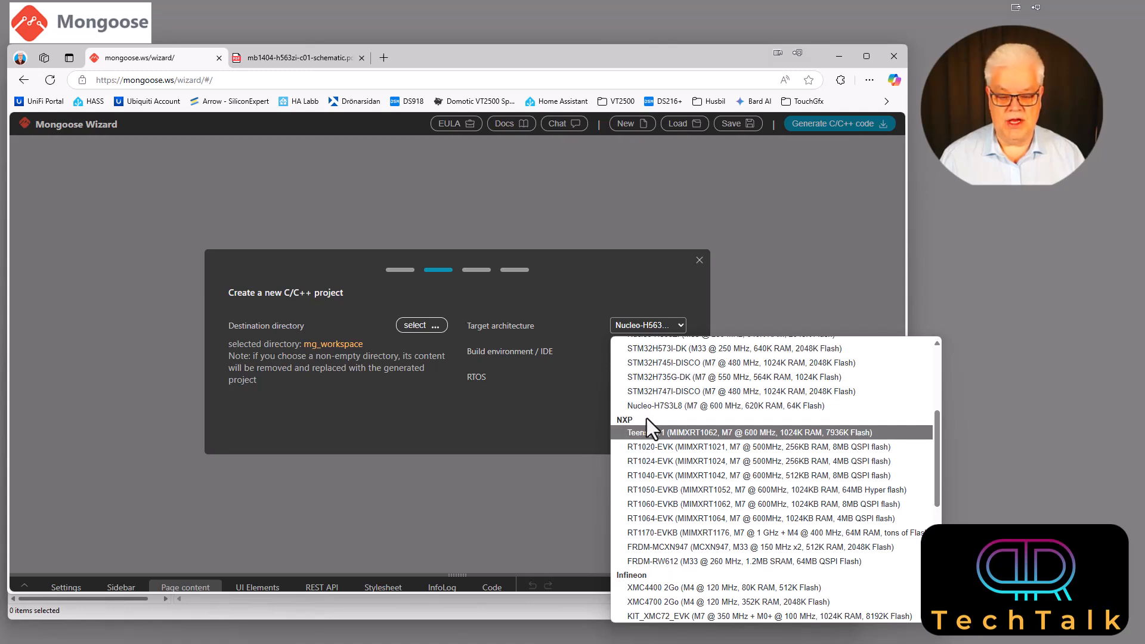
mouse_move(636, 447)
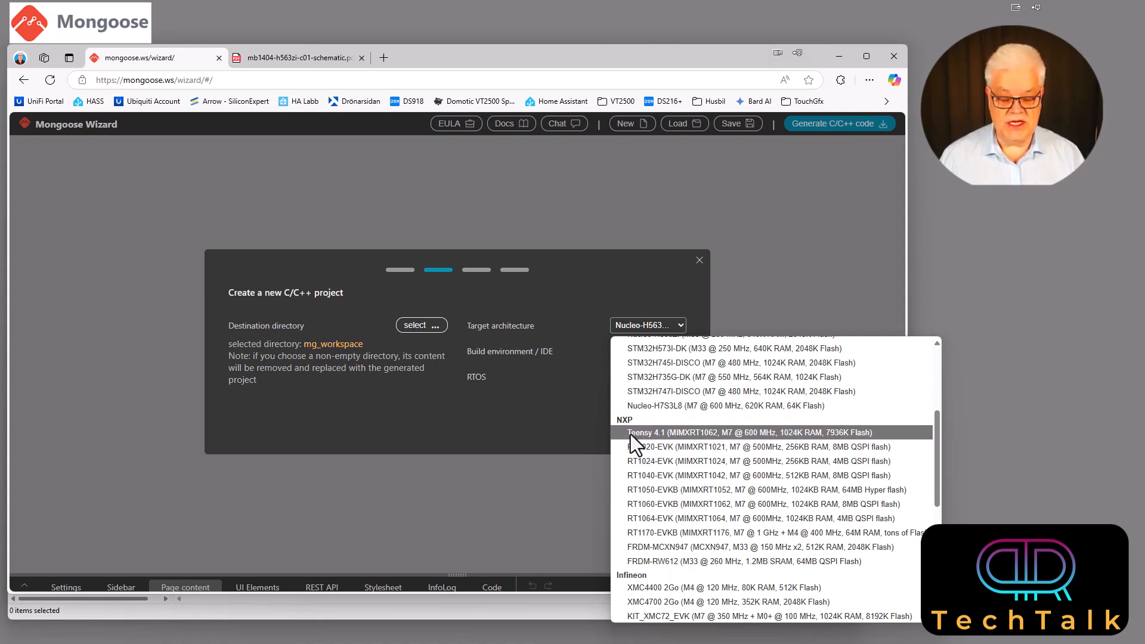
mouse_move(743, 445)
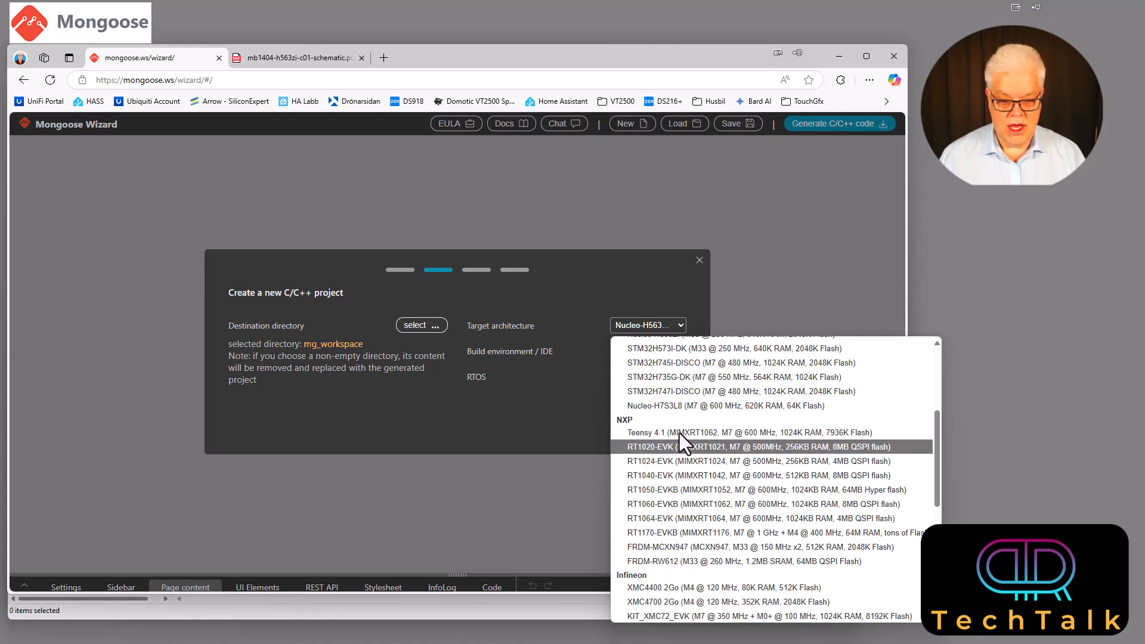
mouse_move(712, 445)
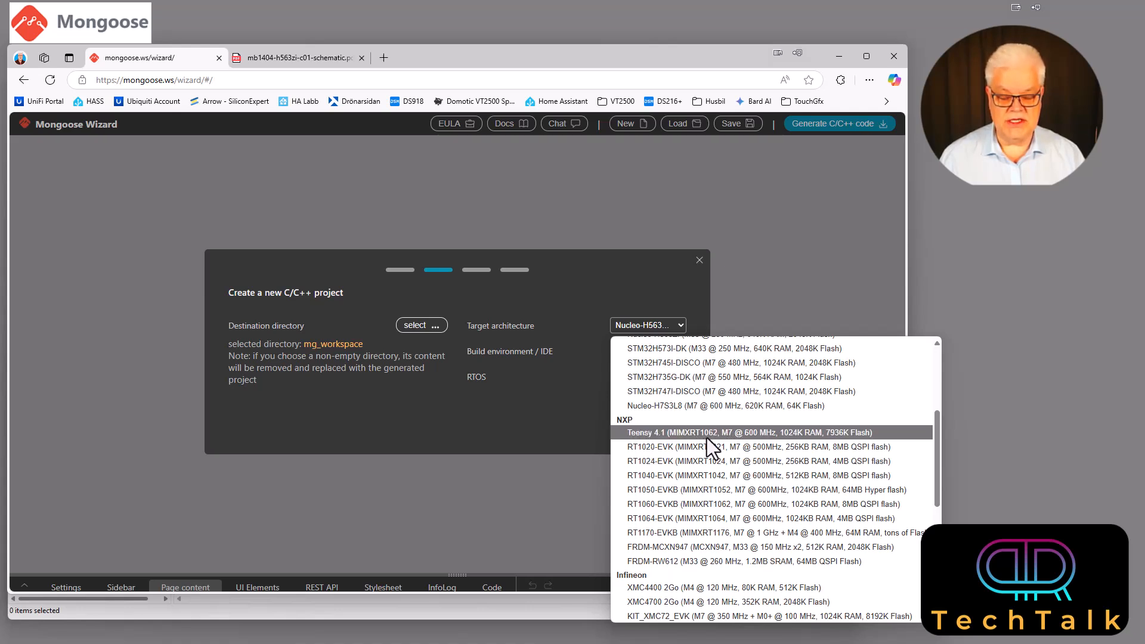
mouse_move(673, 446)
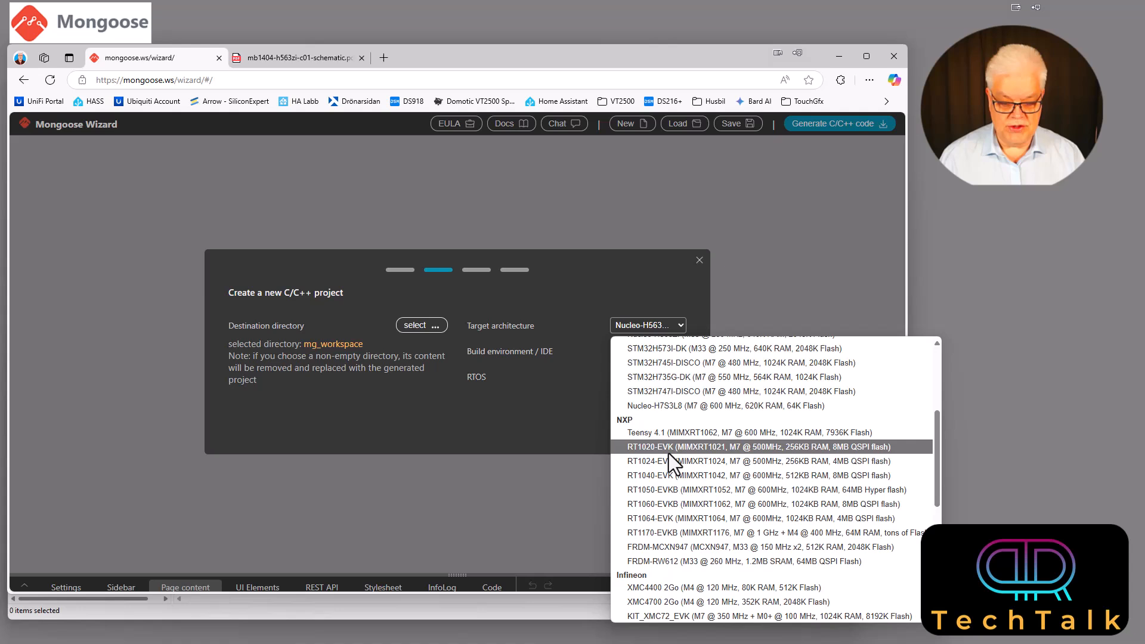
mouse_move(670, 539)
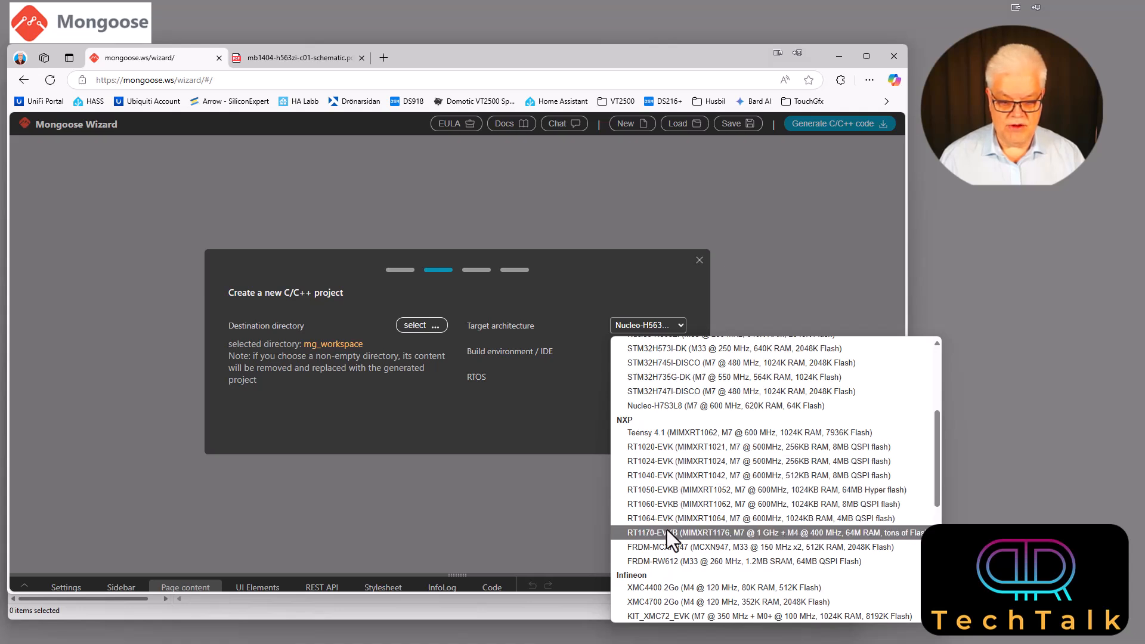
mouse_move(669, 553)
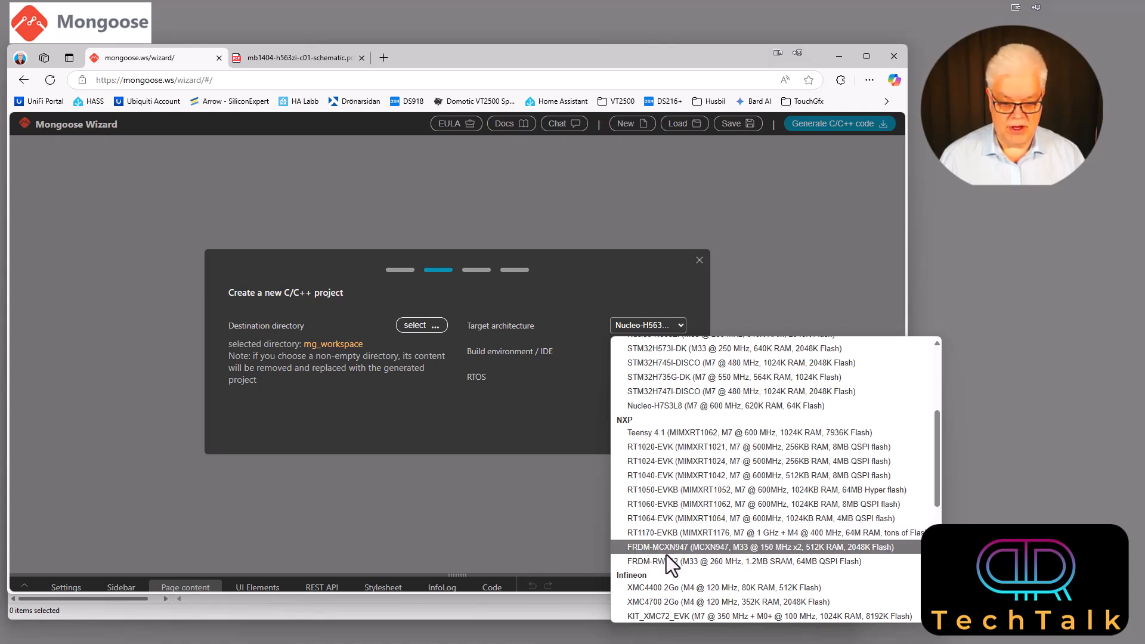
scroll("down", 3)
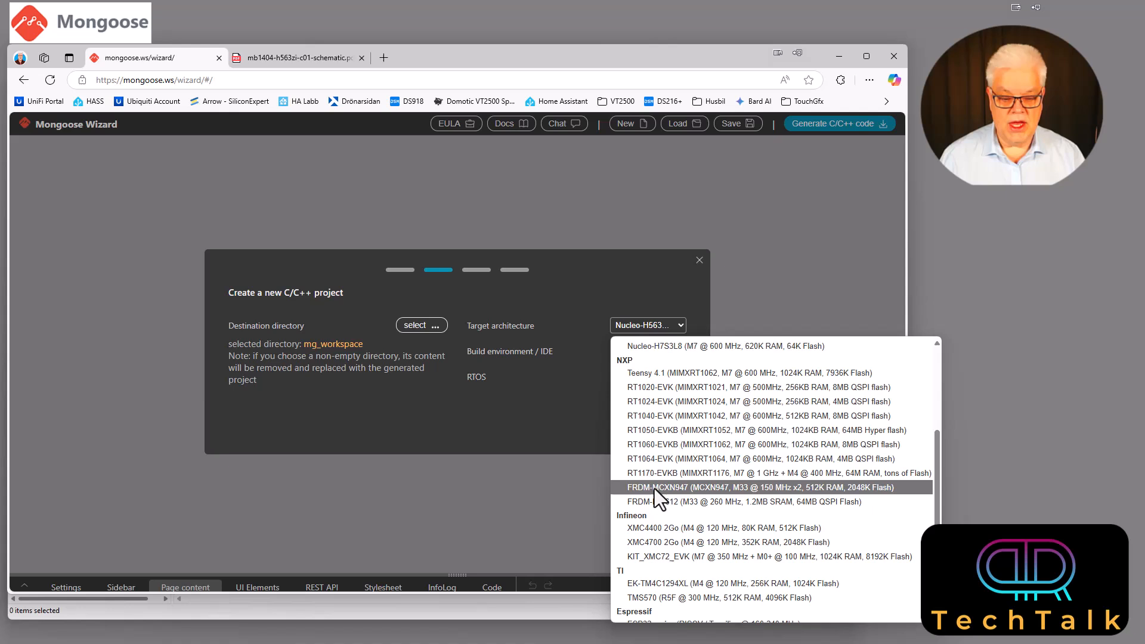
mouse_move(661, 502)
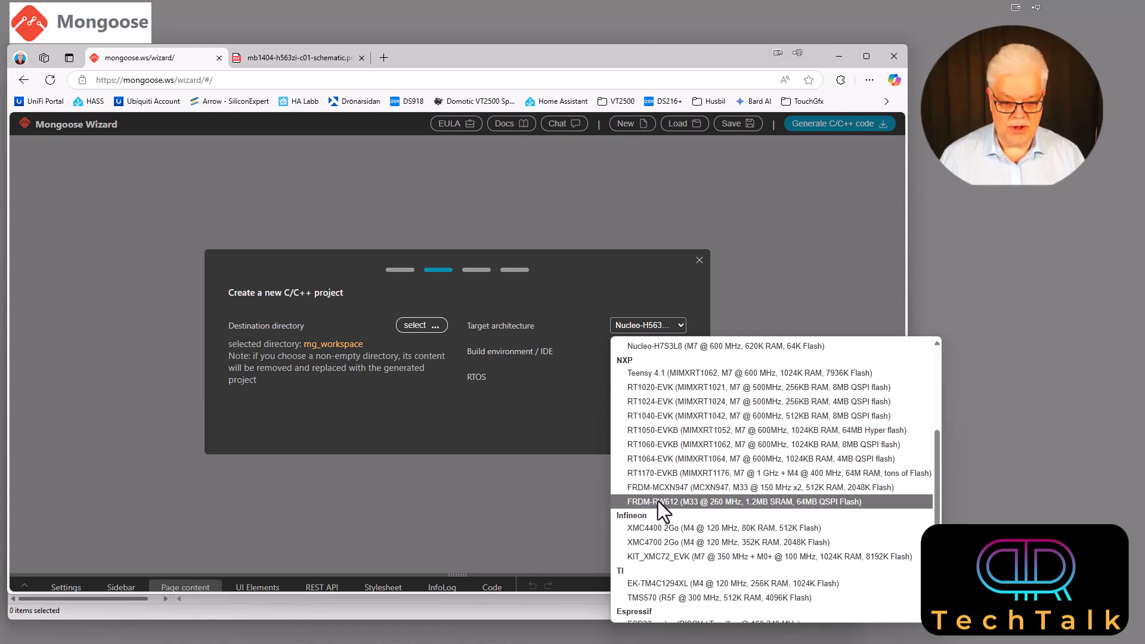
mouse_move(692, 509)
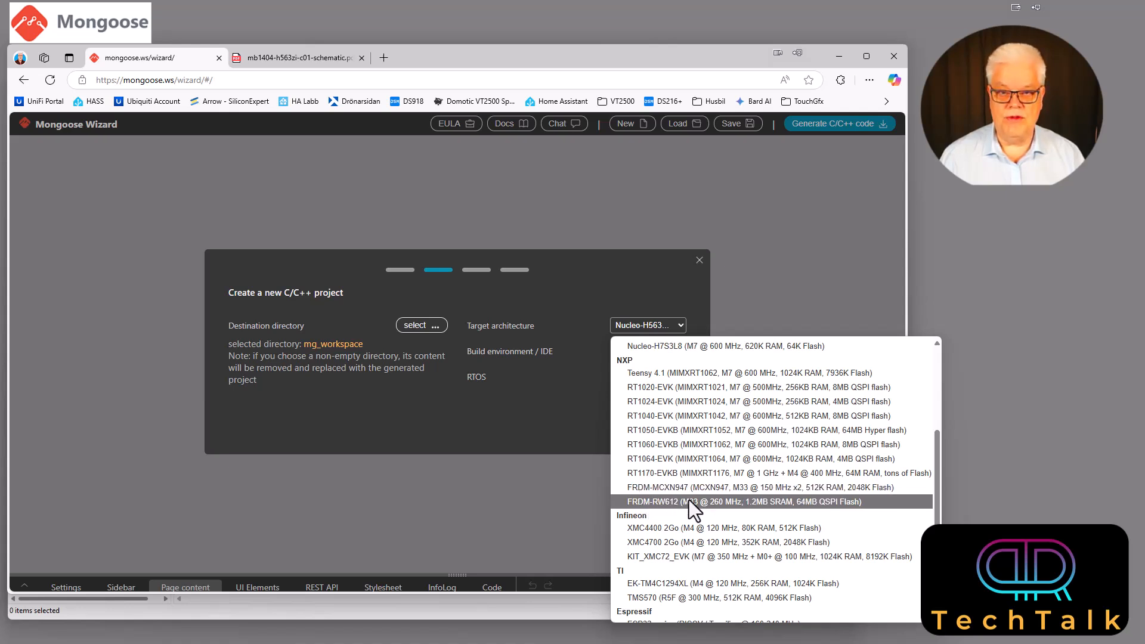
Browse the board list and keep Nucleo-H563ZI as the target architecture
scroll("down", 3)
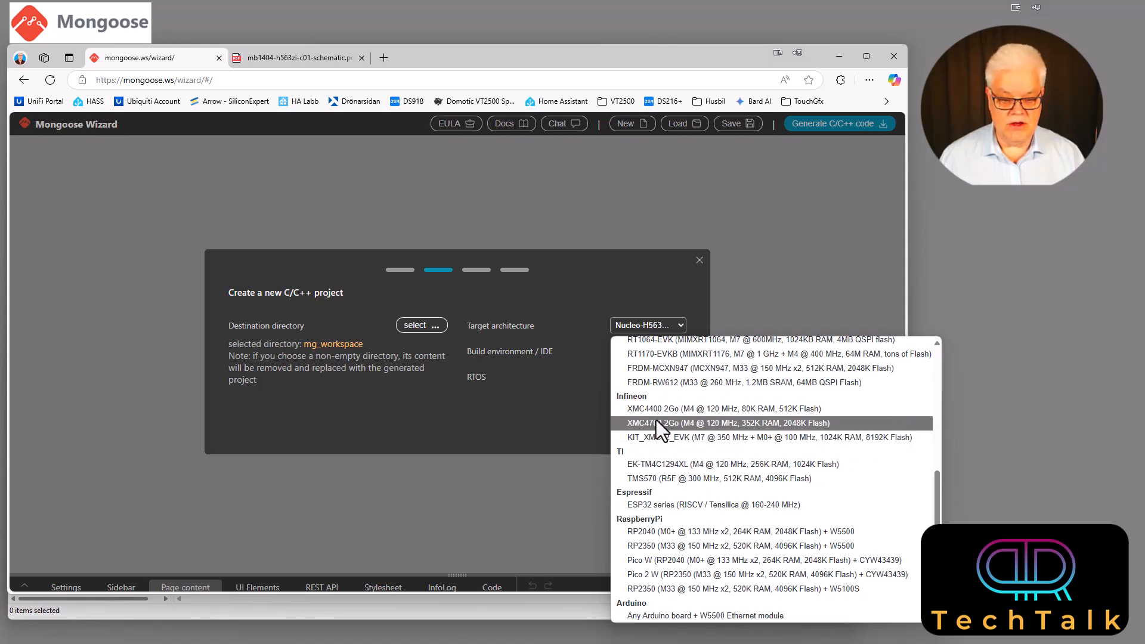
mouse_move(645, 437)
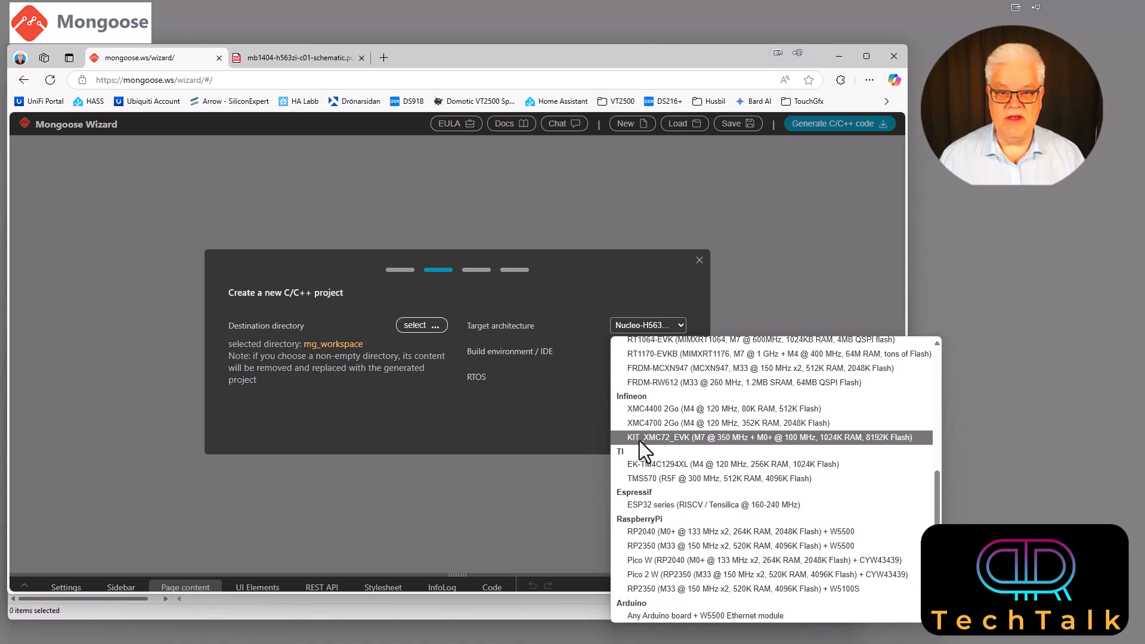
mouse_move(636, 464)
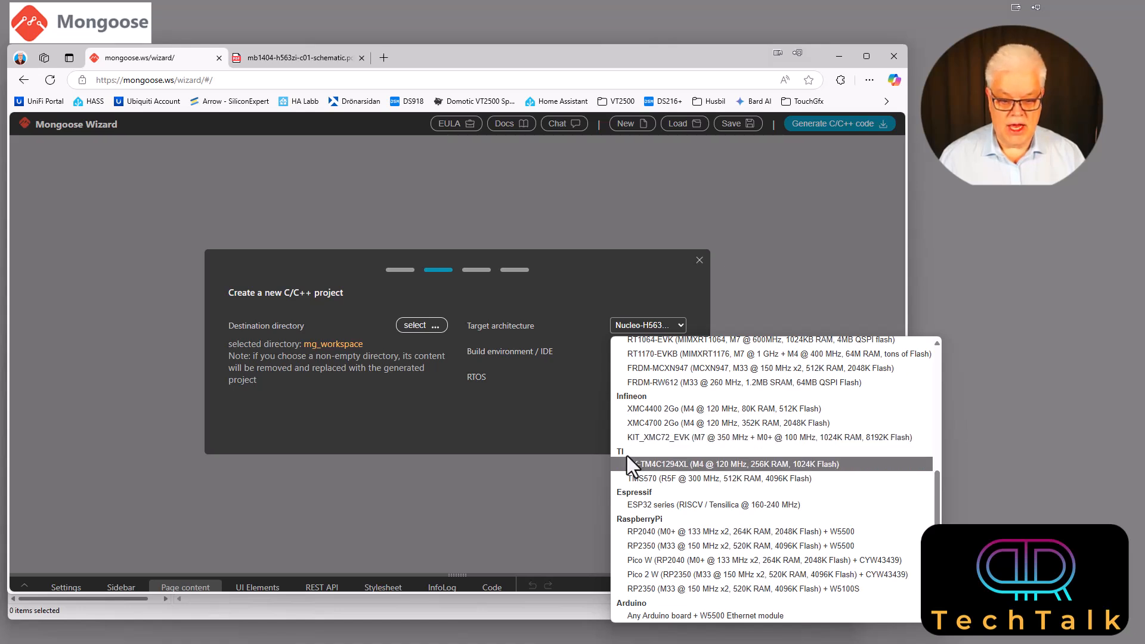
mouse_move(642, 503)
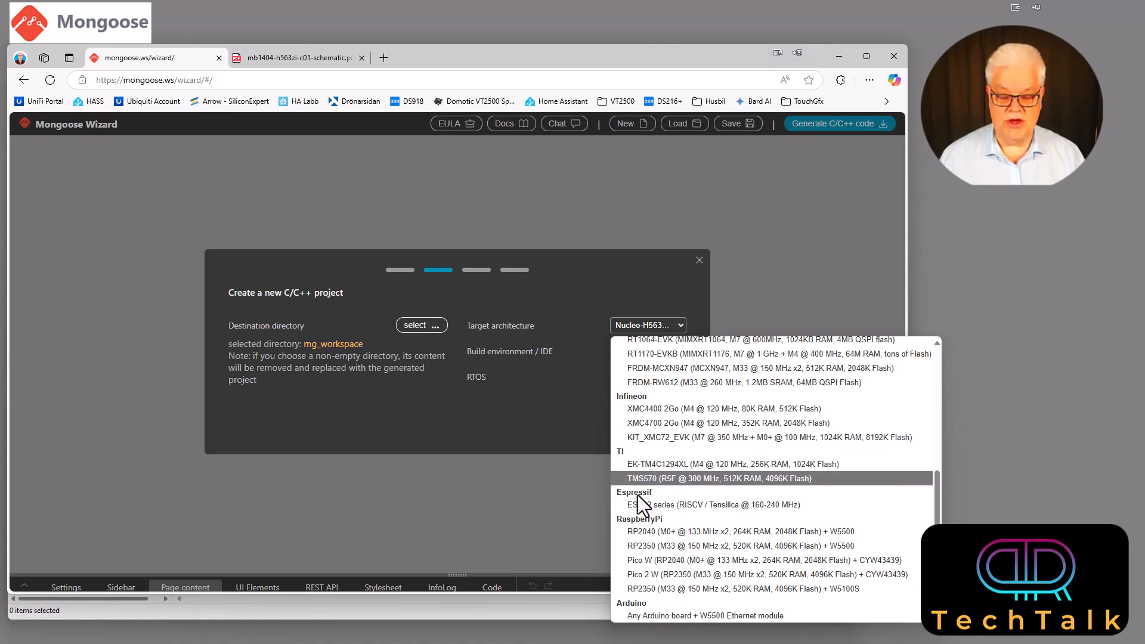
scroll("down", 3)
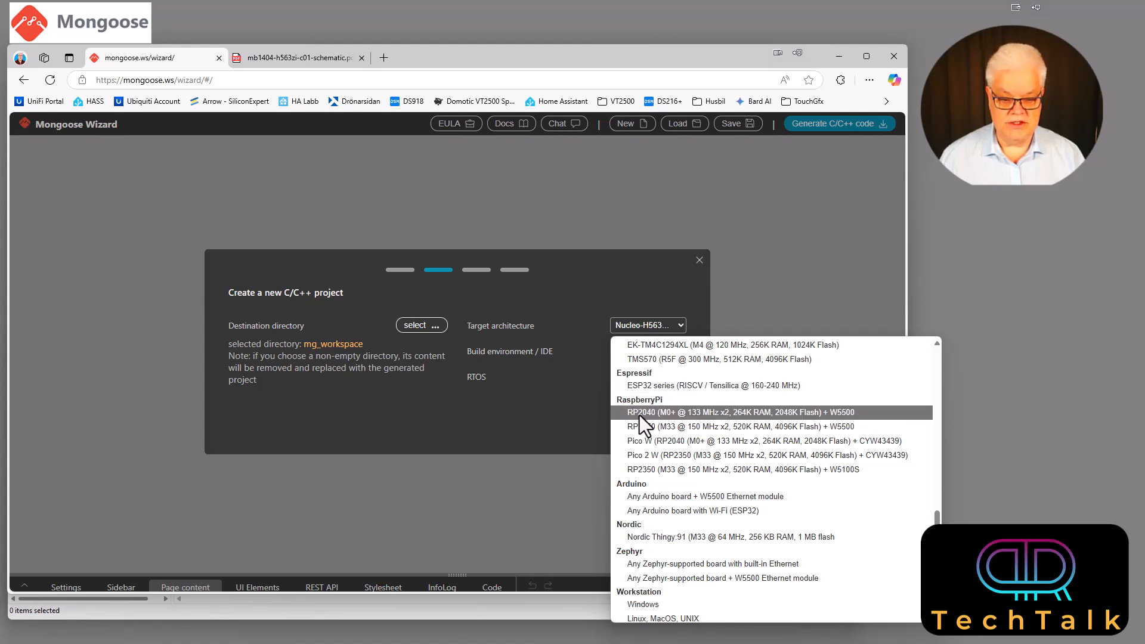
mouse_move(654, 541)
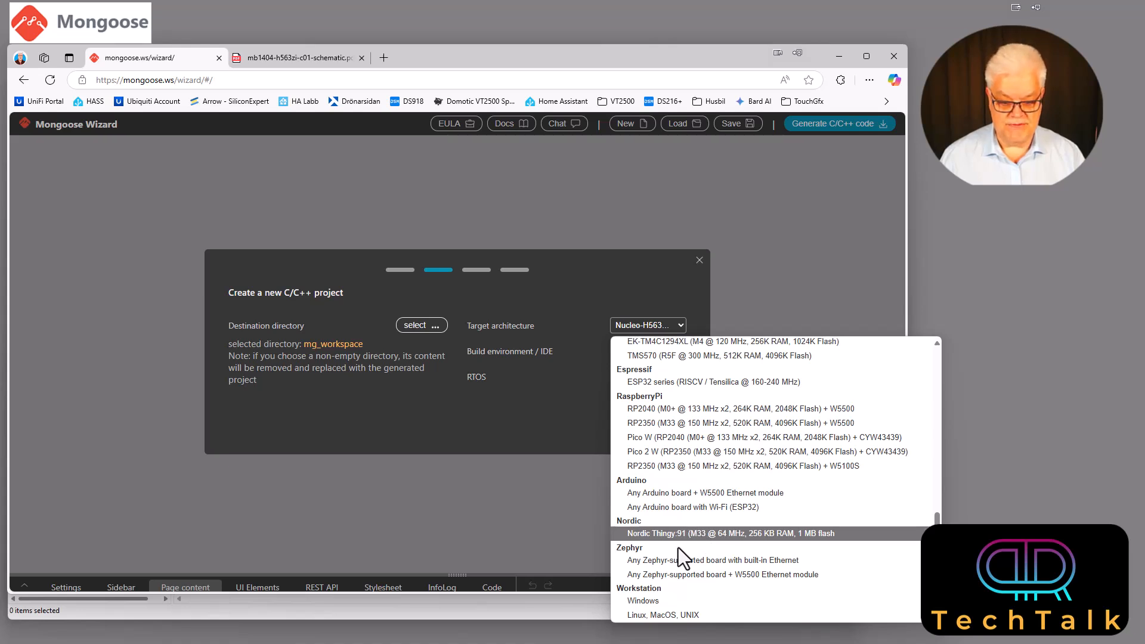
mouse_move(654, 627)
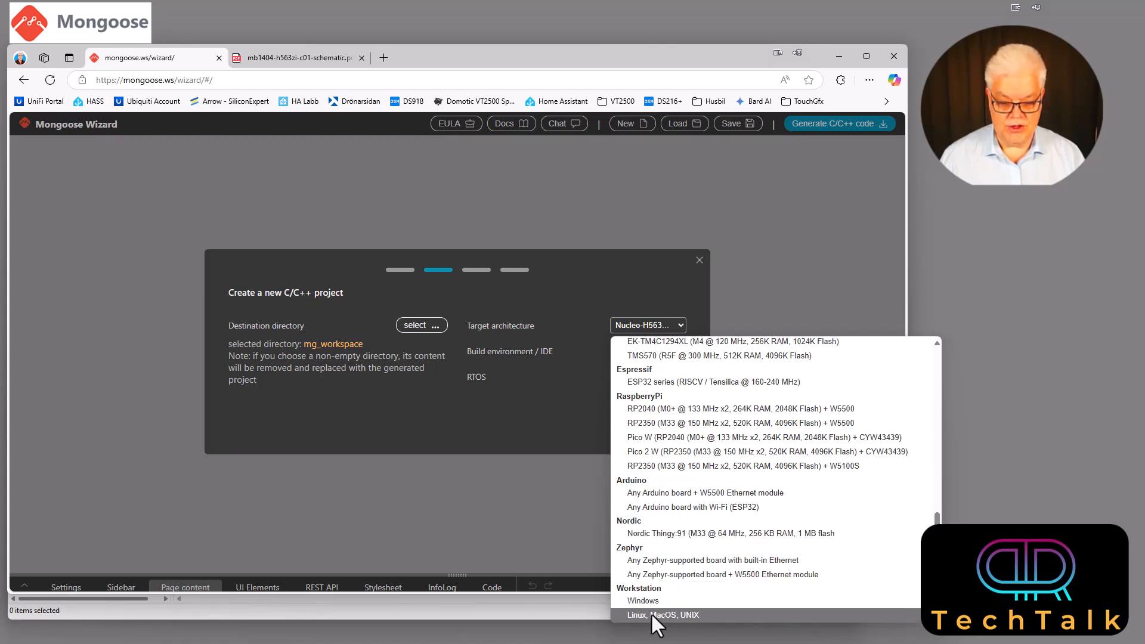
mouse_move(644, 600)
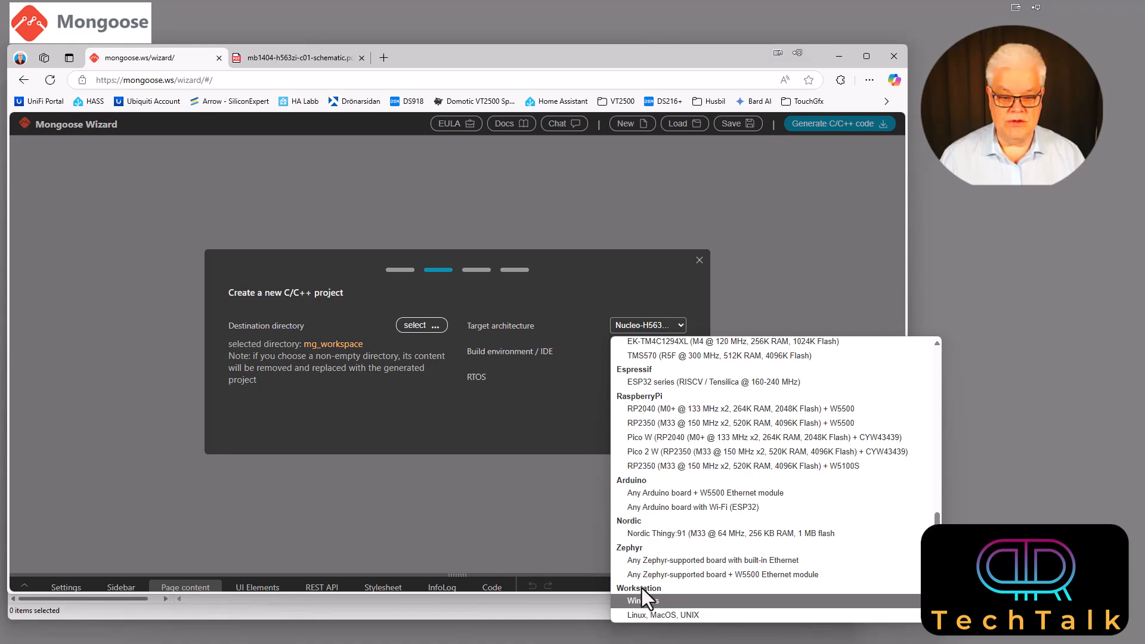
scroll("up", 3)
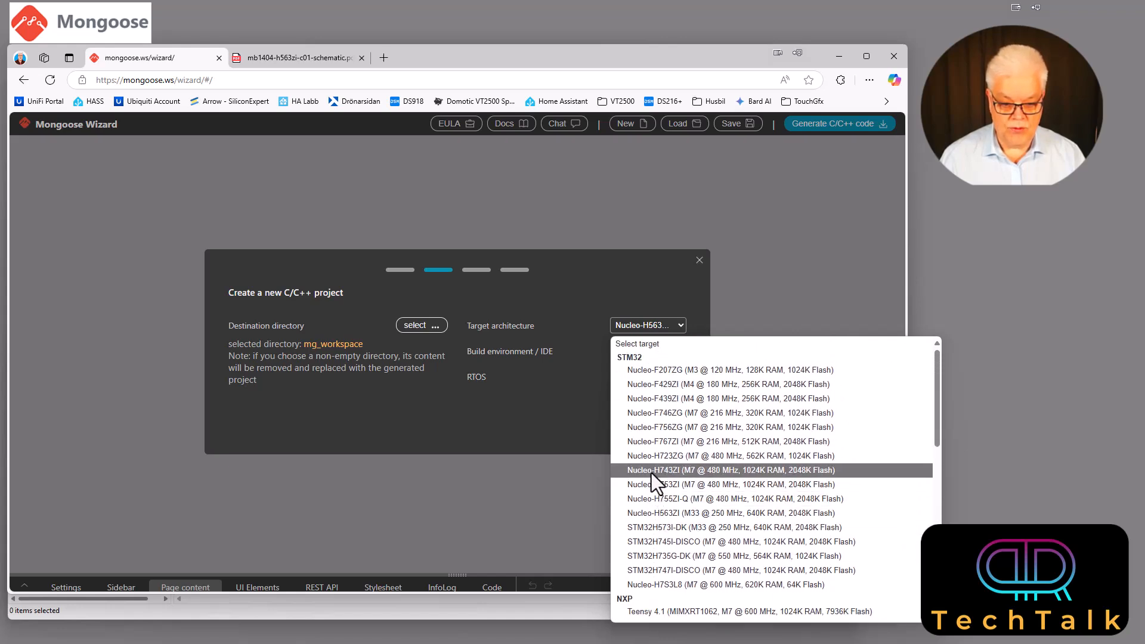
mouse_move(646, 512)
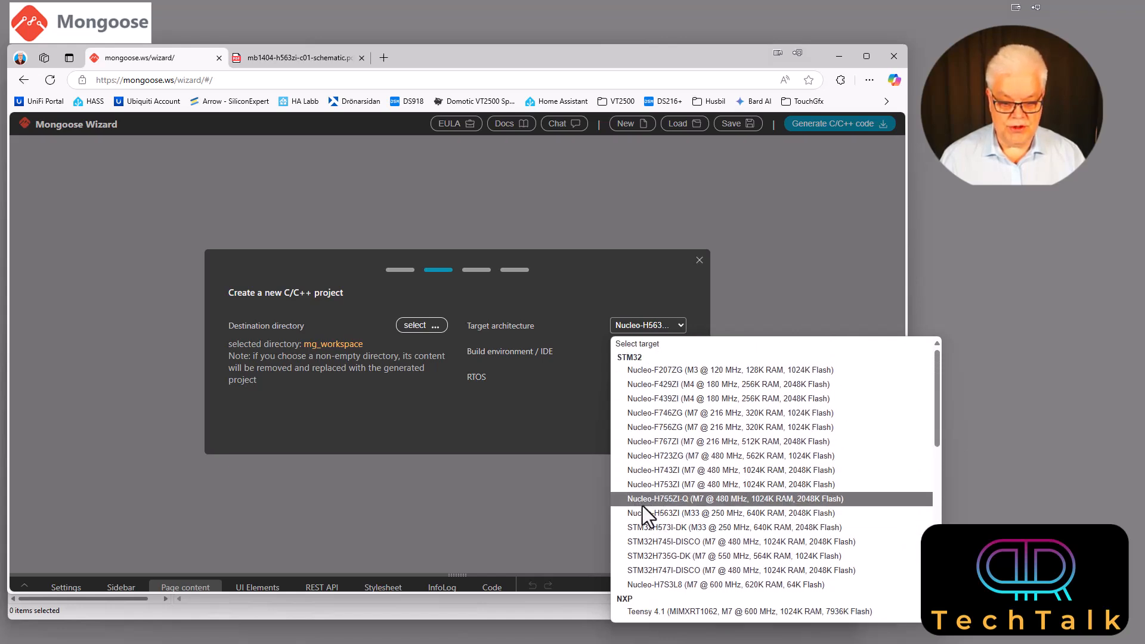
left_click(733, 513)
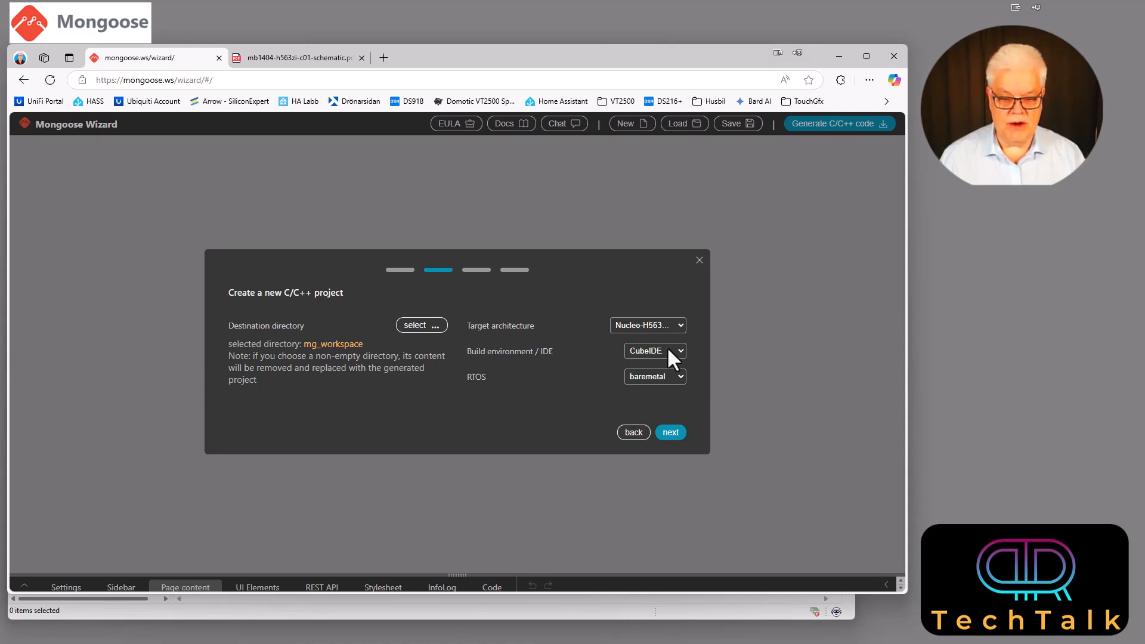
Review build environment and RTOS choices, keeping CubeIDE and baremetal
left_click(653, 351)
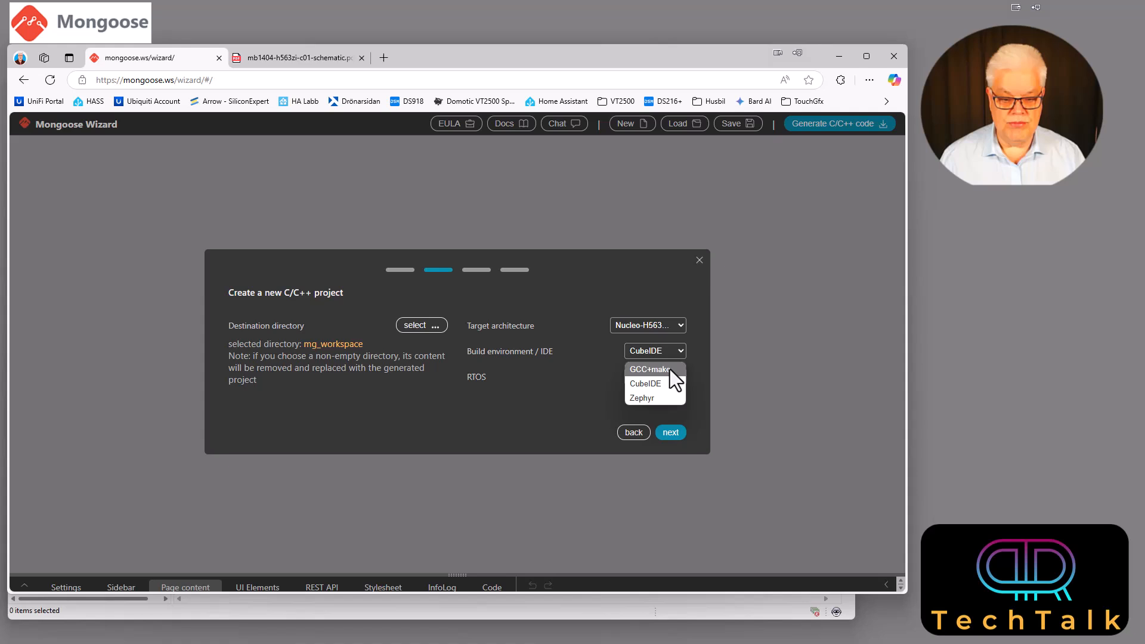
mouse_move(685, 379)
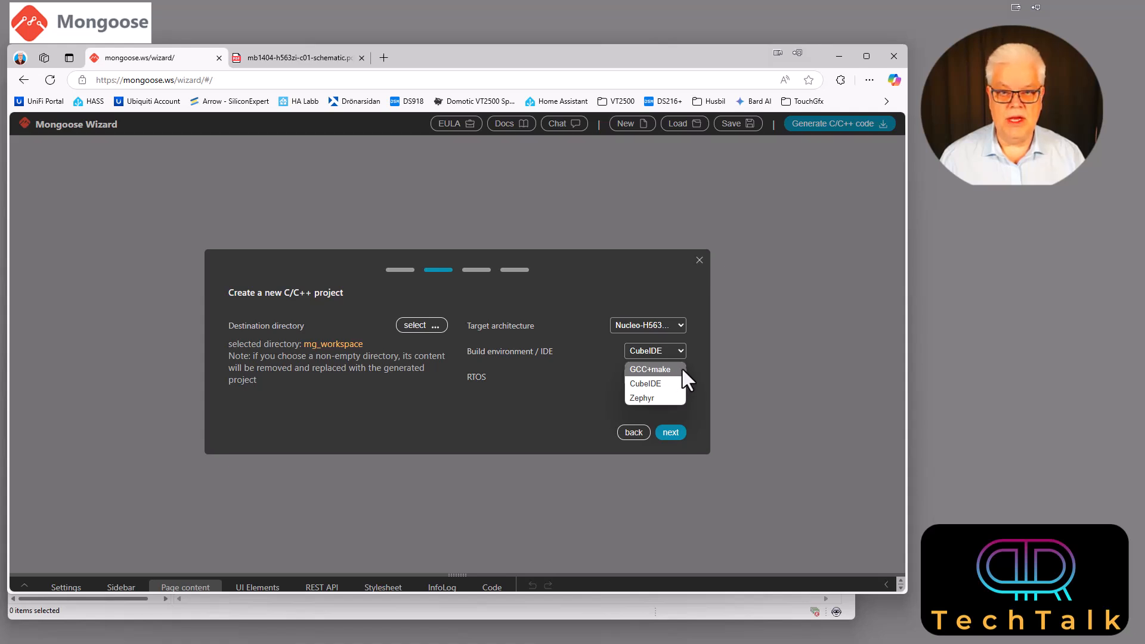
mouse_move(660, 386)
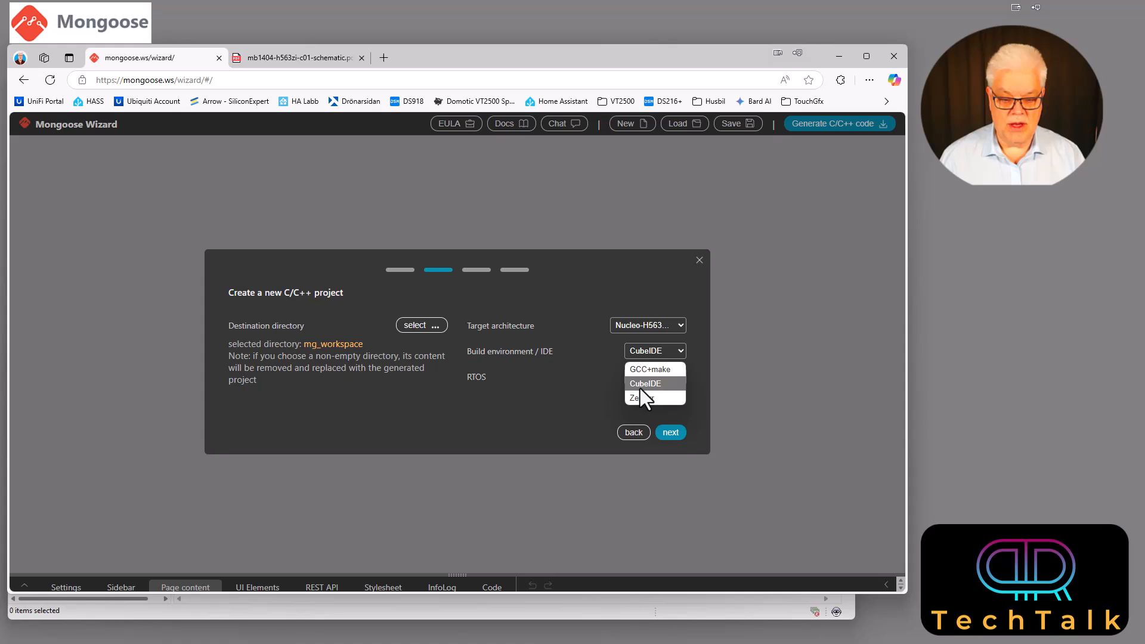
mouse_move(671, 396)
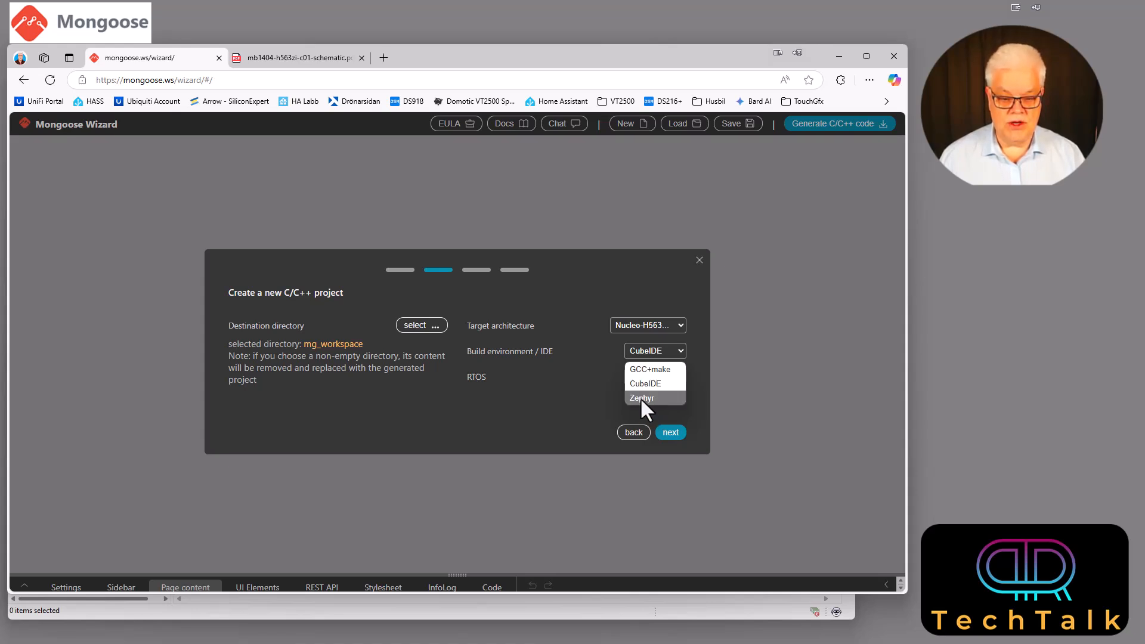
mouse_move(645, 383)
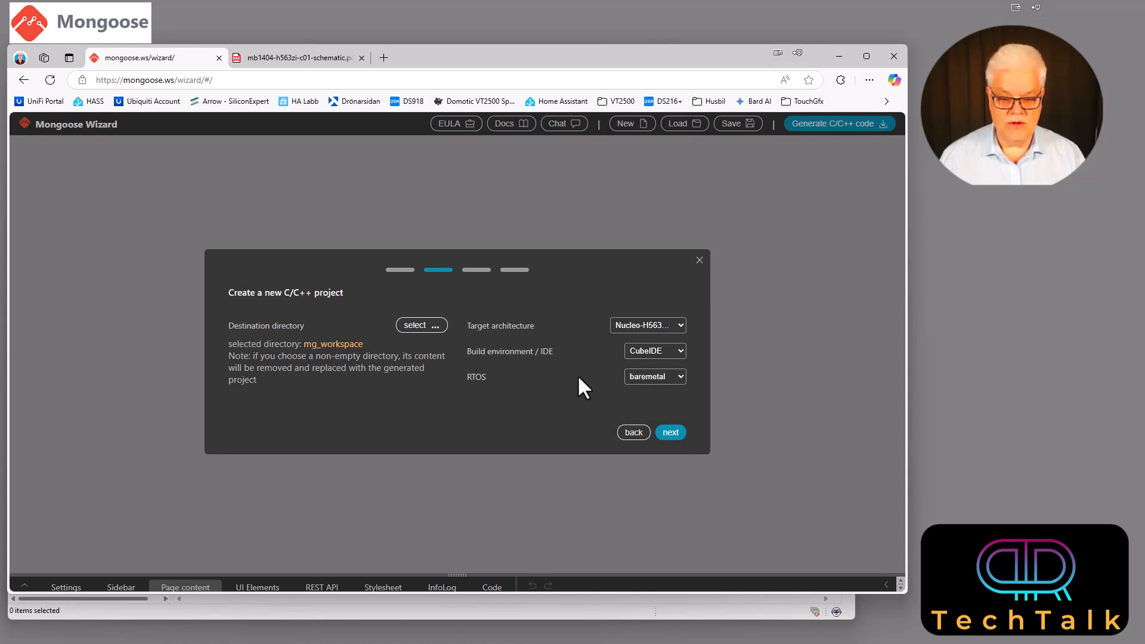
left_click(654, 376)
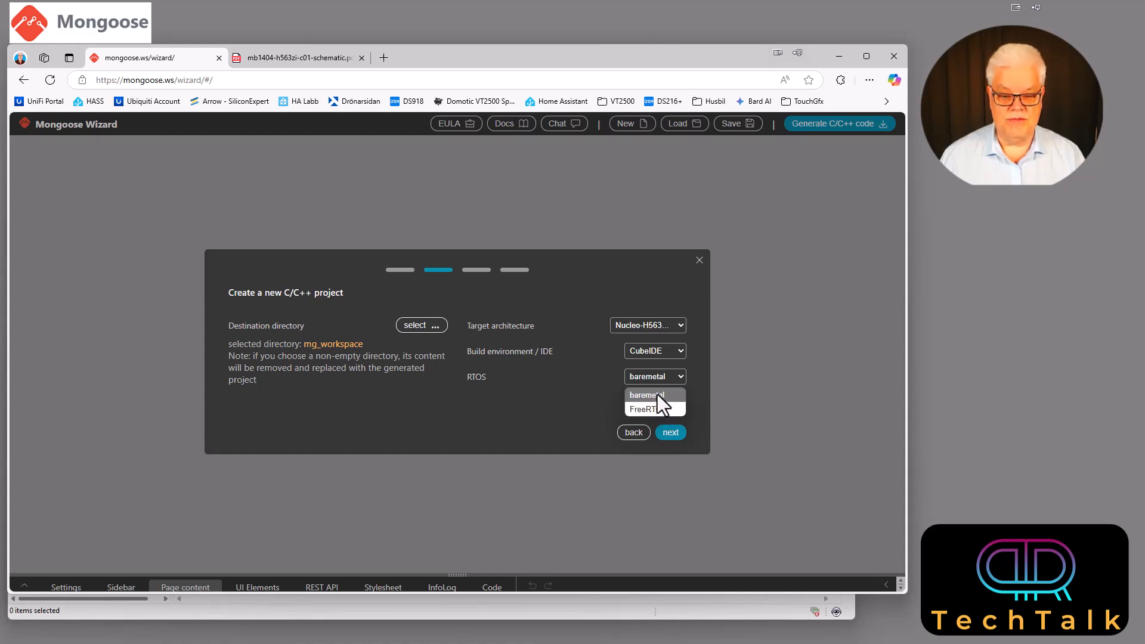
left_click(655, 351)
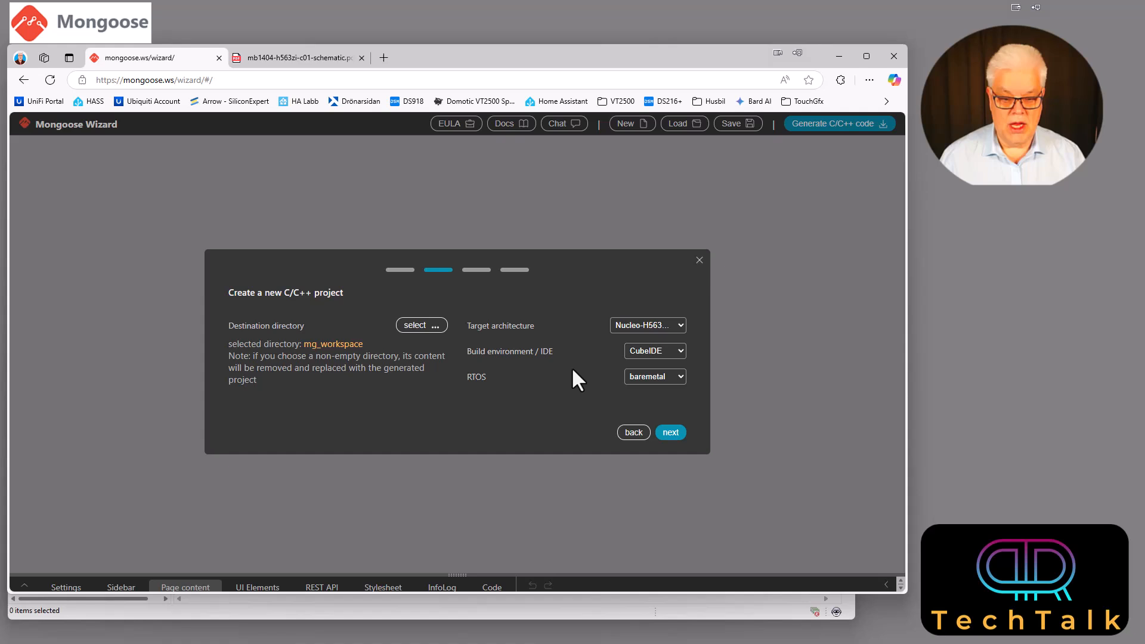
mouse_move(647, 405)
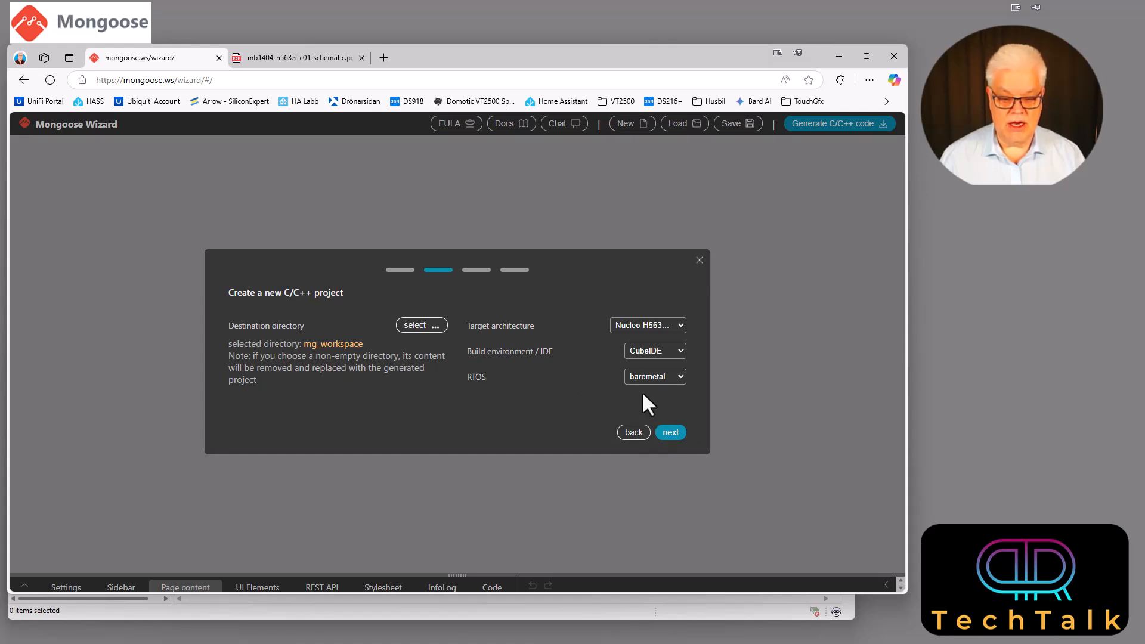
mouse_move(649, 383)
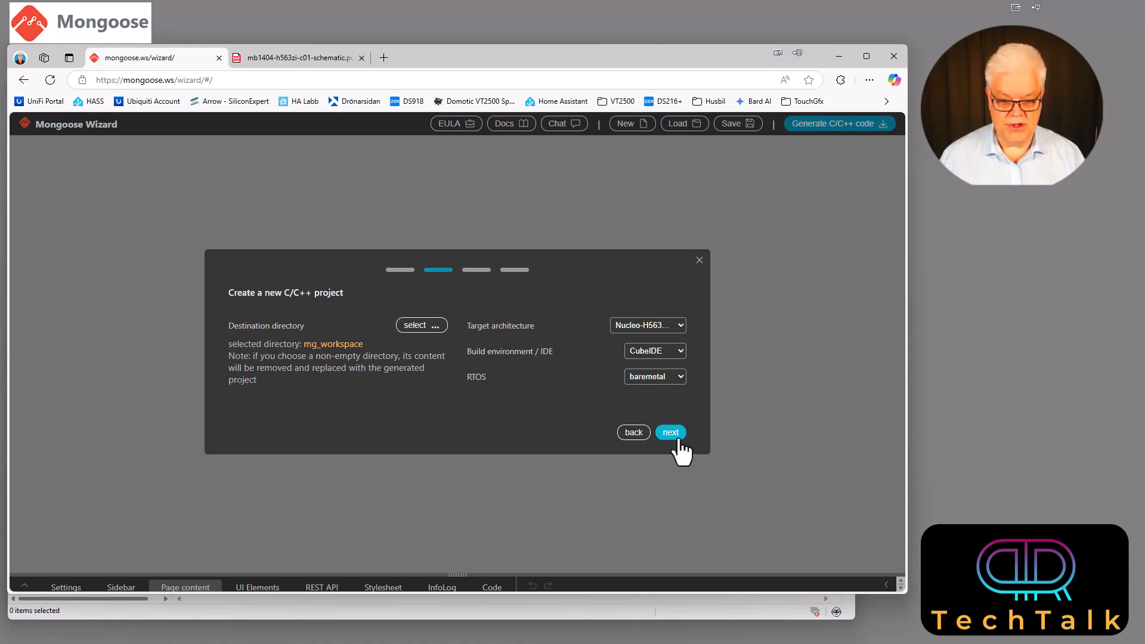
Preview Single LED toggle, then load the Default dashboard template with speed, temperature, humidity and LED panels
left_click(670, 432)
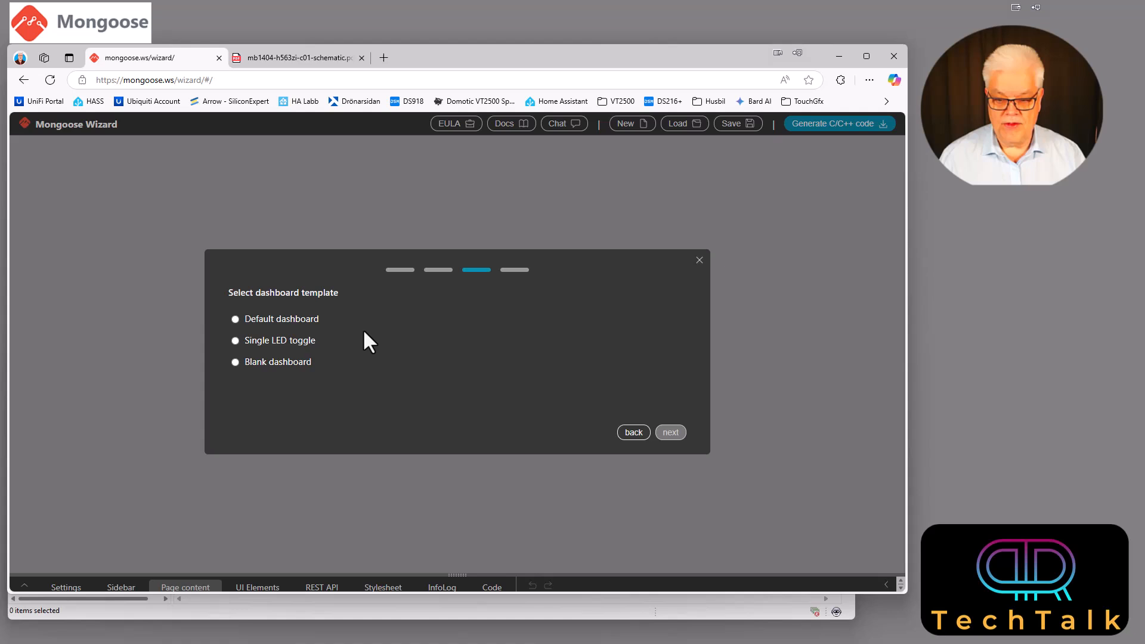
mouse_move(230, 358)
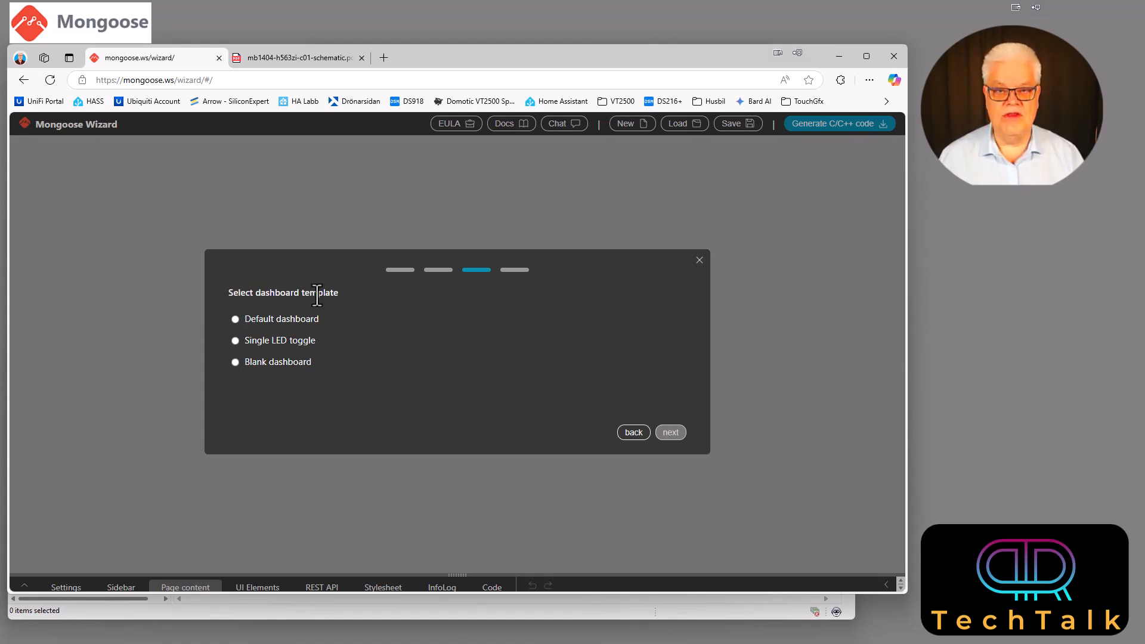
mouse_move(303, 336)
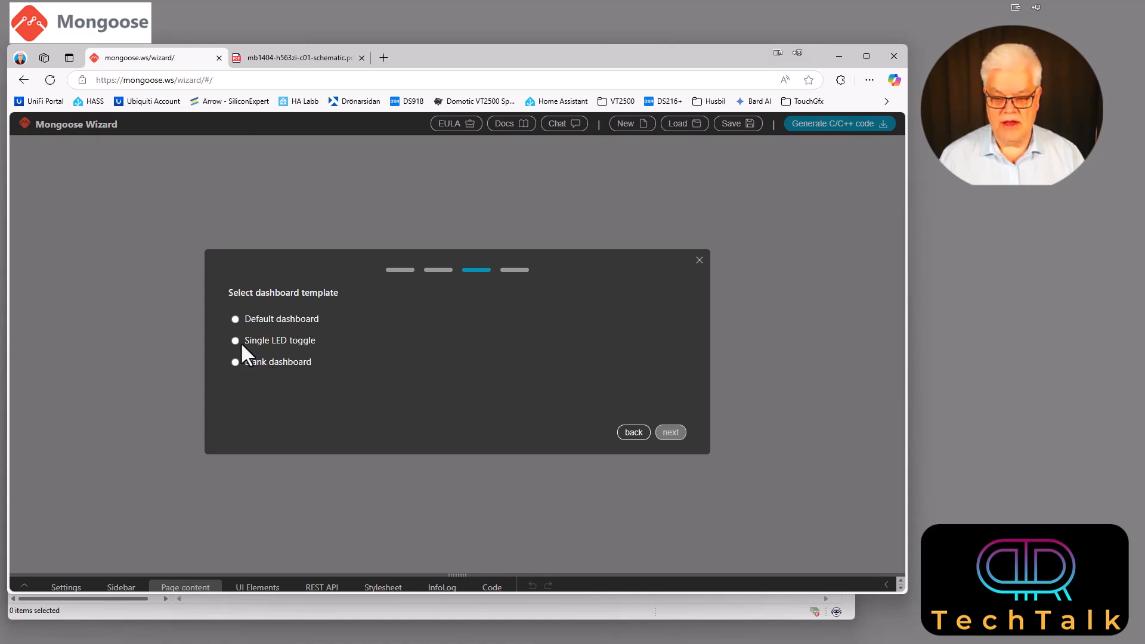
mouse_move(310, 347)
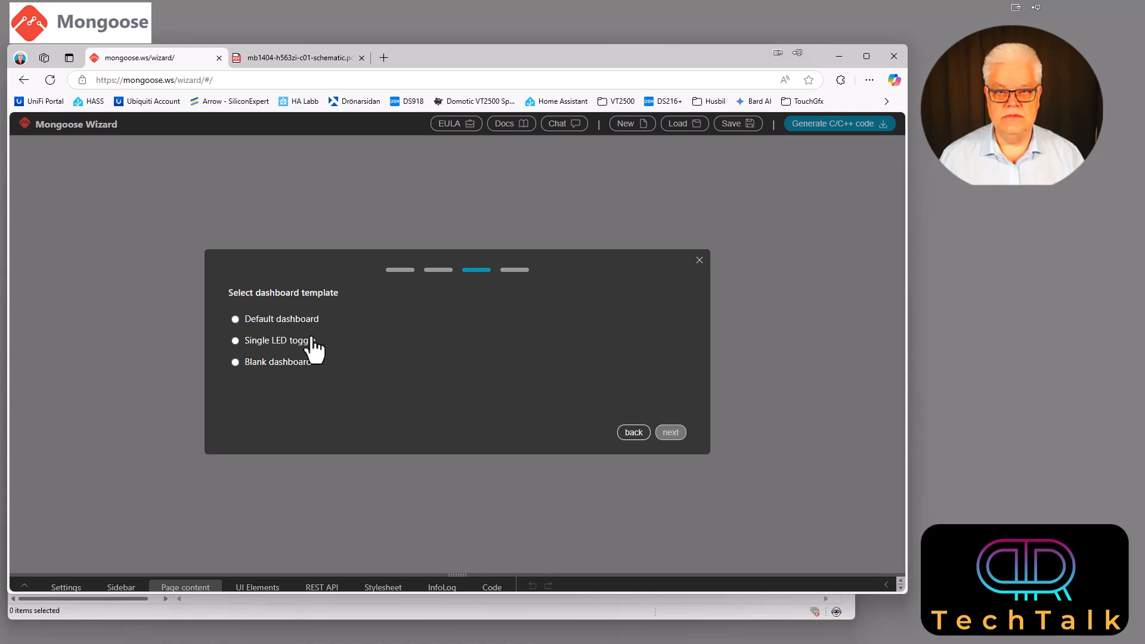
mouse_move(315, 368)
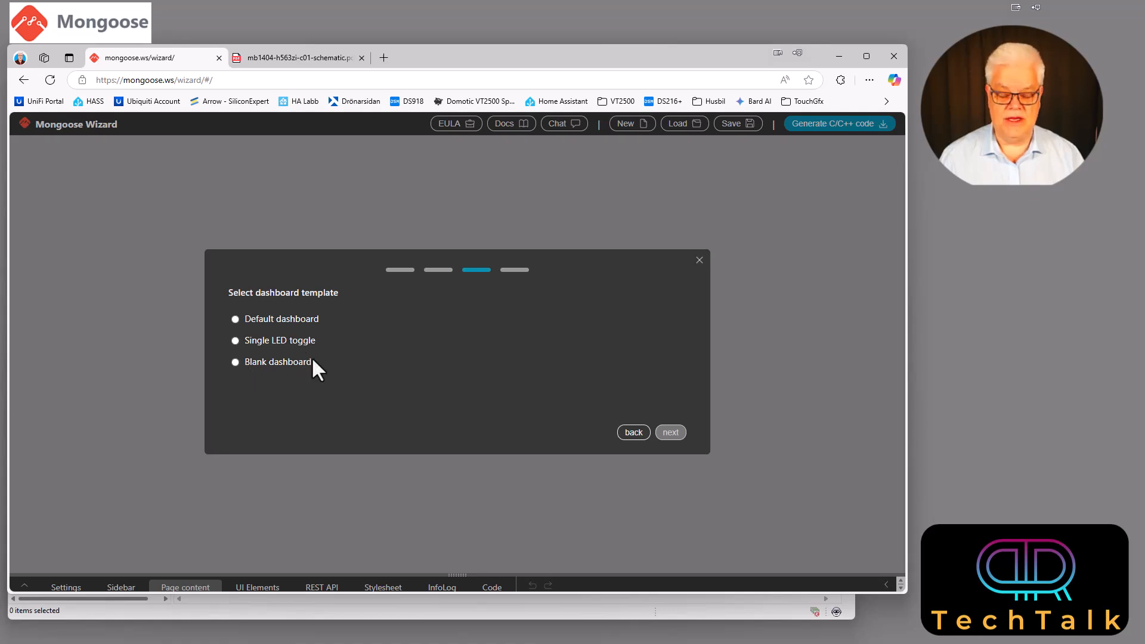
mouse_move(234, 351)
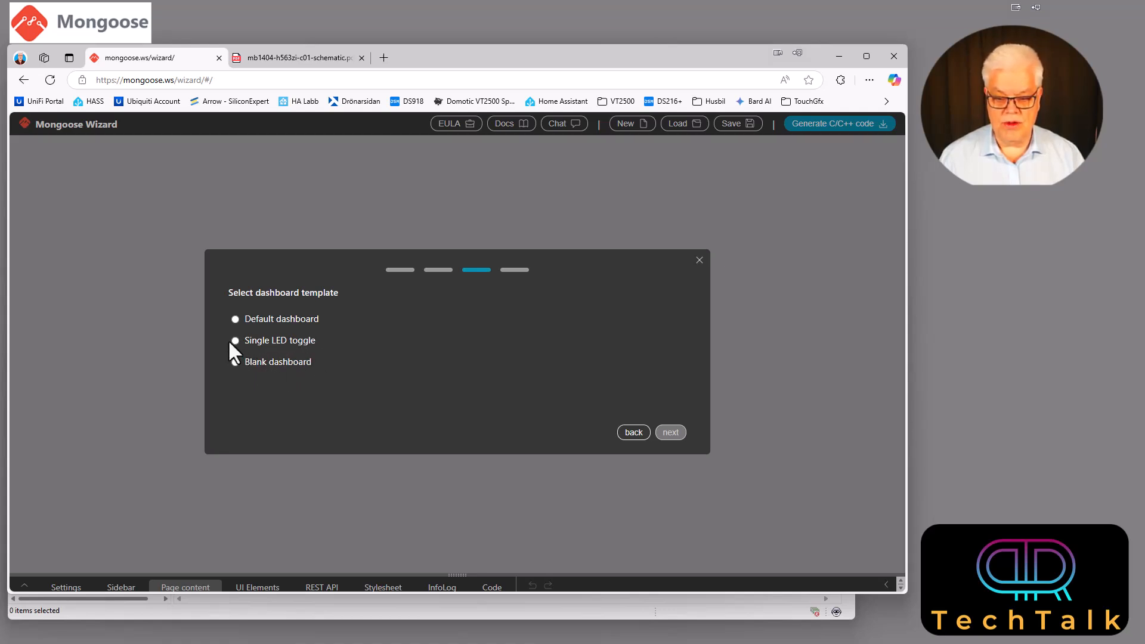
left_click(235, 340)
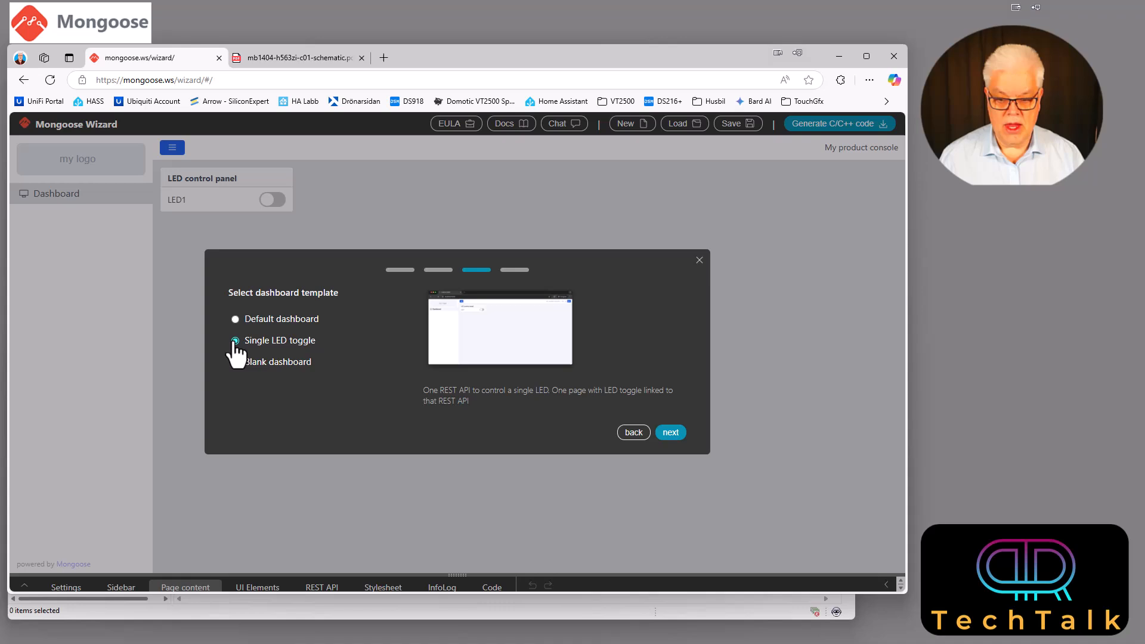
left_click(236, 318)
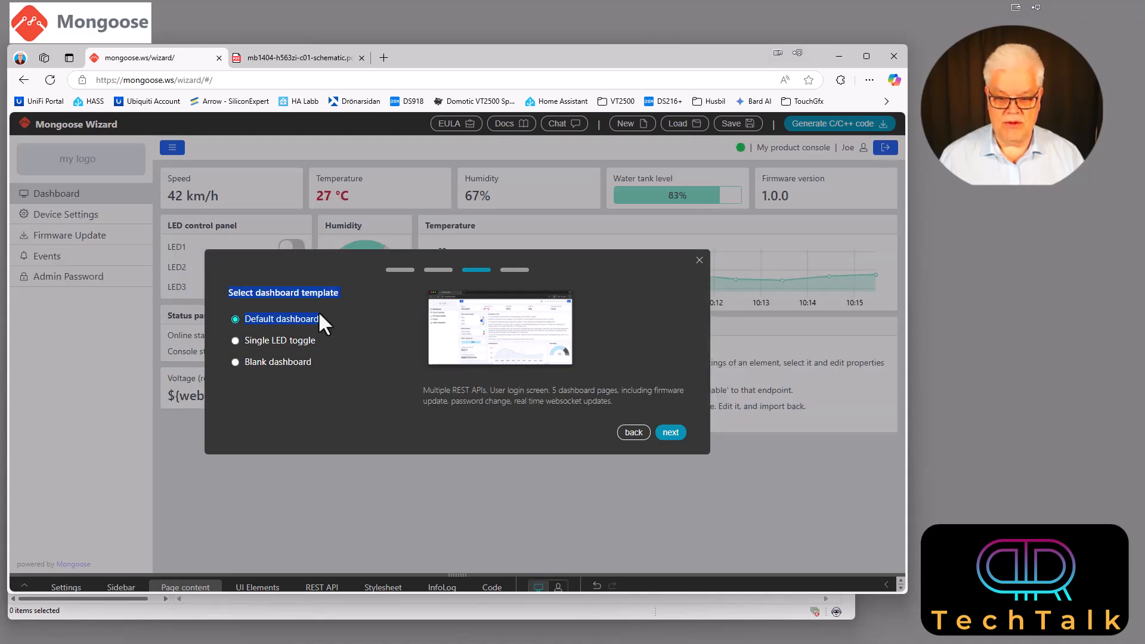
left_click(669, 431)
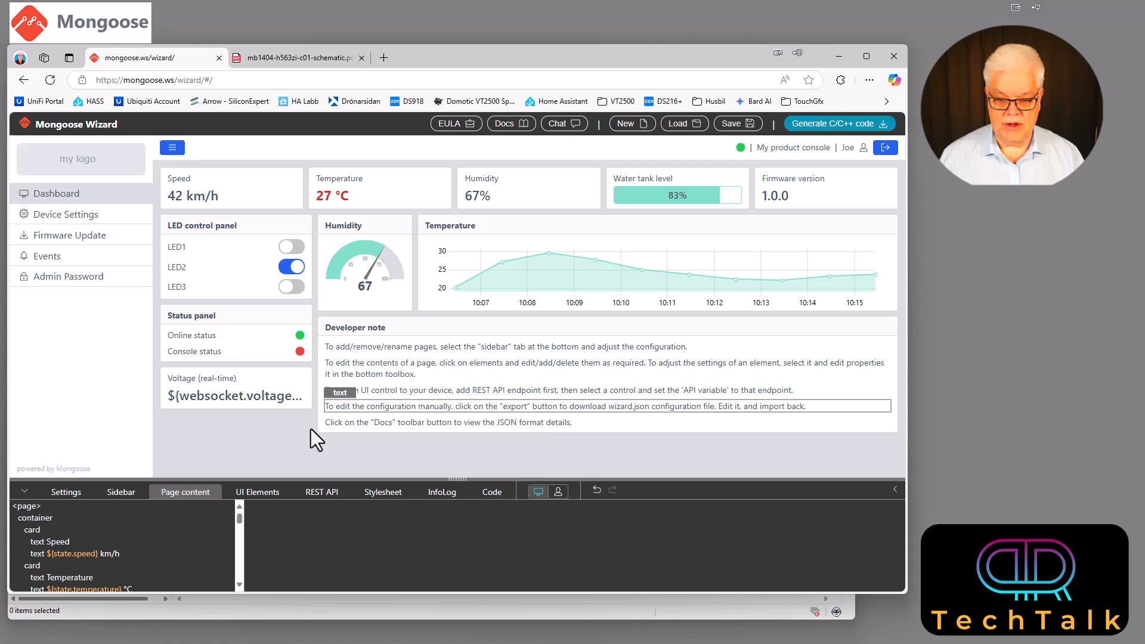
mouse_move(581, 323)
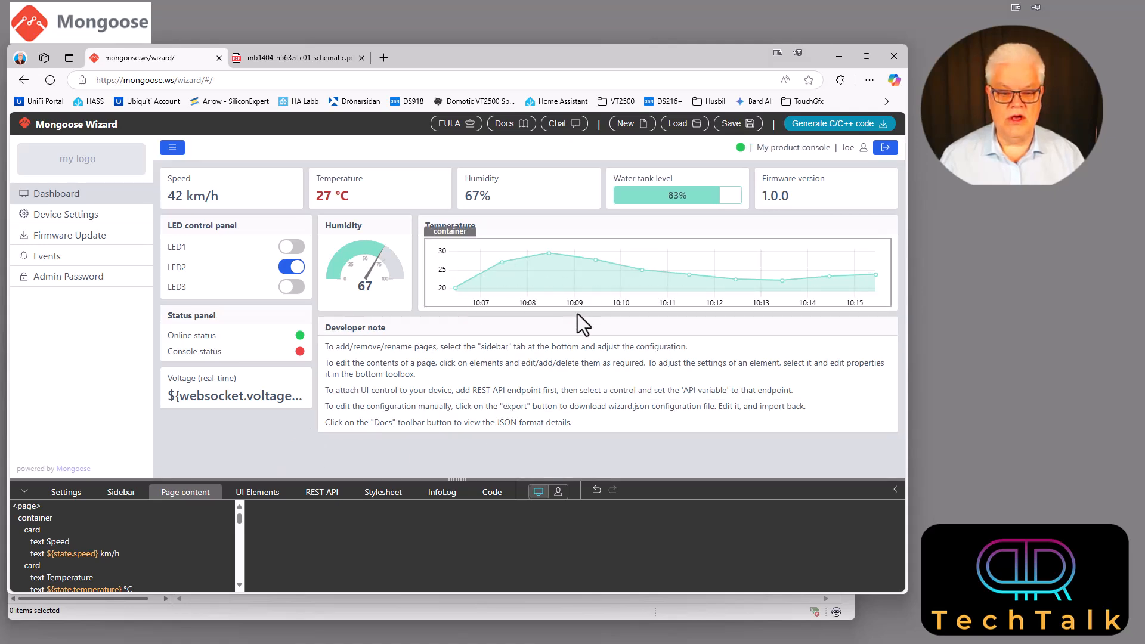
mouse_move(535, 293)
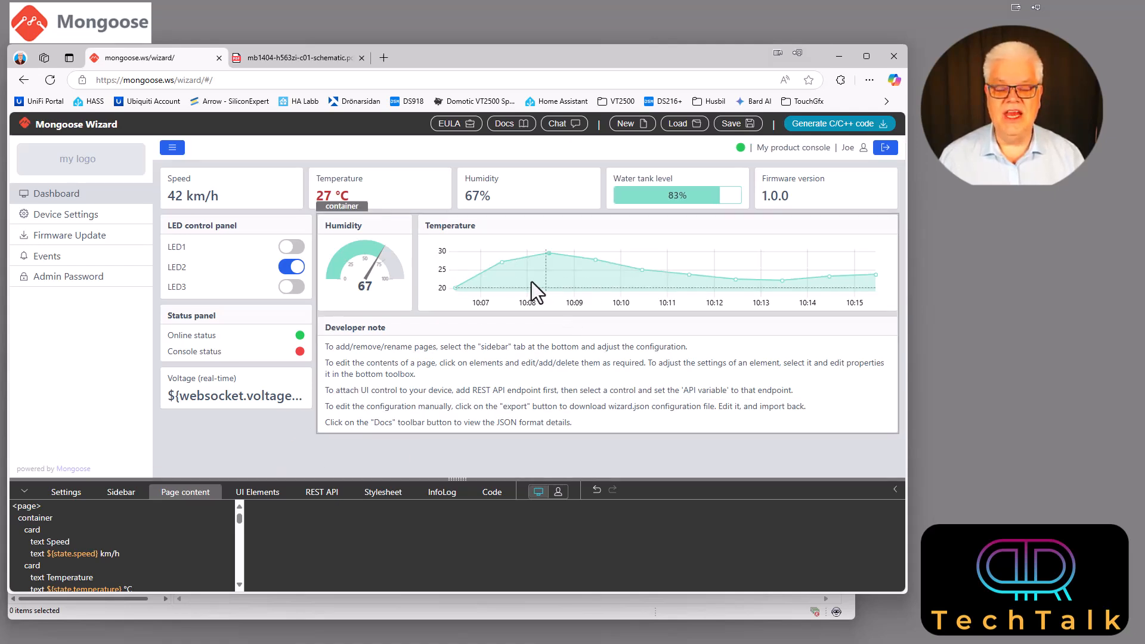
mouse_move(540, 203)
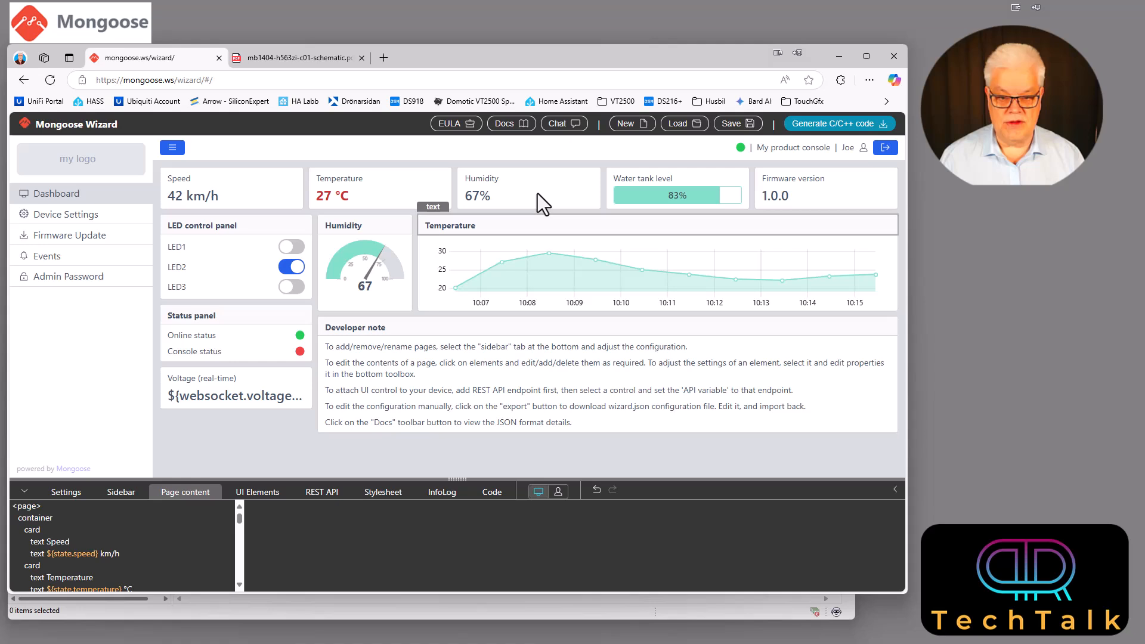
mouse_move(657, 138)
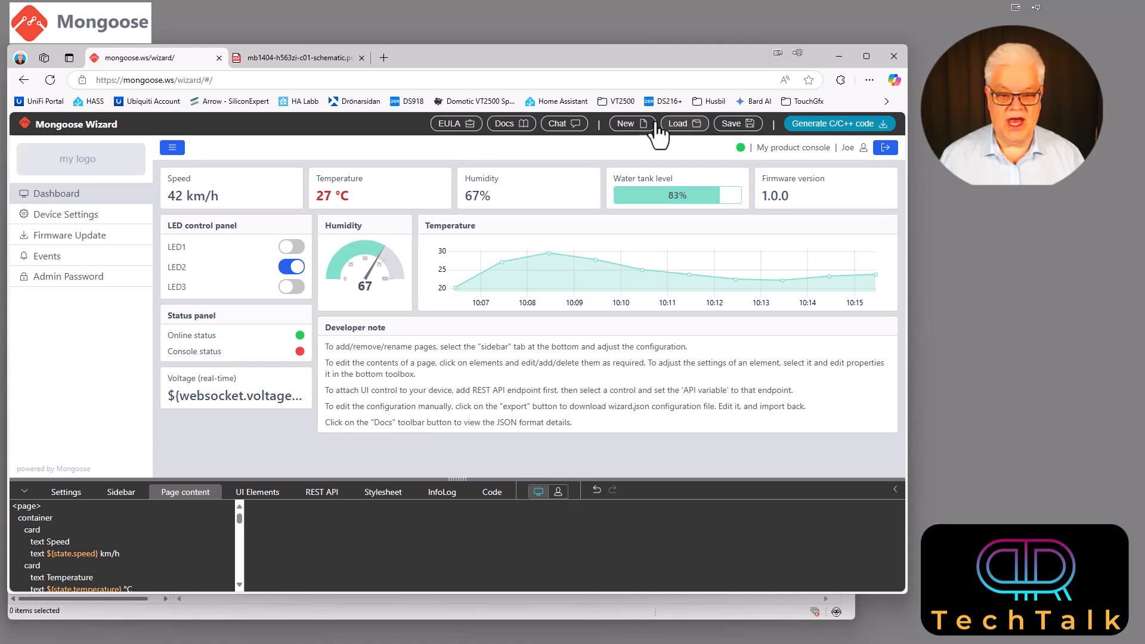
Start a fresh new C/C++ project with the same target settings and the Single LED toggle template
left_click(626, 122)
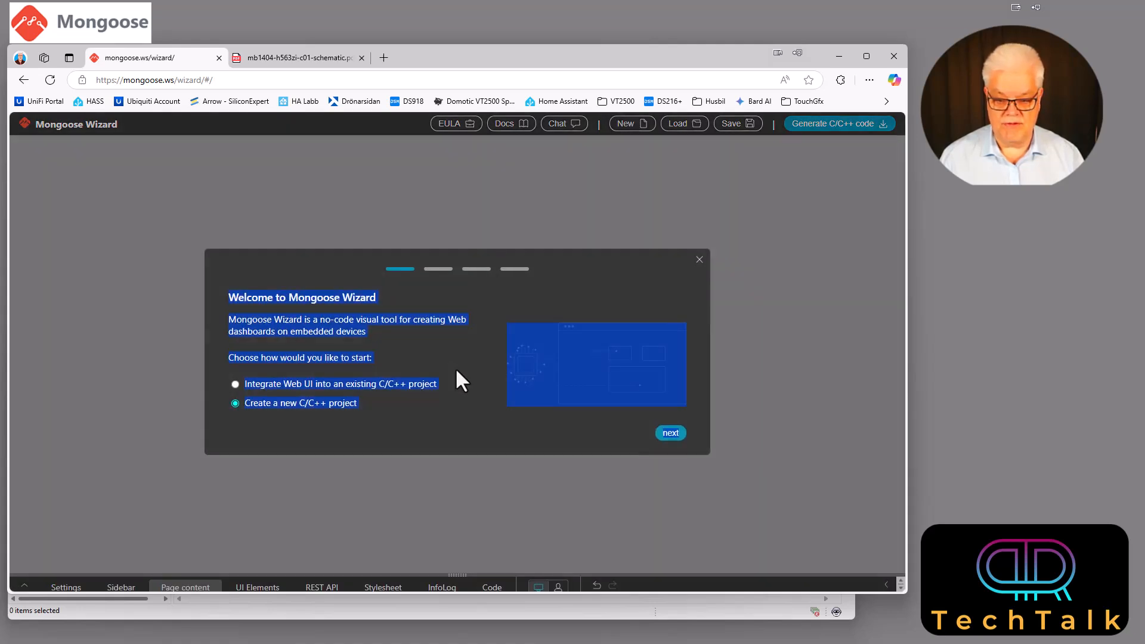
left_click(669, 432)
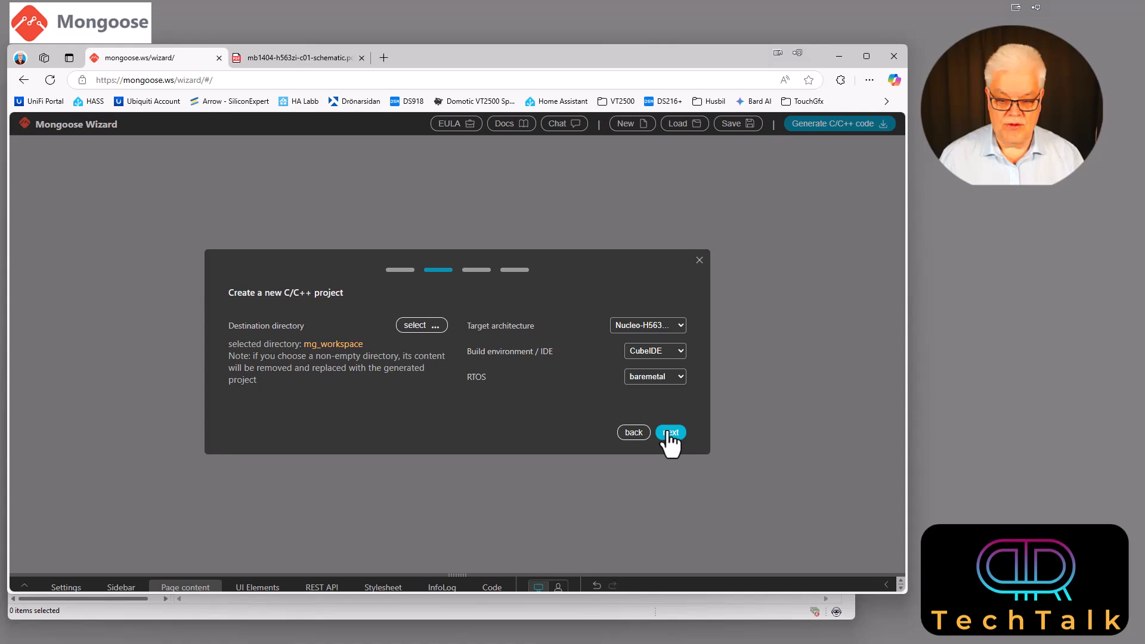
mouse_move(648, 379)
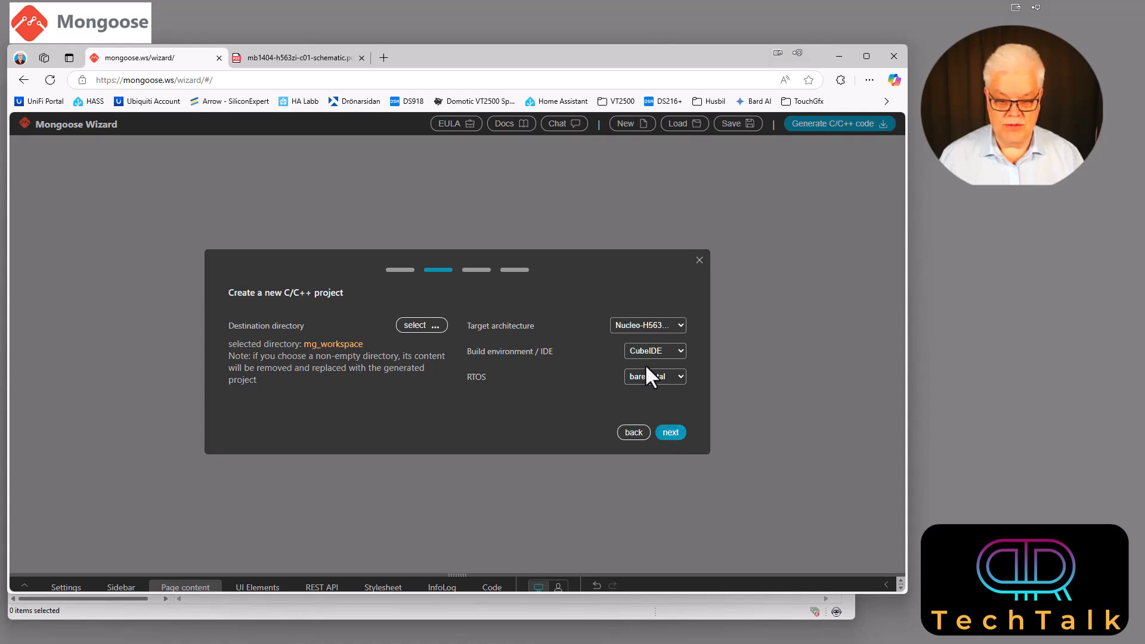
left_click(670, 432)
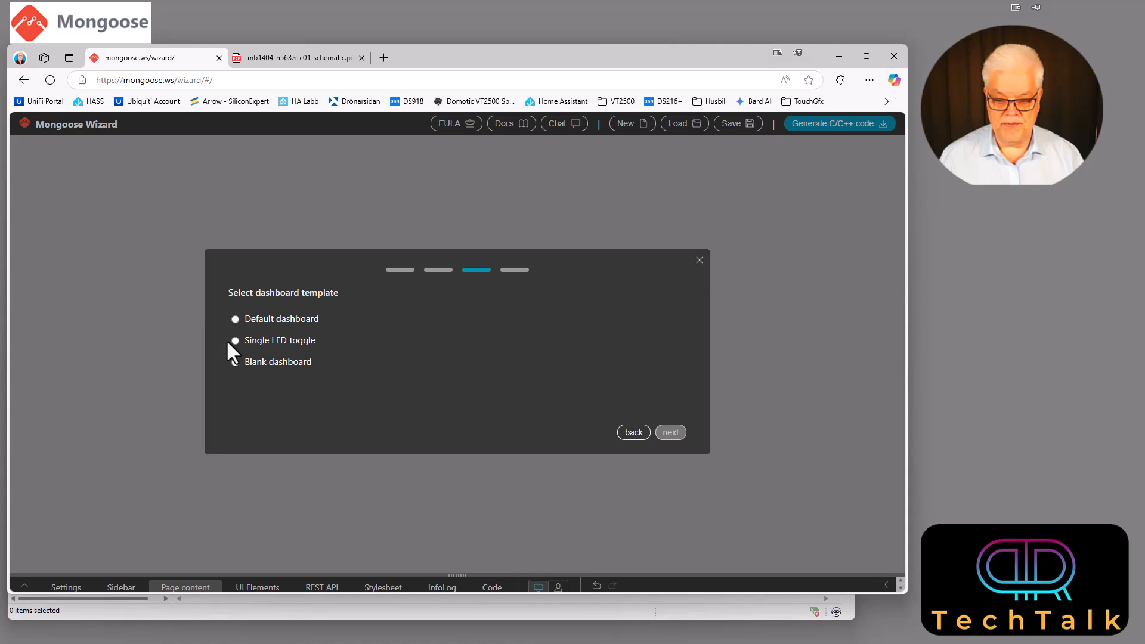
left_click(235, 340)
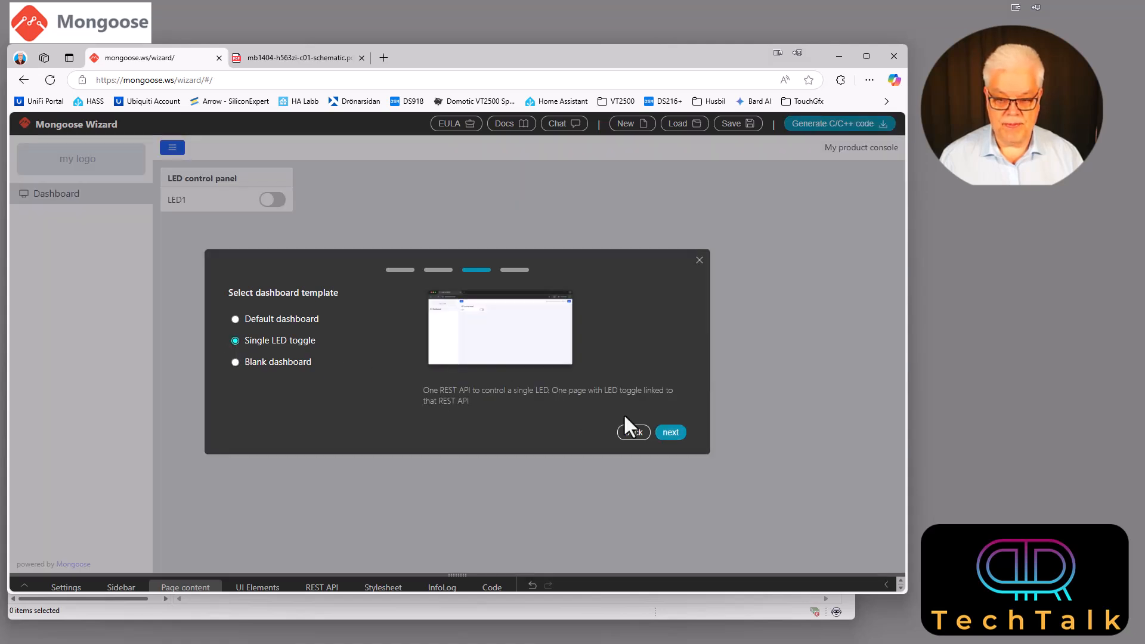
left_click(669, 432)
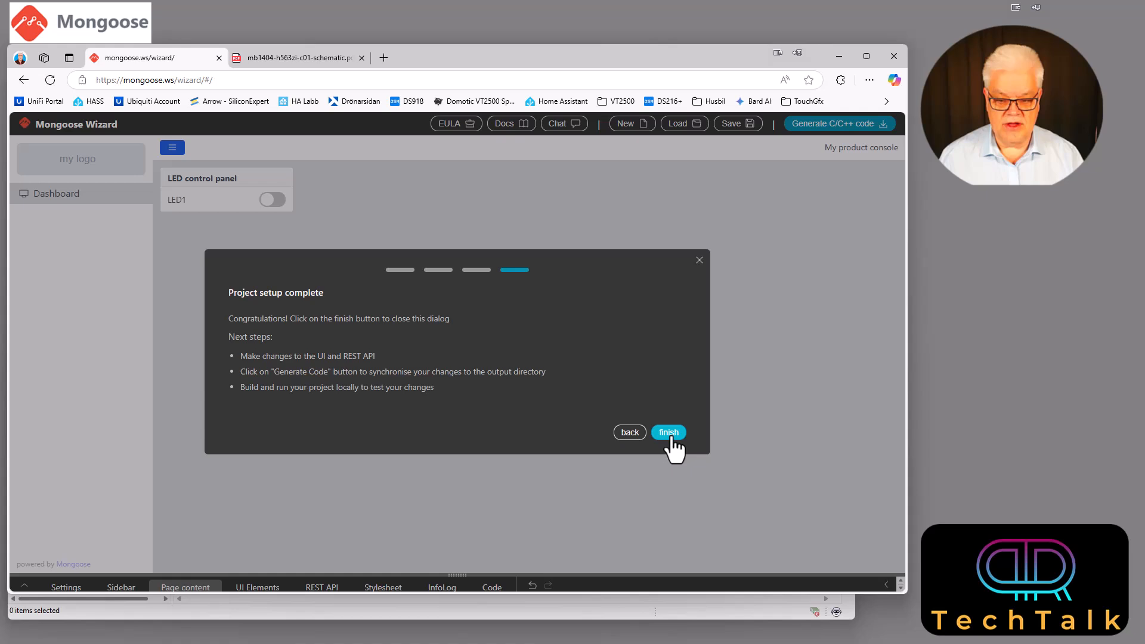
Finish setup, reload the page and show the LED1 toggle's settings bound to leds.led1
left_click(669, 432)
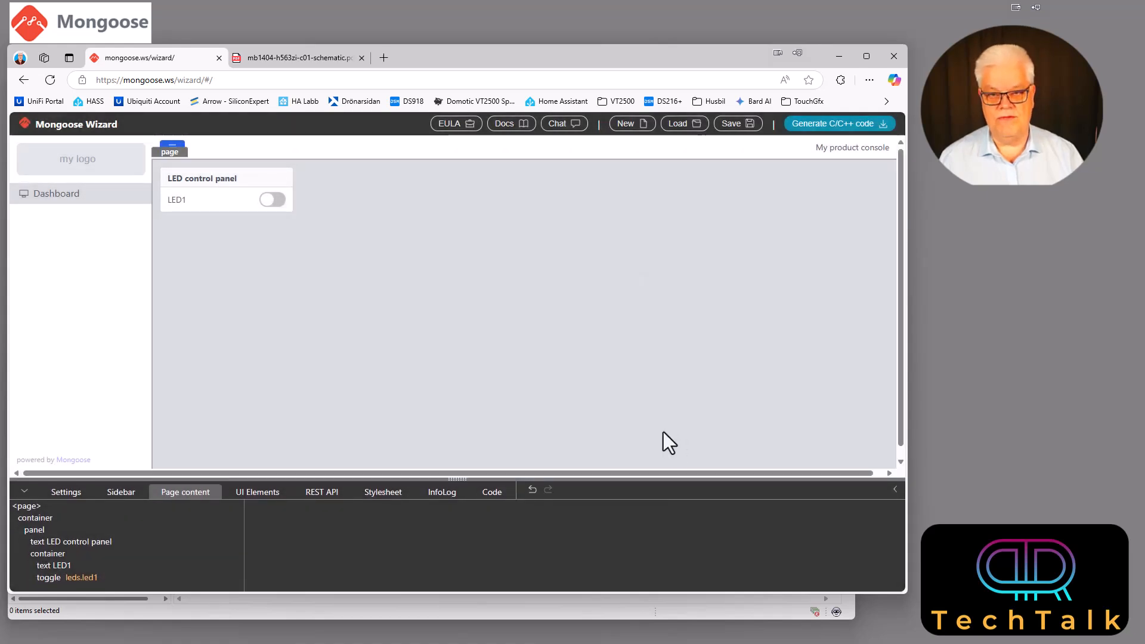
mouse_move(480, 389)
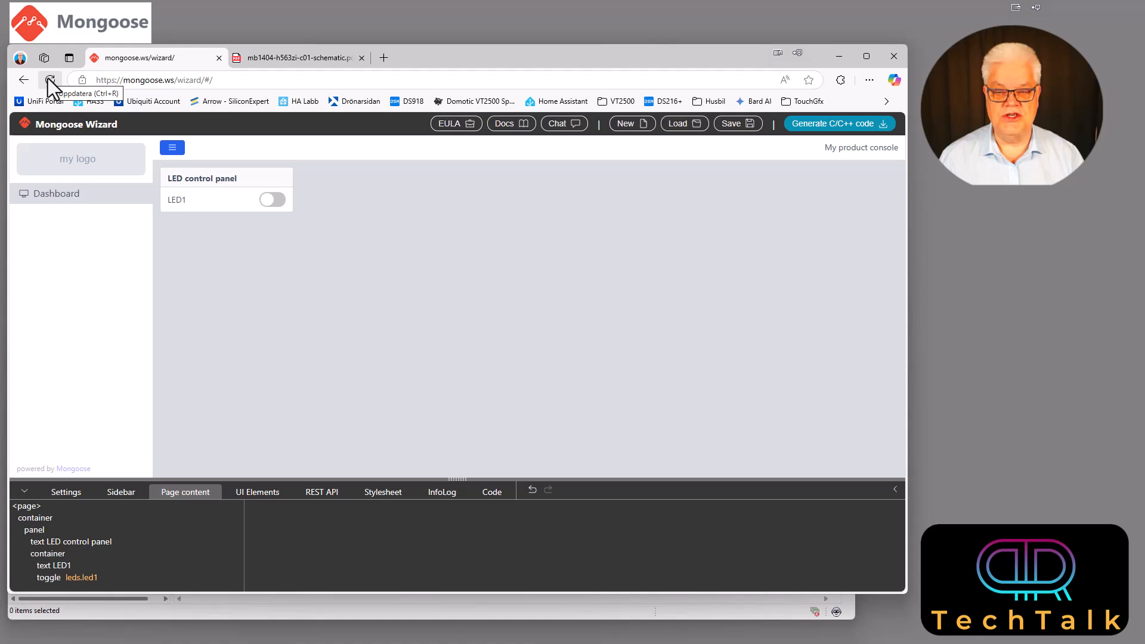
left_click(50, 80)
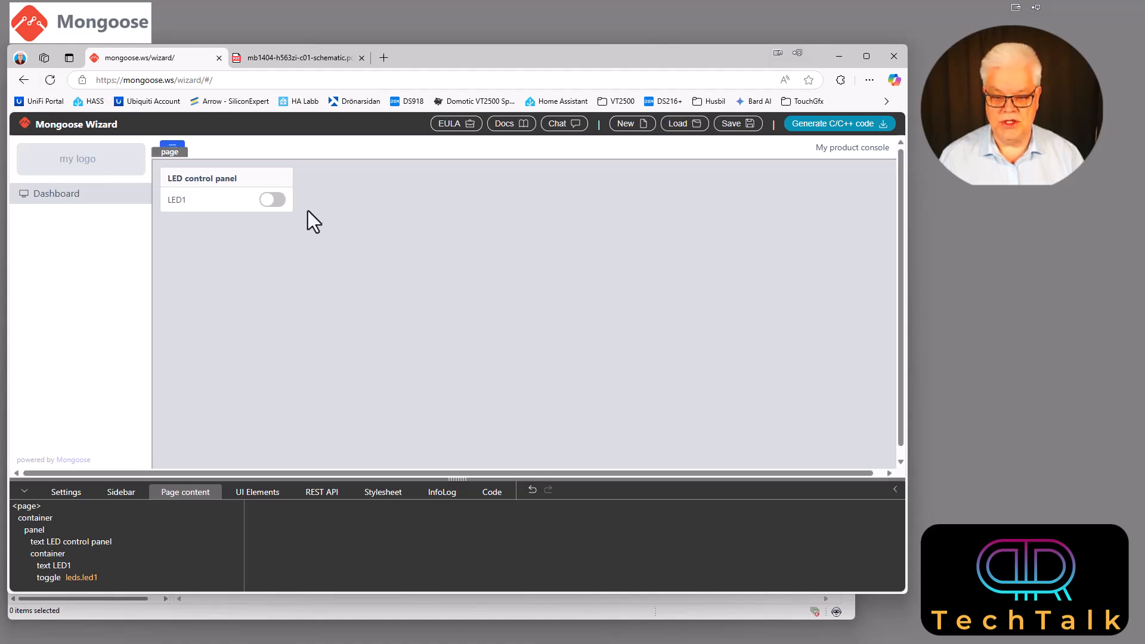
mouse_move(448, 377)
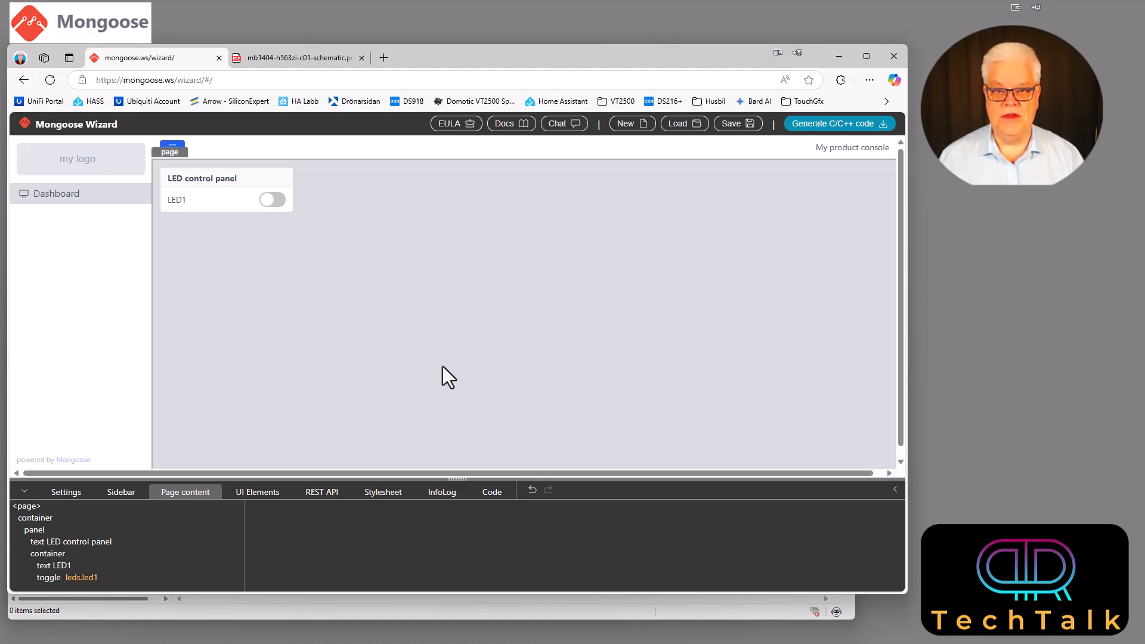
left_click(200, 178)
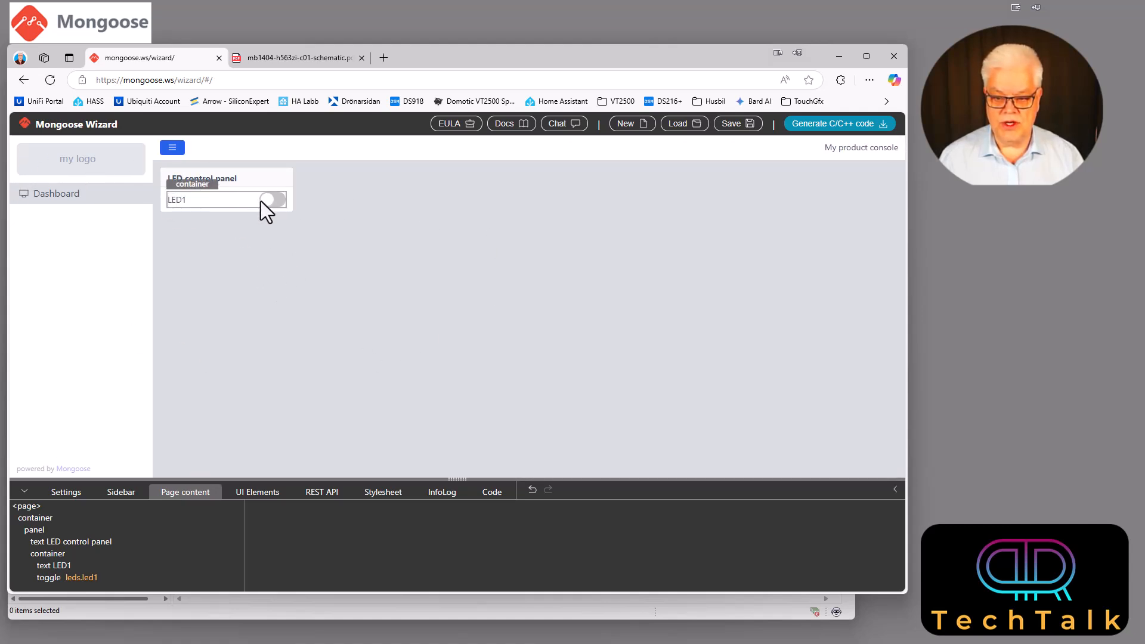
left_click(266, 199)
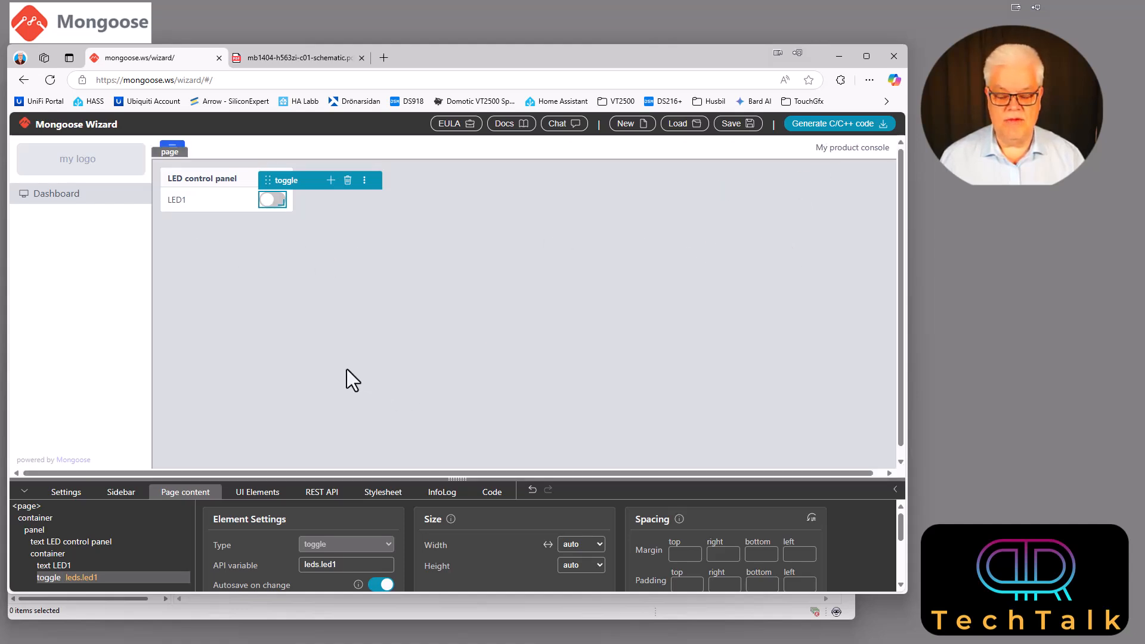
mouse_move(408, 315)
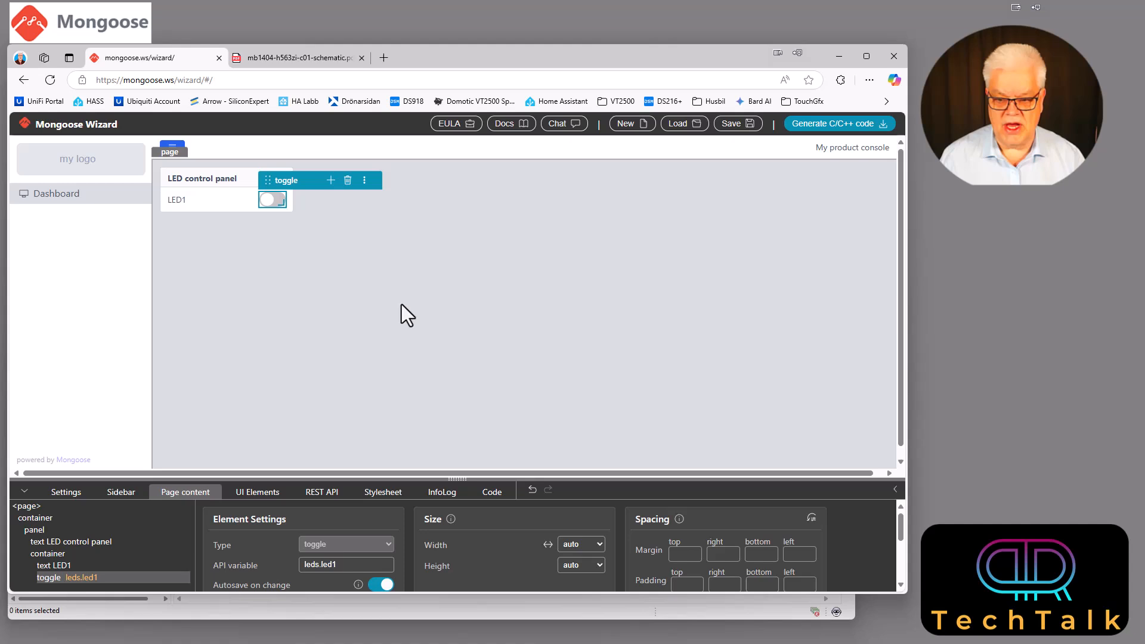
mouse_move(444, 353)
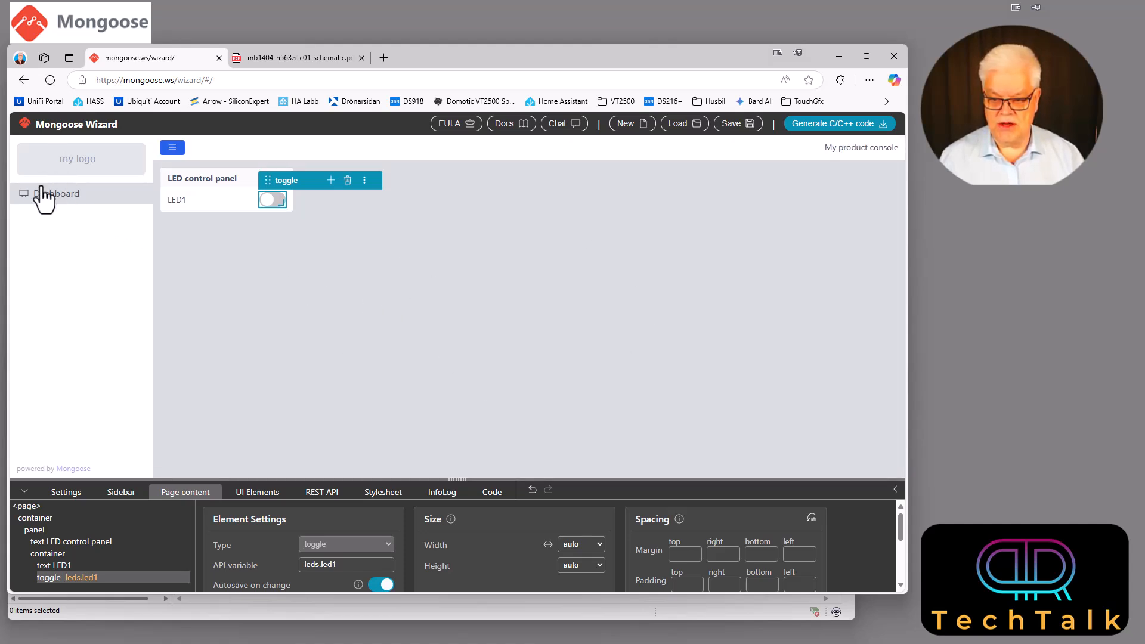
mouse_move(49, 244)
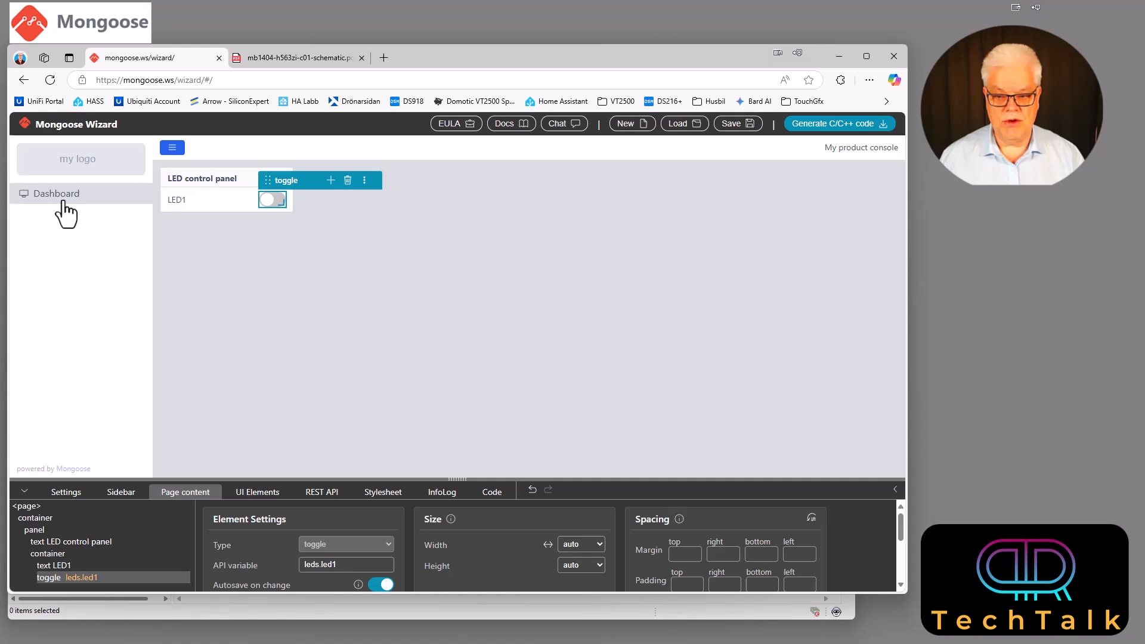
mouse_move(808, 161)
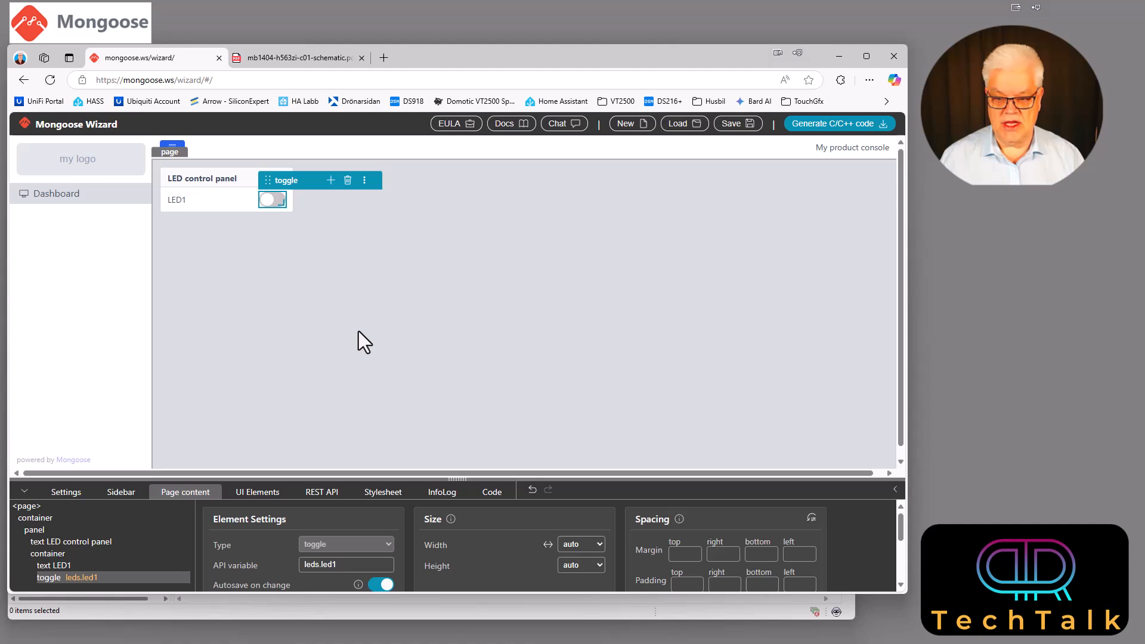
Deselect the LED1 toggle on the canvas so its Element Settings disappear
left_click(223, 189)
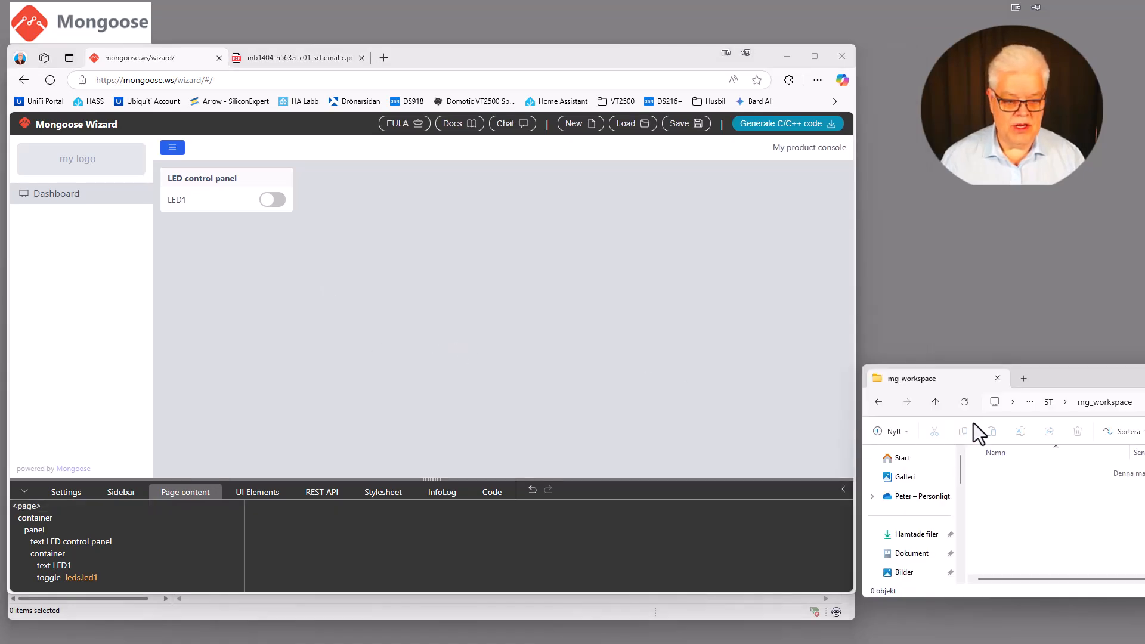
mouse_move(1016, 525)
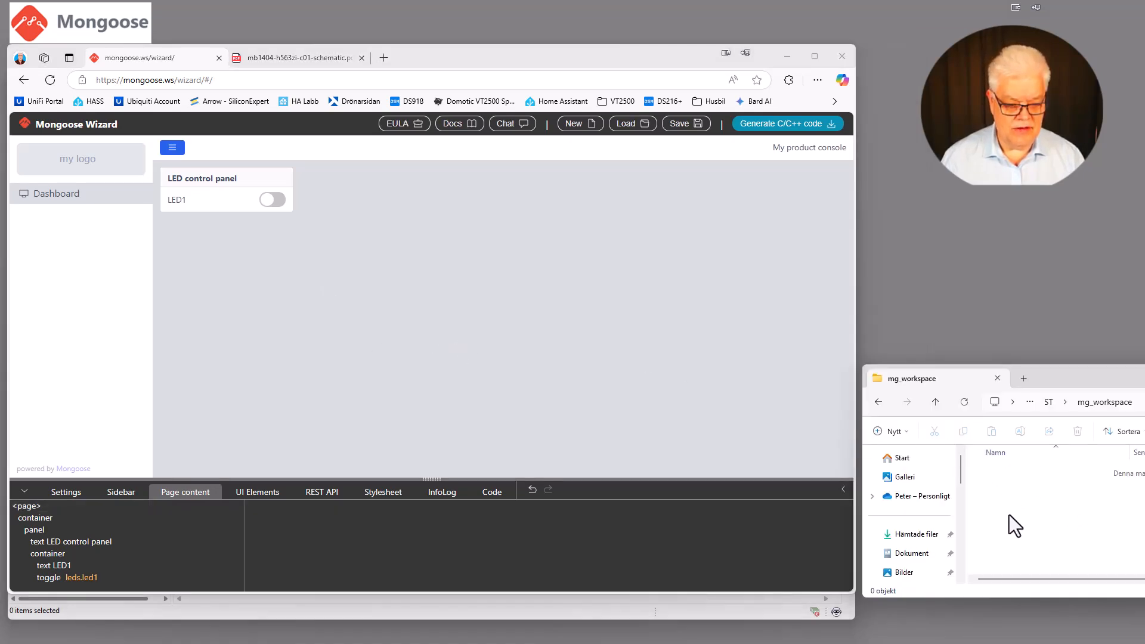
mouse_move(1105, 402)
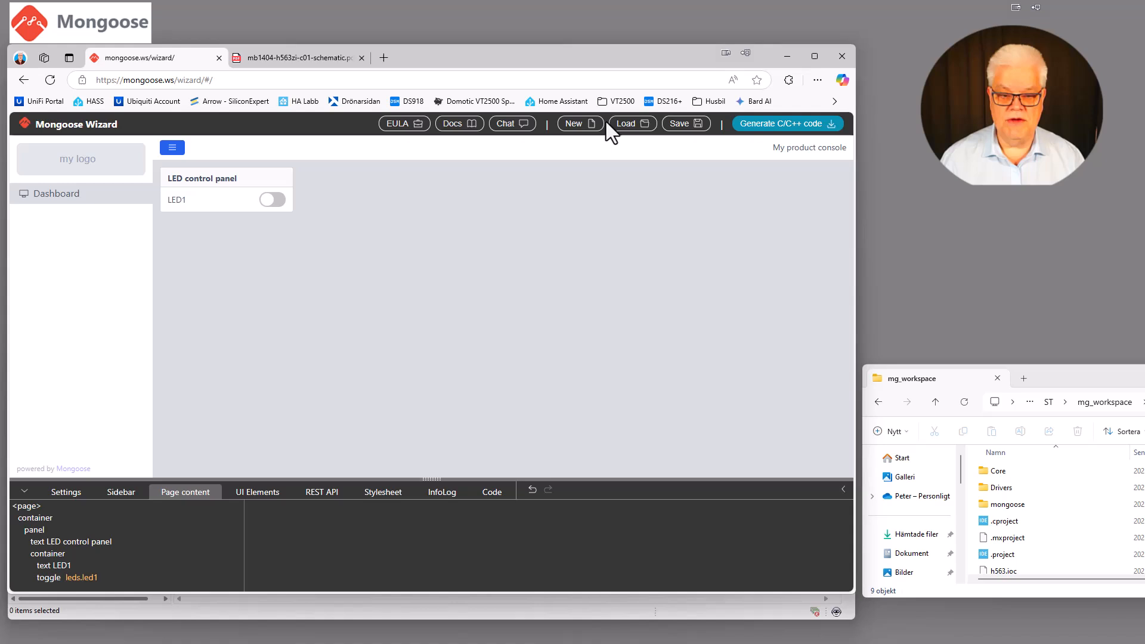
mouse_move(750, 138)
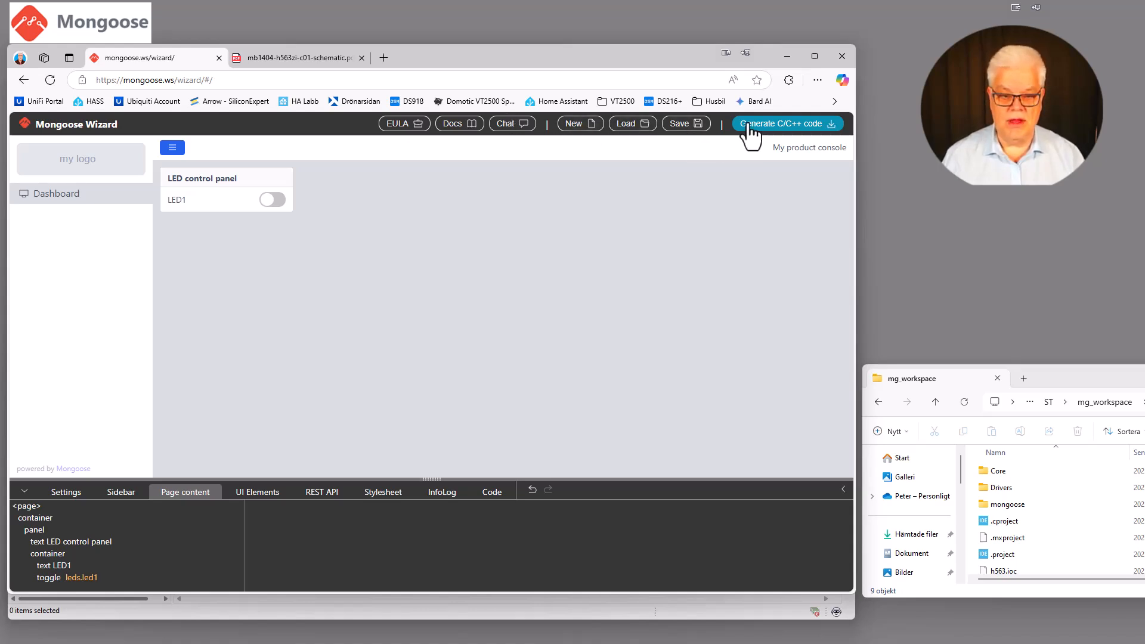
mouse_move(787, 58)
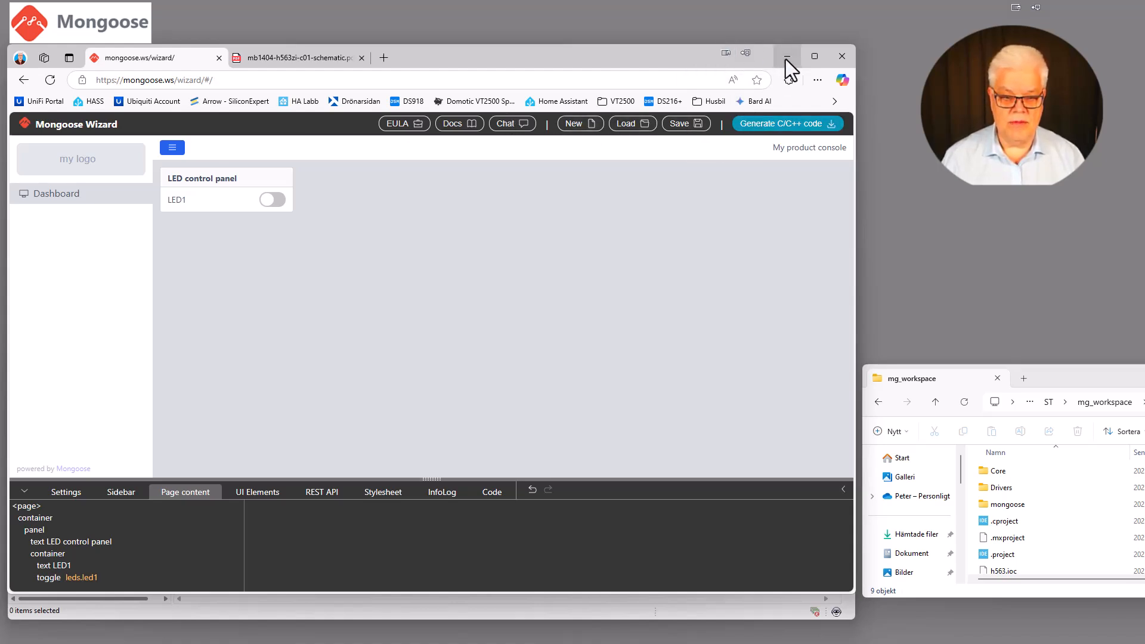
mouse_move(786, 56)
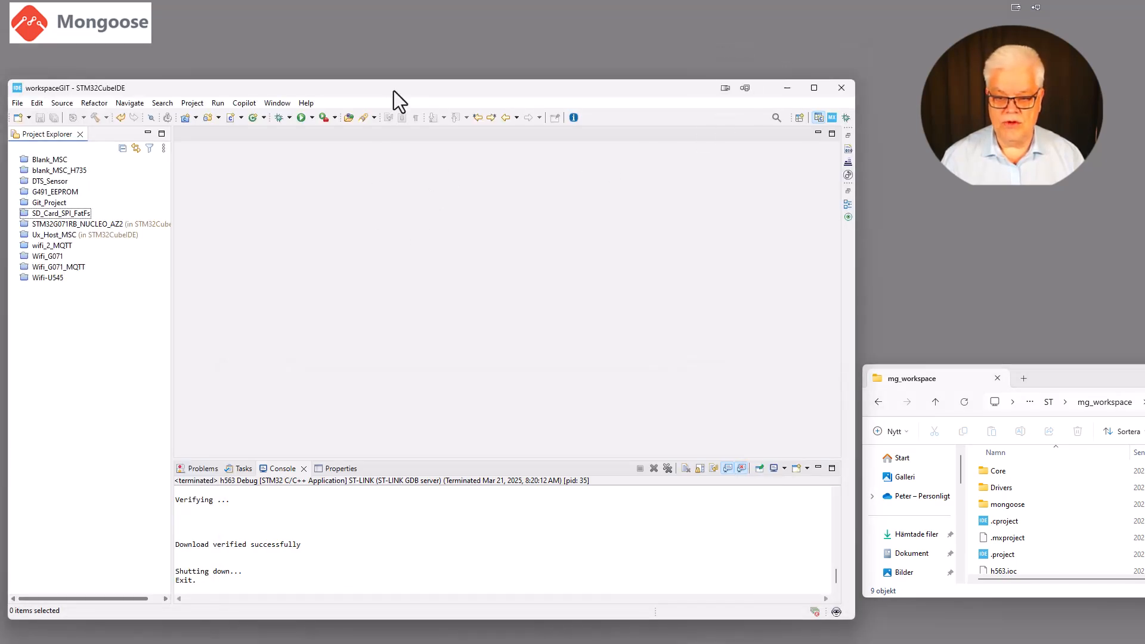
mouse_move(117, 158)
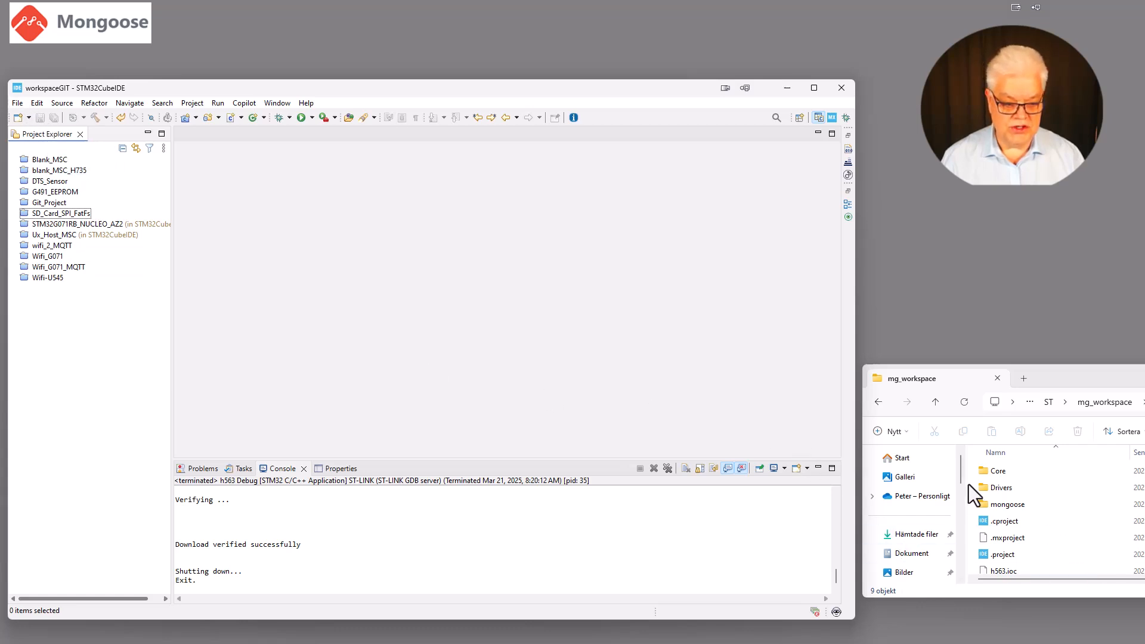
mouse_move(77, 296)
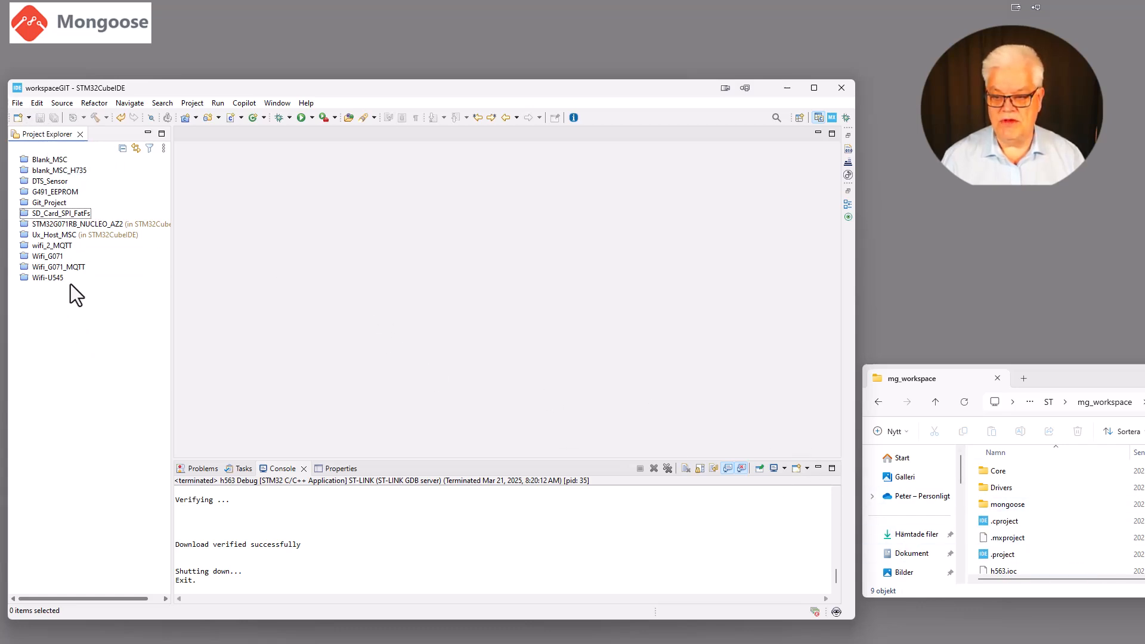
mouse_move(47, 278)
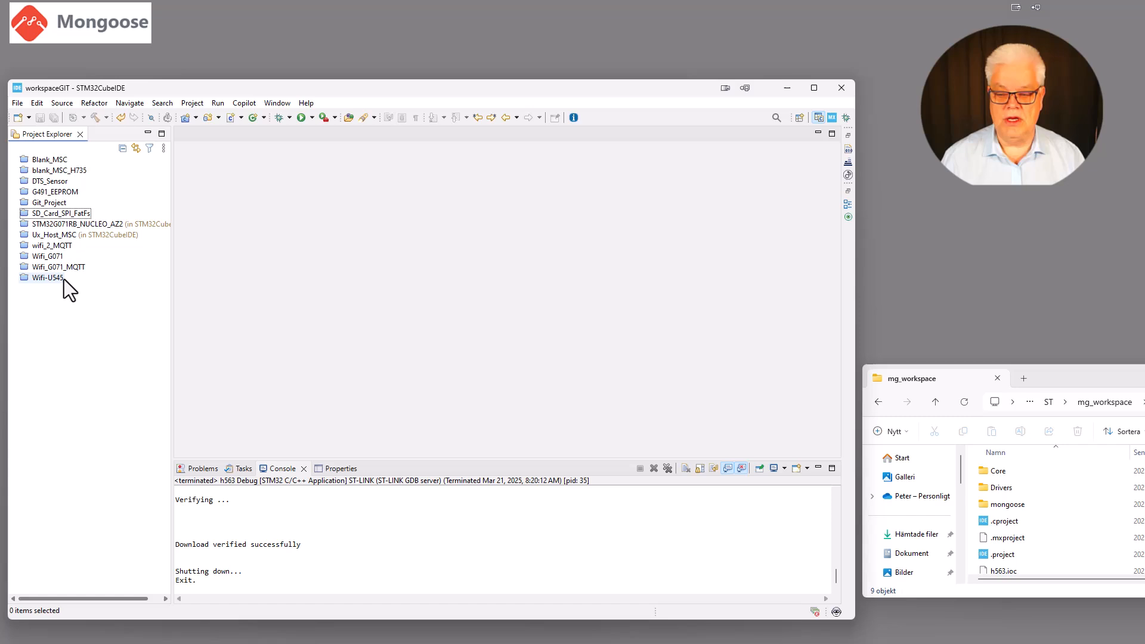
Import Existing Projects into Workspace from C:\ST\mg_workspace, bringing in the h563 project
left_click(17, 103)
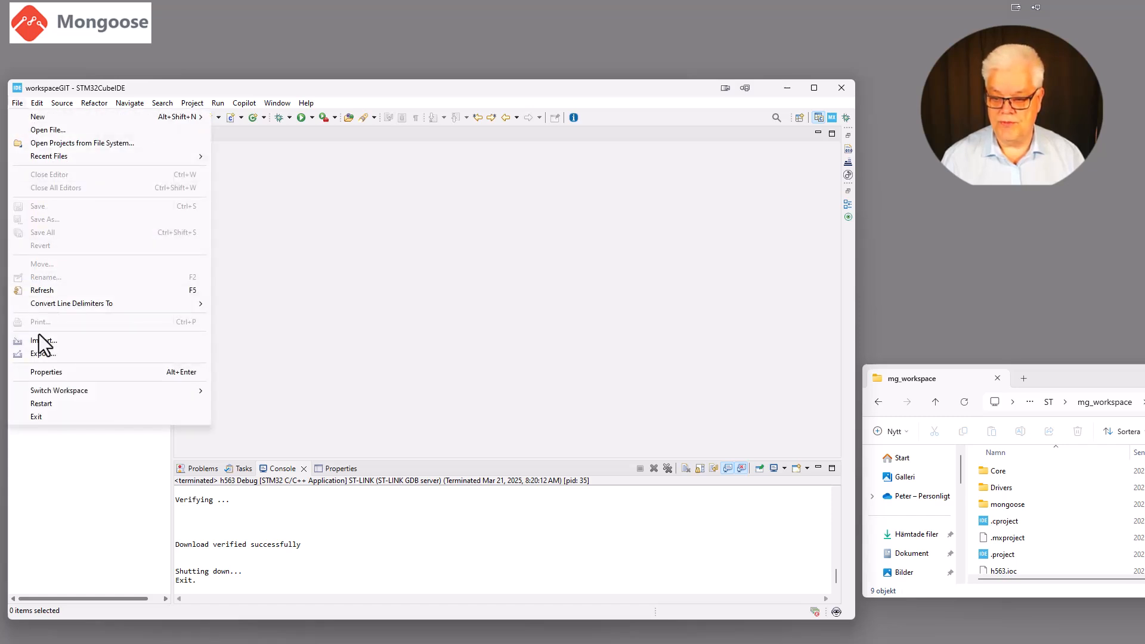
left_click(43, 340)
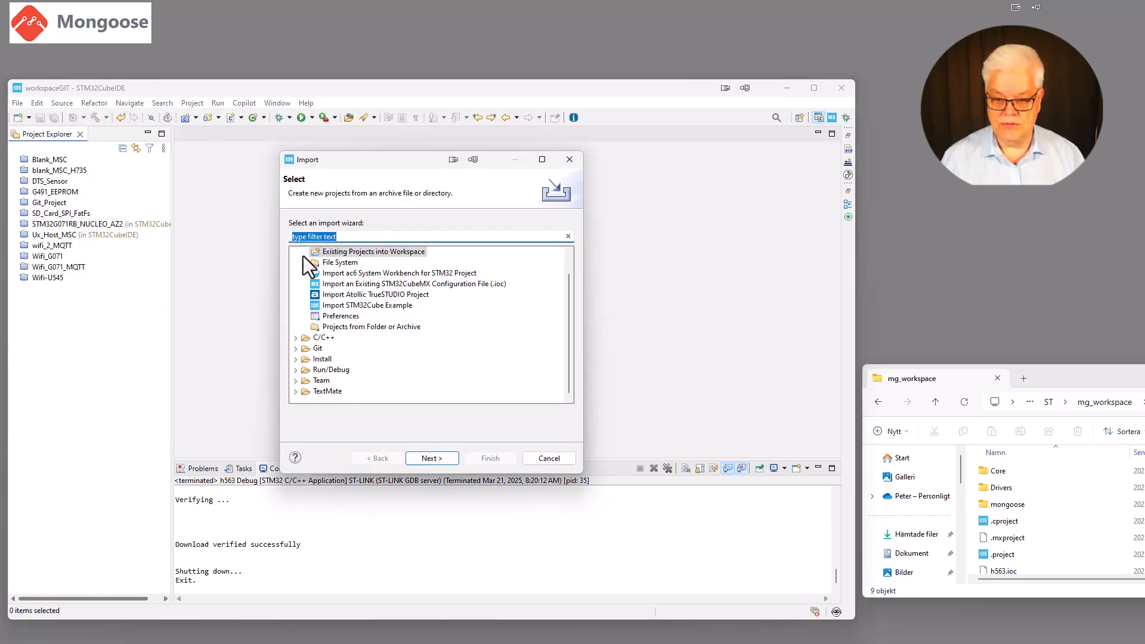
left_click(373, 252)
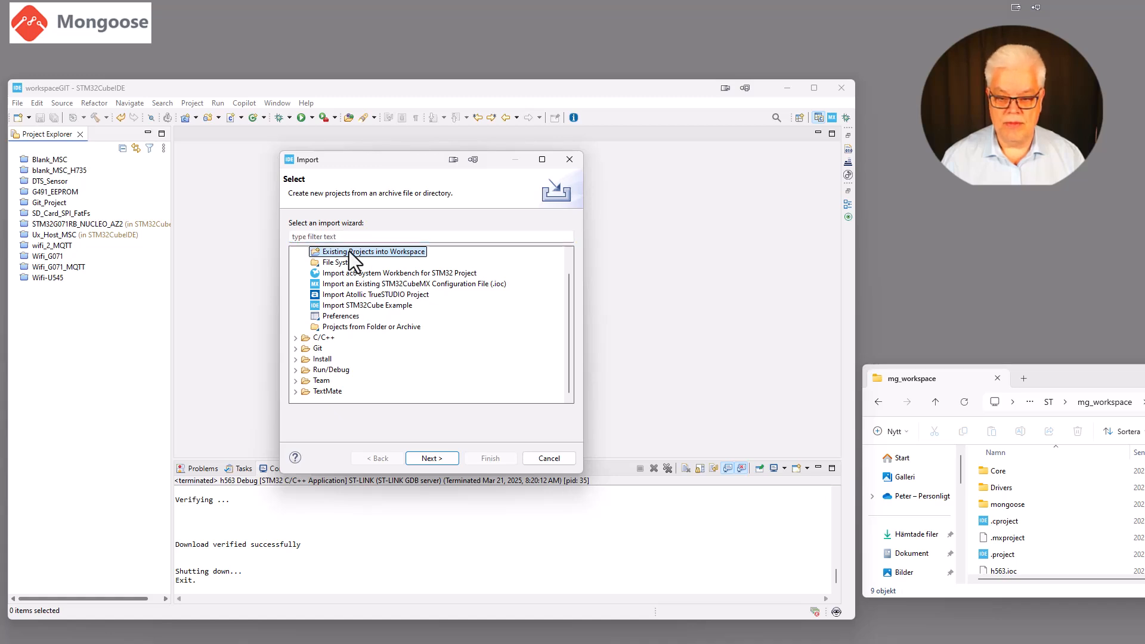
left_click(431, 459)
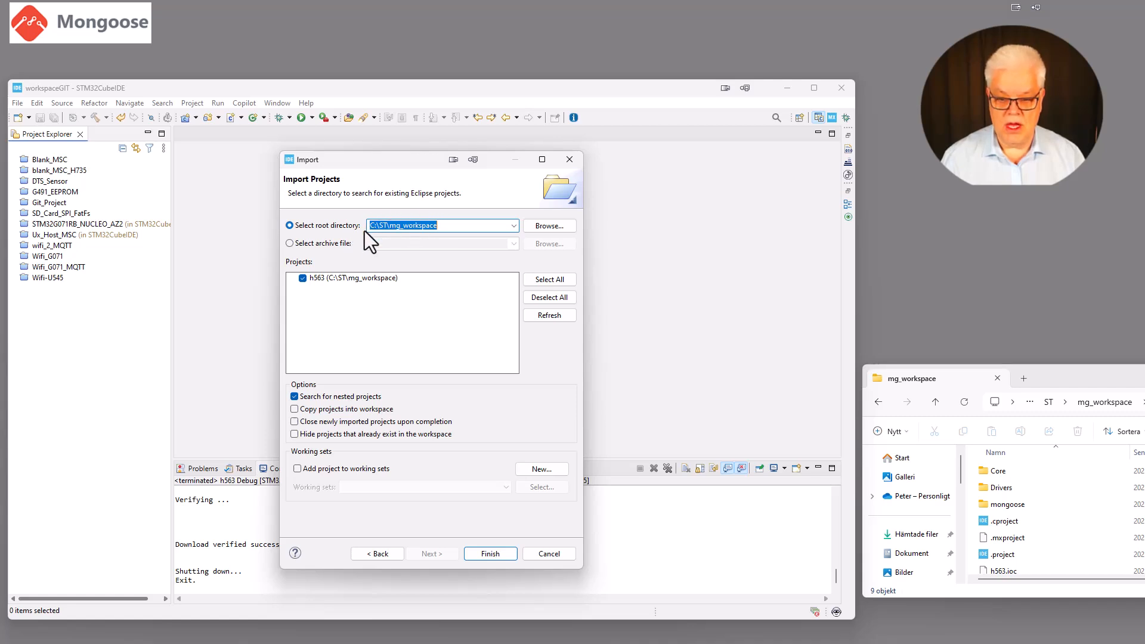
mouse_move(362, 288)
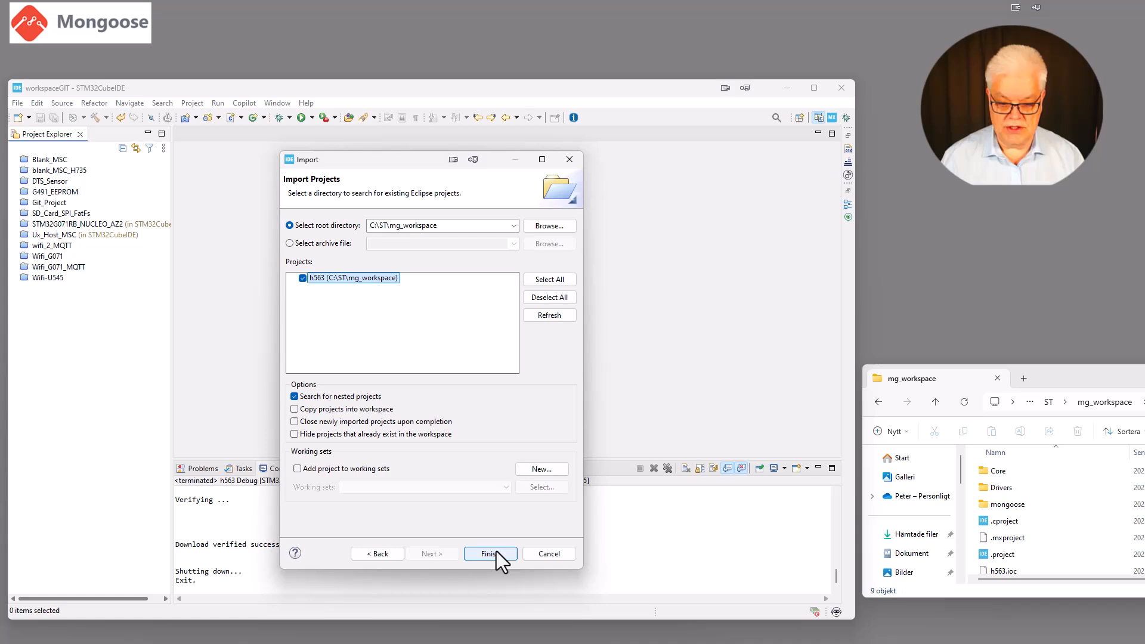
left_click(490, 553)
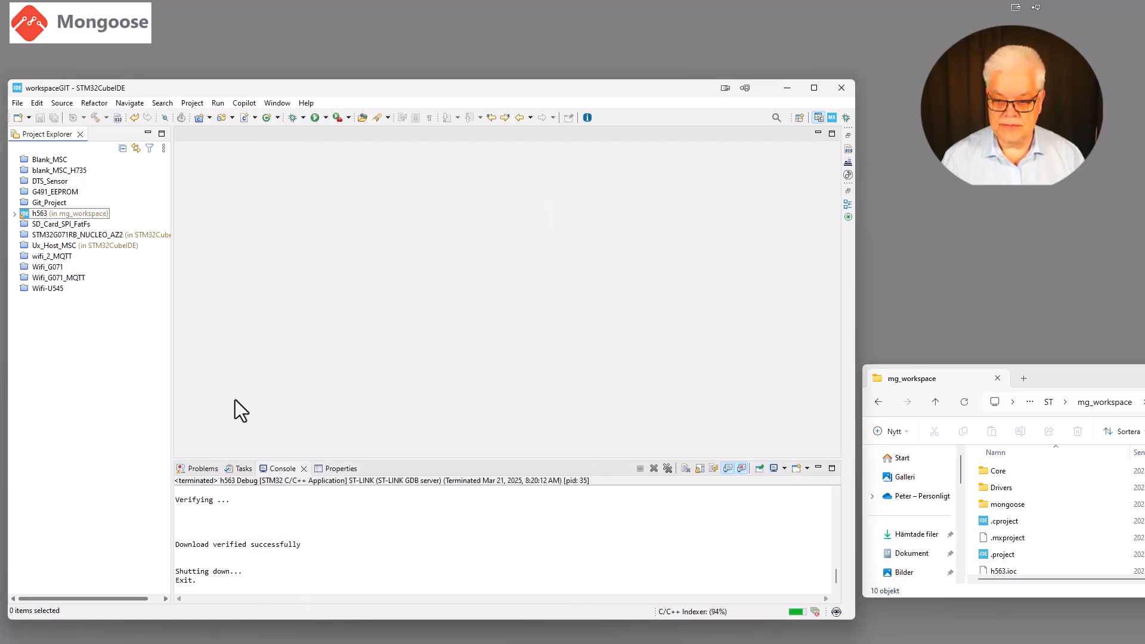
mouse_move(124, 310)
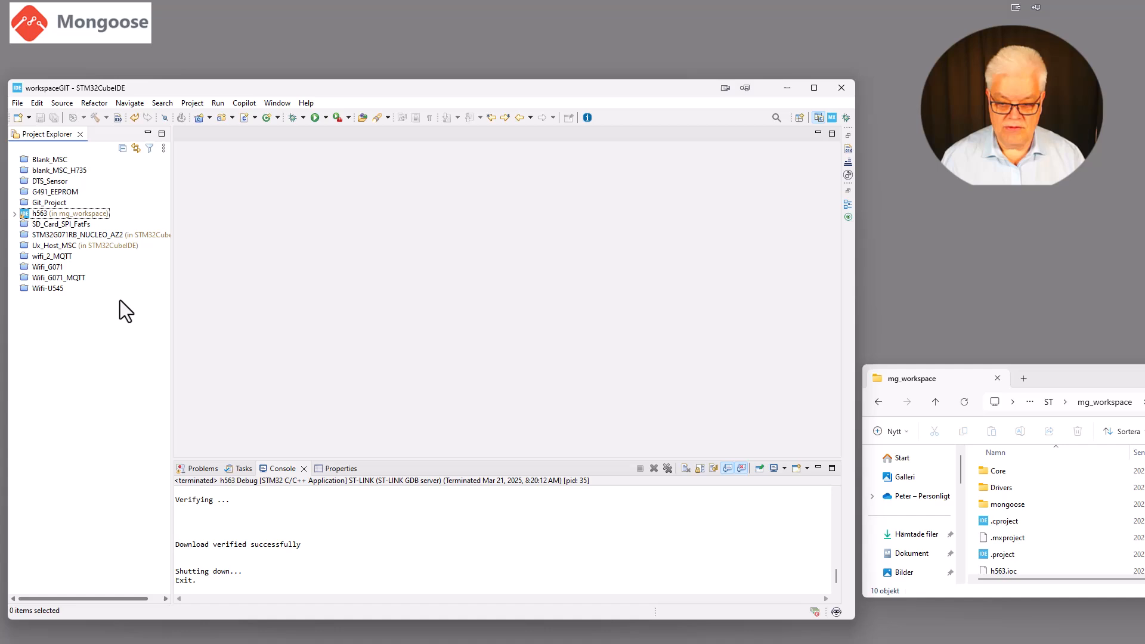
Expand h563's Core Inc/Src files in Project Explorer, then the mongoose folder's sources
left_click(15, 213)
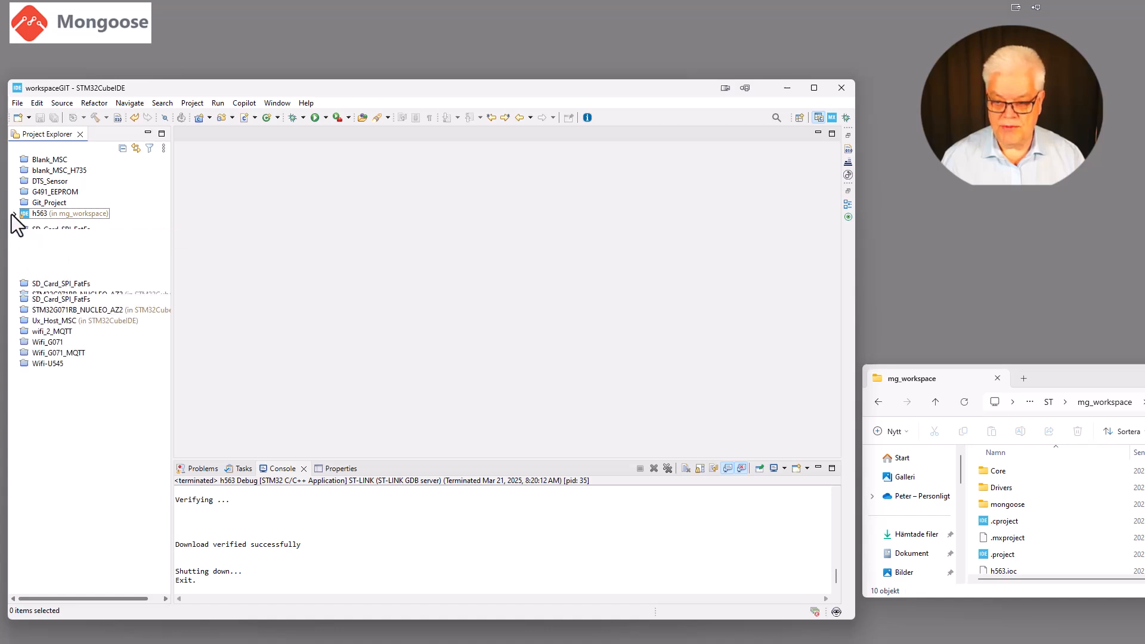
left_click(15, 214)
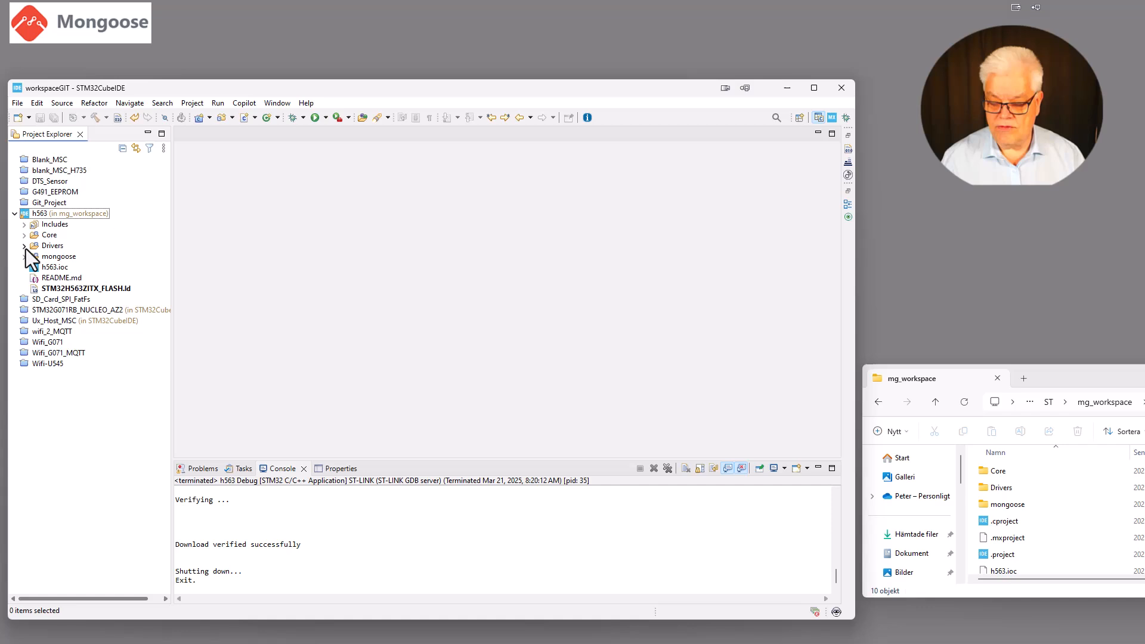
left_click(24, 235)
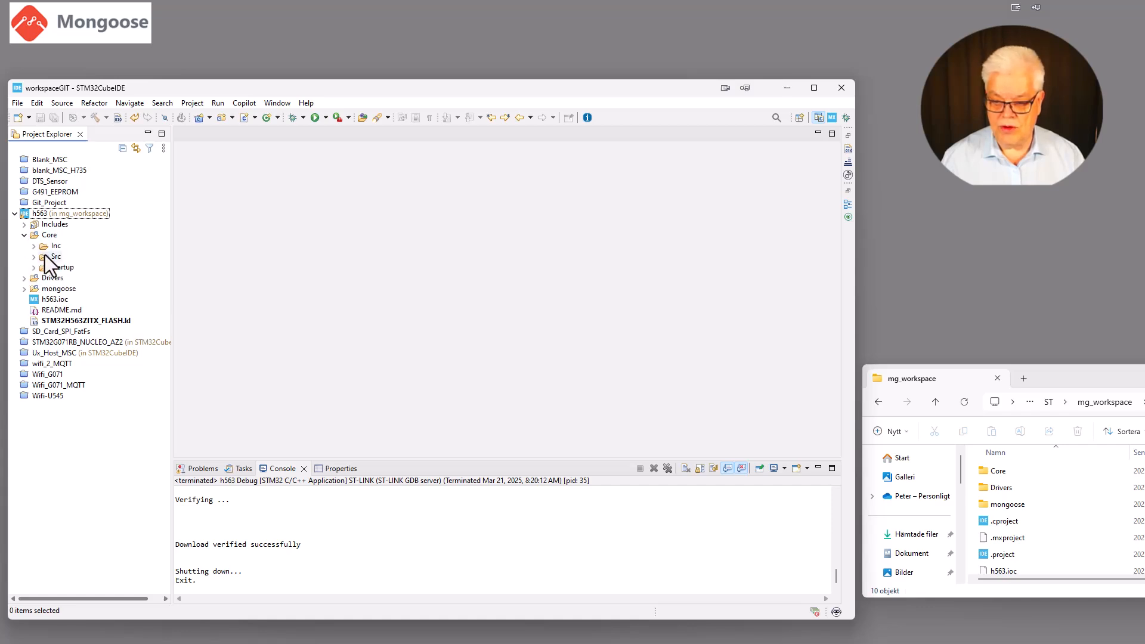
left_click(55, 245)
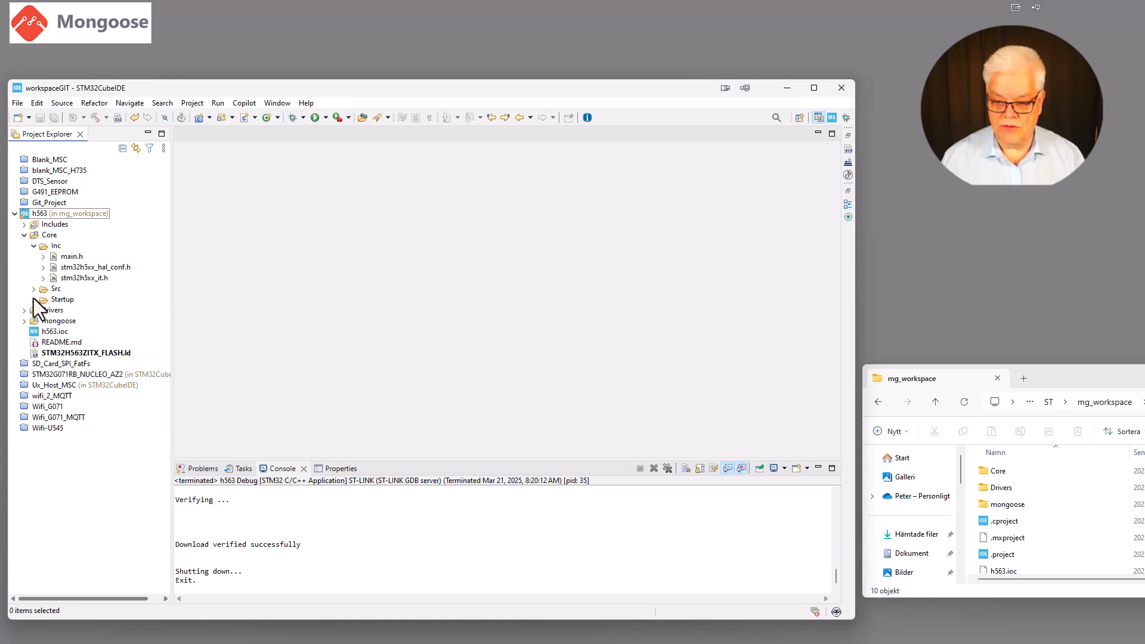
left_click(33, 288)
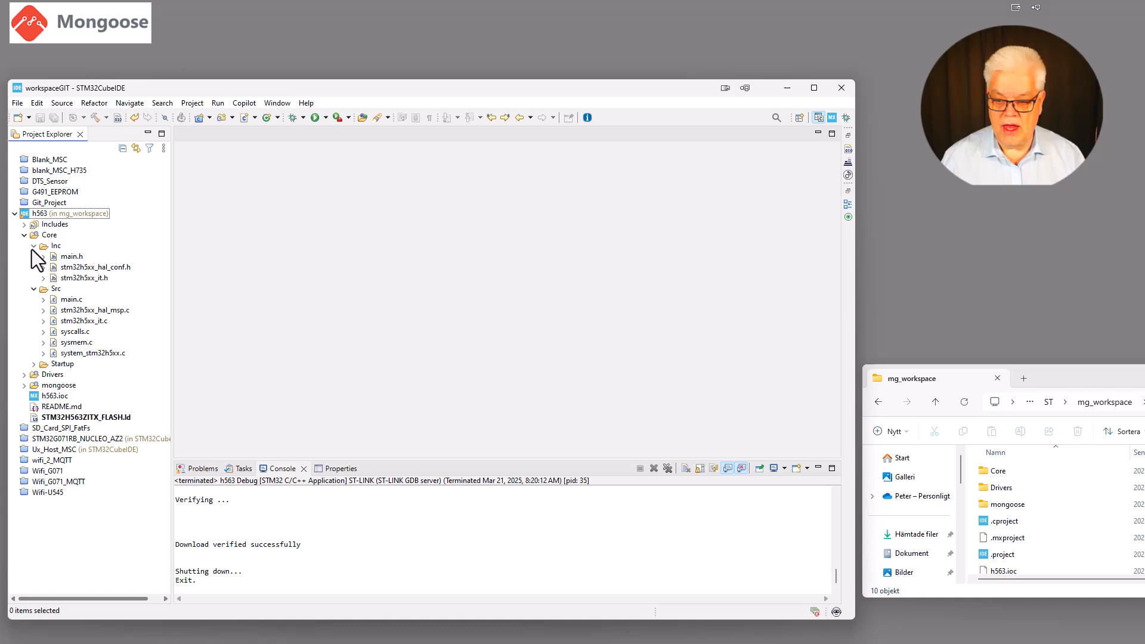
left_click(44, 245)
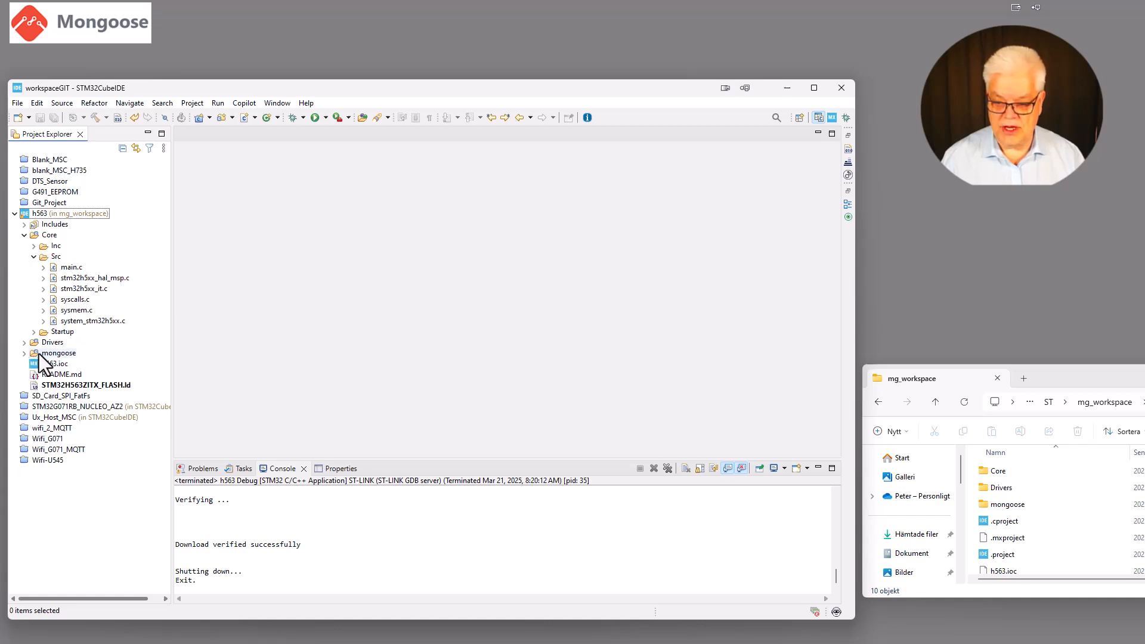
left_click(60, 354)
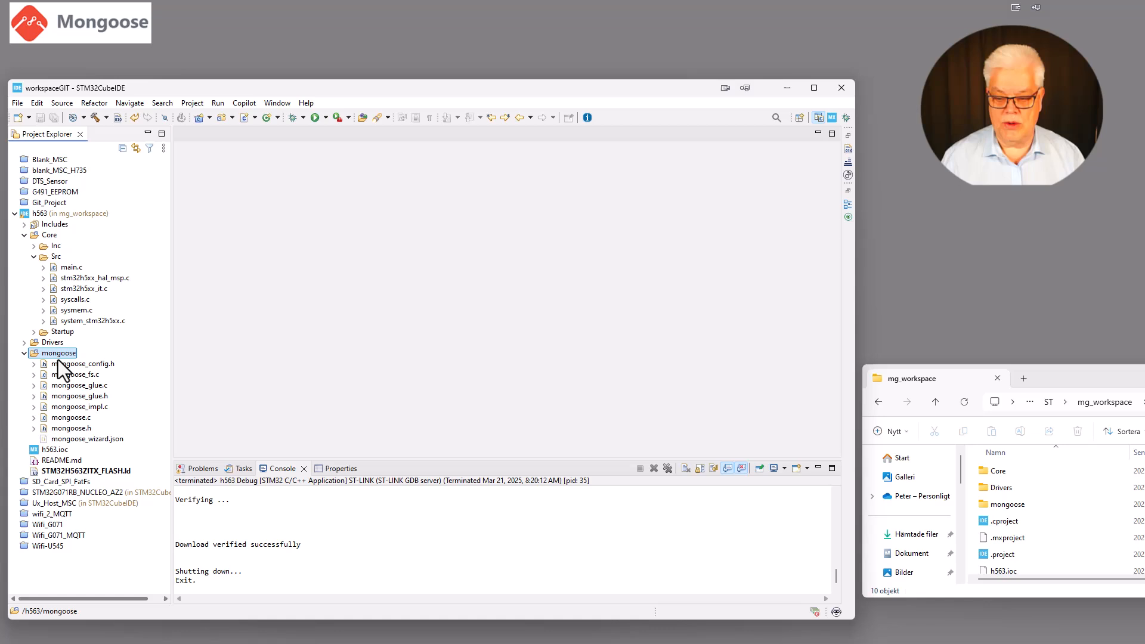
mouse_move(73, 422)
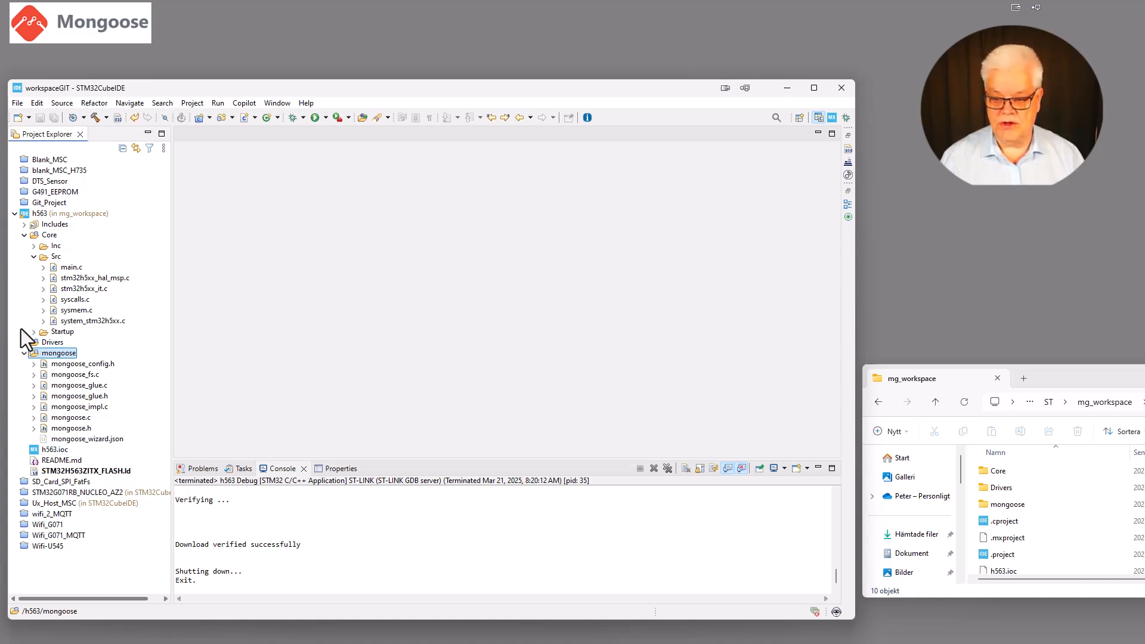
mouse_move(103, 124)
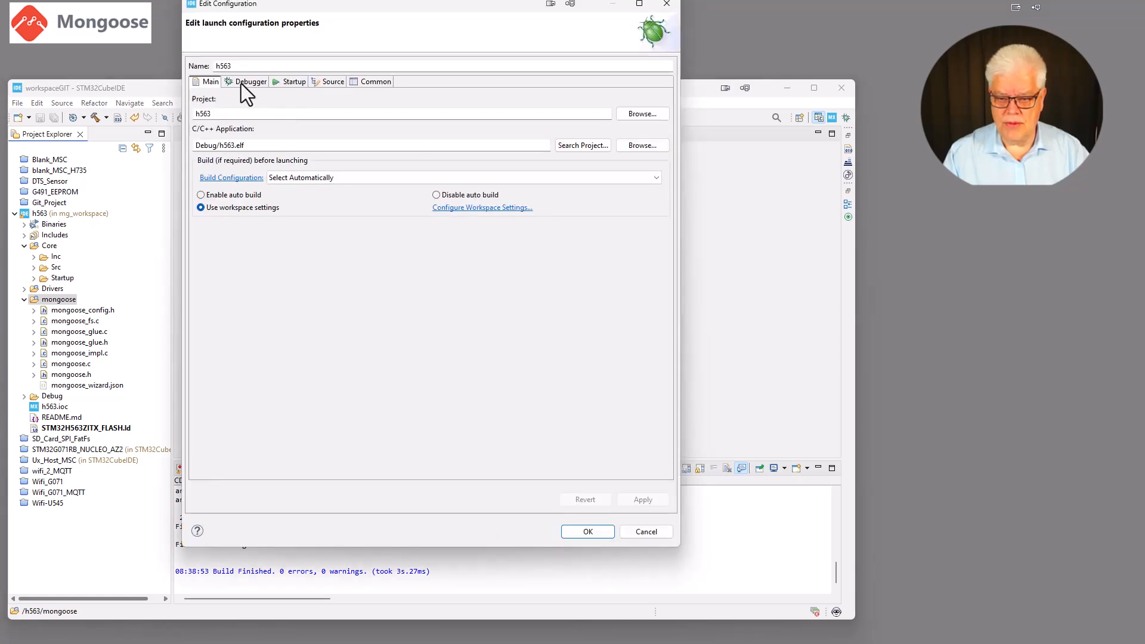
Scan for the ST-LINK serial number on the Debugger settings and confirm the debug configuration
left_click(250, 81)
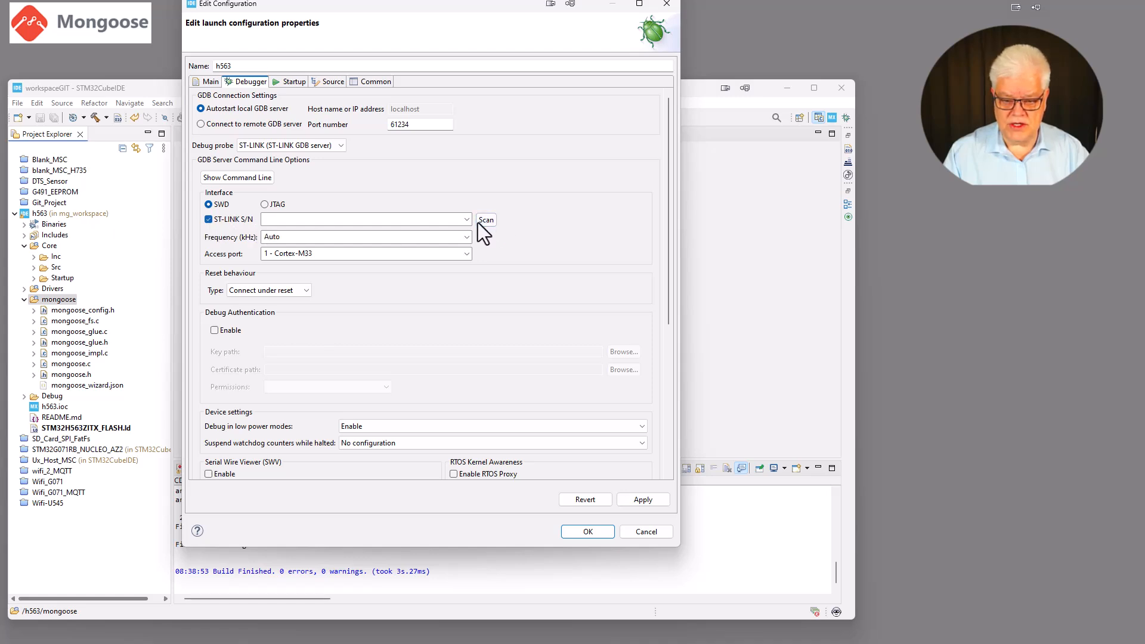
left_click(485, 219)
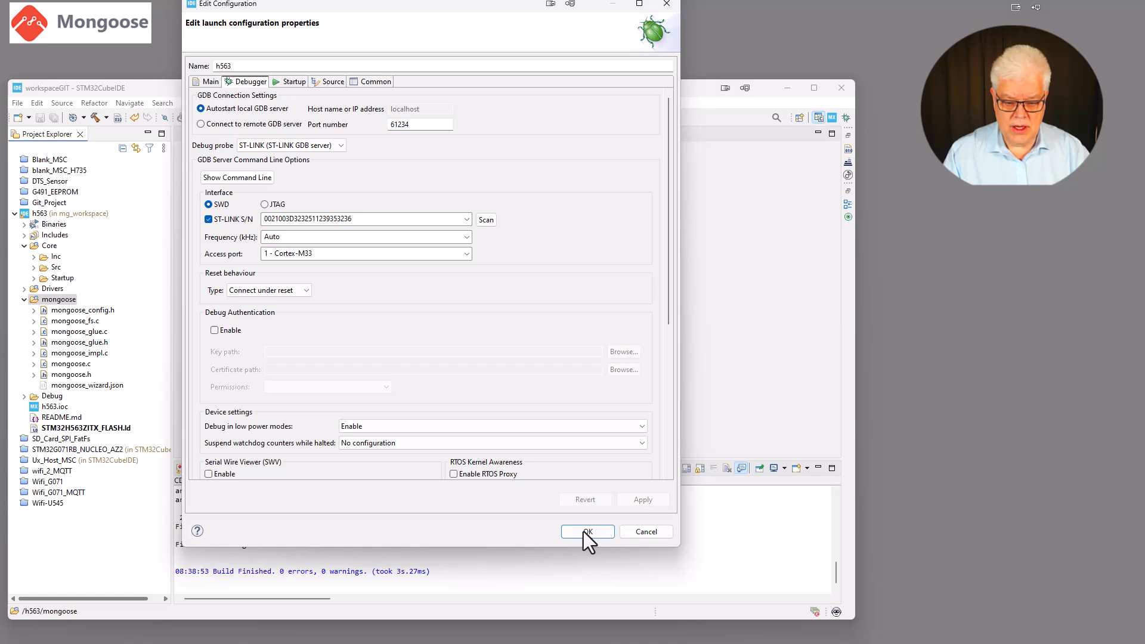
left_click(588, 531)
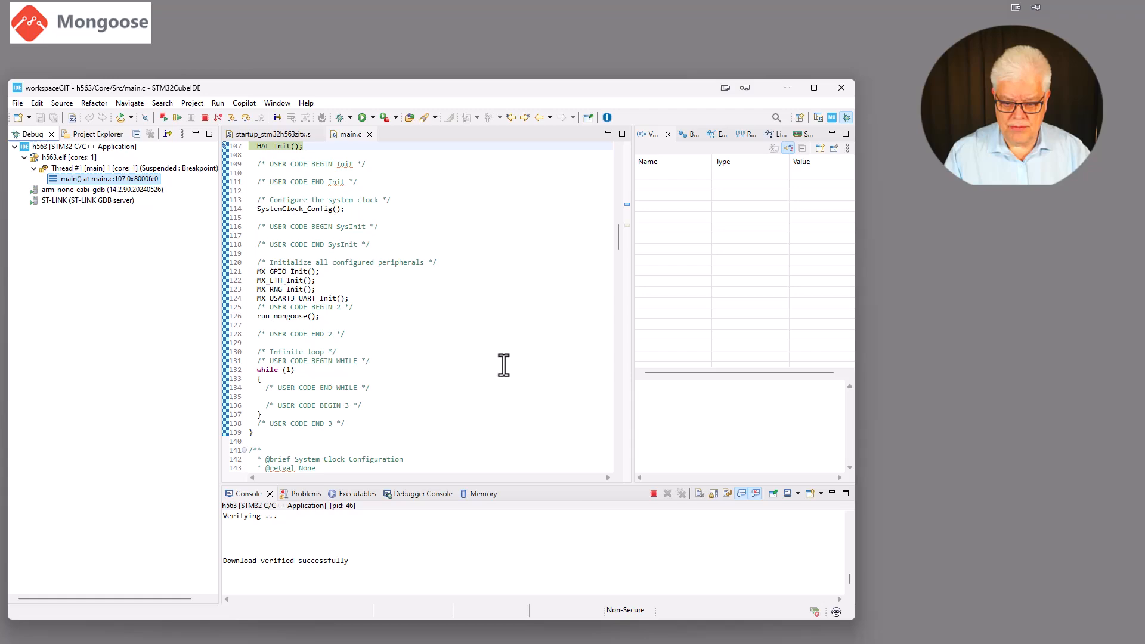
Resume the halted firmware so it runs past the breakpoint at main()
left_click(177, 117)
type("192.168.0.43")
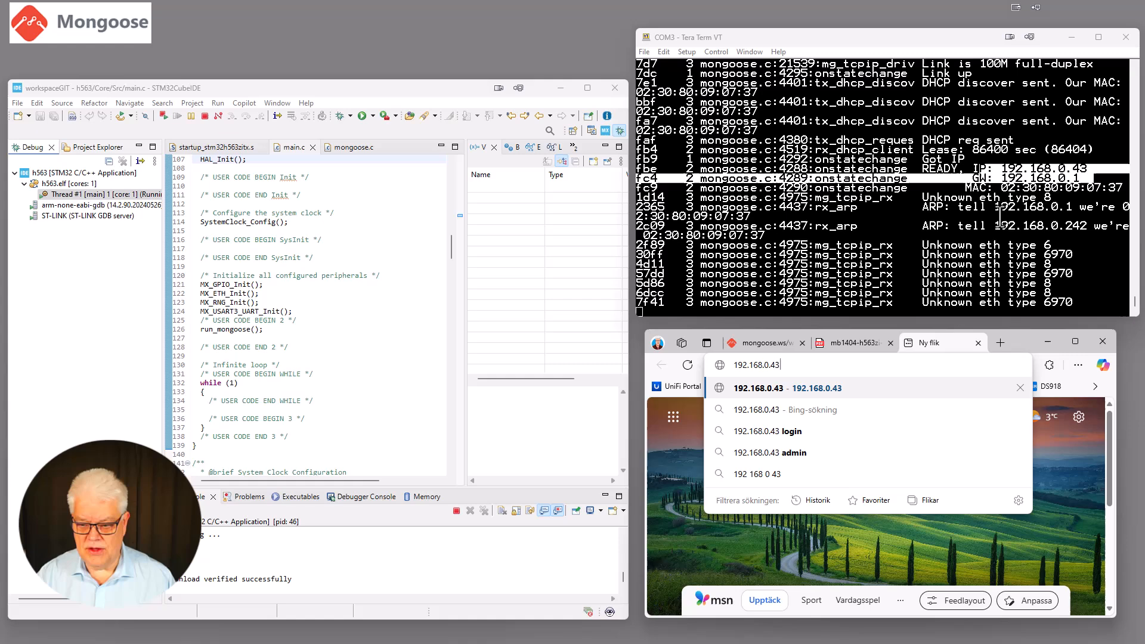
mouse_move(970, 450)
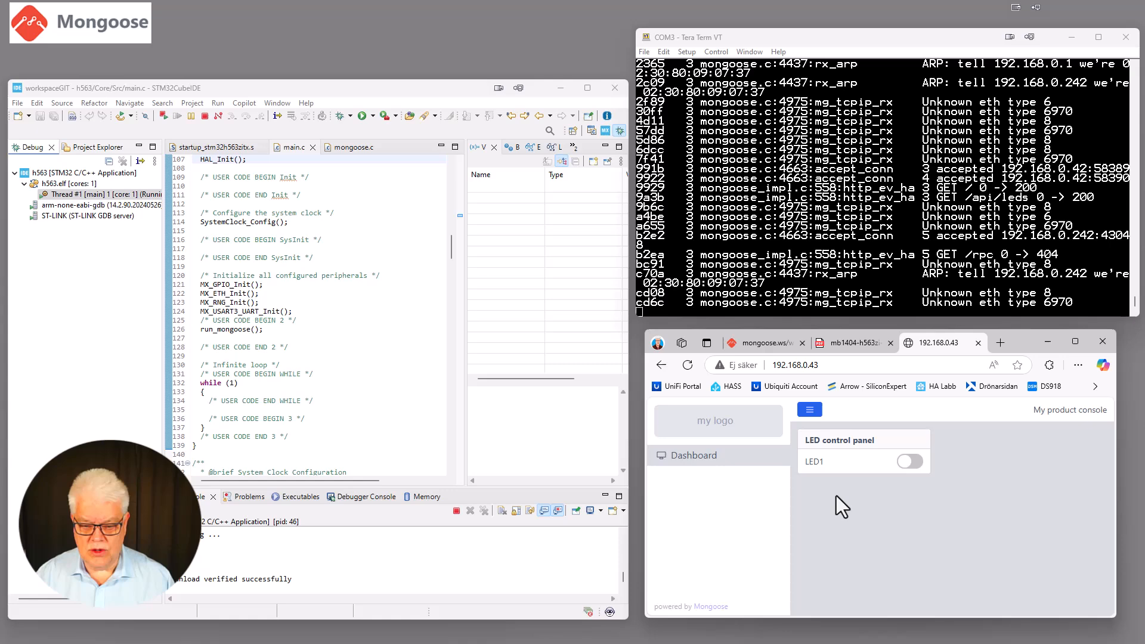
Return to the board's dashboard and toggle LED1 several times, leaving it off
left_click(760, 343)
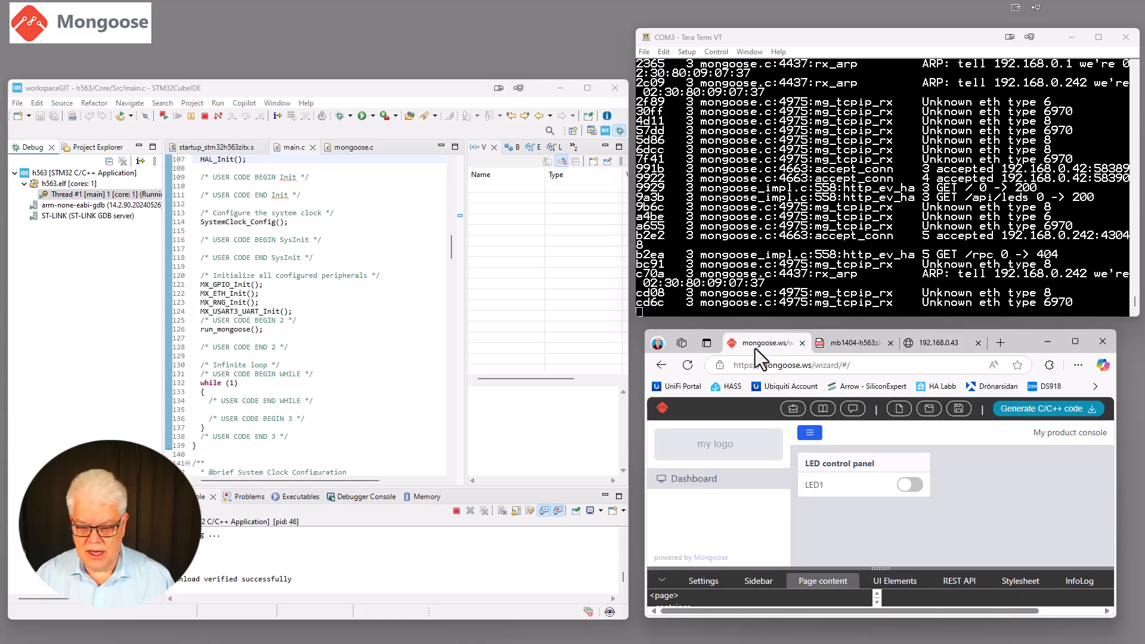
mouse_move(932, 387)
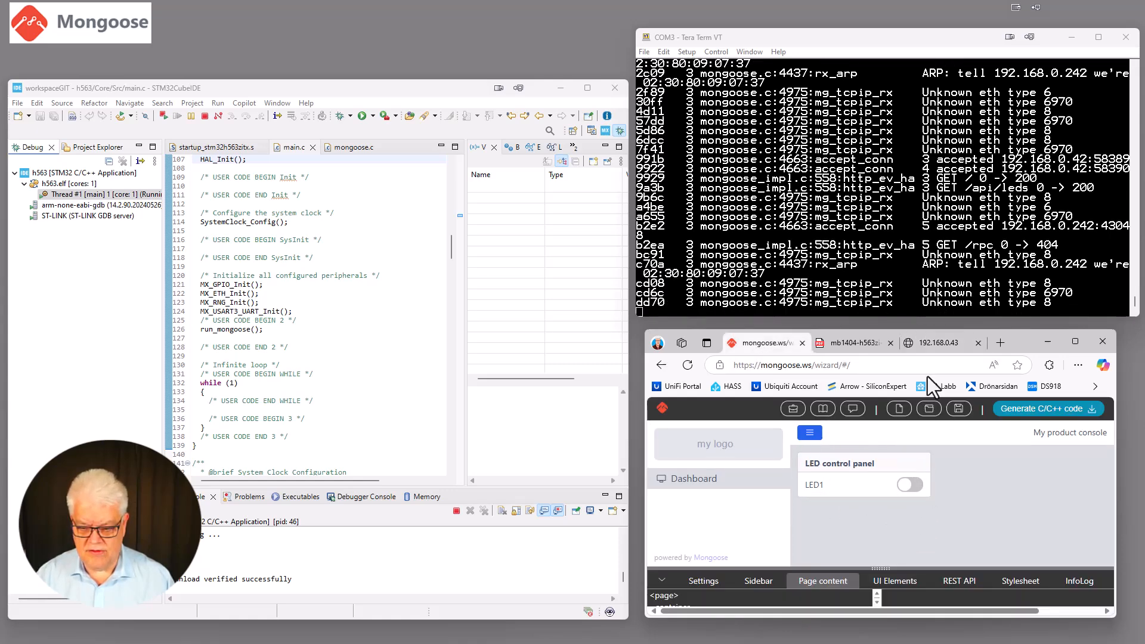
left_click(935, 342)
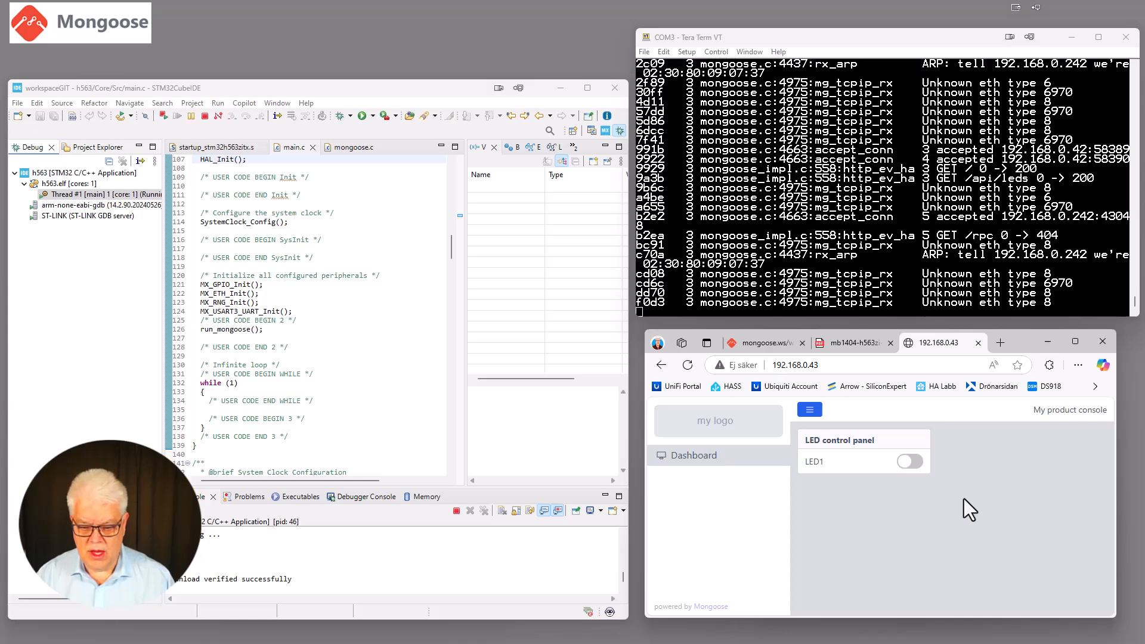
left_click(909, 460)
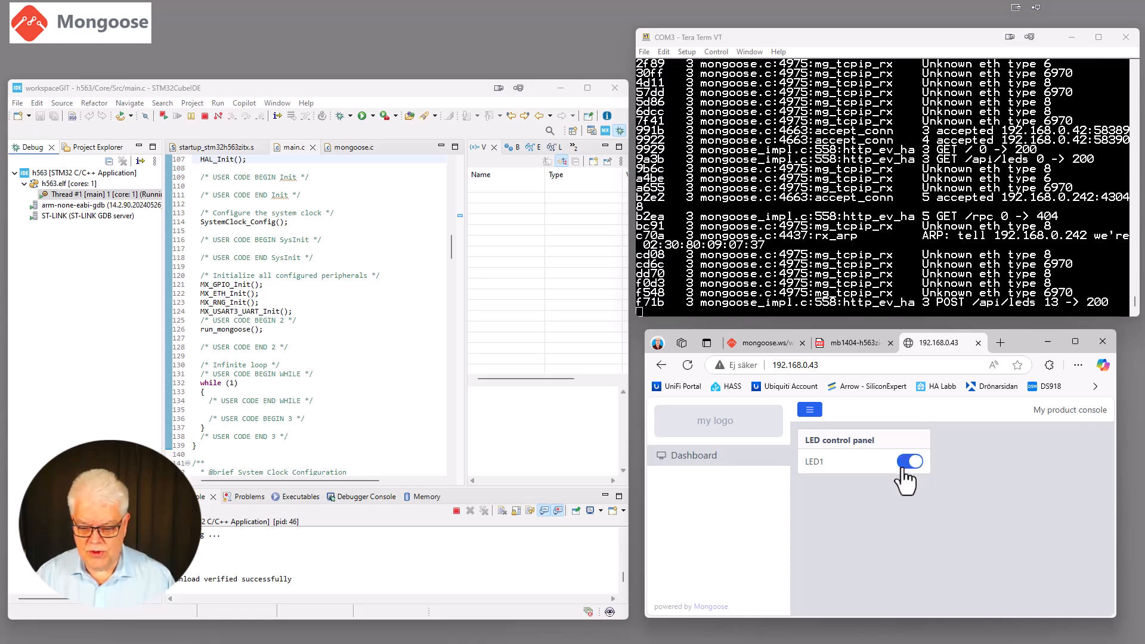
left_click(910, 462)
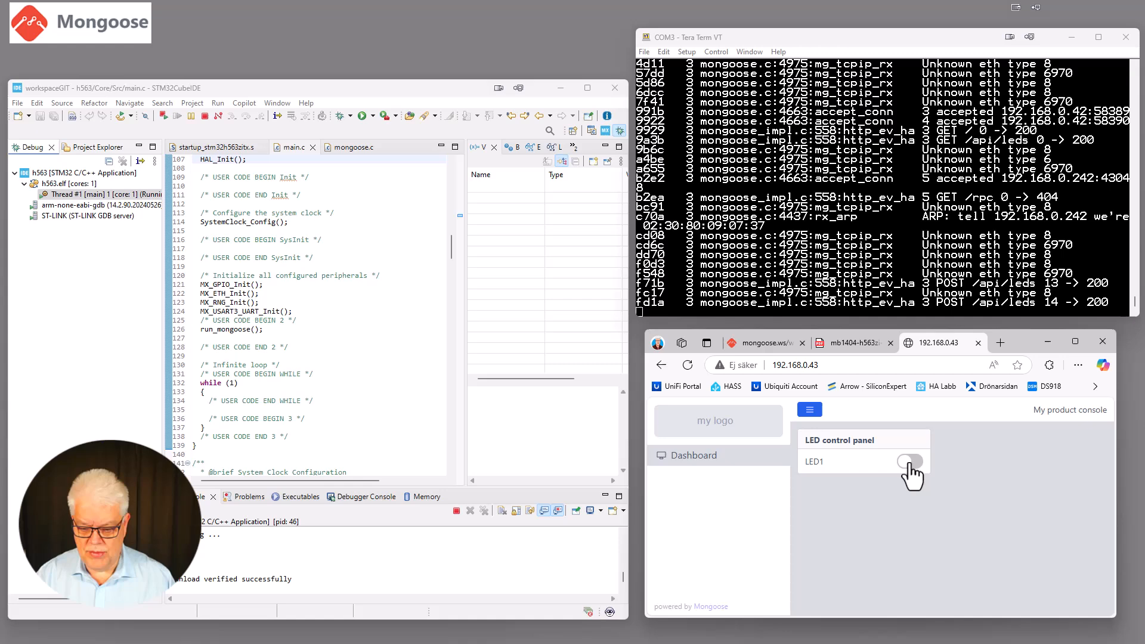
left_click(909, 461)
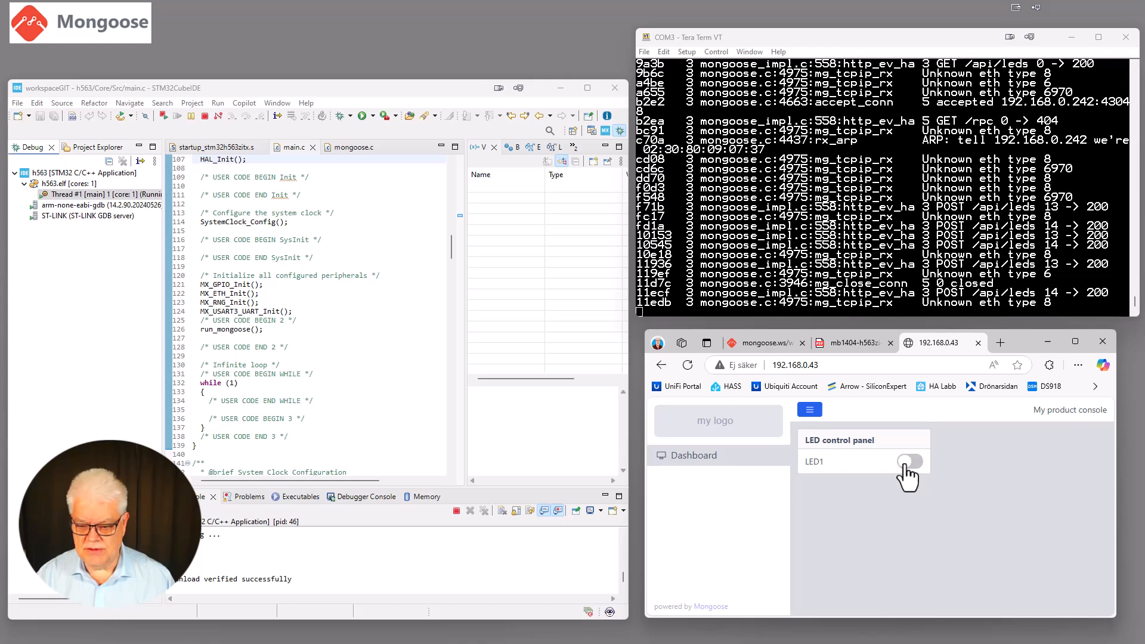
left_click(909, 462)
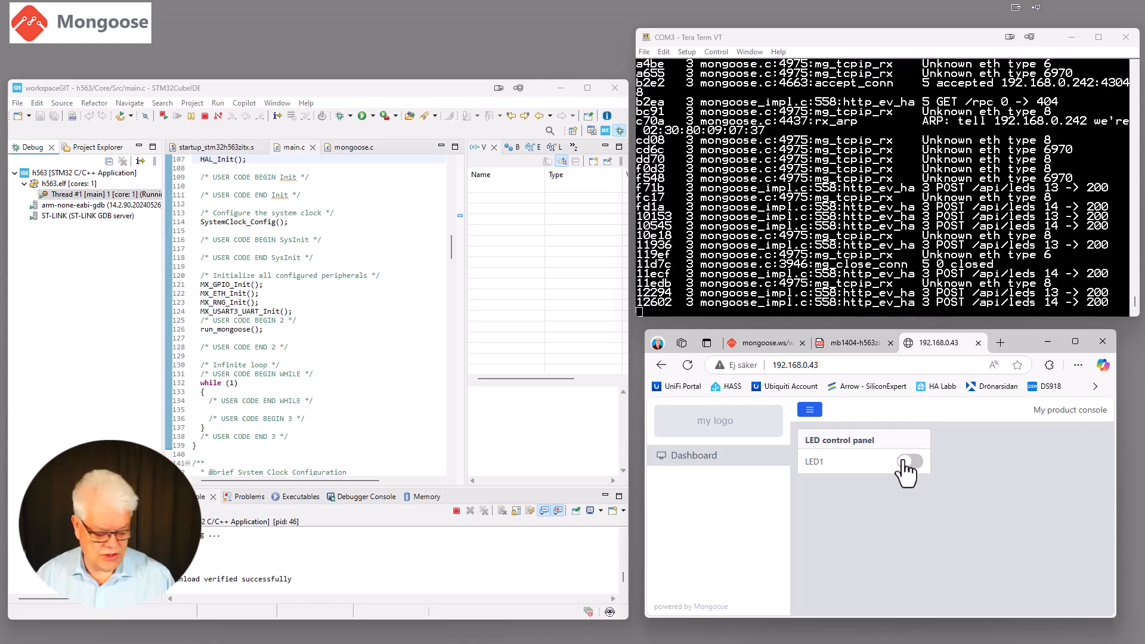
Toggle LED1 on the dashboard until it stays switched on
left_click(909, 461)
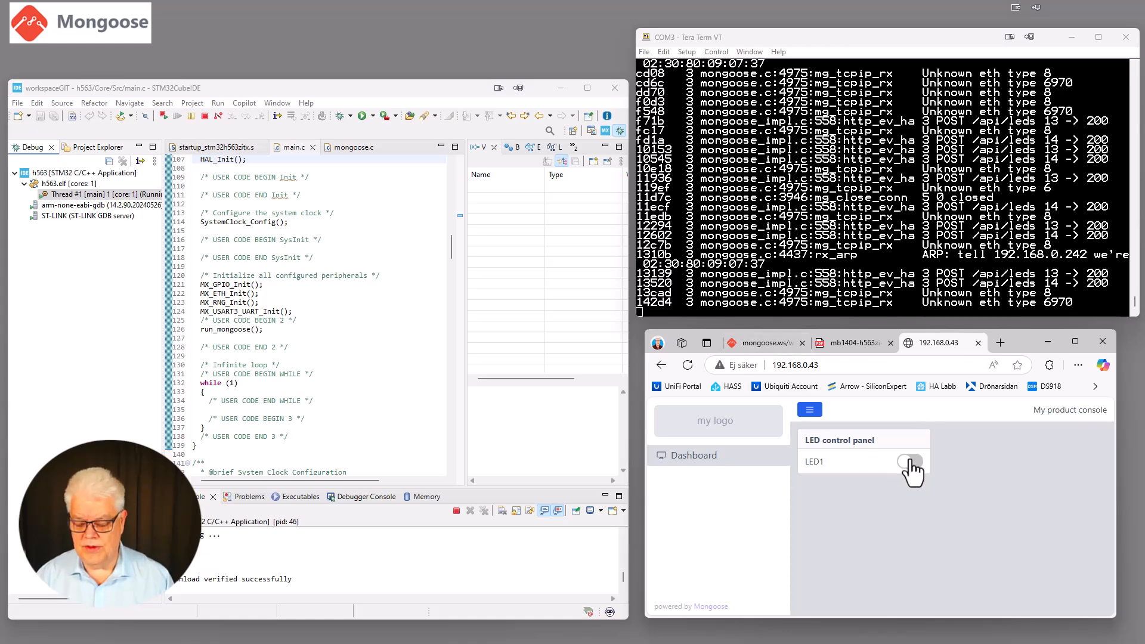
left_click(910, 462)
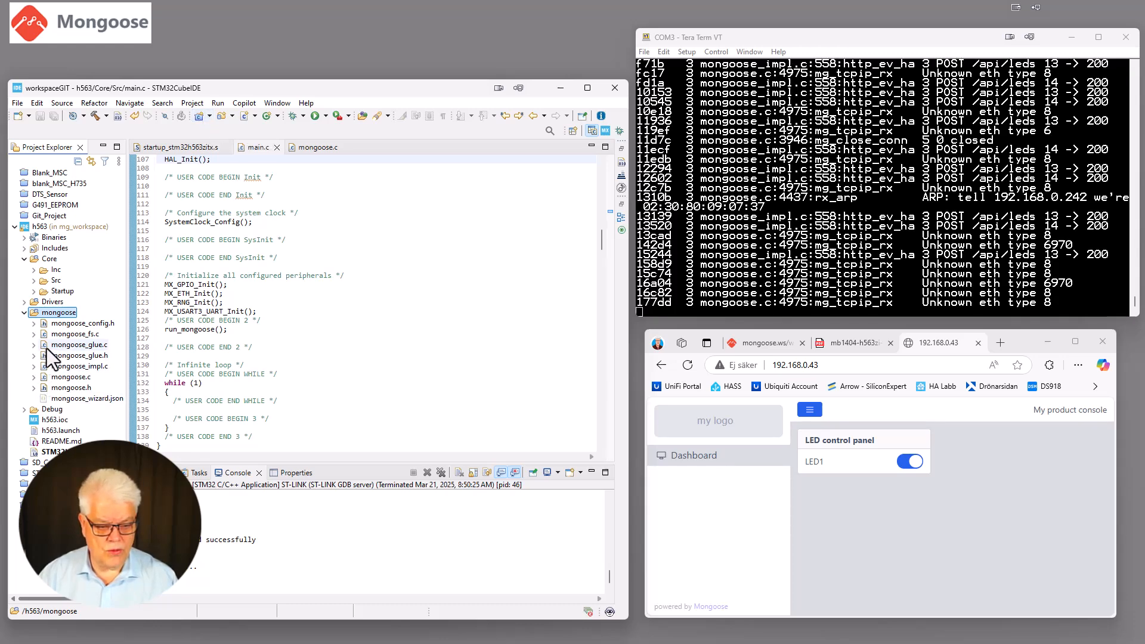
Edit mongoose_glue.c, removing the mock LED code and adding #include "main.h"
left_click(79, 344)
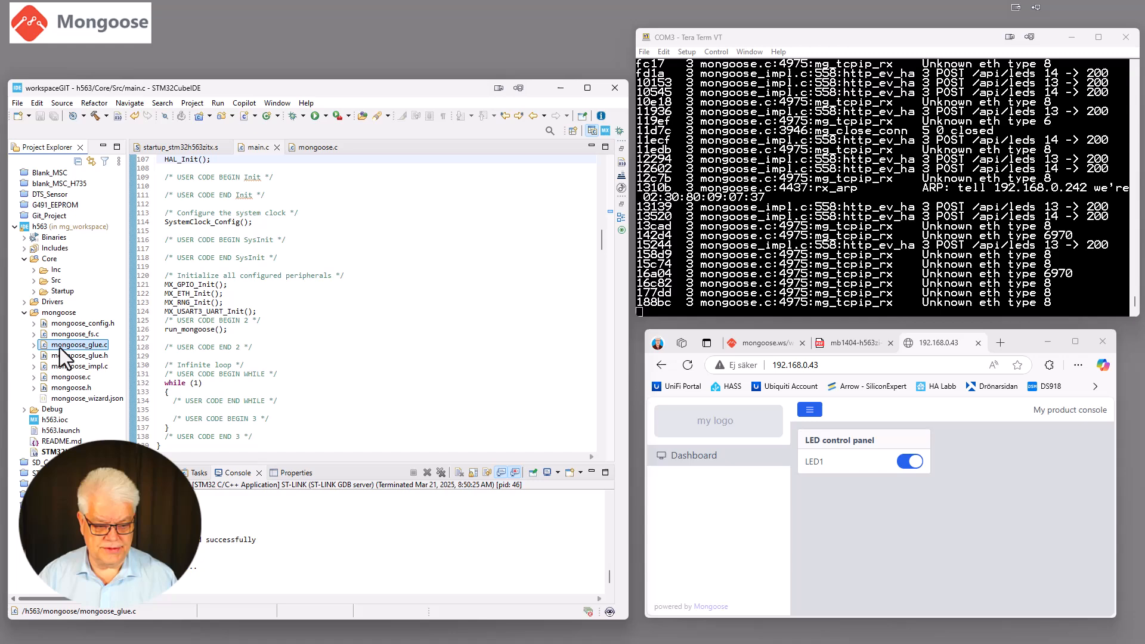
double_click(83, 343)
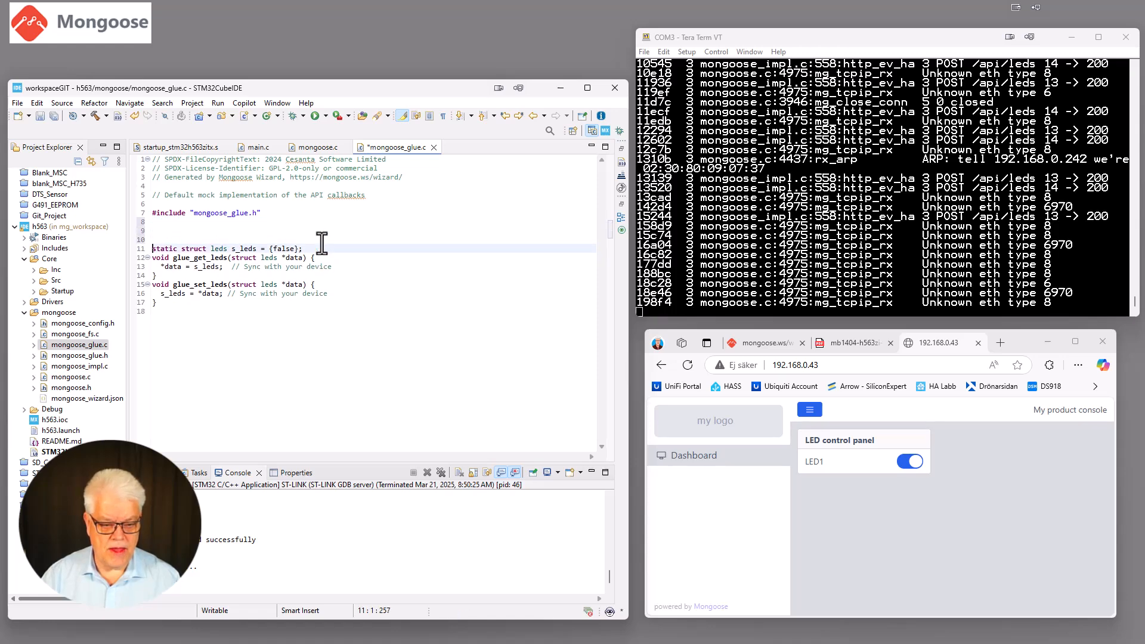
key("Delete")
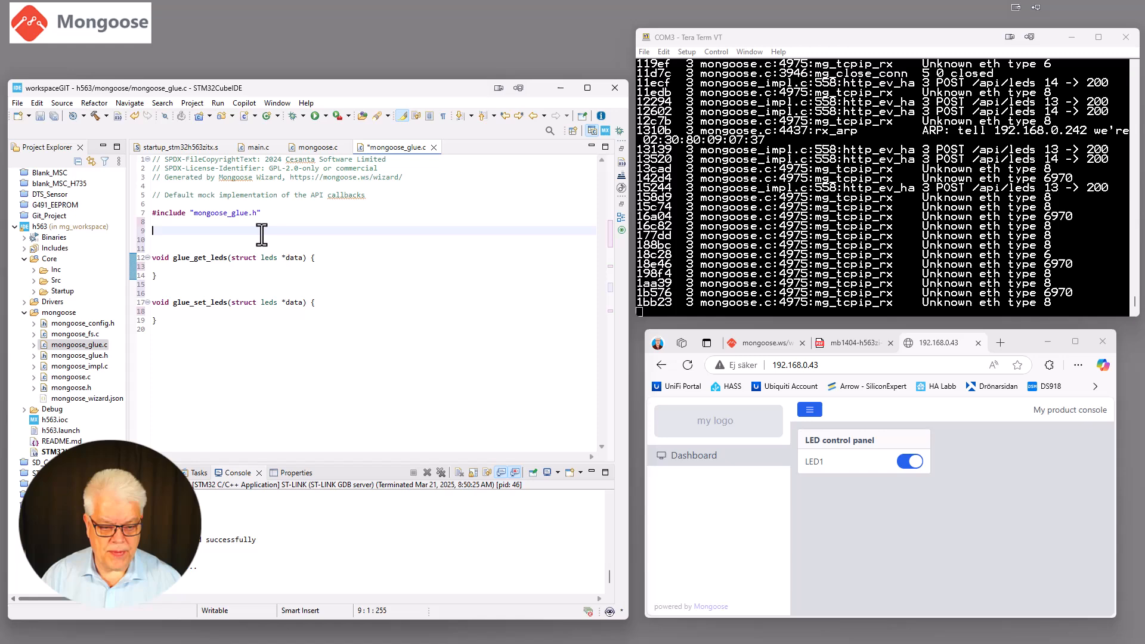
type("#include \"main.h\"")
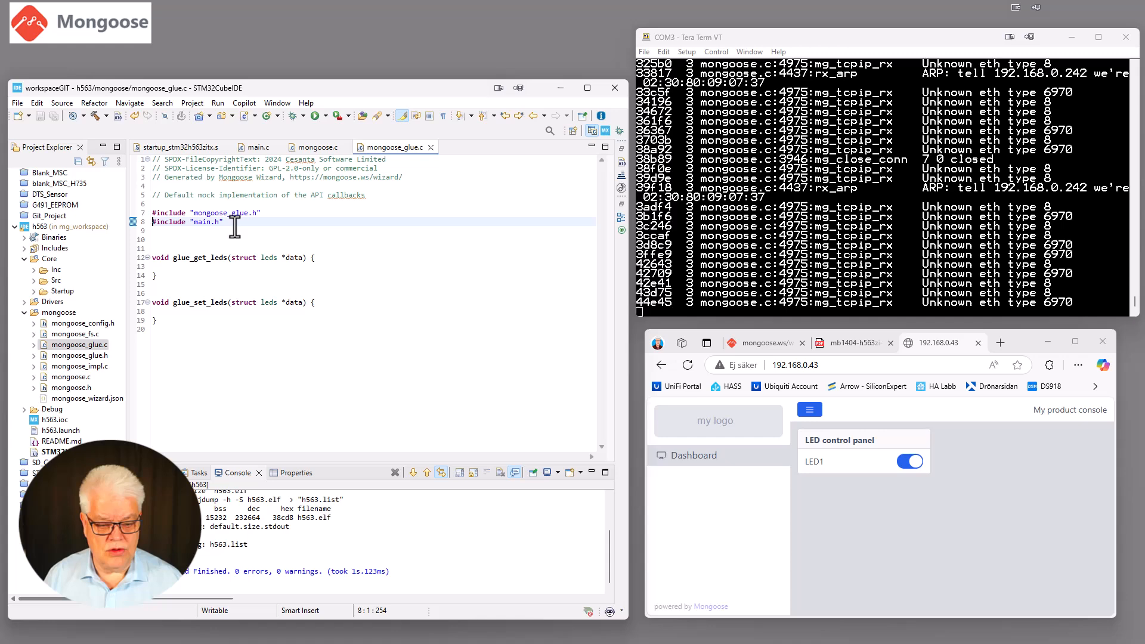
Make glue_get_leds set data->led1 from HAL_GPIO_ReadPin(GPIOB, GPIO_PIN_0)
left_click(333, 258)
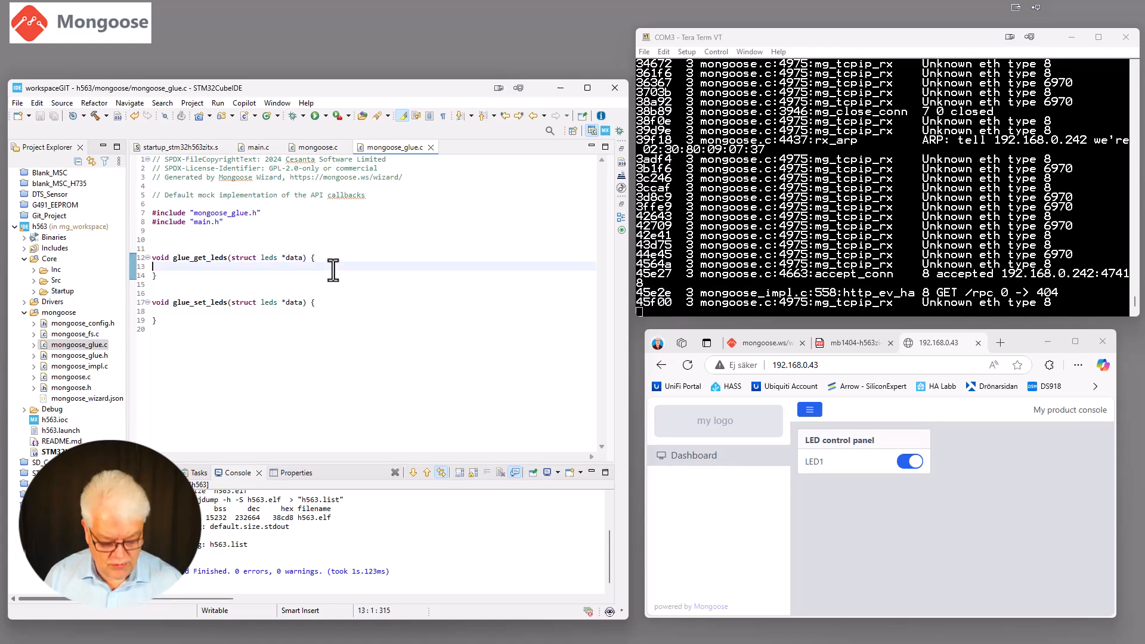
type("da")
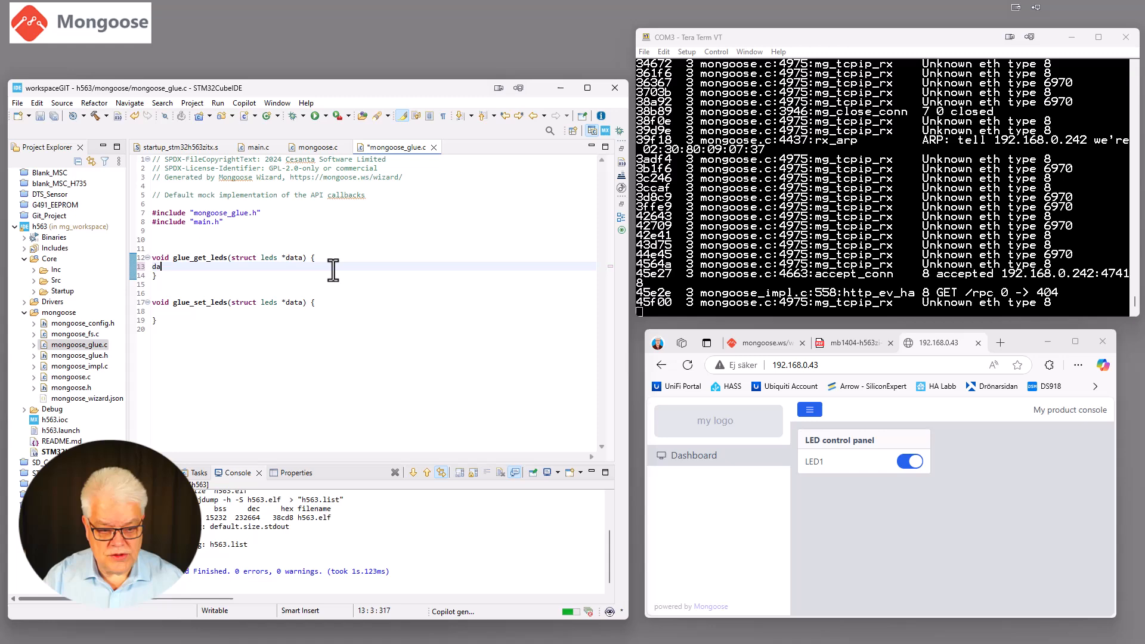
type("data->led1 = HAL_GPIO_ReadPin(GPIOB, GPIO_PIN_0);")
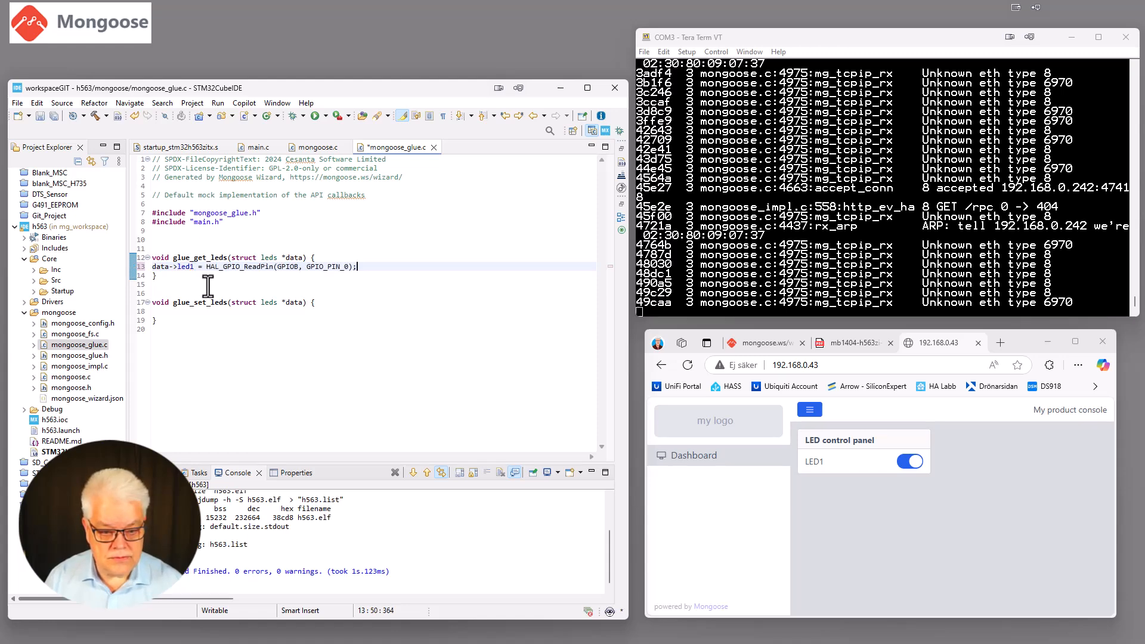
mouse_move(287, 266)
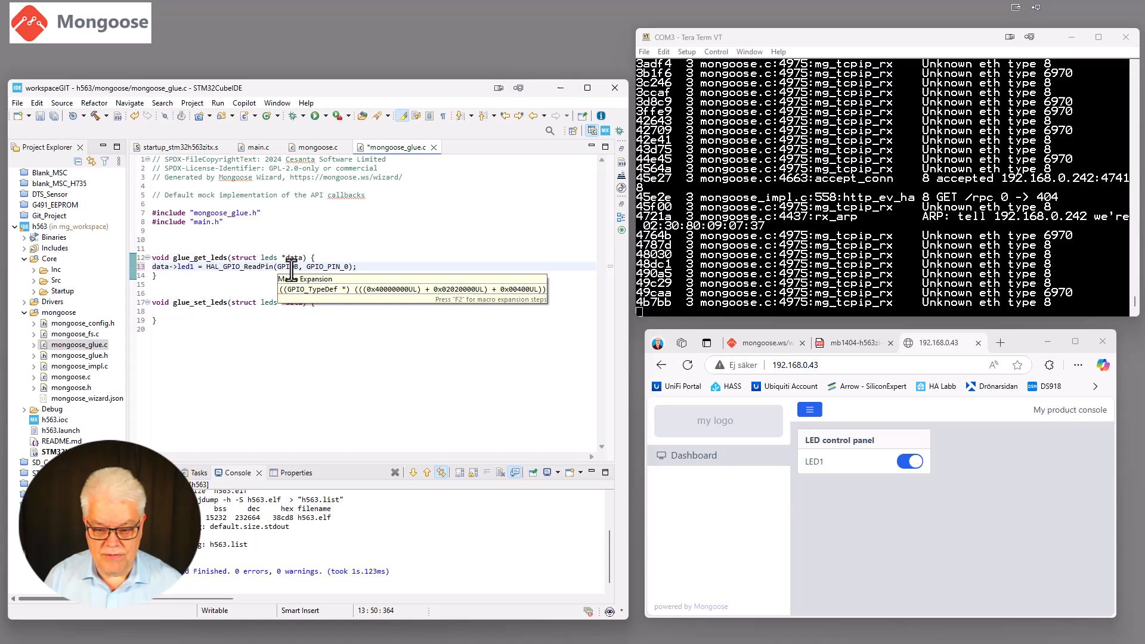
left_click(854, 342)
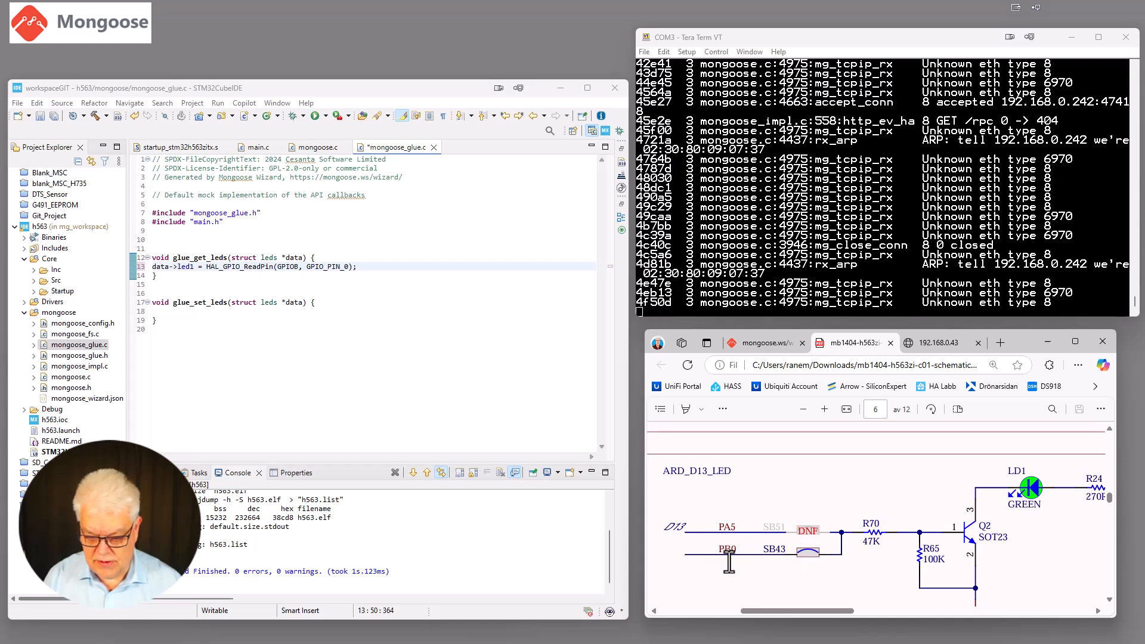
mouse_move(890, 540)
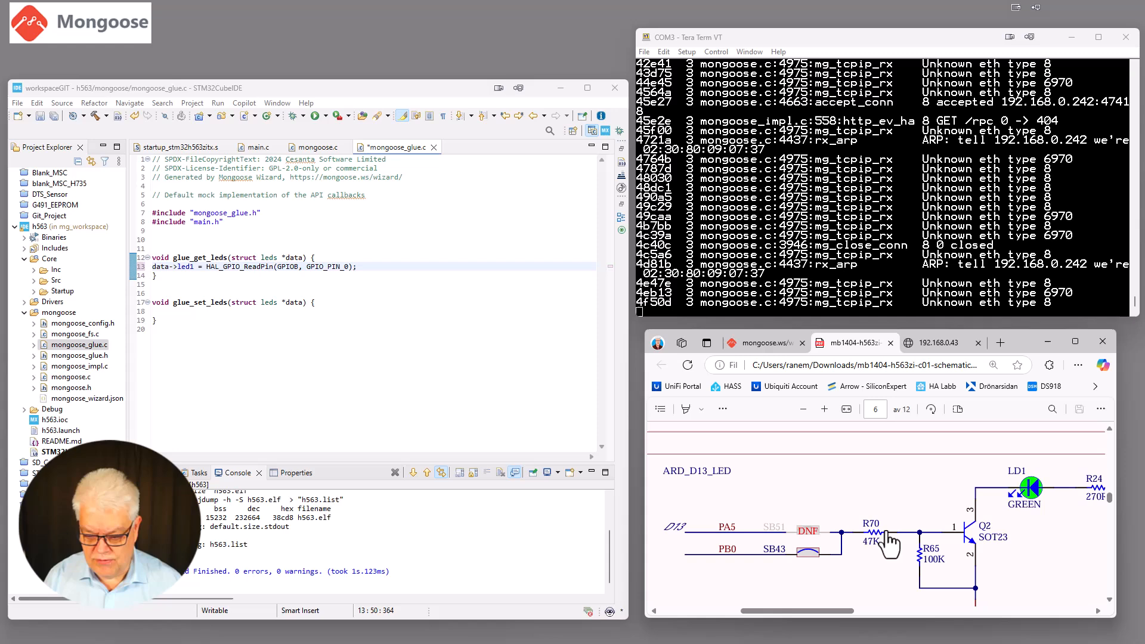
mouse_move(213, 465)
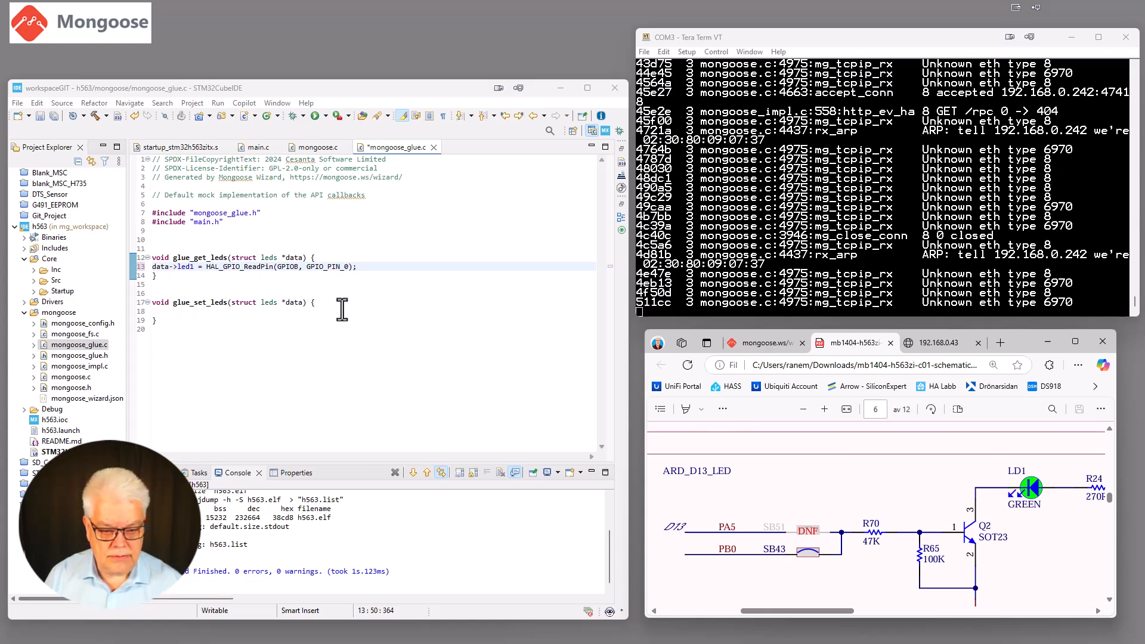
Make glue_set_leds call HAL_GPIO_WritePin(GPIOB, GPIO_PIN_0, data->led1), then review Copilot options
left_click(163, 320)
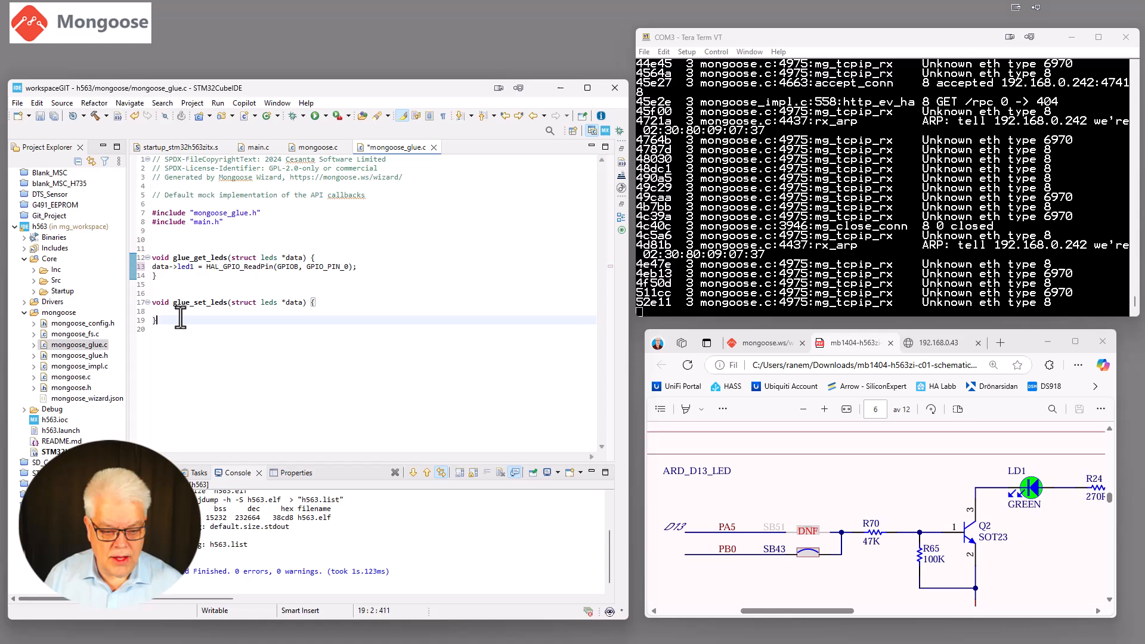
left_click(315, 302)
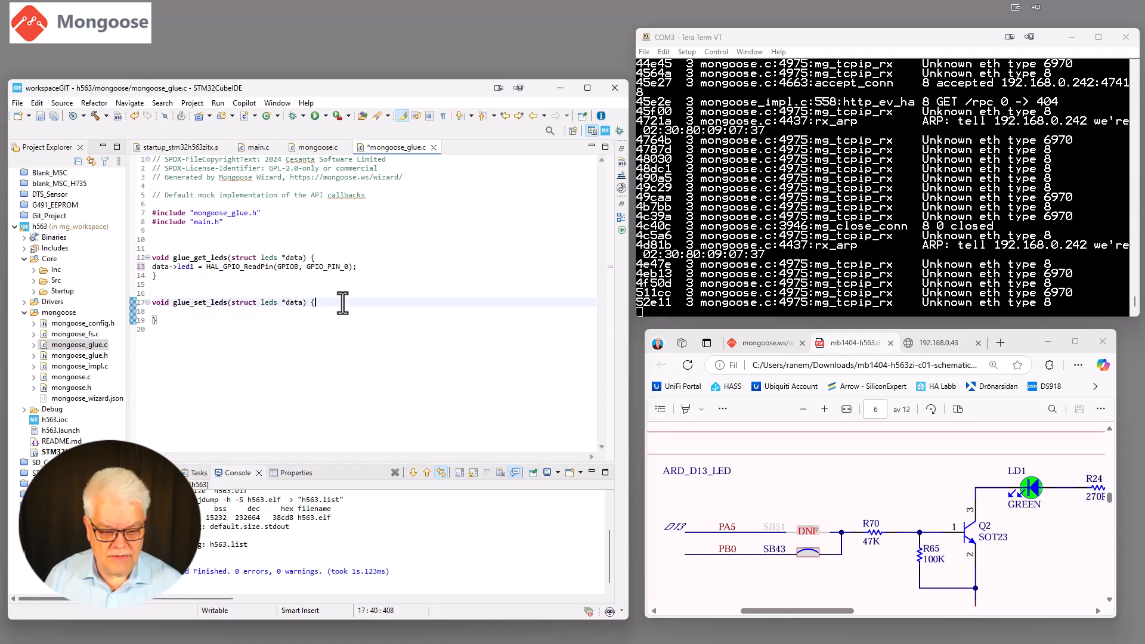
type("HAL_GPIO_WritePin(GPIOB, GPIO_PIN_0, data->led1);")
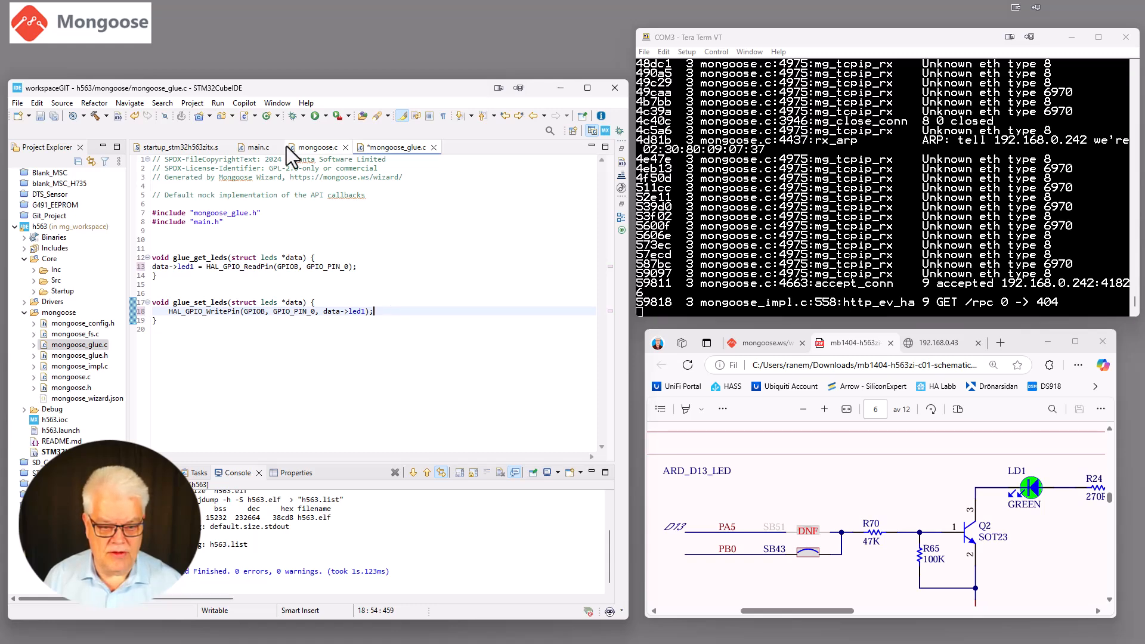
left_click(243, 103)
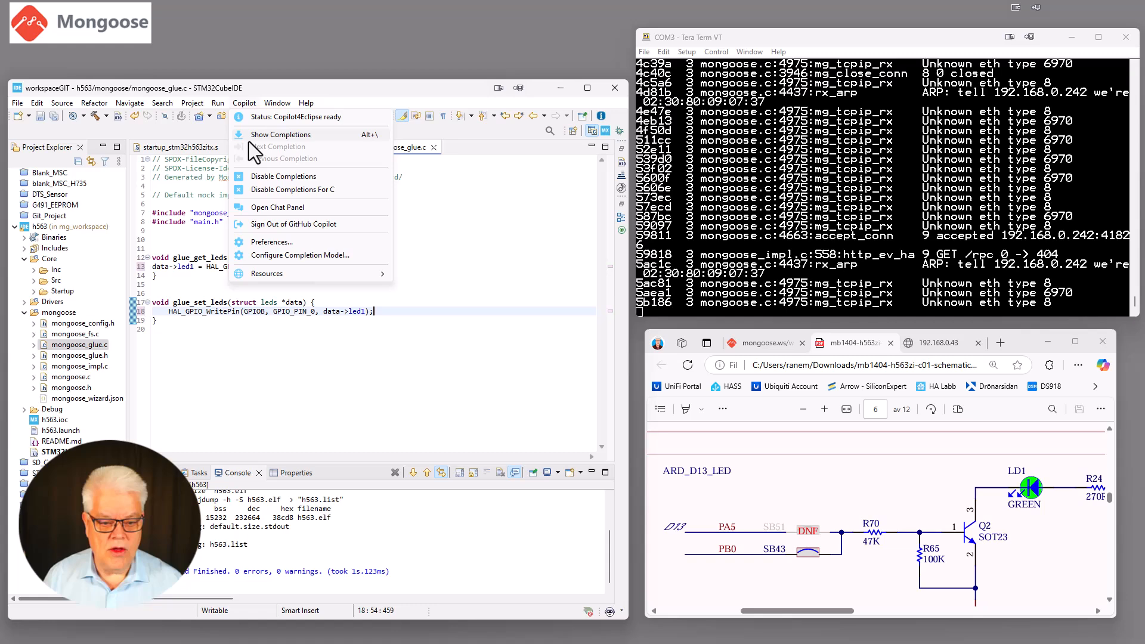
mouse_move(271, 183)
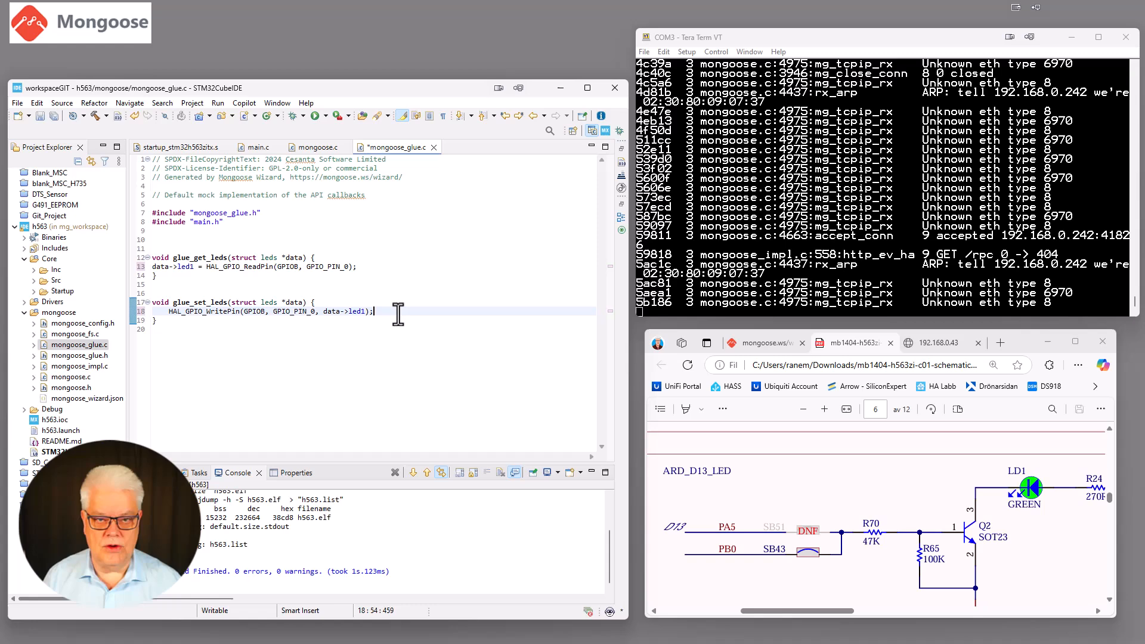
scroll("down", 3)
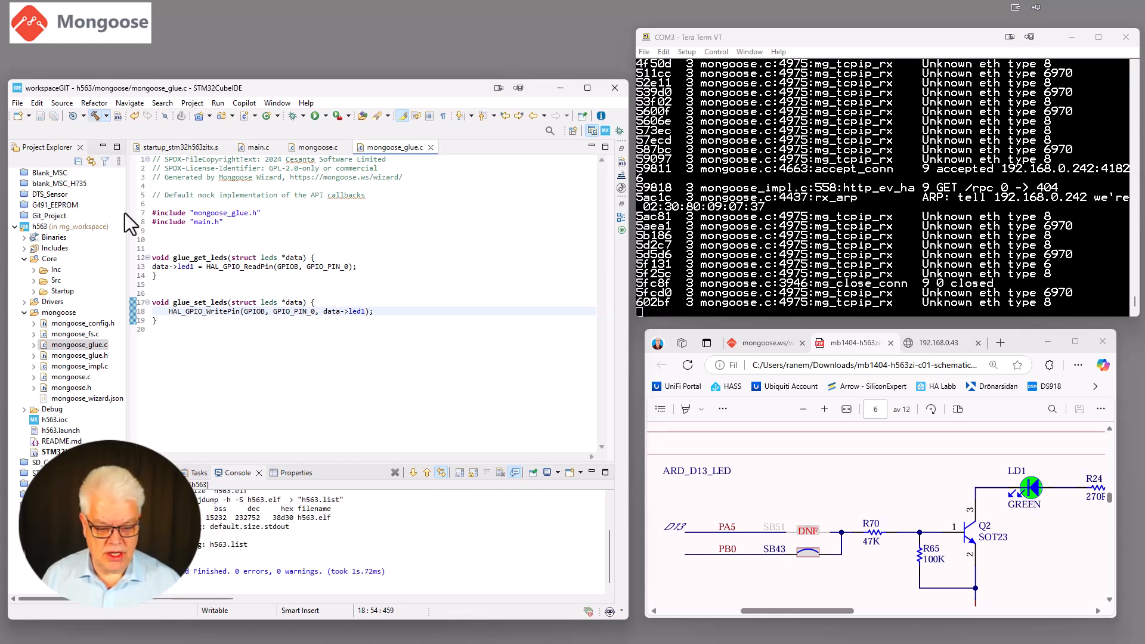
mouse_move(296, 130)
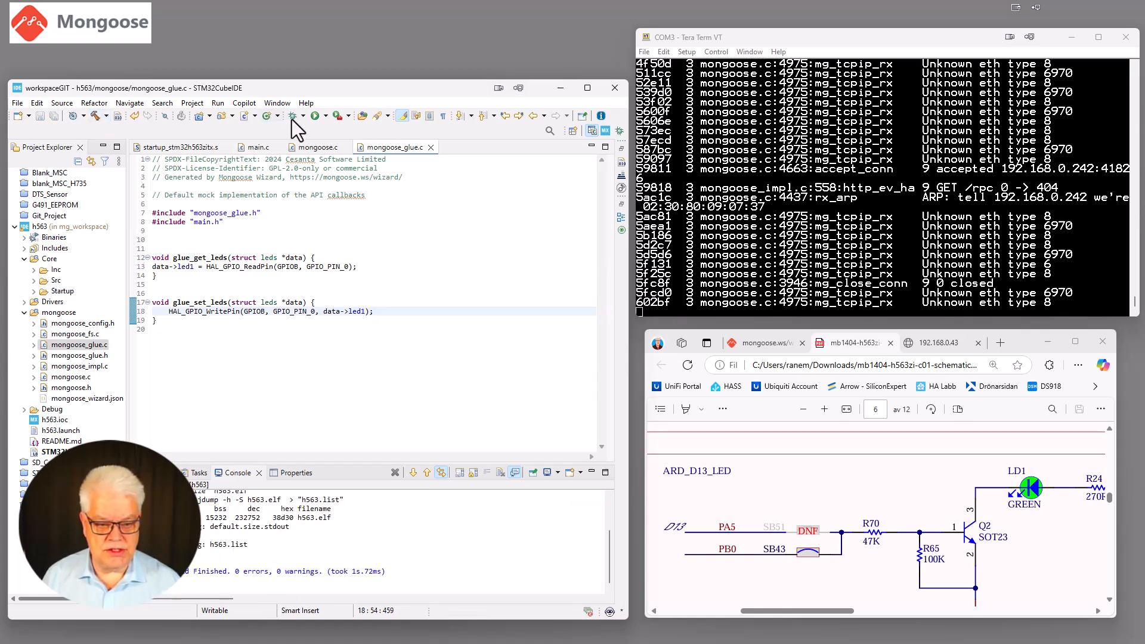
Build, flash and start debugging the firmware with the new LED handlers
left_click(296, 115)
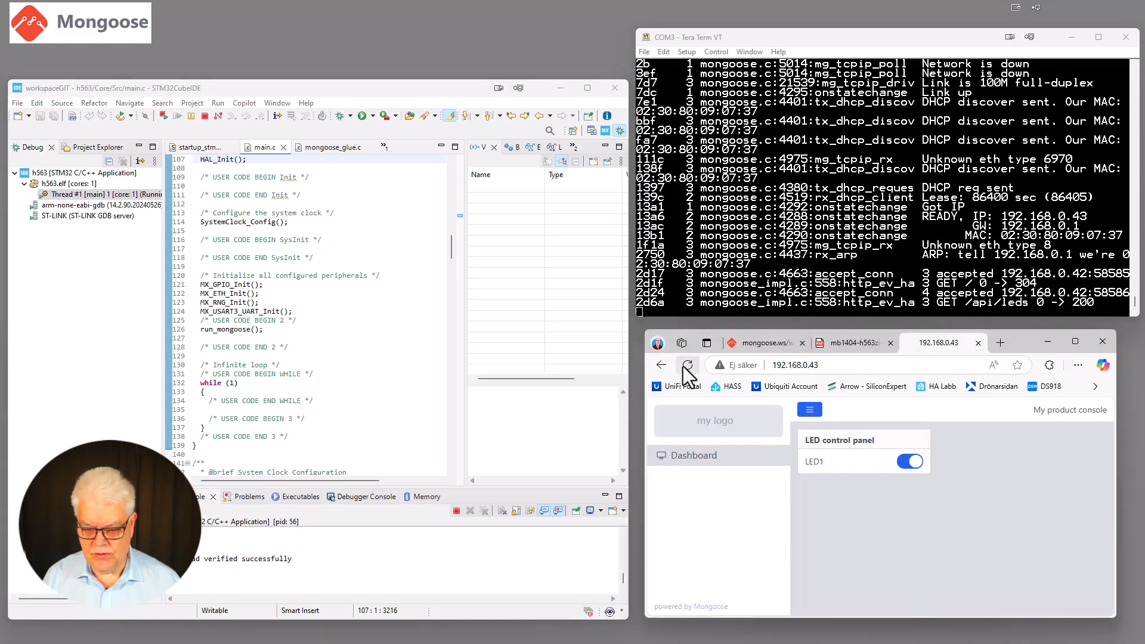
Reload the dashboard from the reflashed board, switch LED1 off and minimize the IDE
left_click(910, 461)
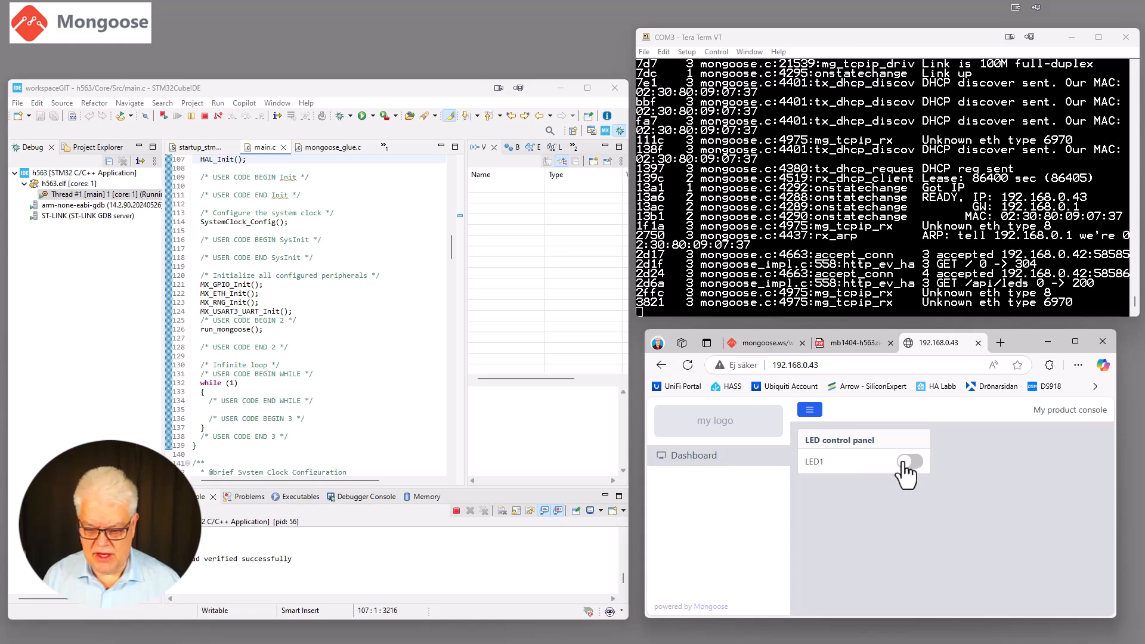
left_click(909, 461)
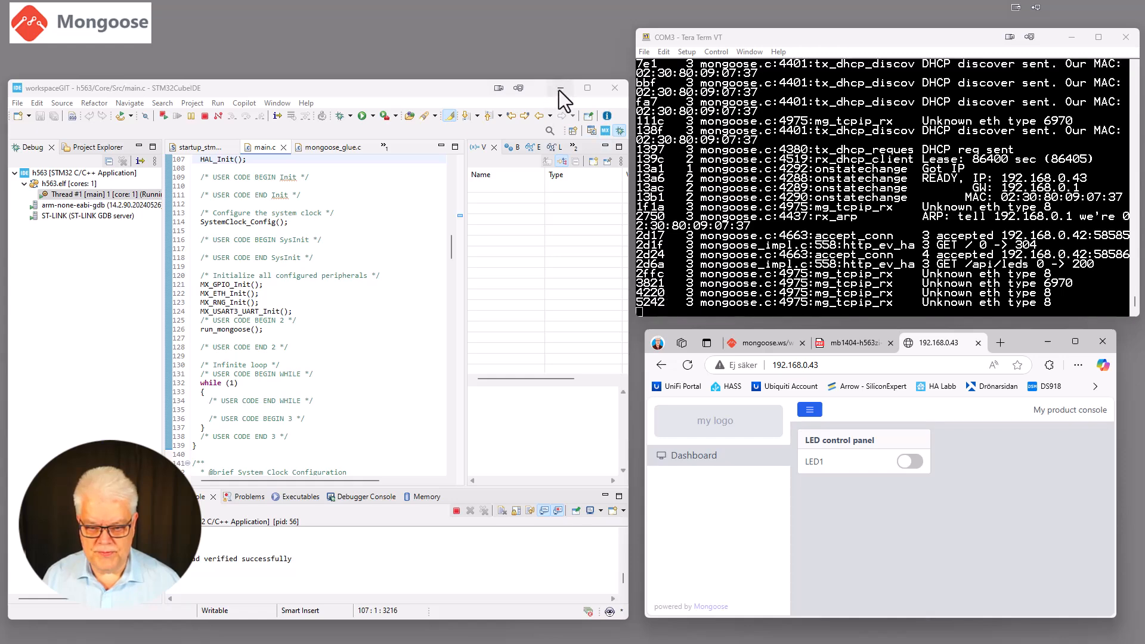
left_click(560, 87)
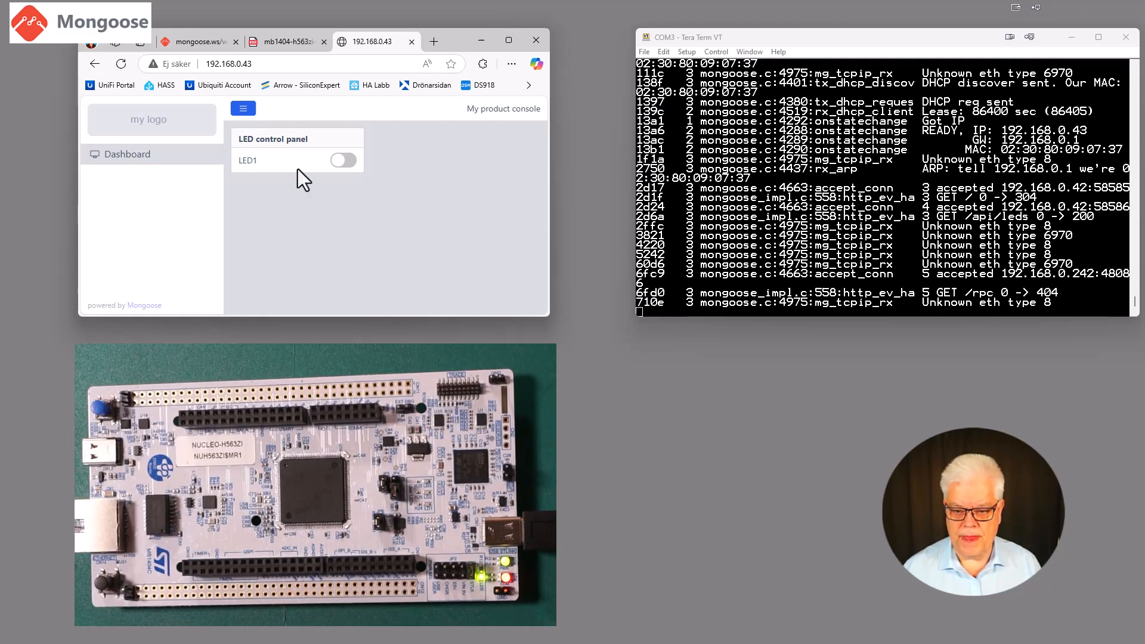
Toggle LED1 on and off repeatedly from the dashboard to drive the board LED
left_click(342, 160)
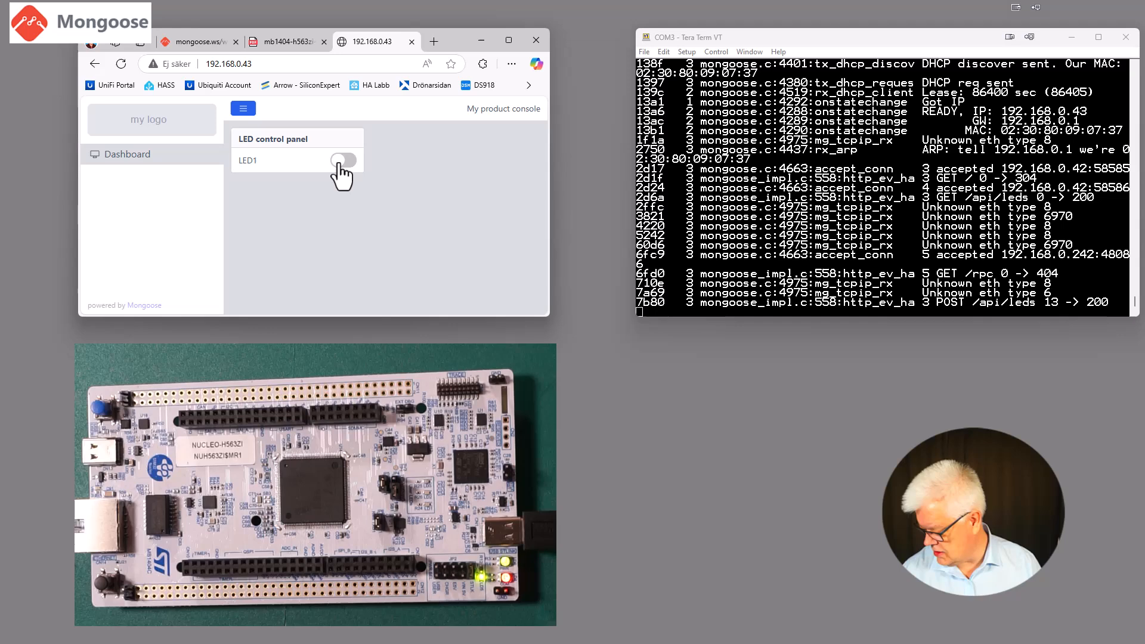
left_click(341, 160)
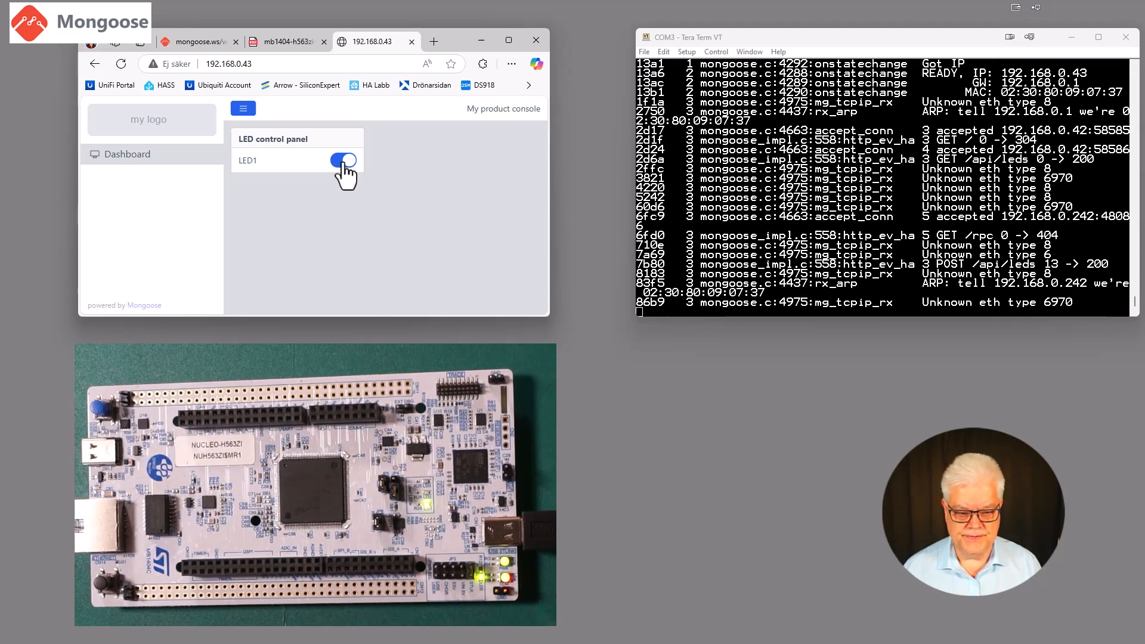
left_click(344, 161)
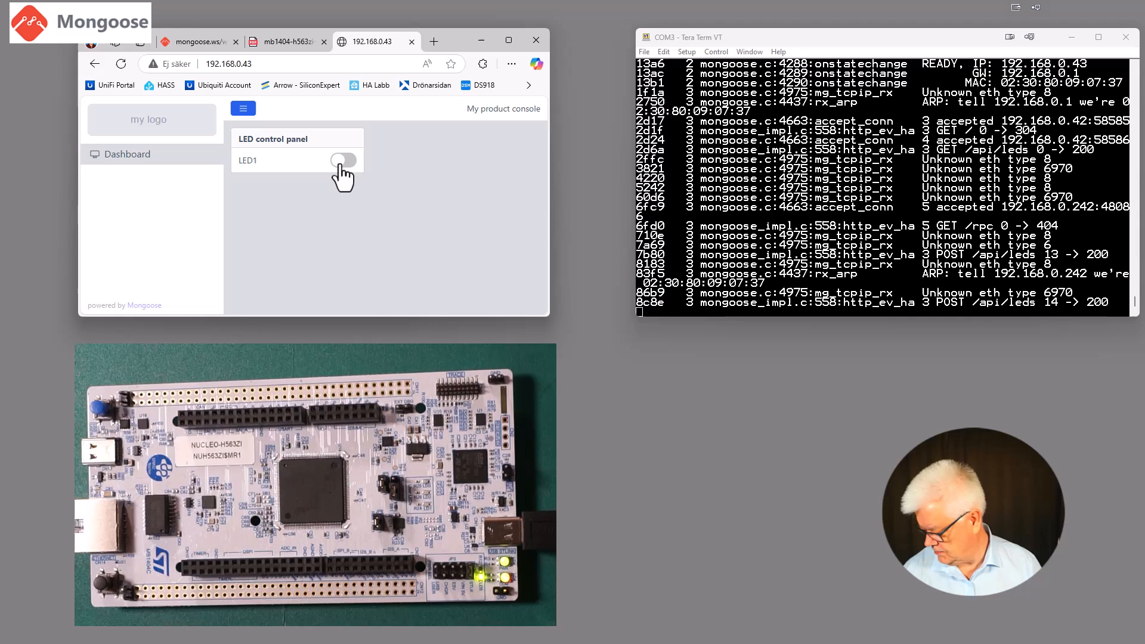
left_click(344, 160)
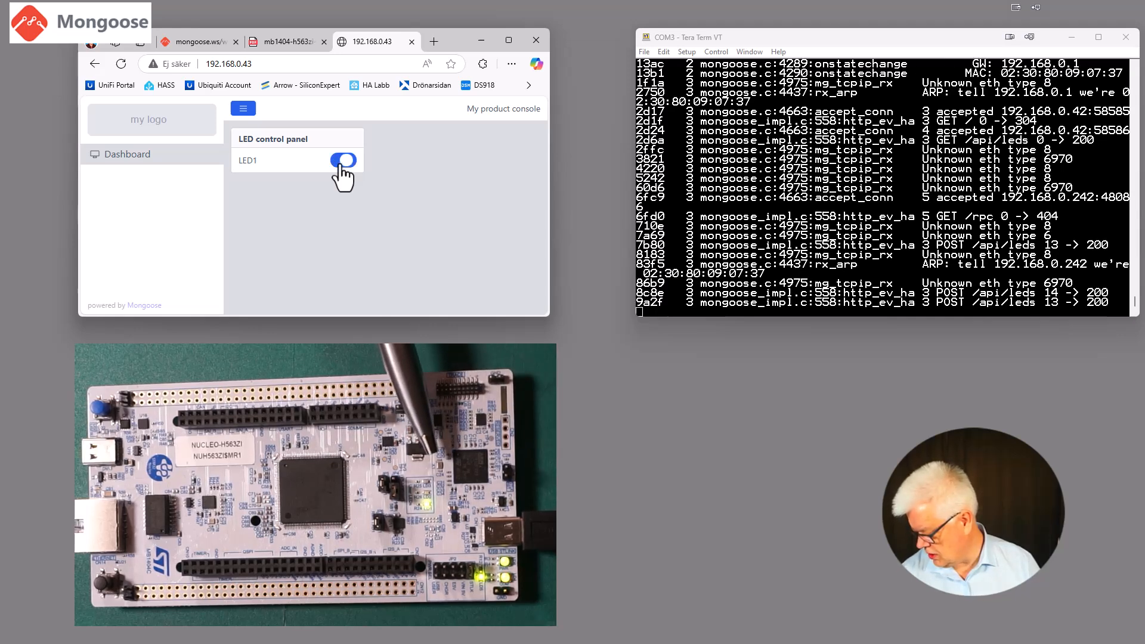
left_click(343, 160)
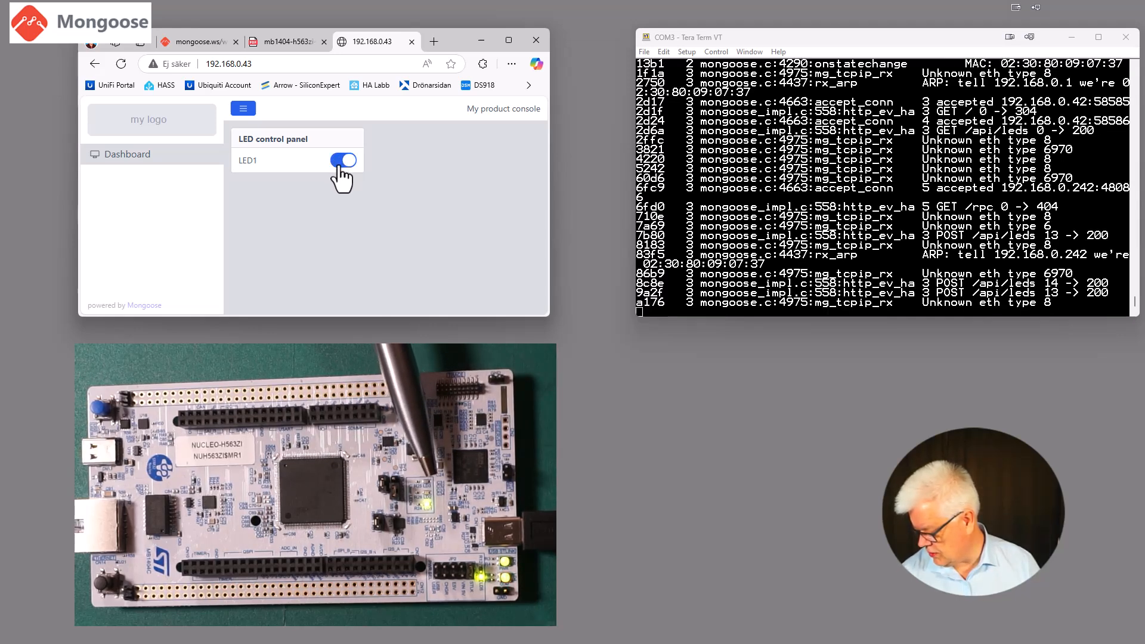
left_click(344, 161)
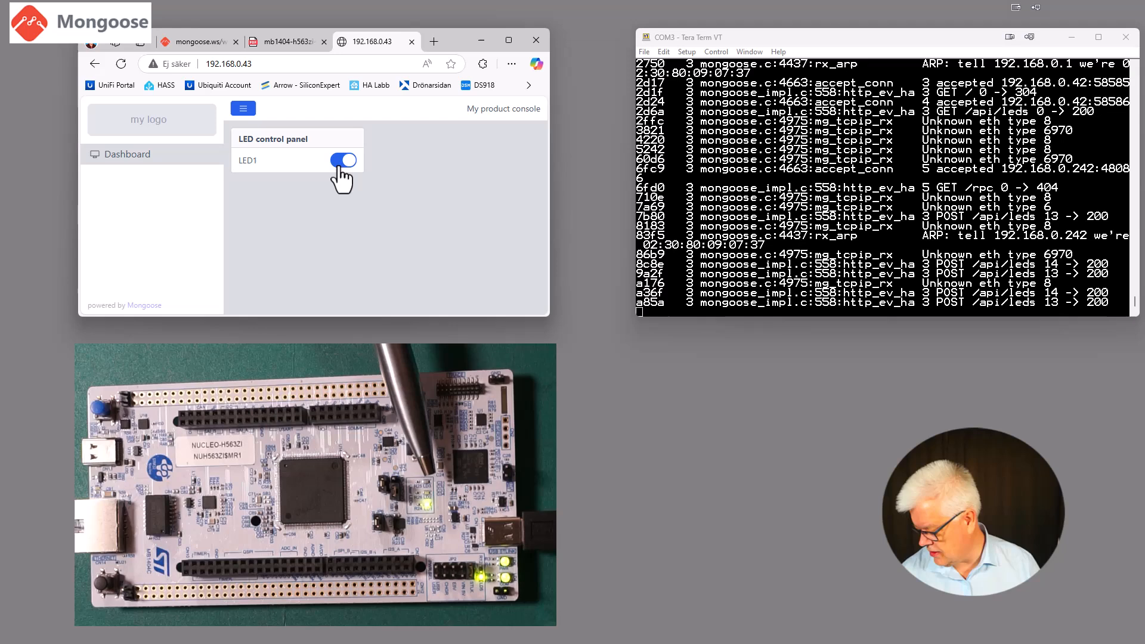
left_click(344, 161)
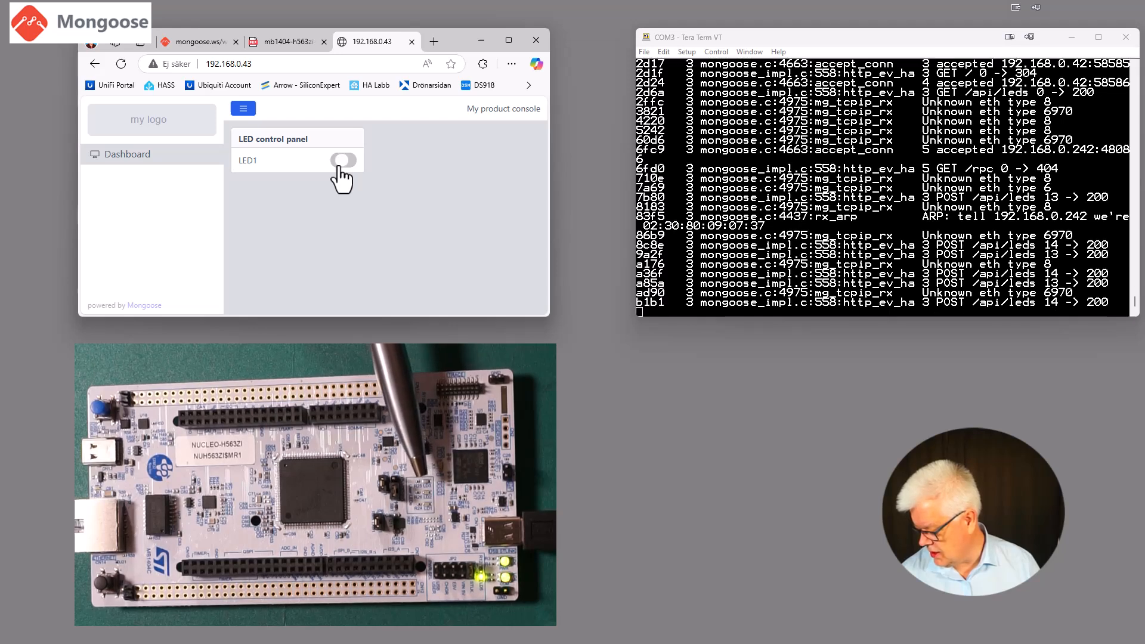
left_click(343, 161)
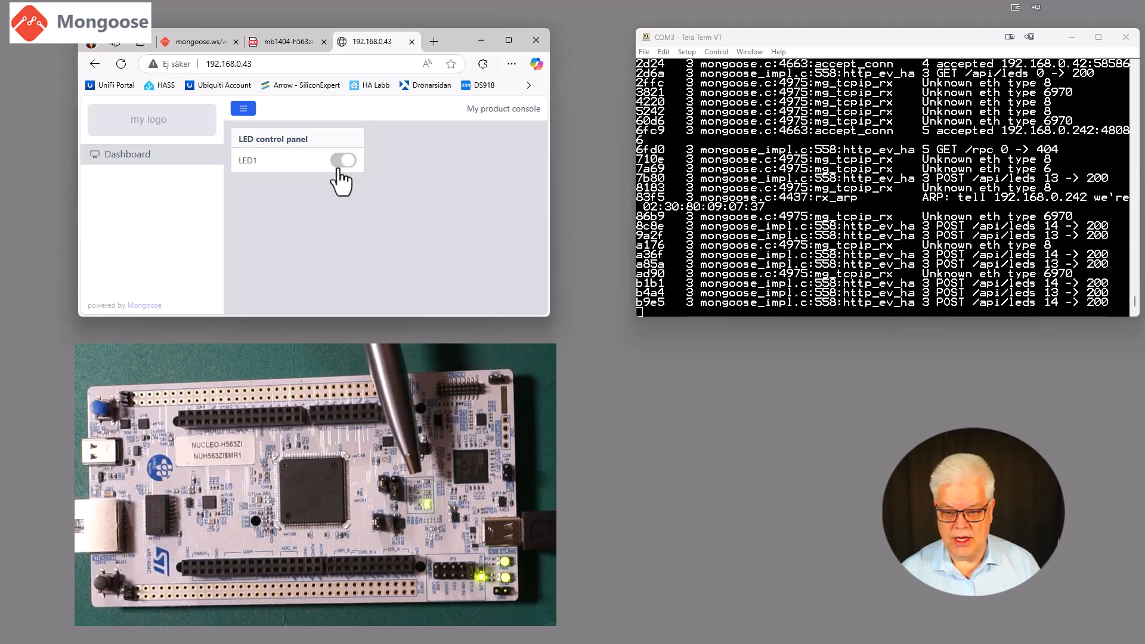
left_click(342, 159)
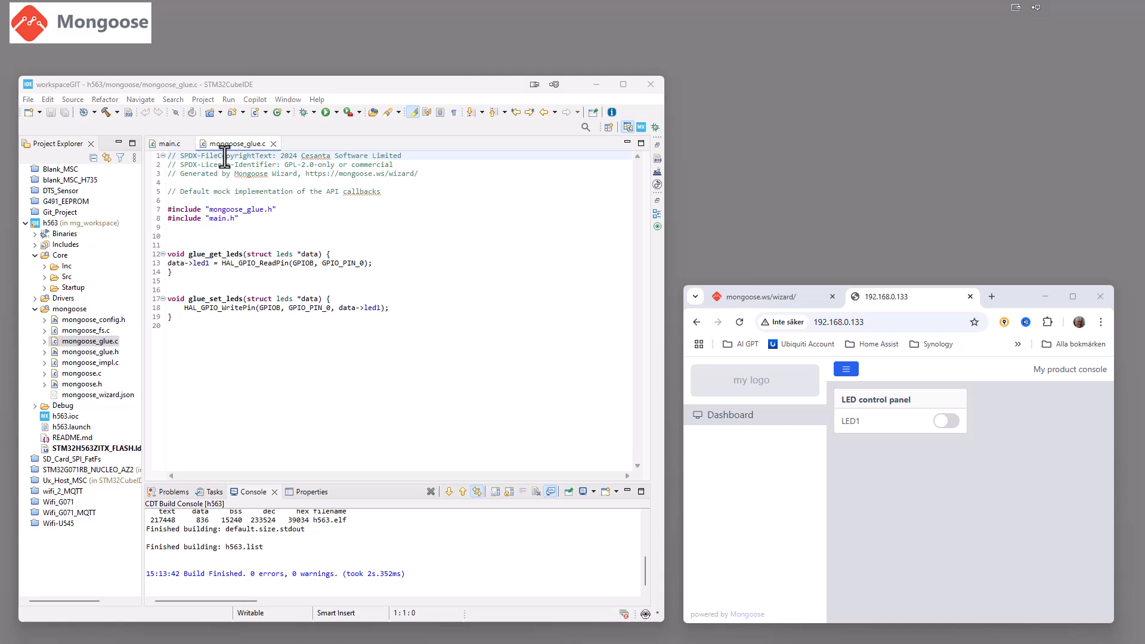
mouse_move(216, 210)
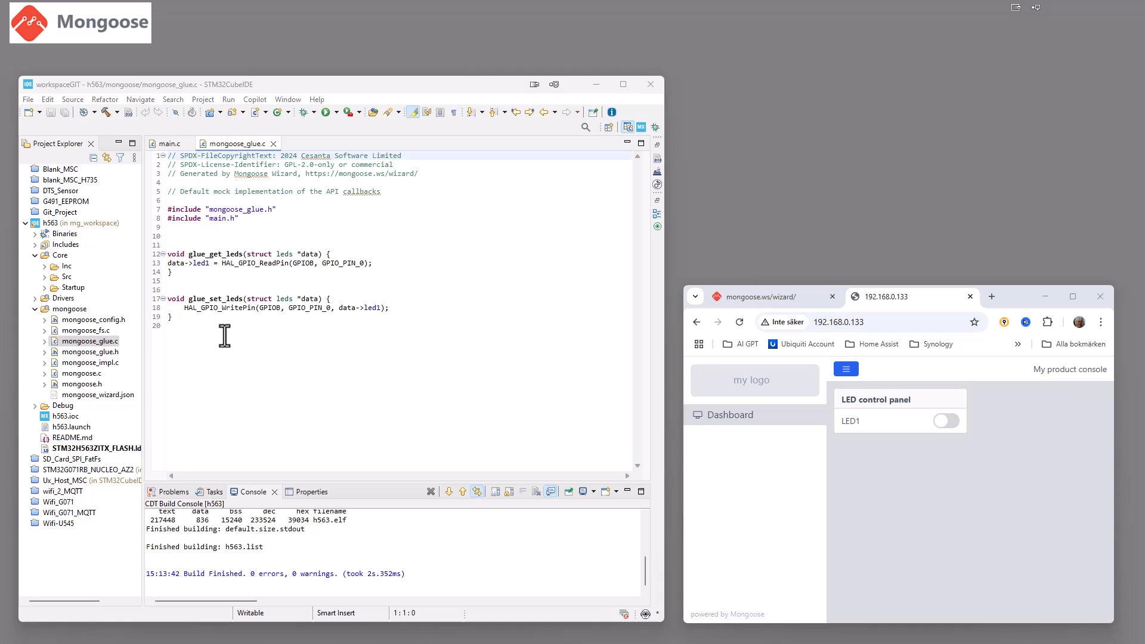
mouse_move(864, 493)
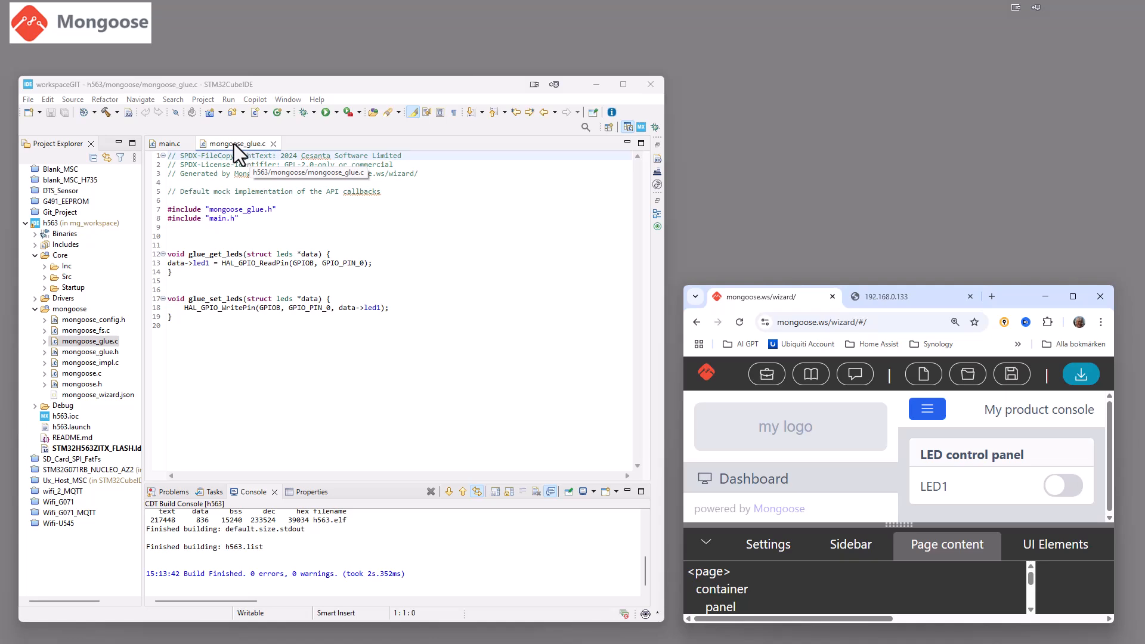
mouse_move(1000, 364)
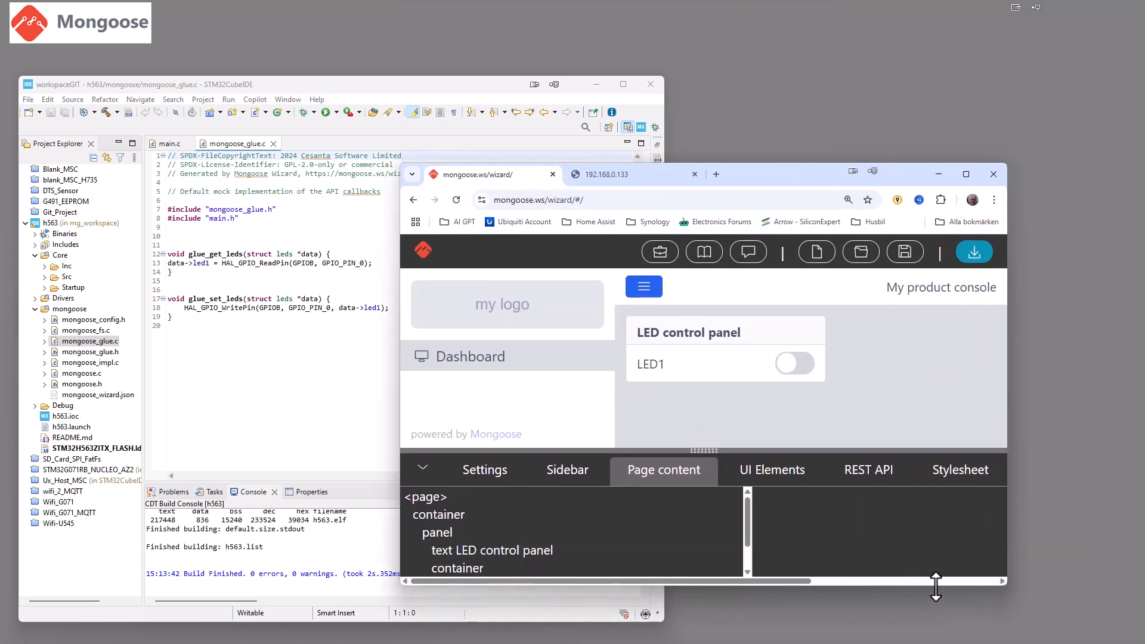
mouse_move(795, 385)
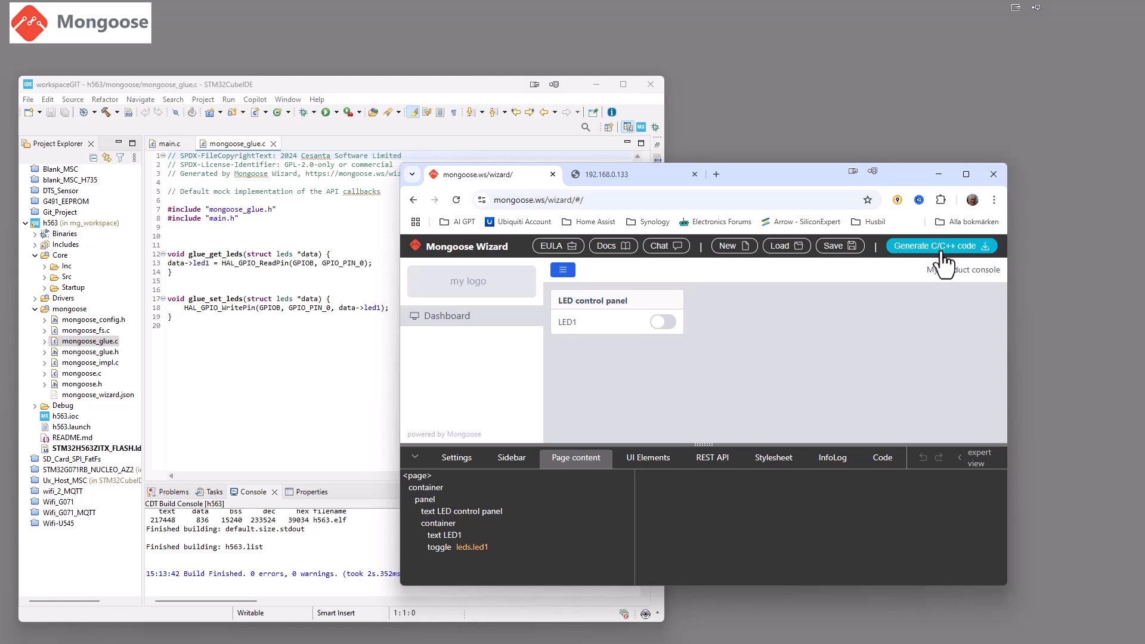
mouse_move(926, 266)
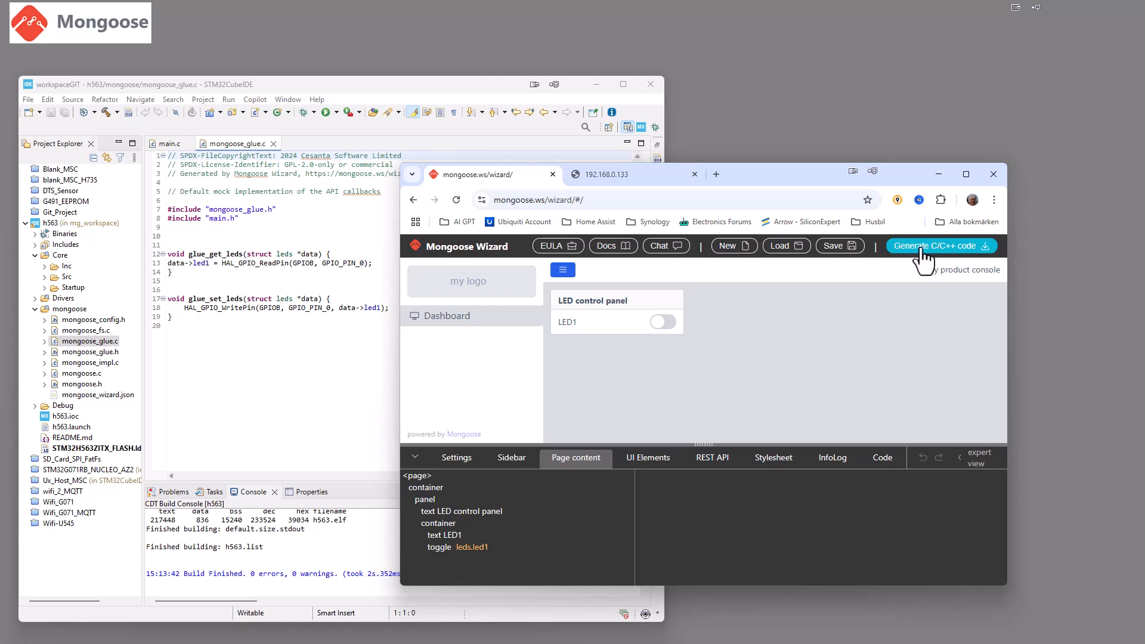
mouse_move(379, 377)
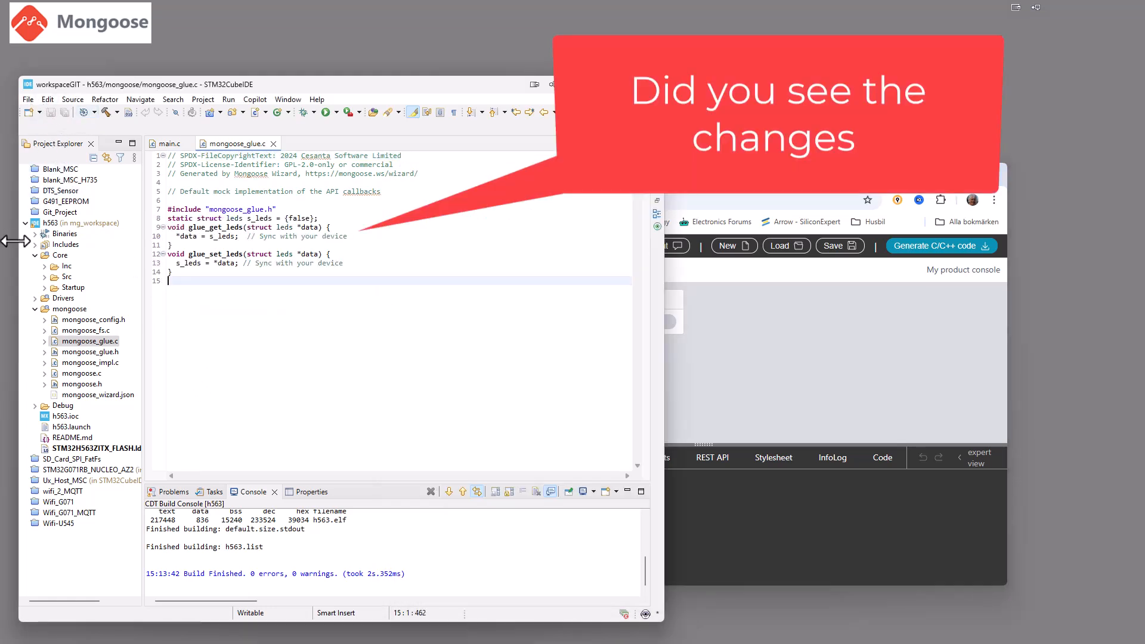
Select the h563 project and build it with the regenerated mock glue code
left_click(73, 224)
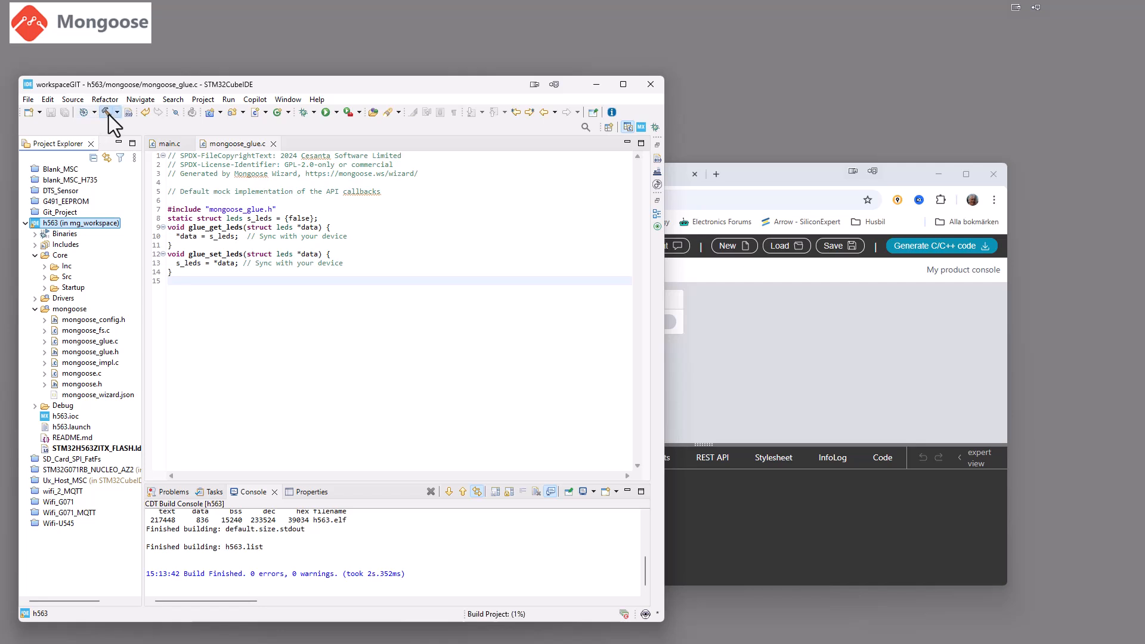
left_click(110, 110)
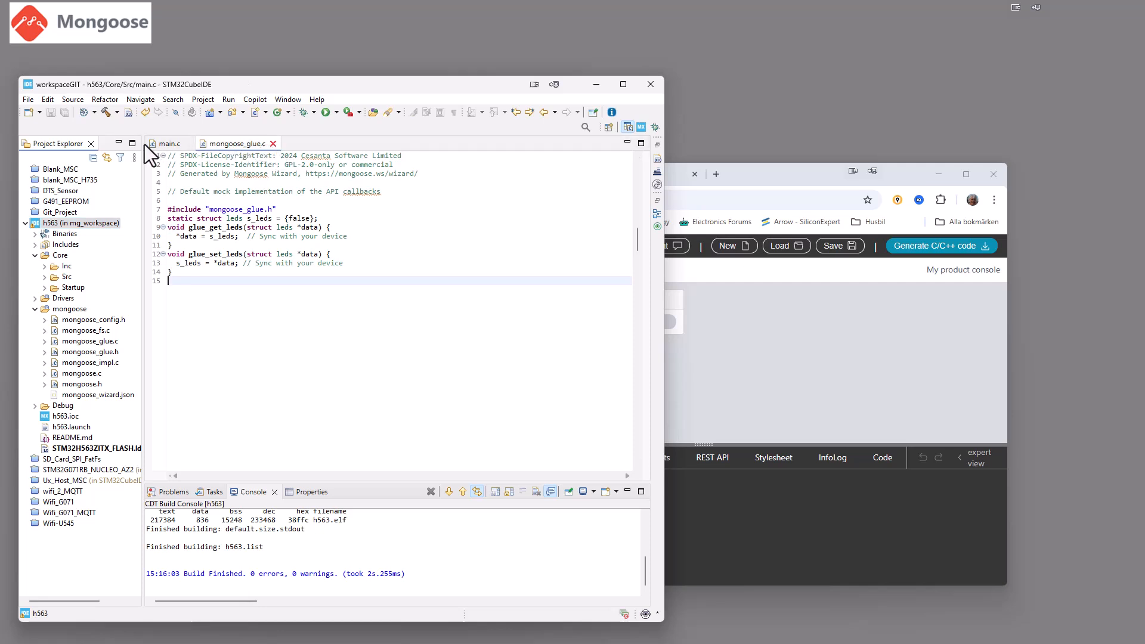
Review the glue_get_leds and glue_set_leds functions in mongoose_glue.c alongside main.c
left_click(167, 143)
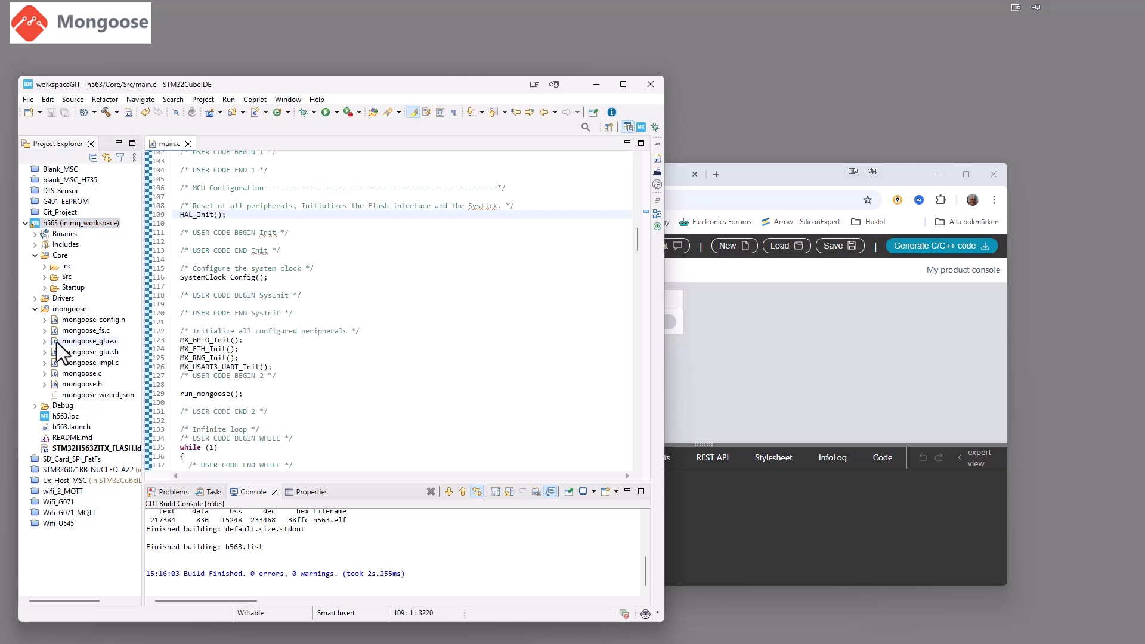
mouse_move(61, 352)
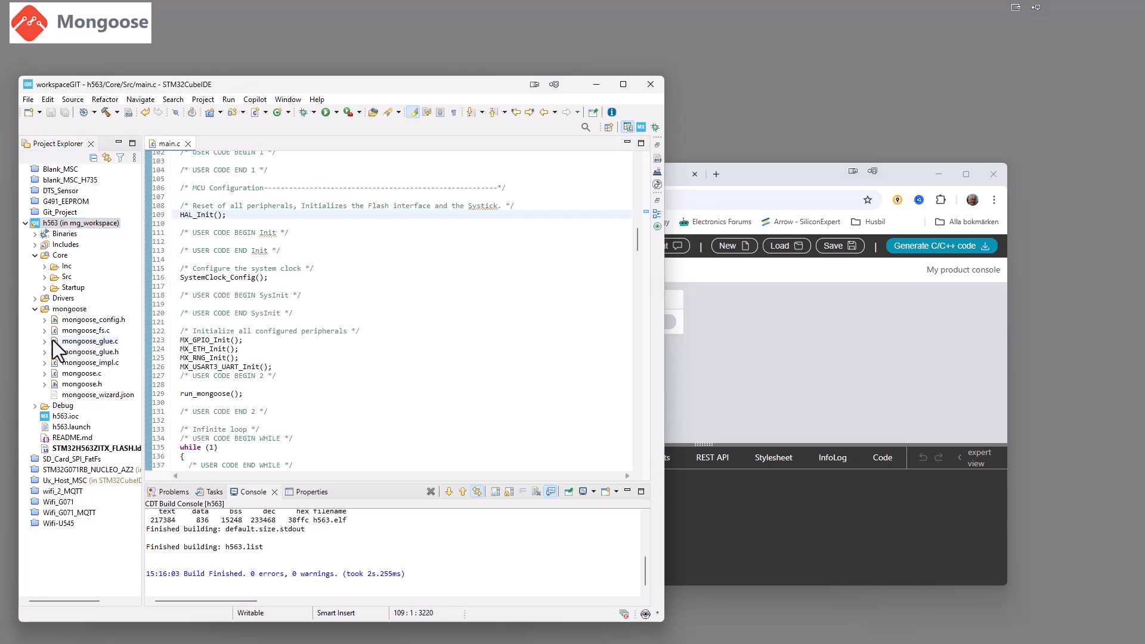
double_click(89, 342)
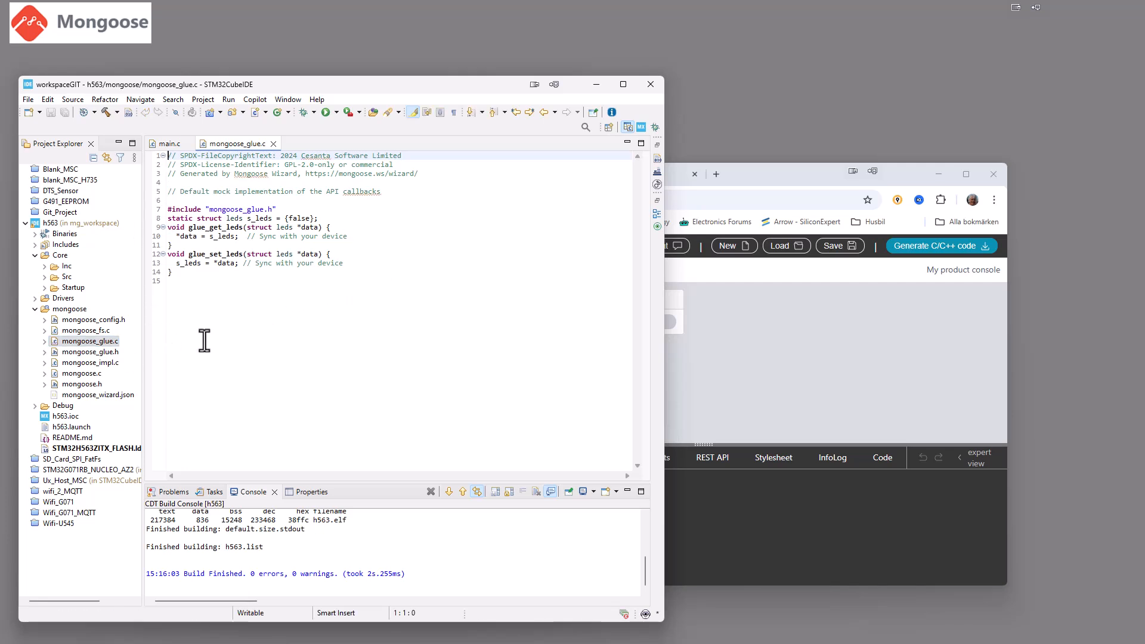
mouse_move(353, 310)
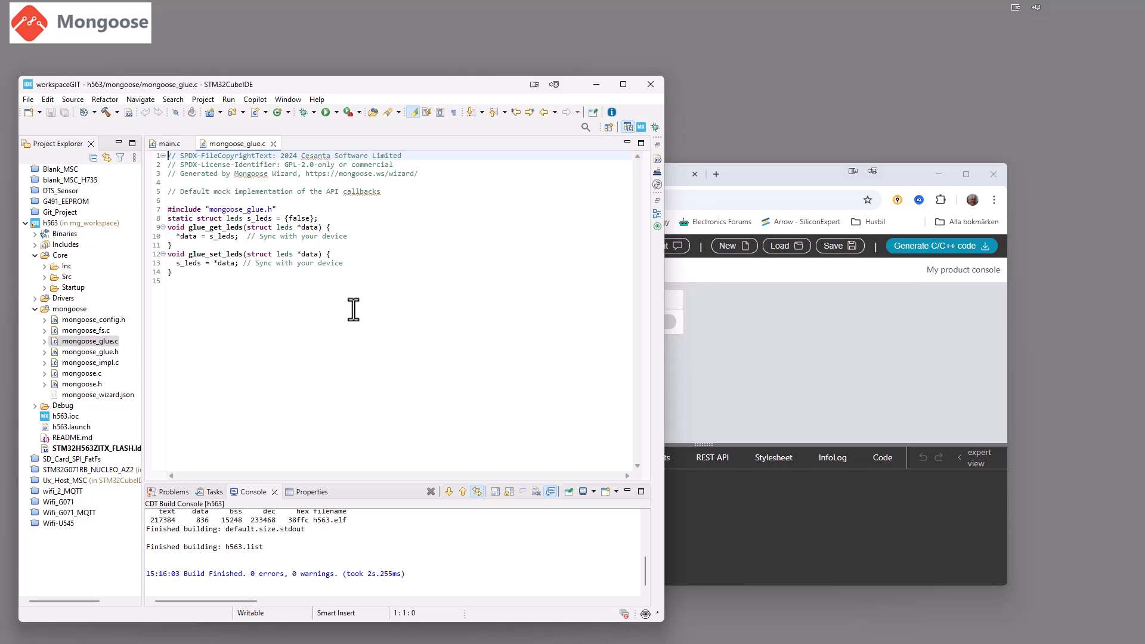
mouse_move(283, 155)
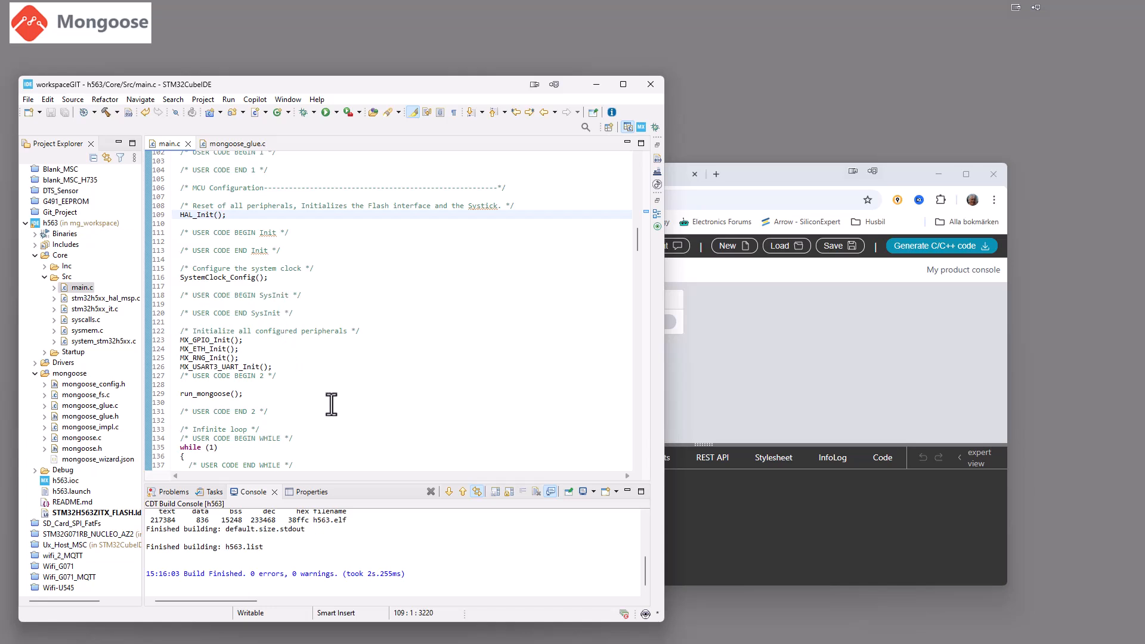
mouse_move(286, 331)
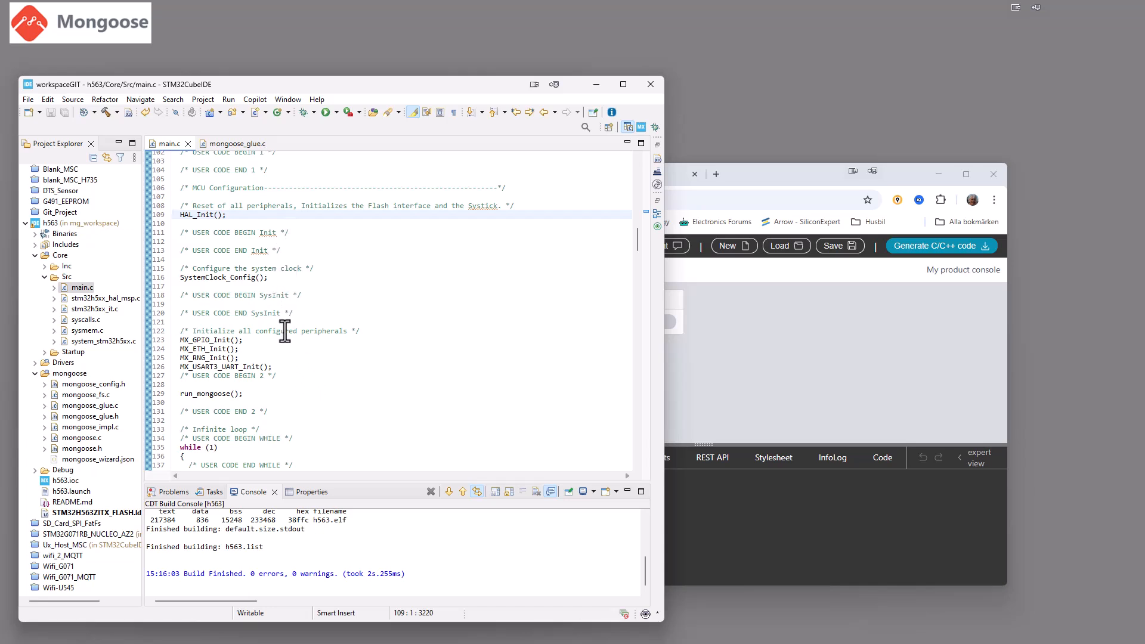
scroll("up", 3)
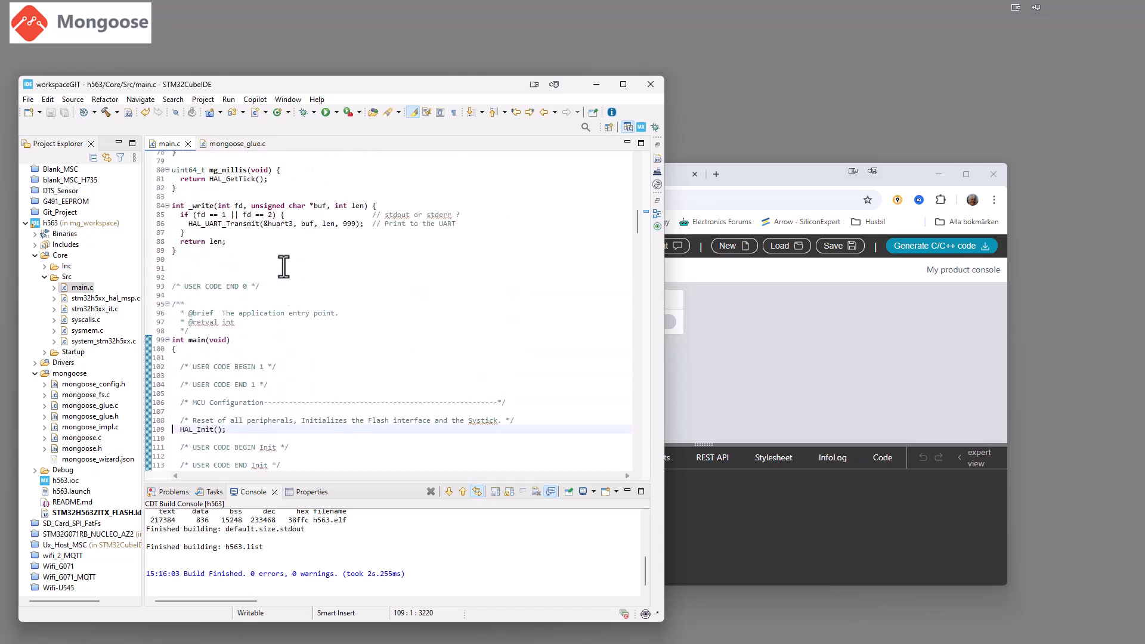
scroll("up", 3)
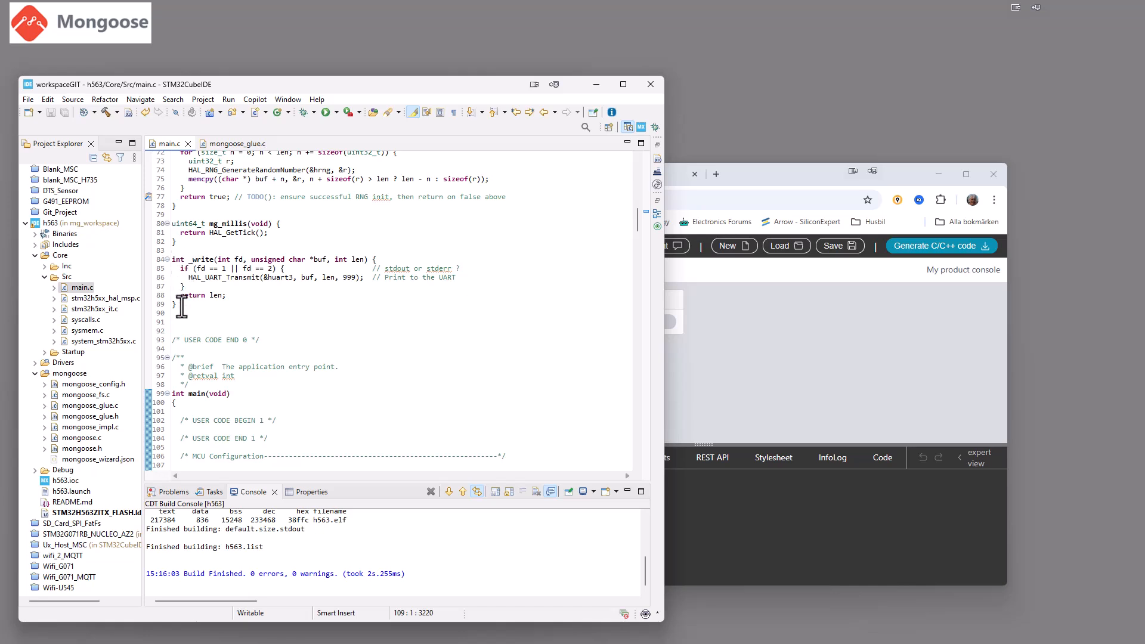
Make a blank insertion spot in main.c's user code section below the _write function
left_click(175, 304)
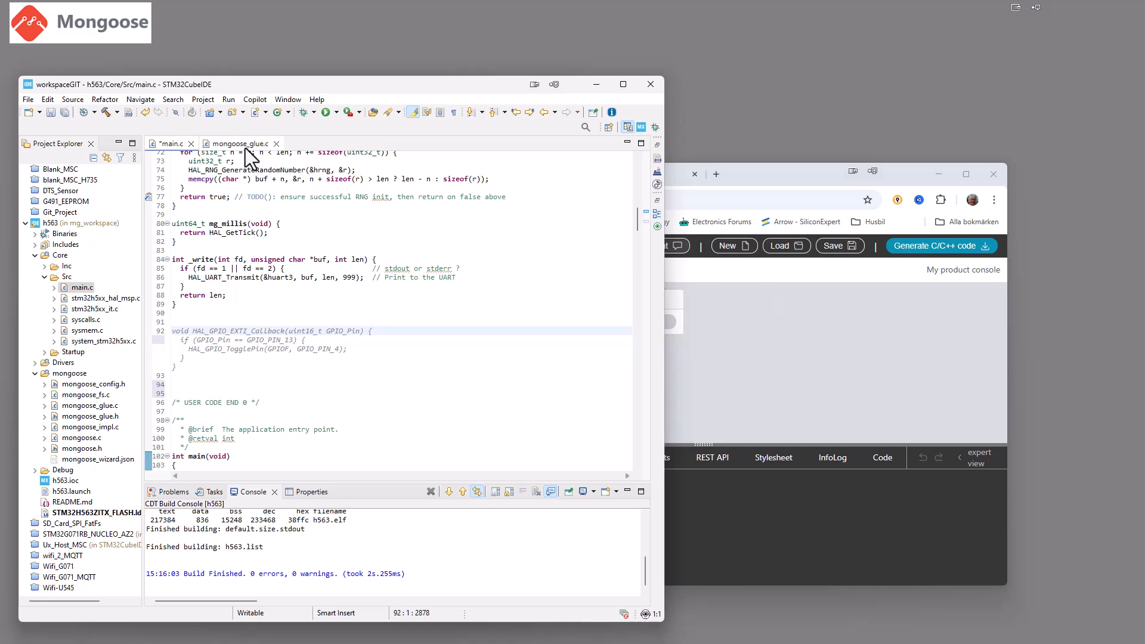
left_click(238, 143)
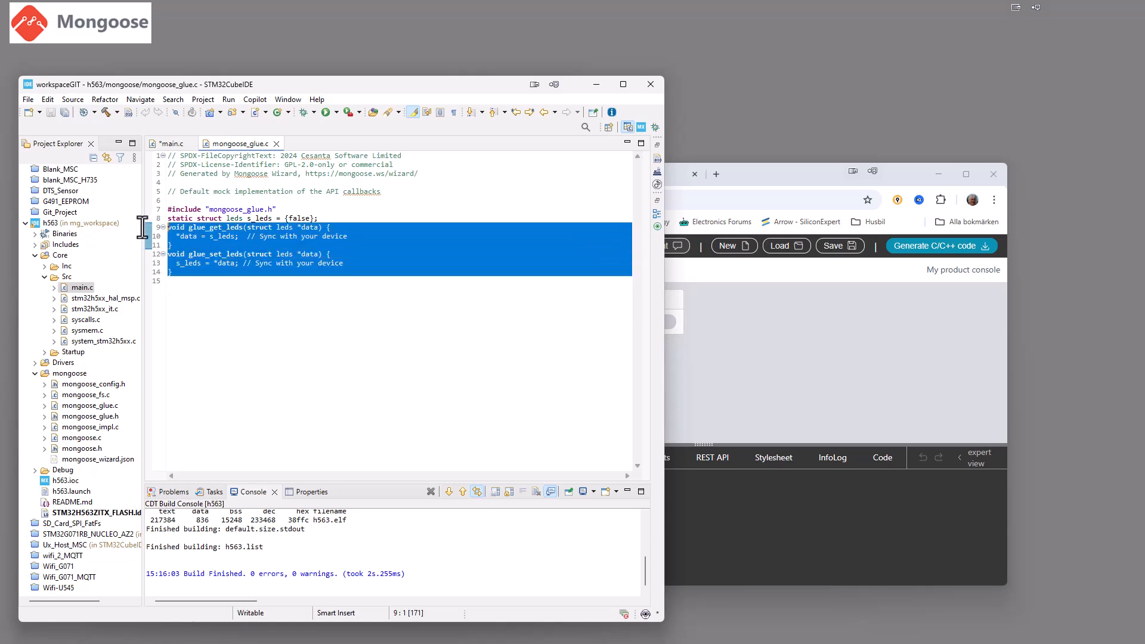
left_click(171, 143)
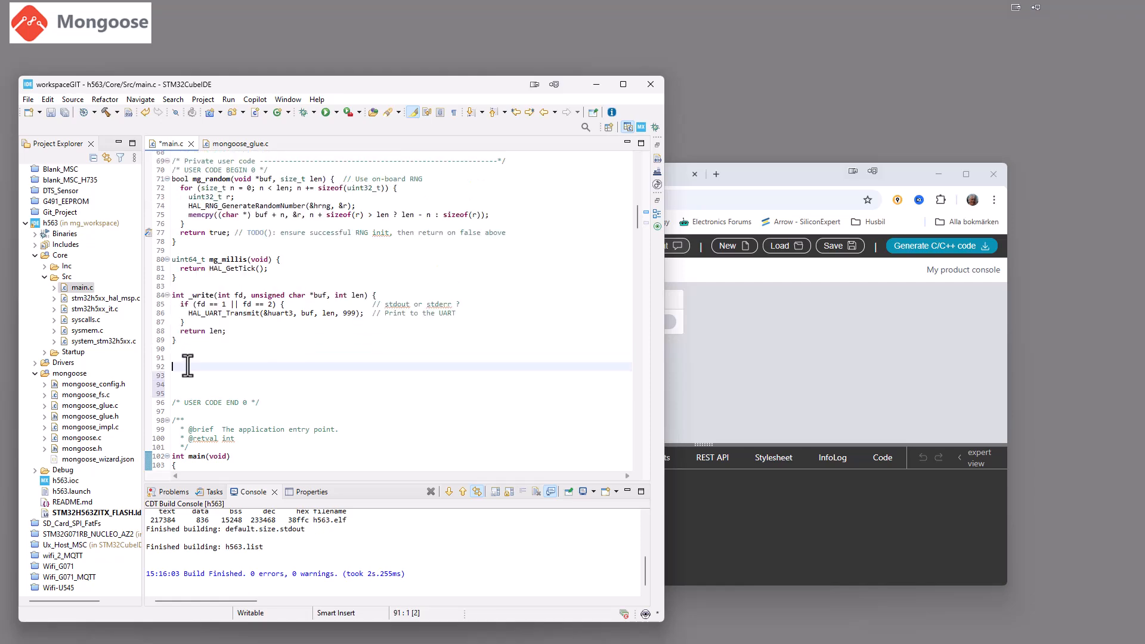
Add my_get_leds reading data->led1 from HAL_GPIO_ReadPin(GPIOB, GPIO_PIN_0)
type("void glue_get_leds(struct leds *data) {")
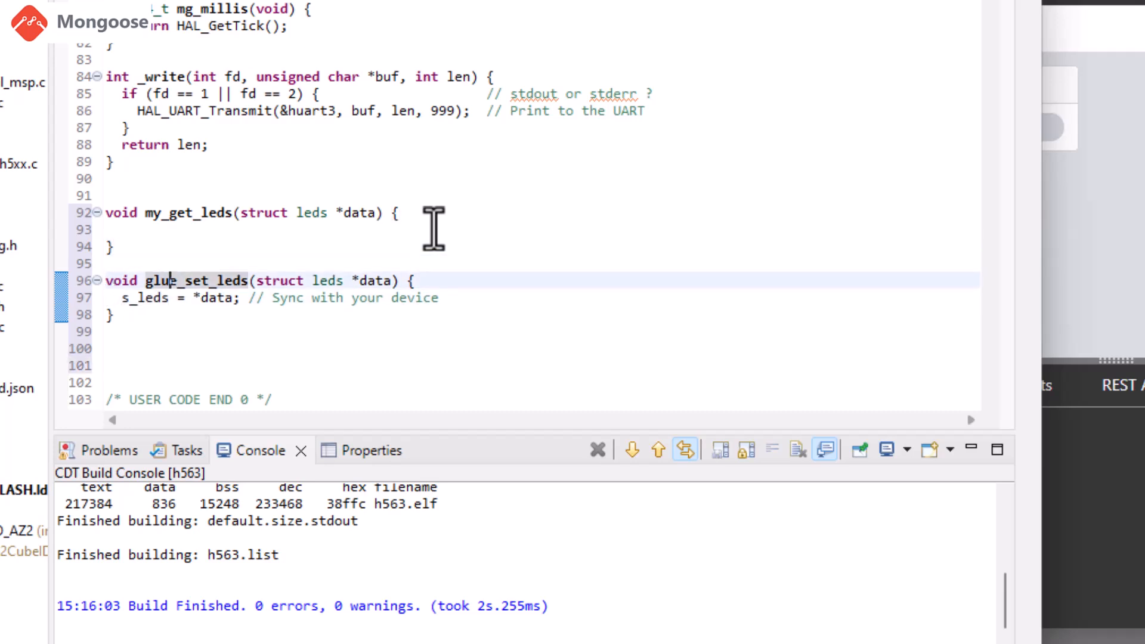
key("Backspace")
type("my")
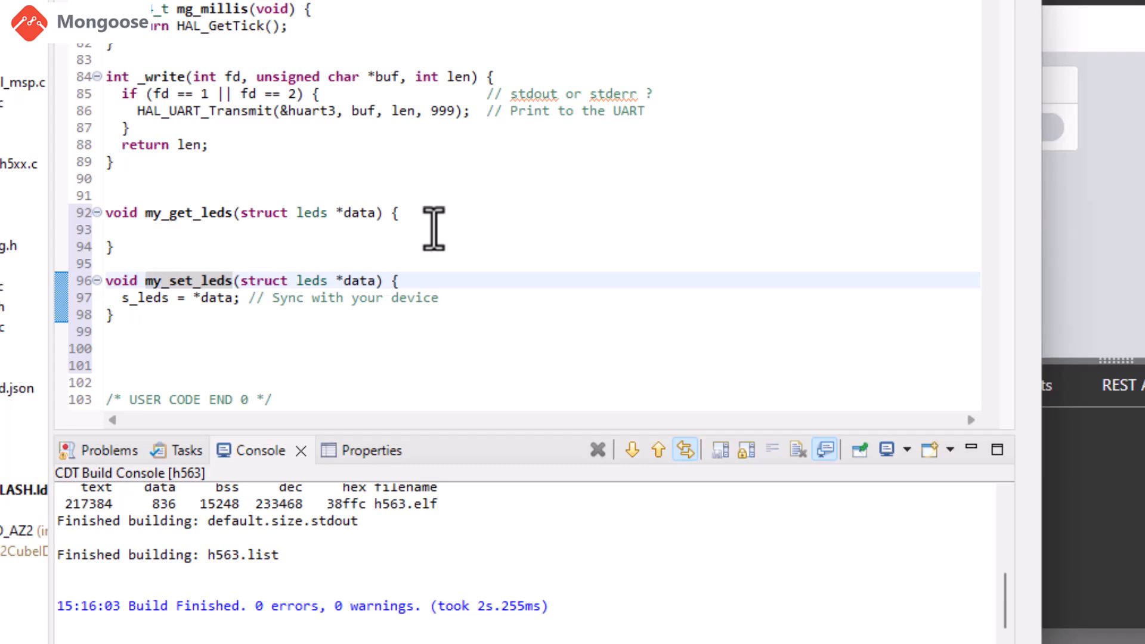
left_click(124, 297)
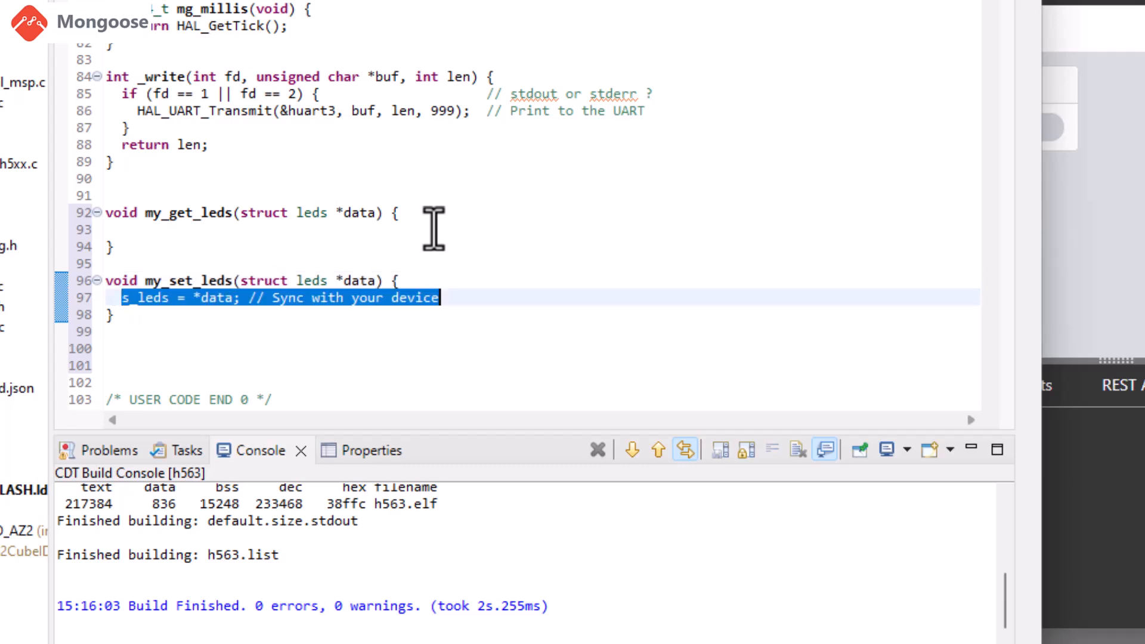
type("data->led1 = HAL_GPIO_ReadPin(GPIOB, GPIO_PIN_0);")
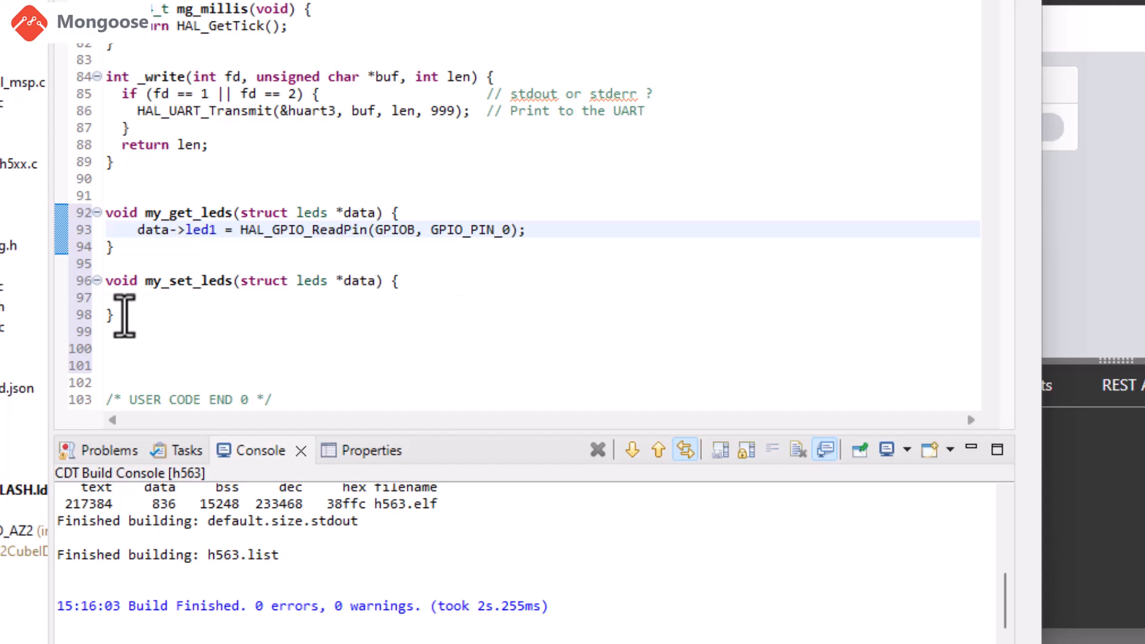
Add my_set_leds writing data->led1 via HAL_GPIO_WritePin(GPIOB, GPIO_PIN_0)
left_click(131, 297)
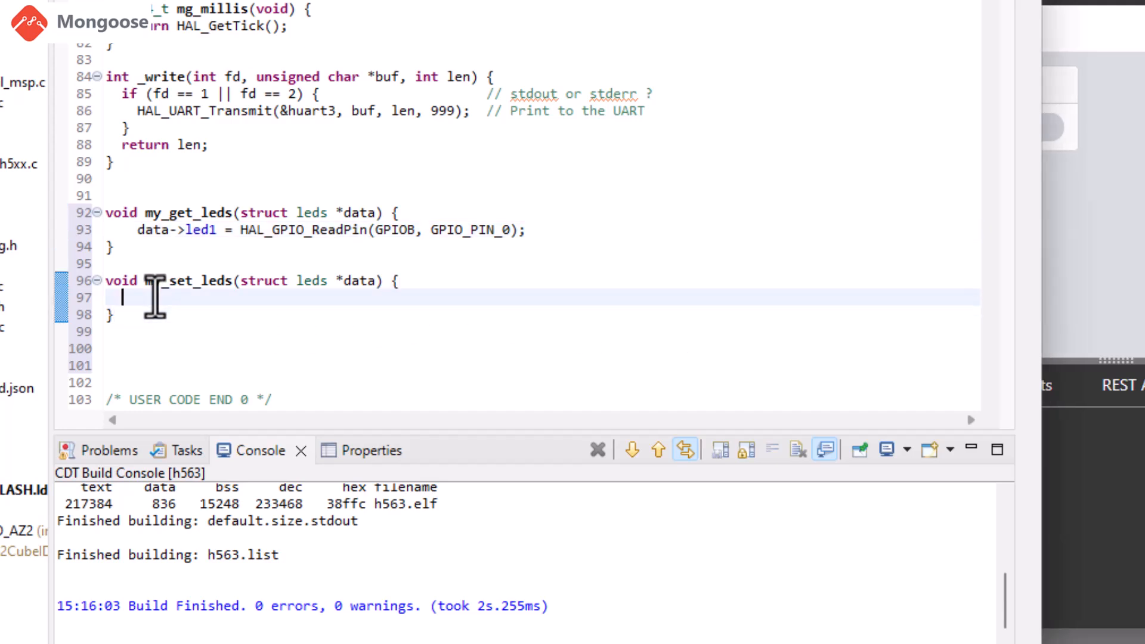
type("HAL_GPIO_WritePin(GPIOB, GPIO_PIN_0, data->led1);")
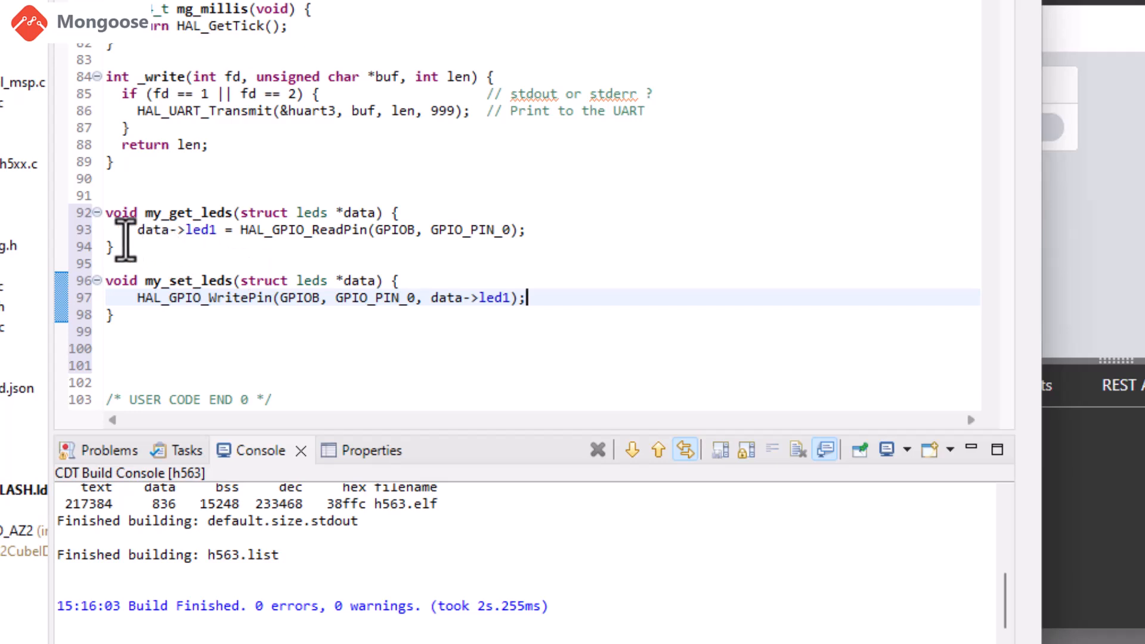
mouse_move(142, 212)
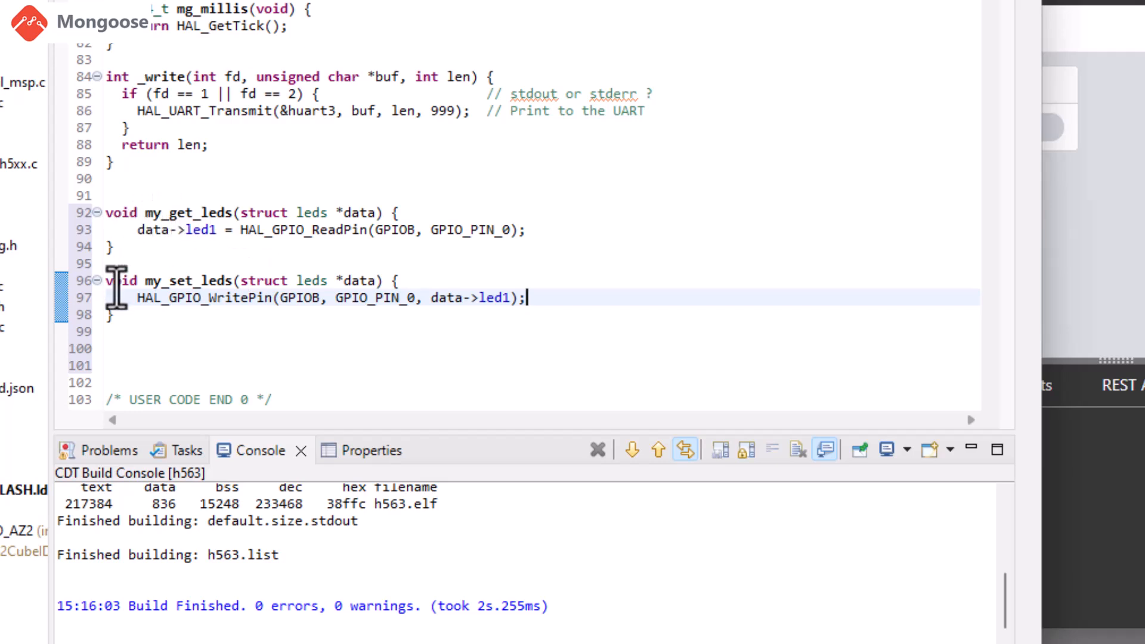
mouse_move(175, 303)
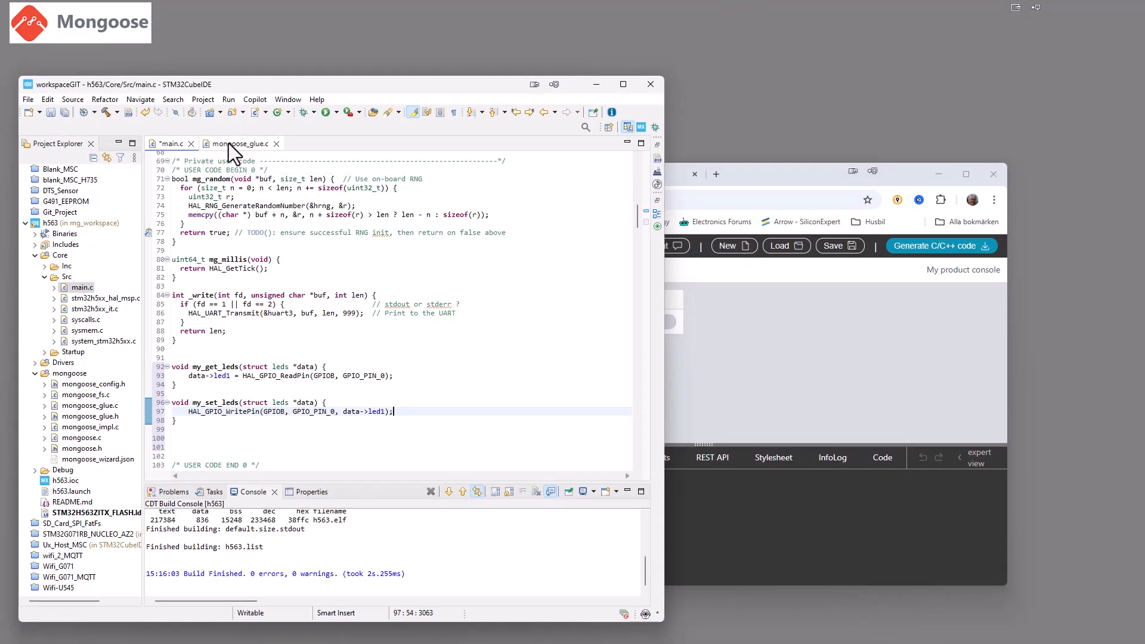
left_click(237, 143)
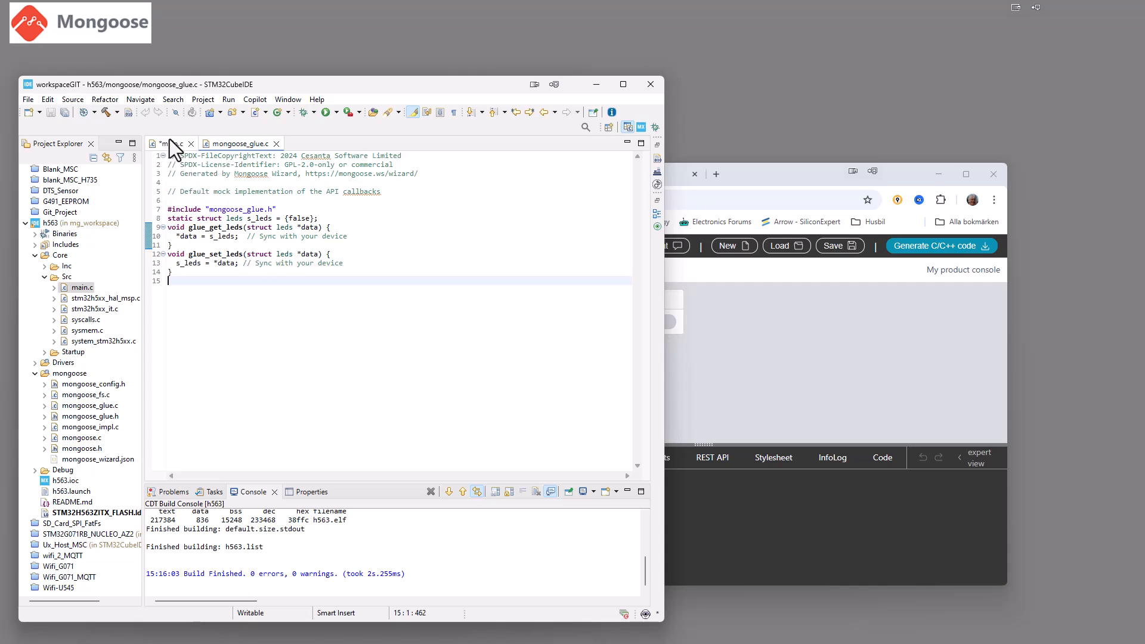
left_click(169, 143)
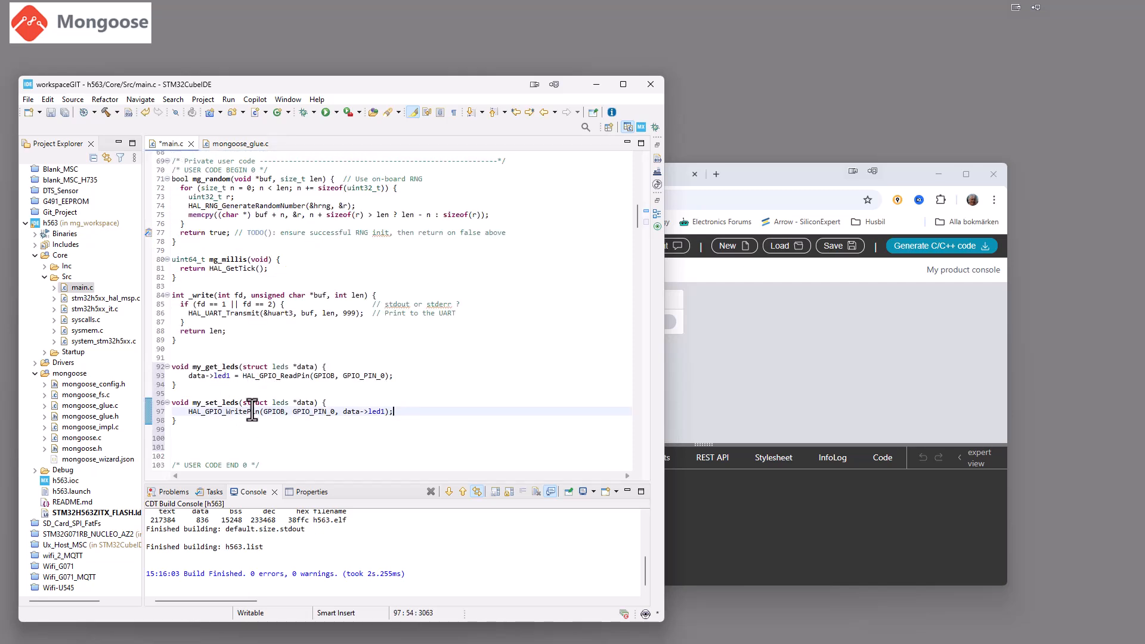
scroll("down", 3)
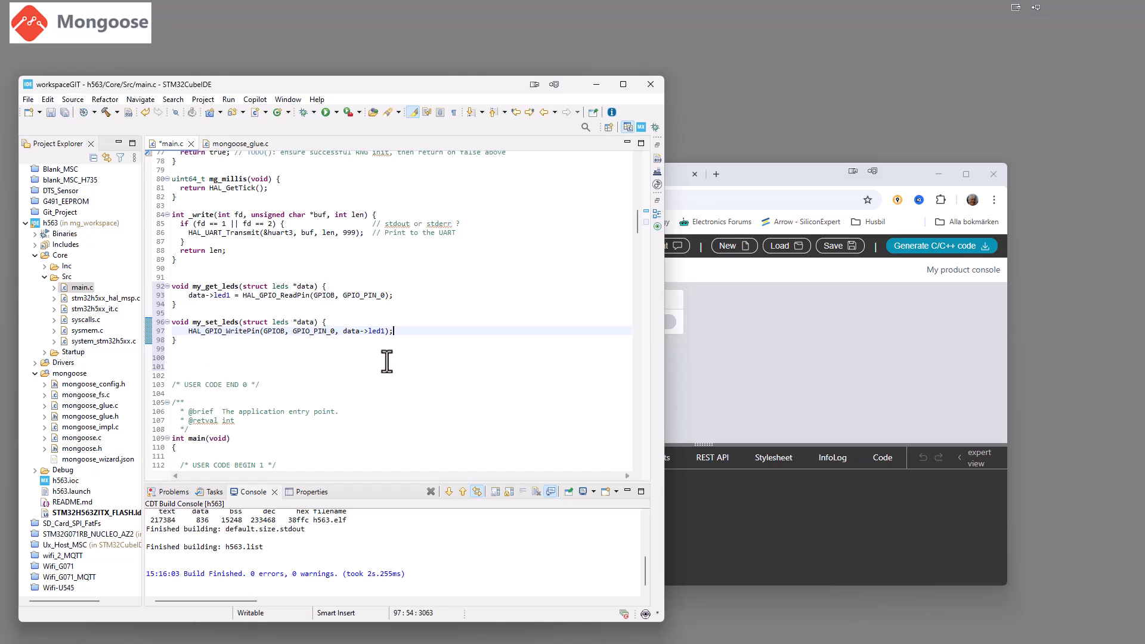
mouse_move(213, 348)
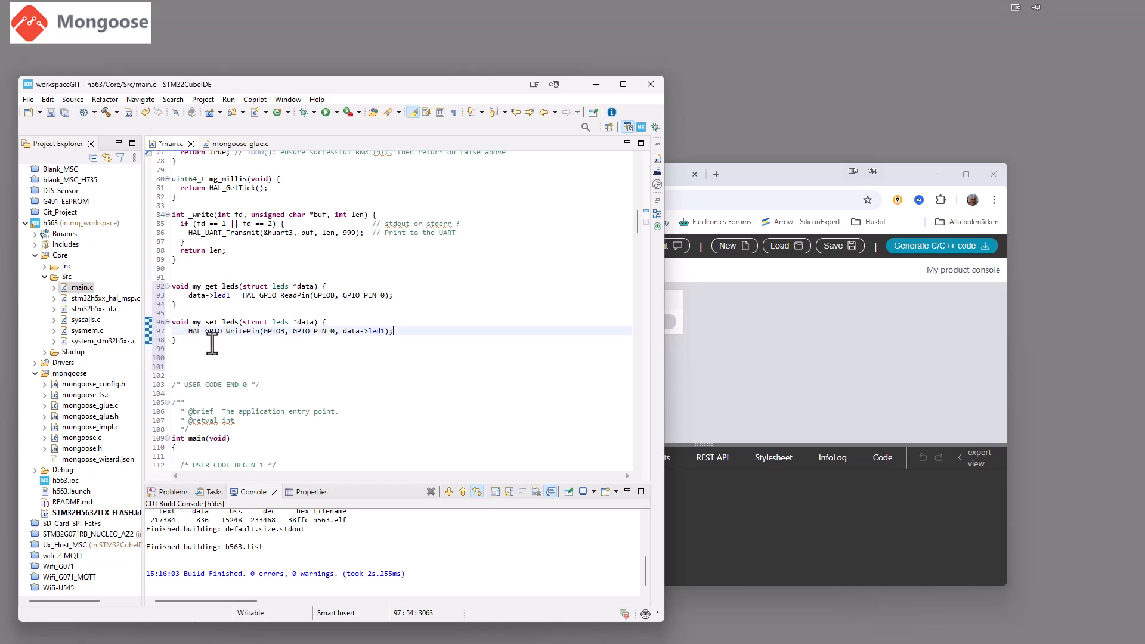
Call mongoose_set_http_handlers("leds", my_get_leds, my_set_leds) on the line above run_mongoose() in main()
scroll("down", 3)
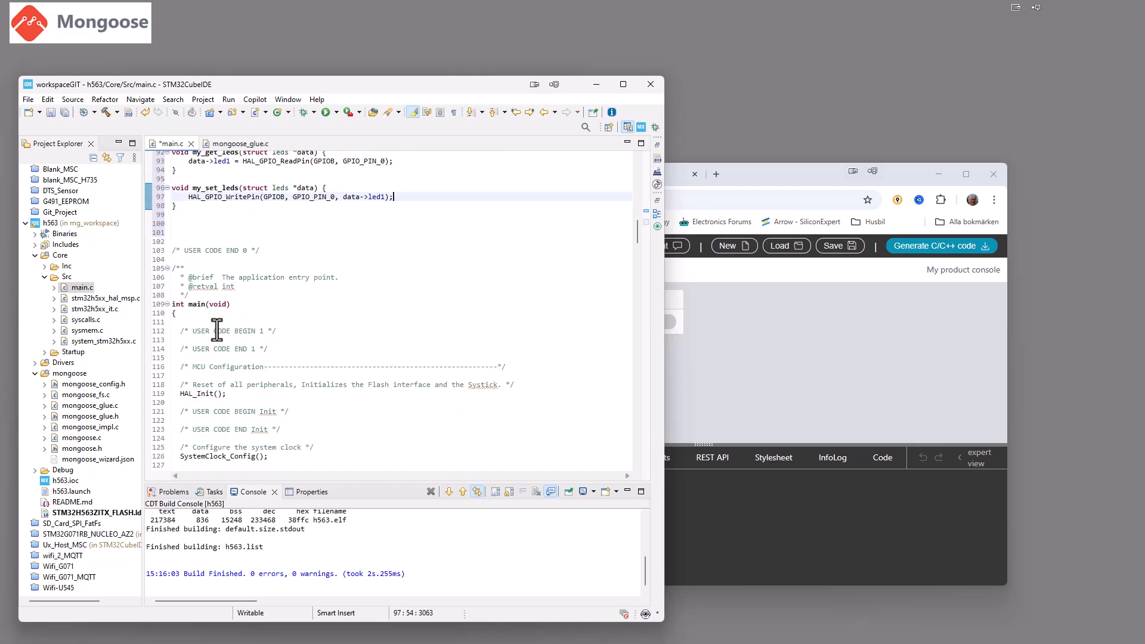
scroll("down", 3)
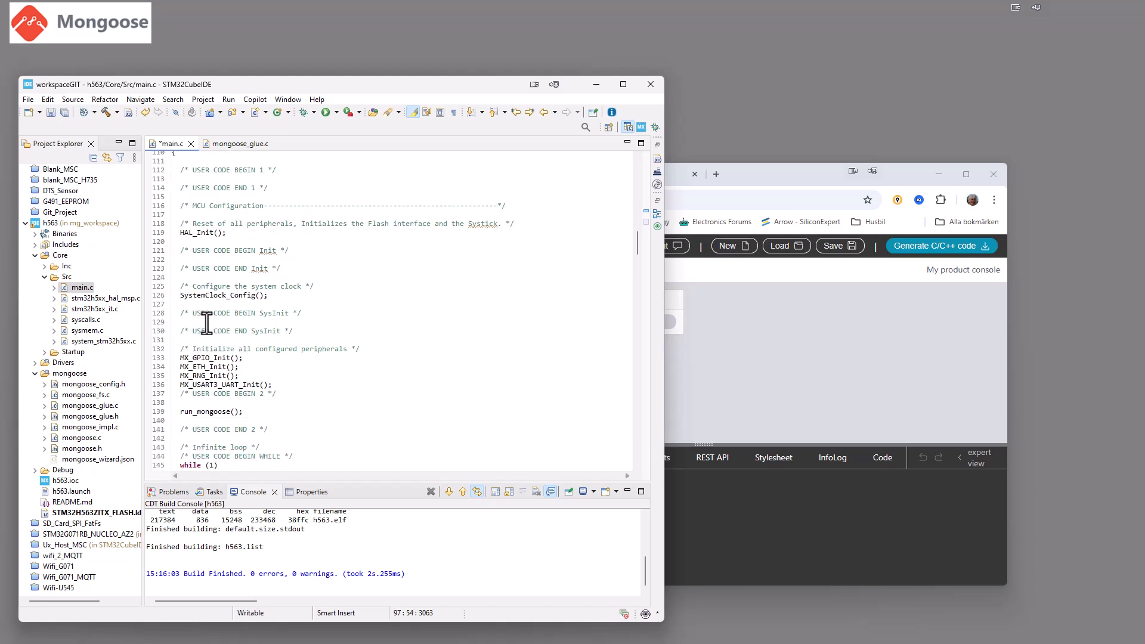
scroll("down", 3)
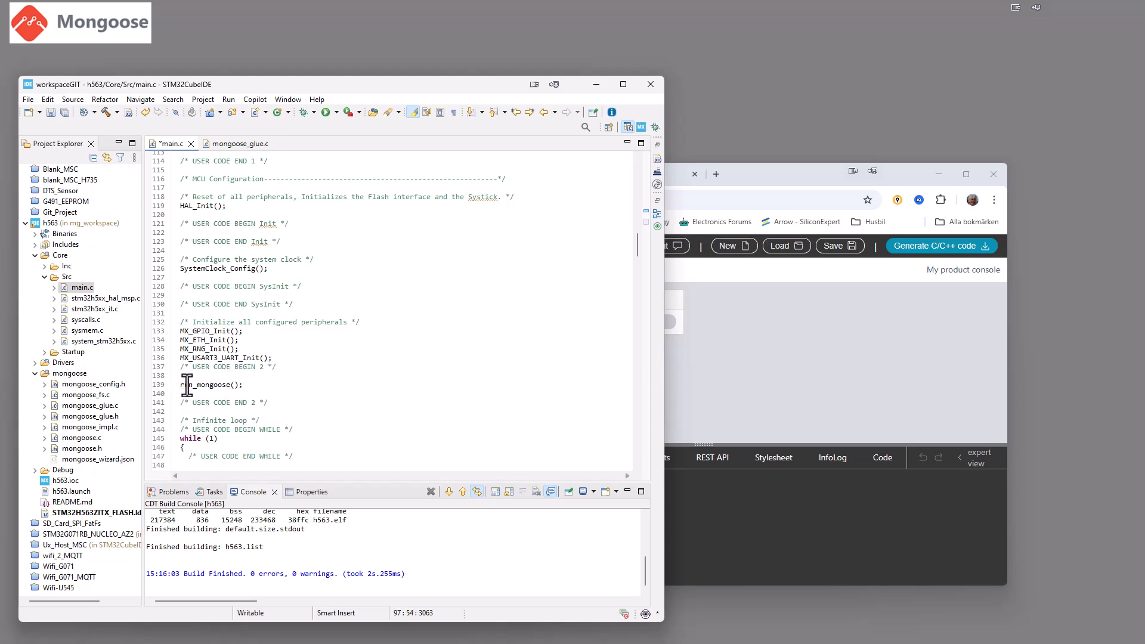
left_click(191, 376)
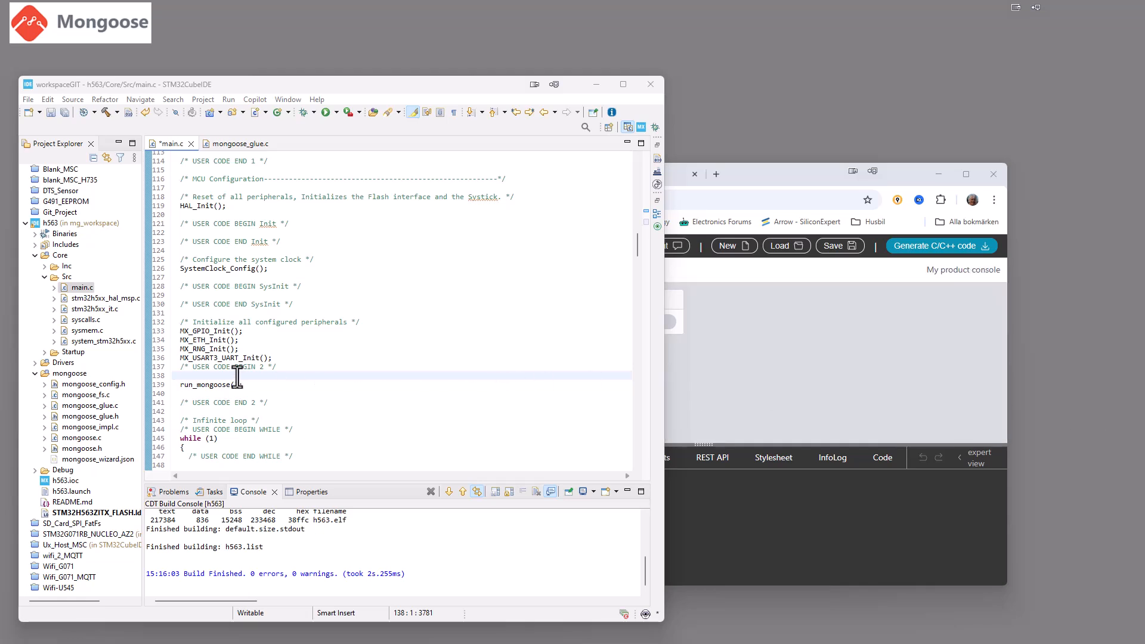
type("mongoose_set_http_handlers(\"leds\", my_get_leds, my_set_leds);")
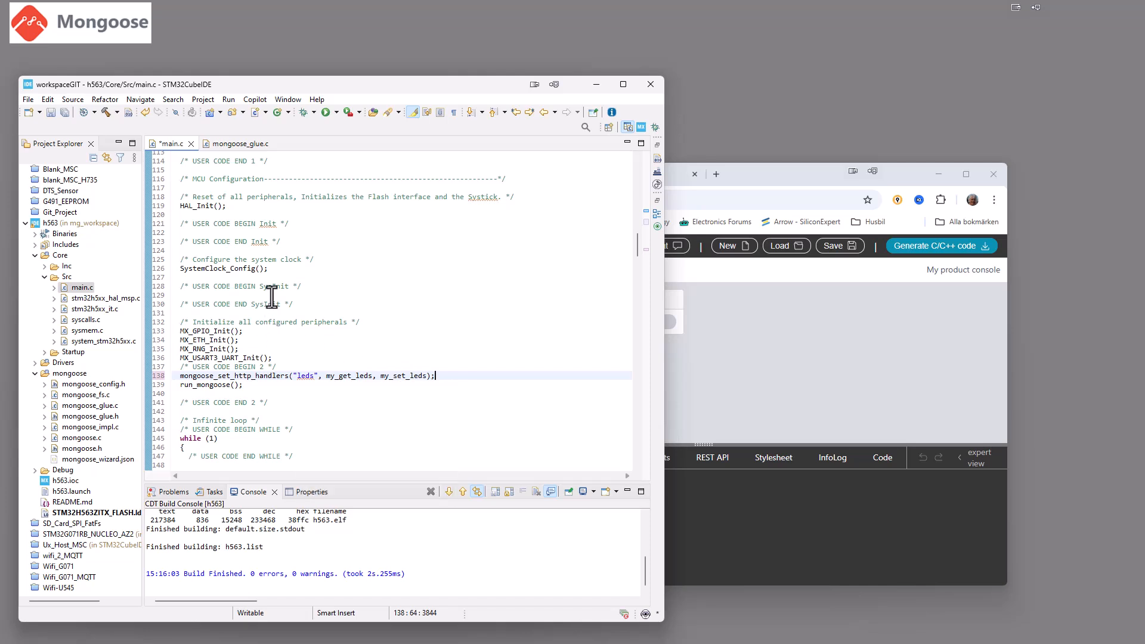
scroll("up", 3)
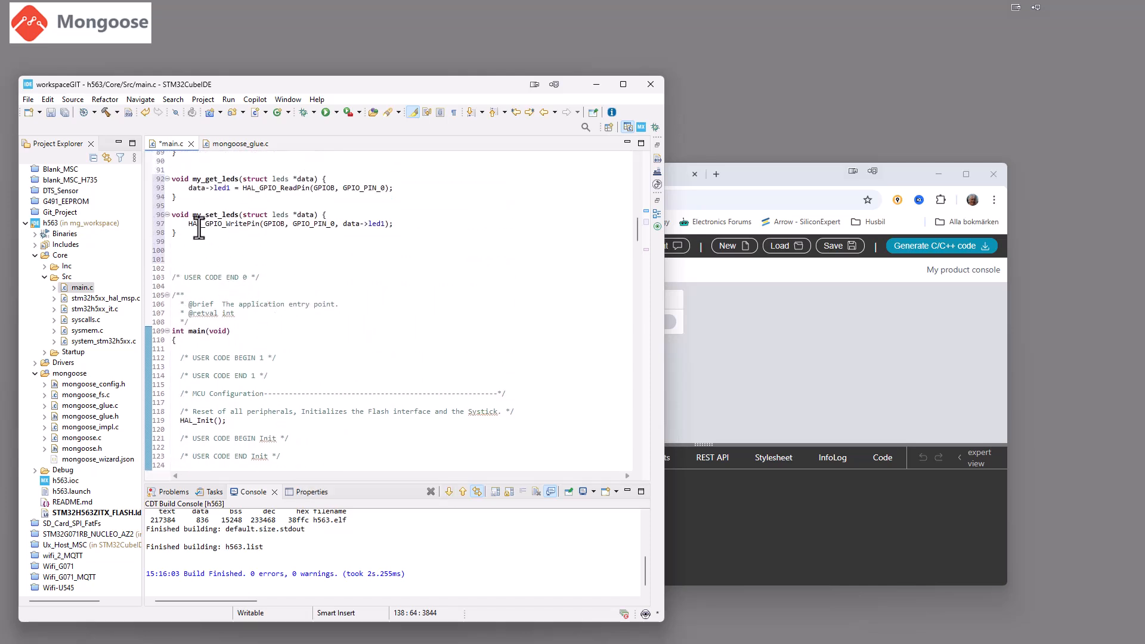
mouse_move(237, 262)
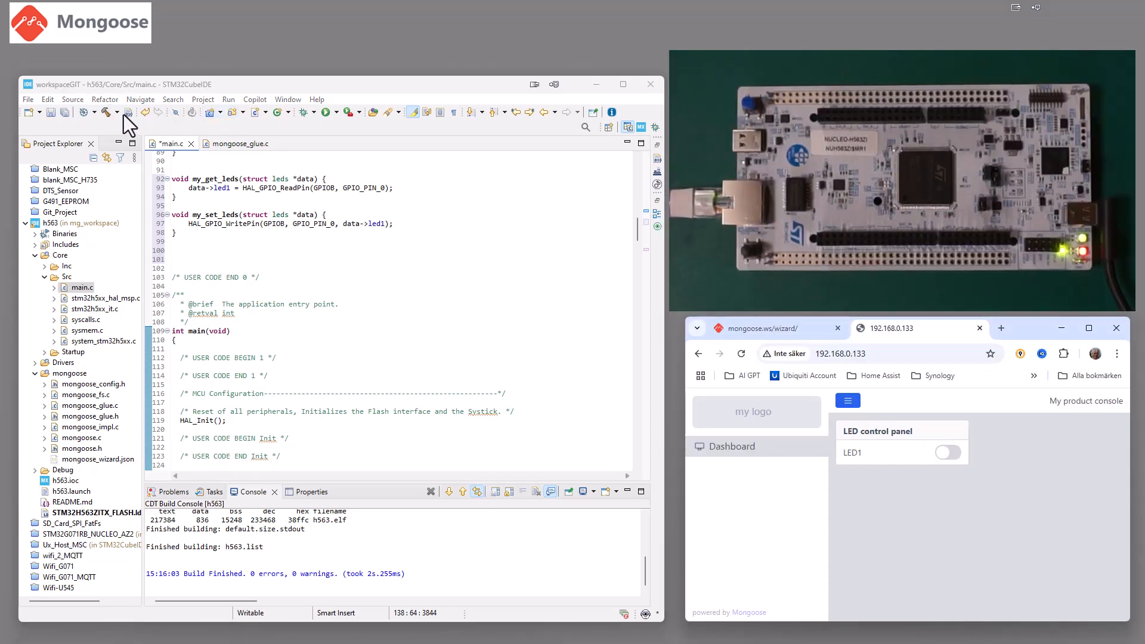
Rebuild the project error-free and glance at the glue file's LED callbacks
left_click(109, 112)
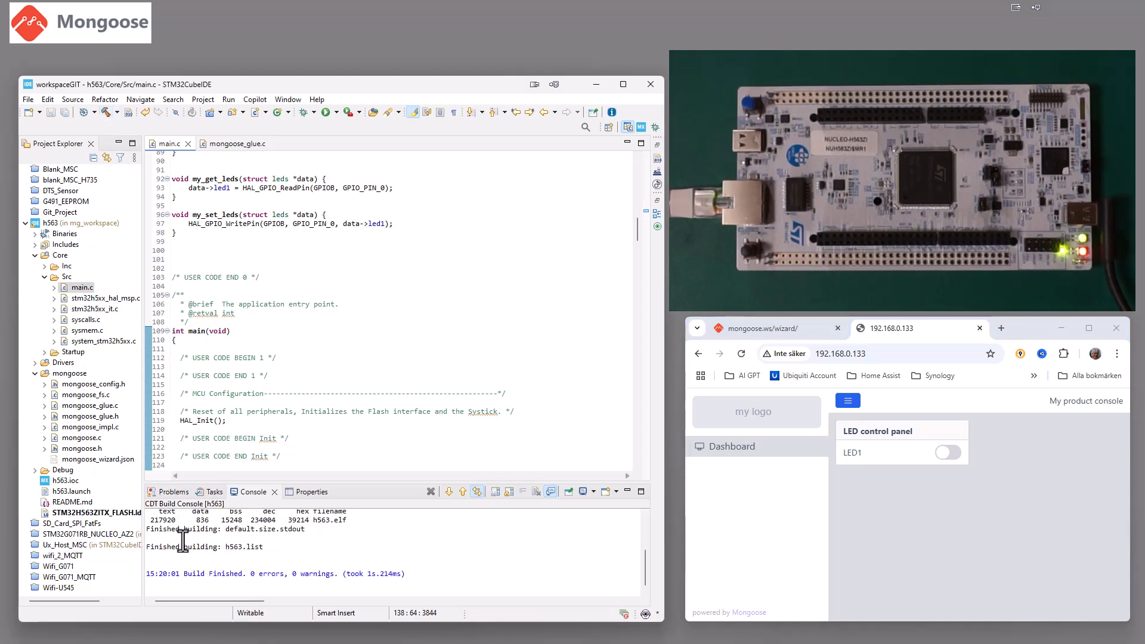
mouse_move(306, 574)
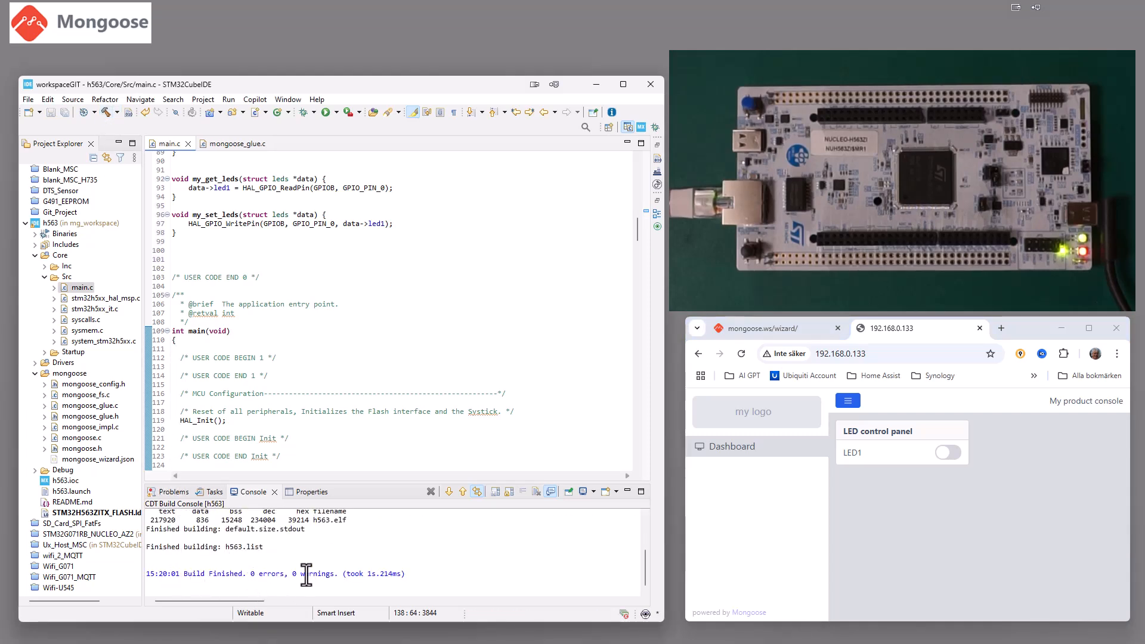
mouse_move(210, 243)
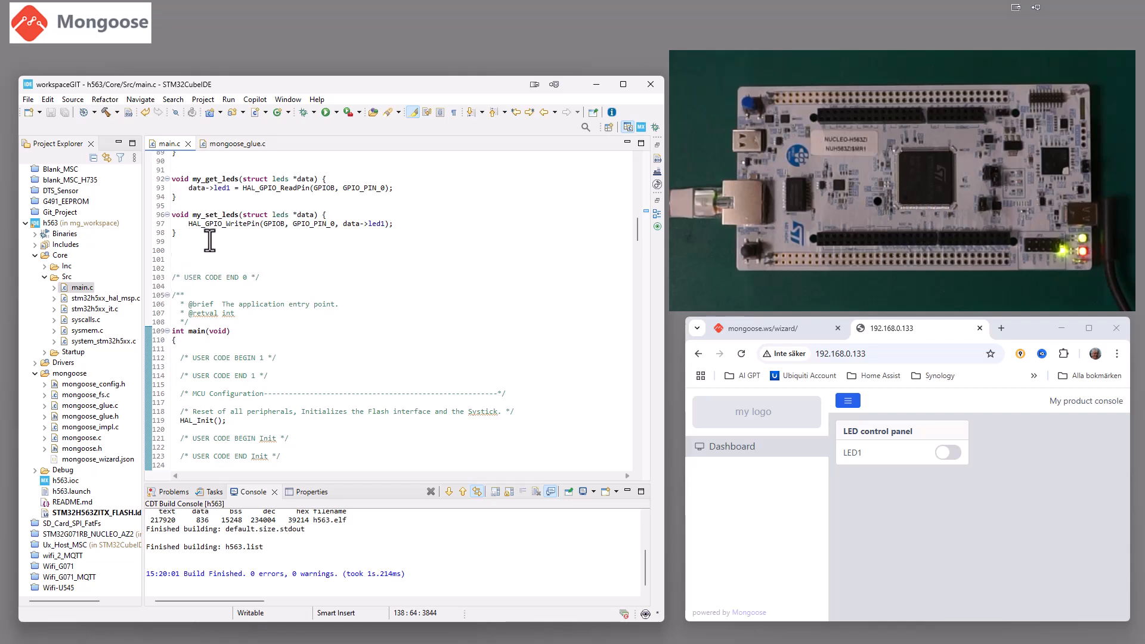
scroll("up", 3)
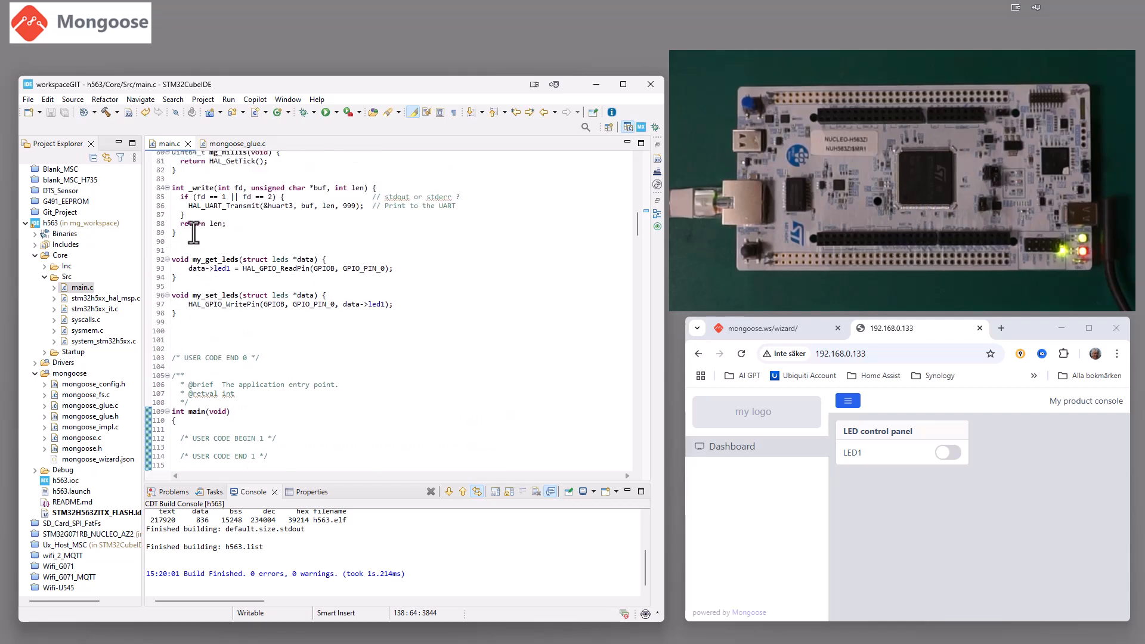
left_click(234, 144)
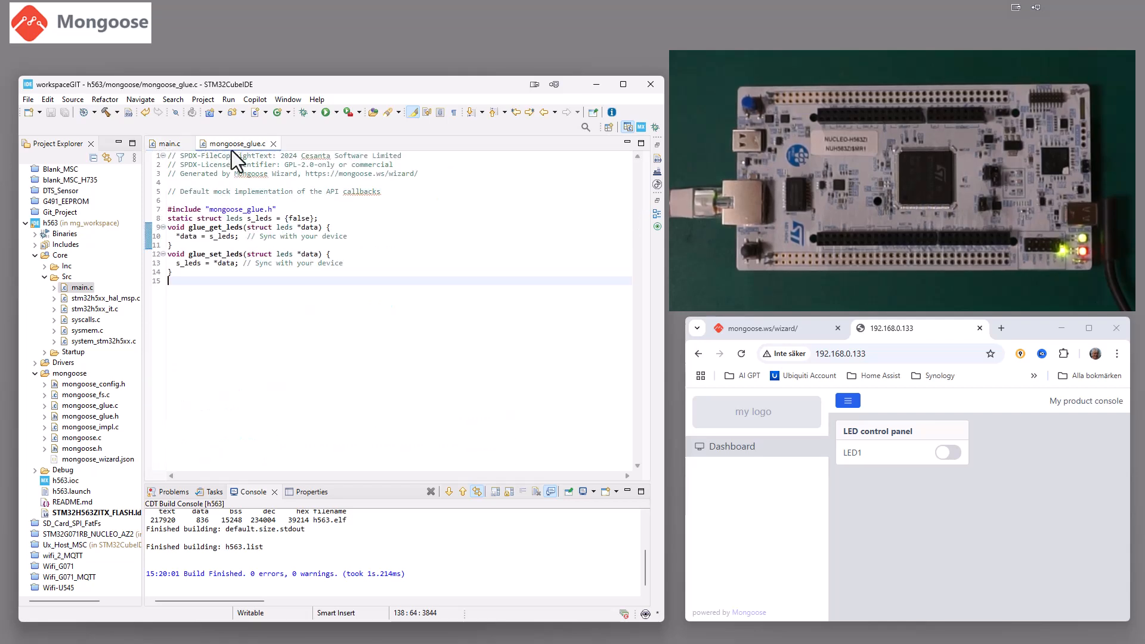
left_click(216, 282)
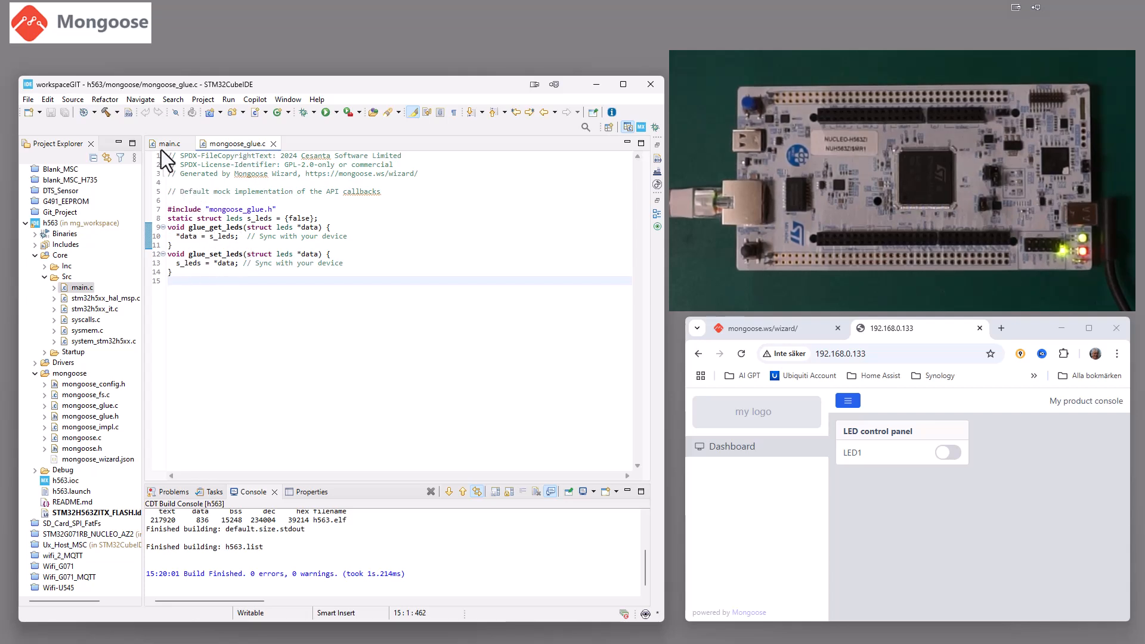
left_click(167, 144)
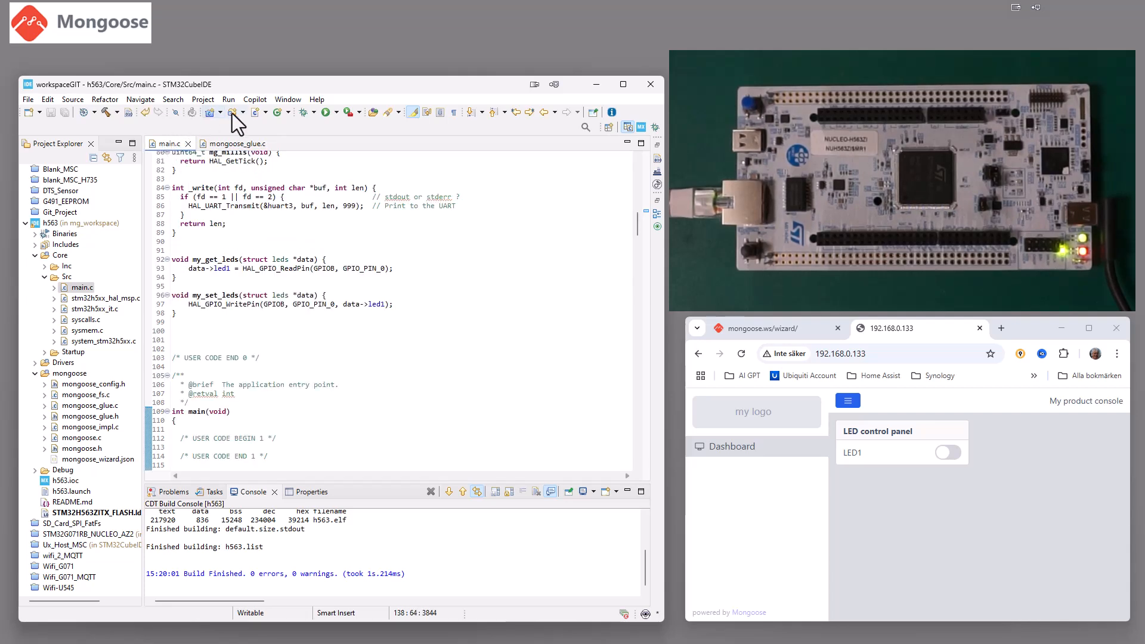
Start a debug session that flashes the new h563 firmware to the board
left_click(303, 112)
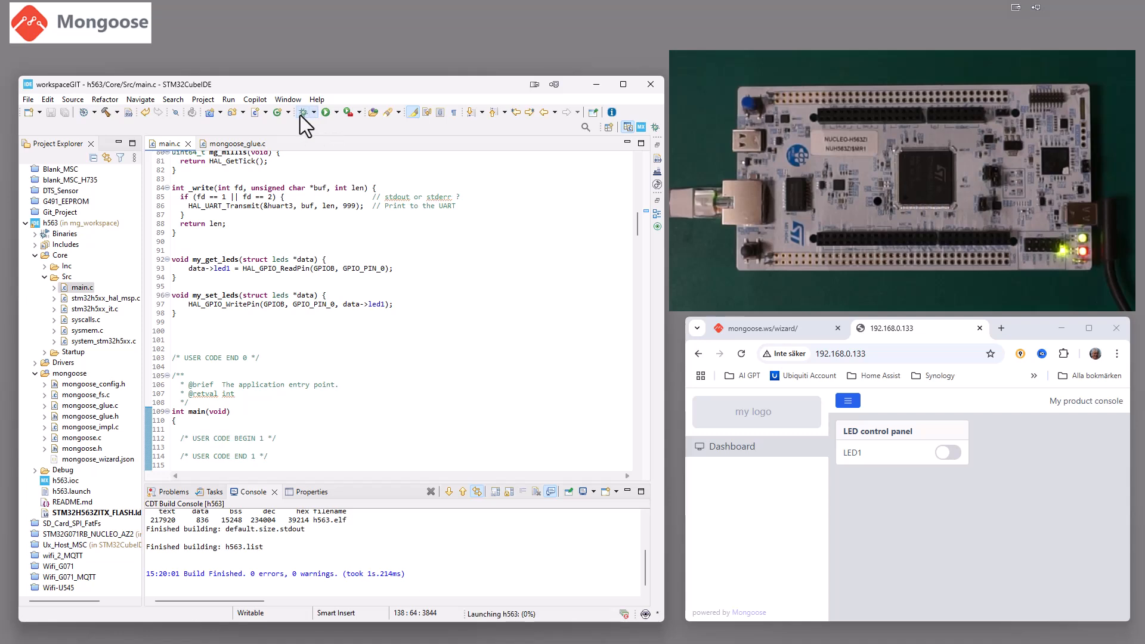
left_click(328, 112)
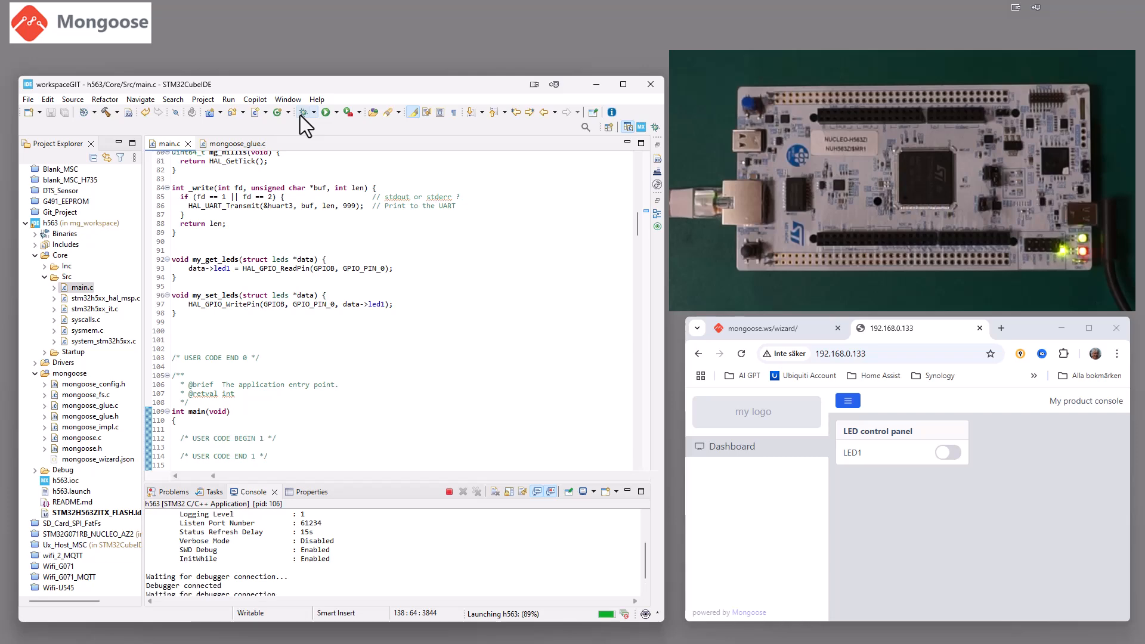
left_click(327, 112)
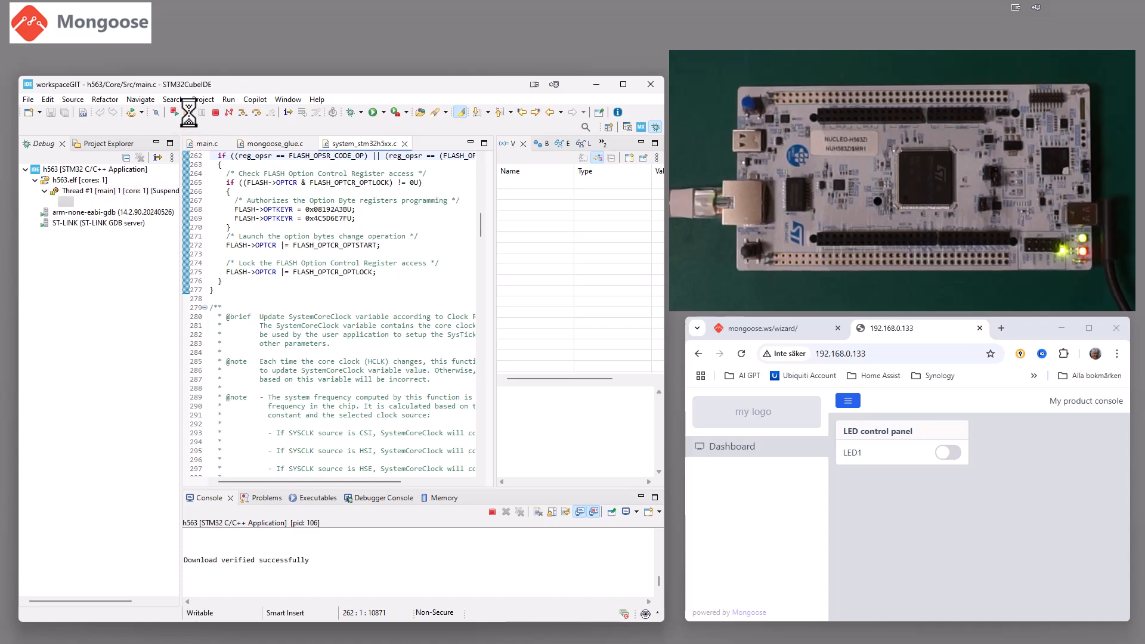
Resume the firmware and toggle LED1 on the dashboard five times so the board LED lights and darkens
left_click(187, 112)
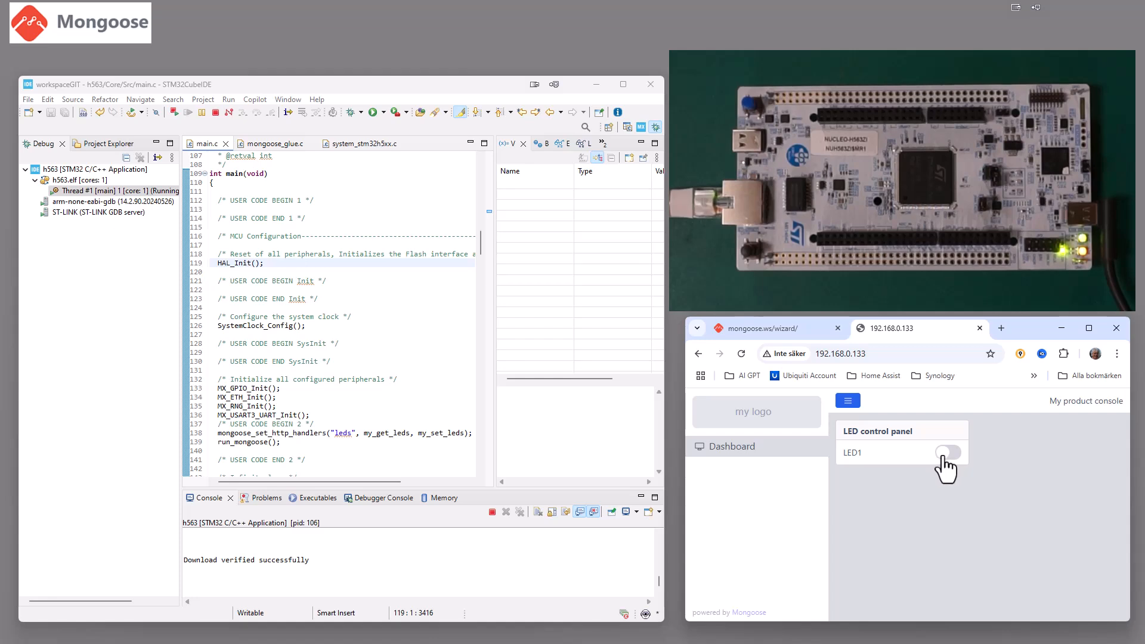
left_click(947, 452)
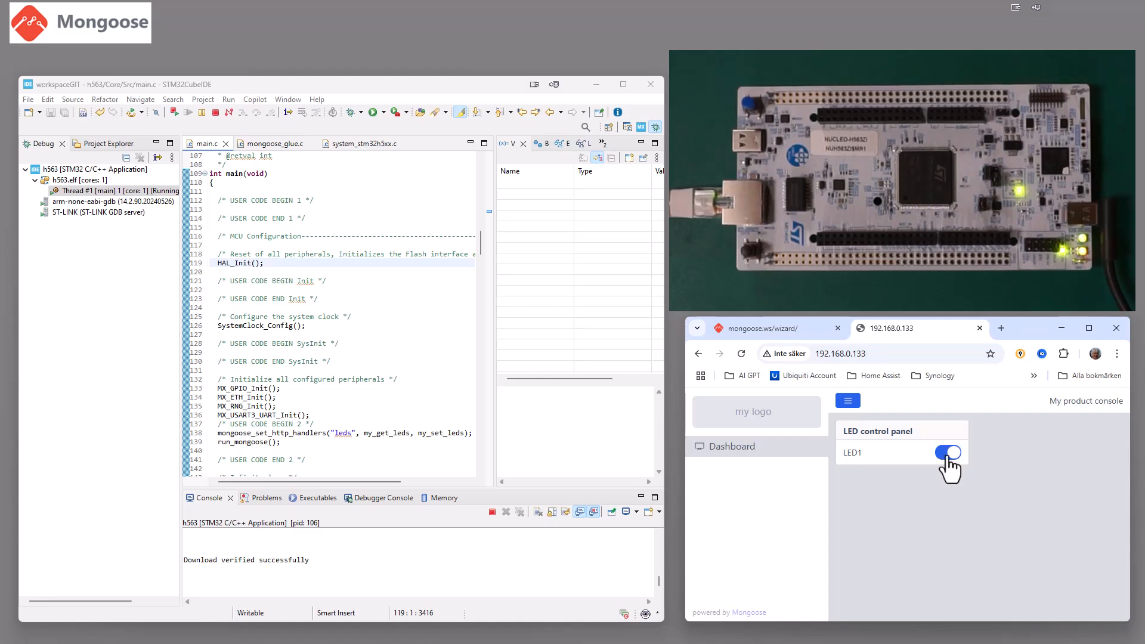
left_click(948, 452)
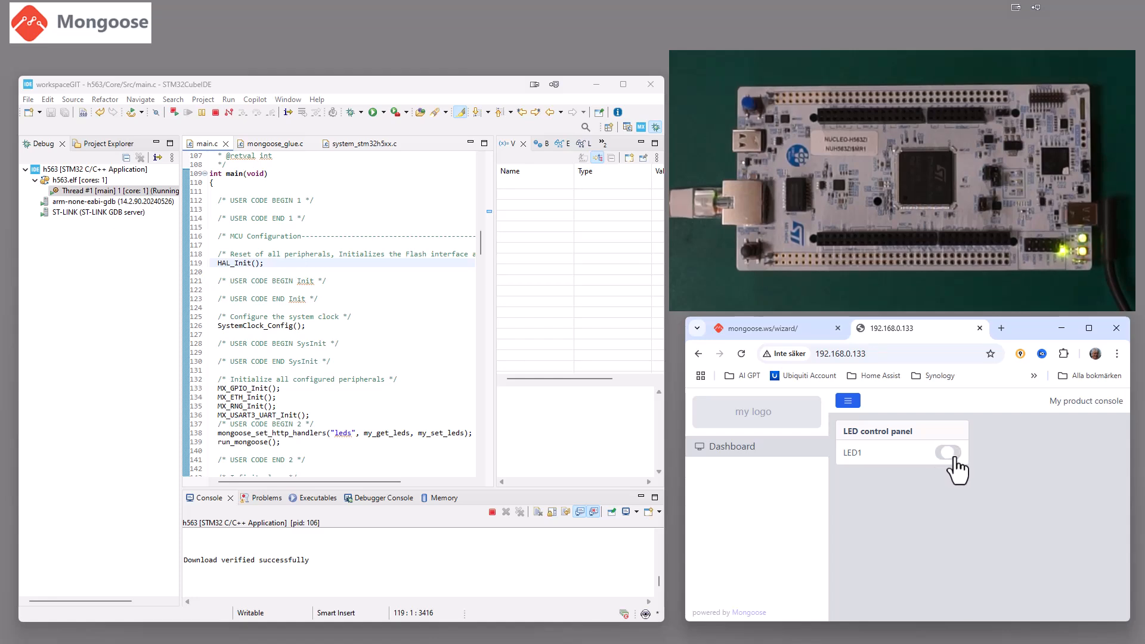
left_click(947, 452)
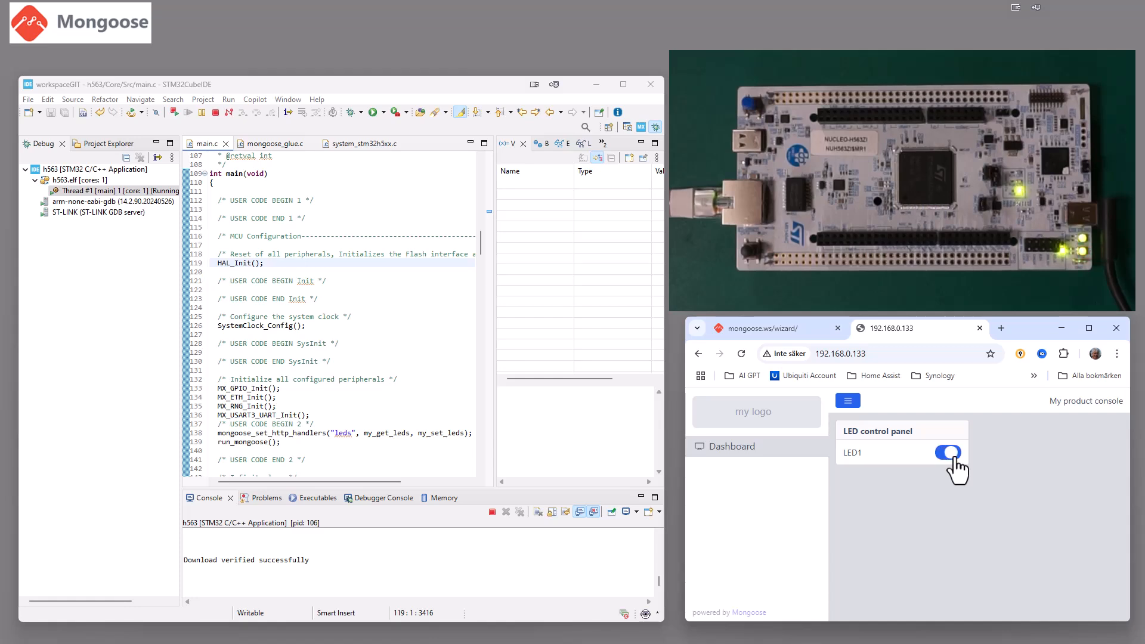
left_click(947, 453)
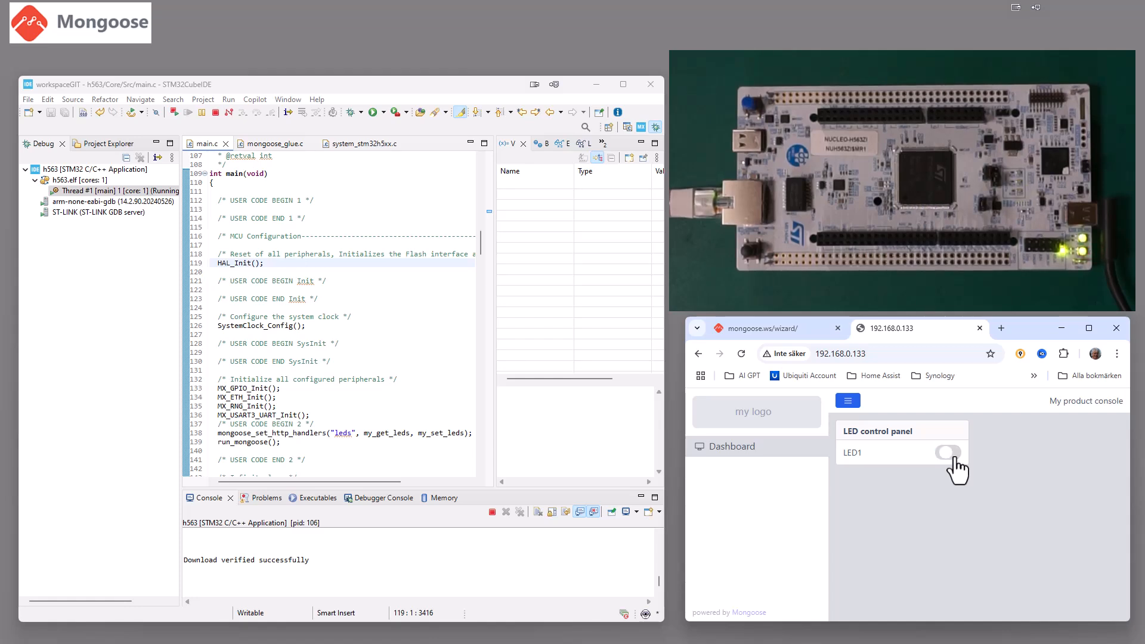
left_click(947, 452)
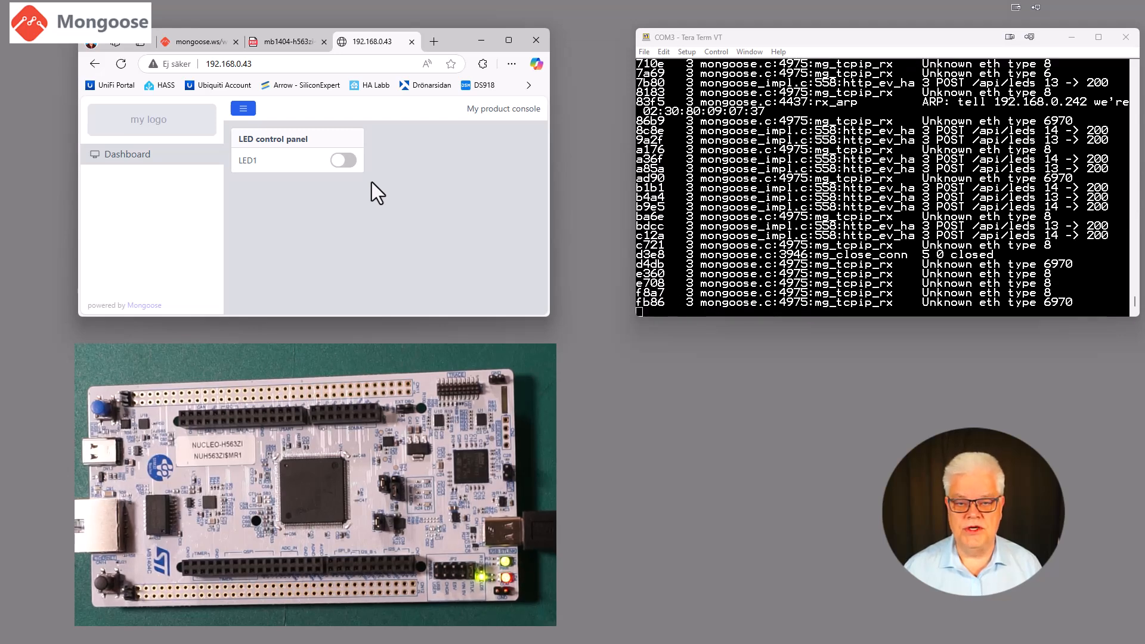
mouse_move(380, 197)
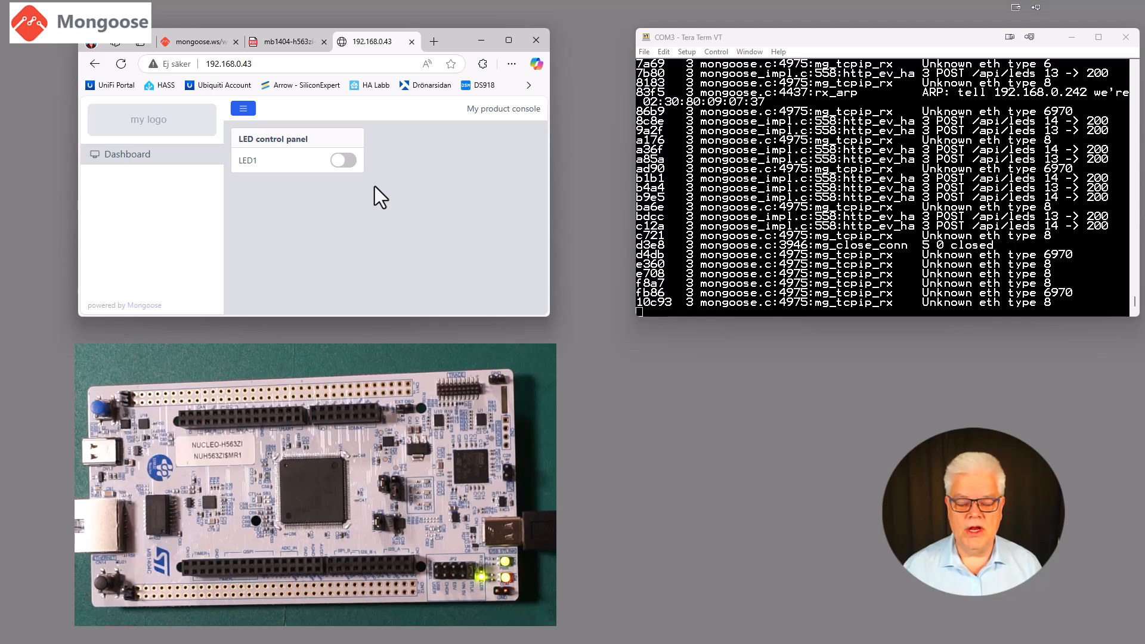
mouse_move(380, 201)
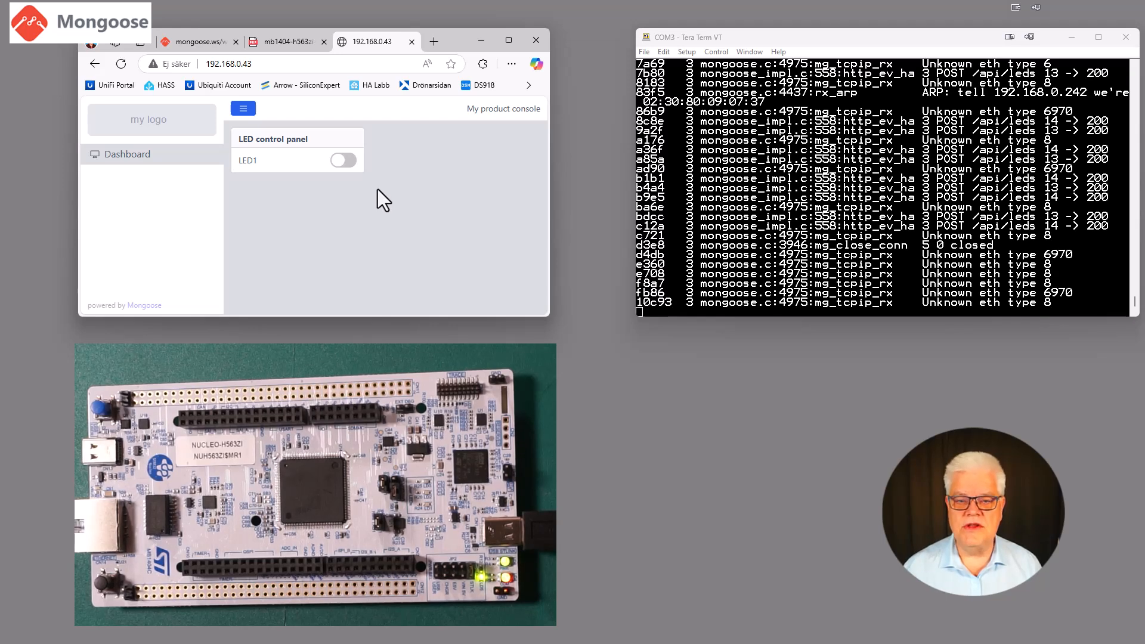